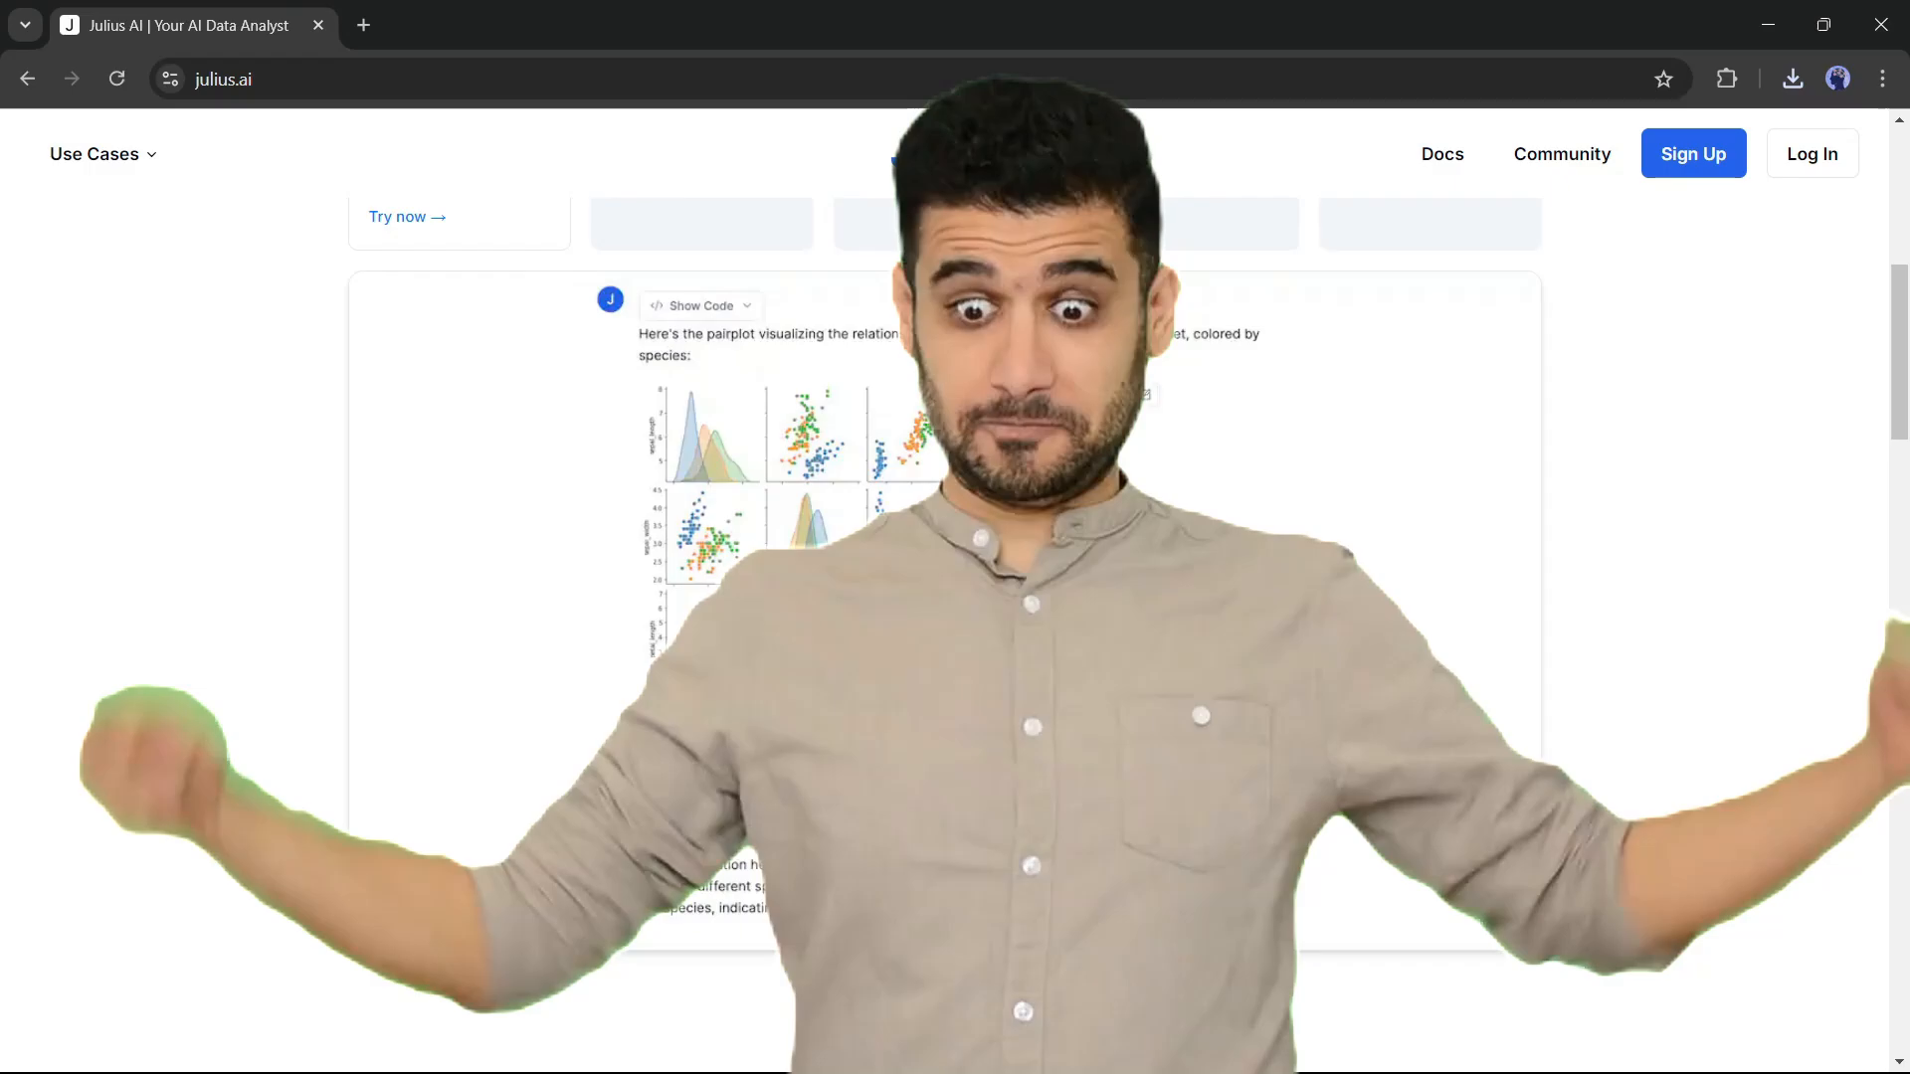
Sign up for Julius AI with the Google account
{"action": "left_click", "coordinate": [1692, 153]}
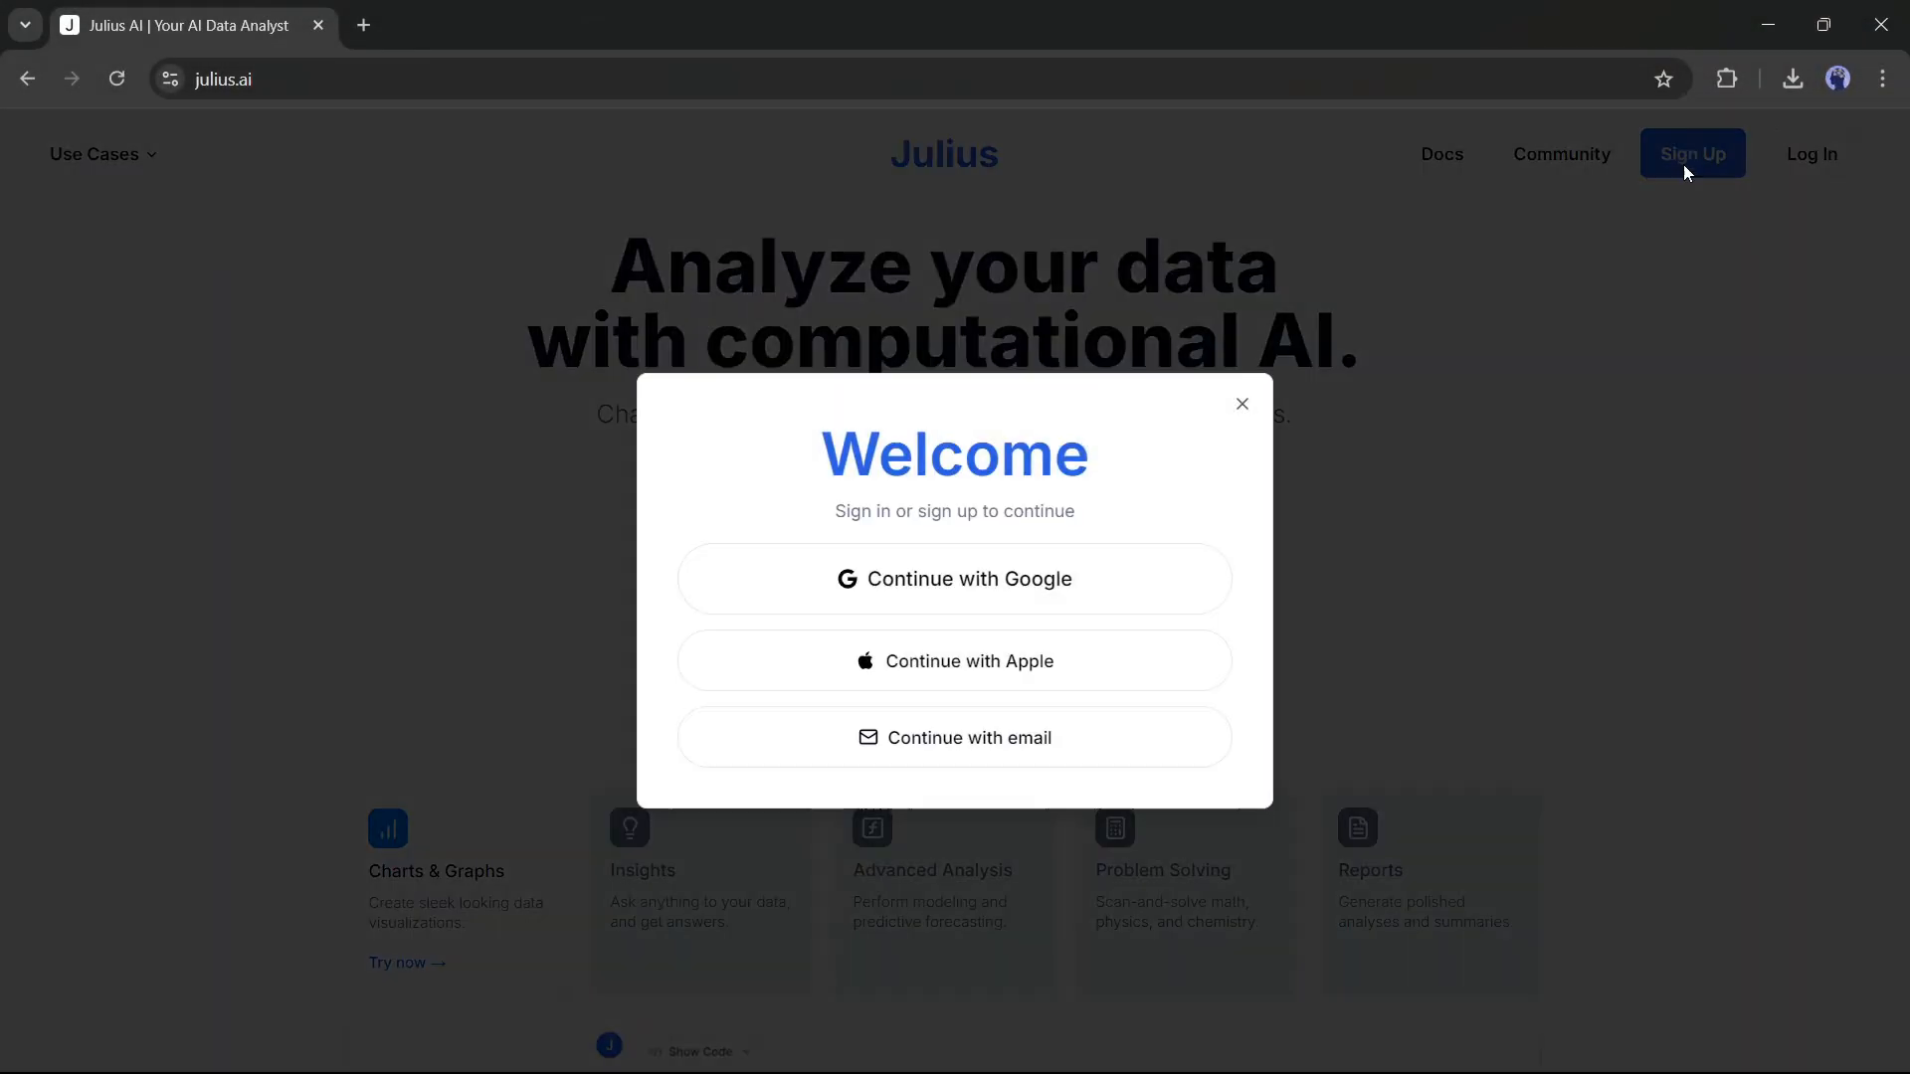
{"action": "left_click", "coordinate": [954, 579]}
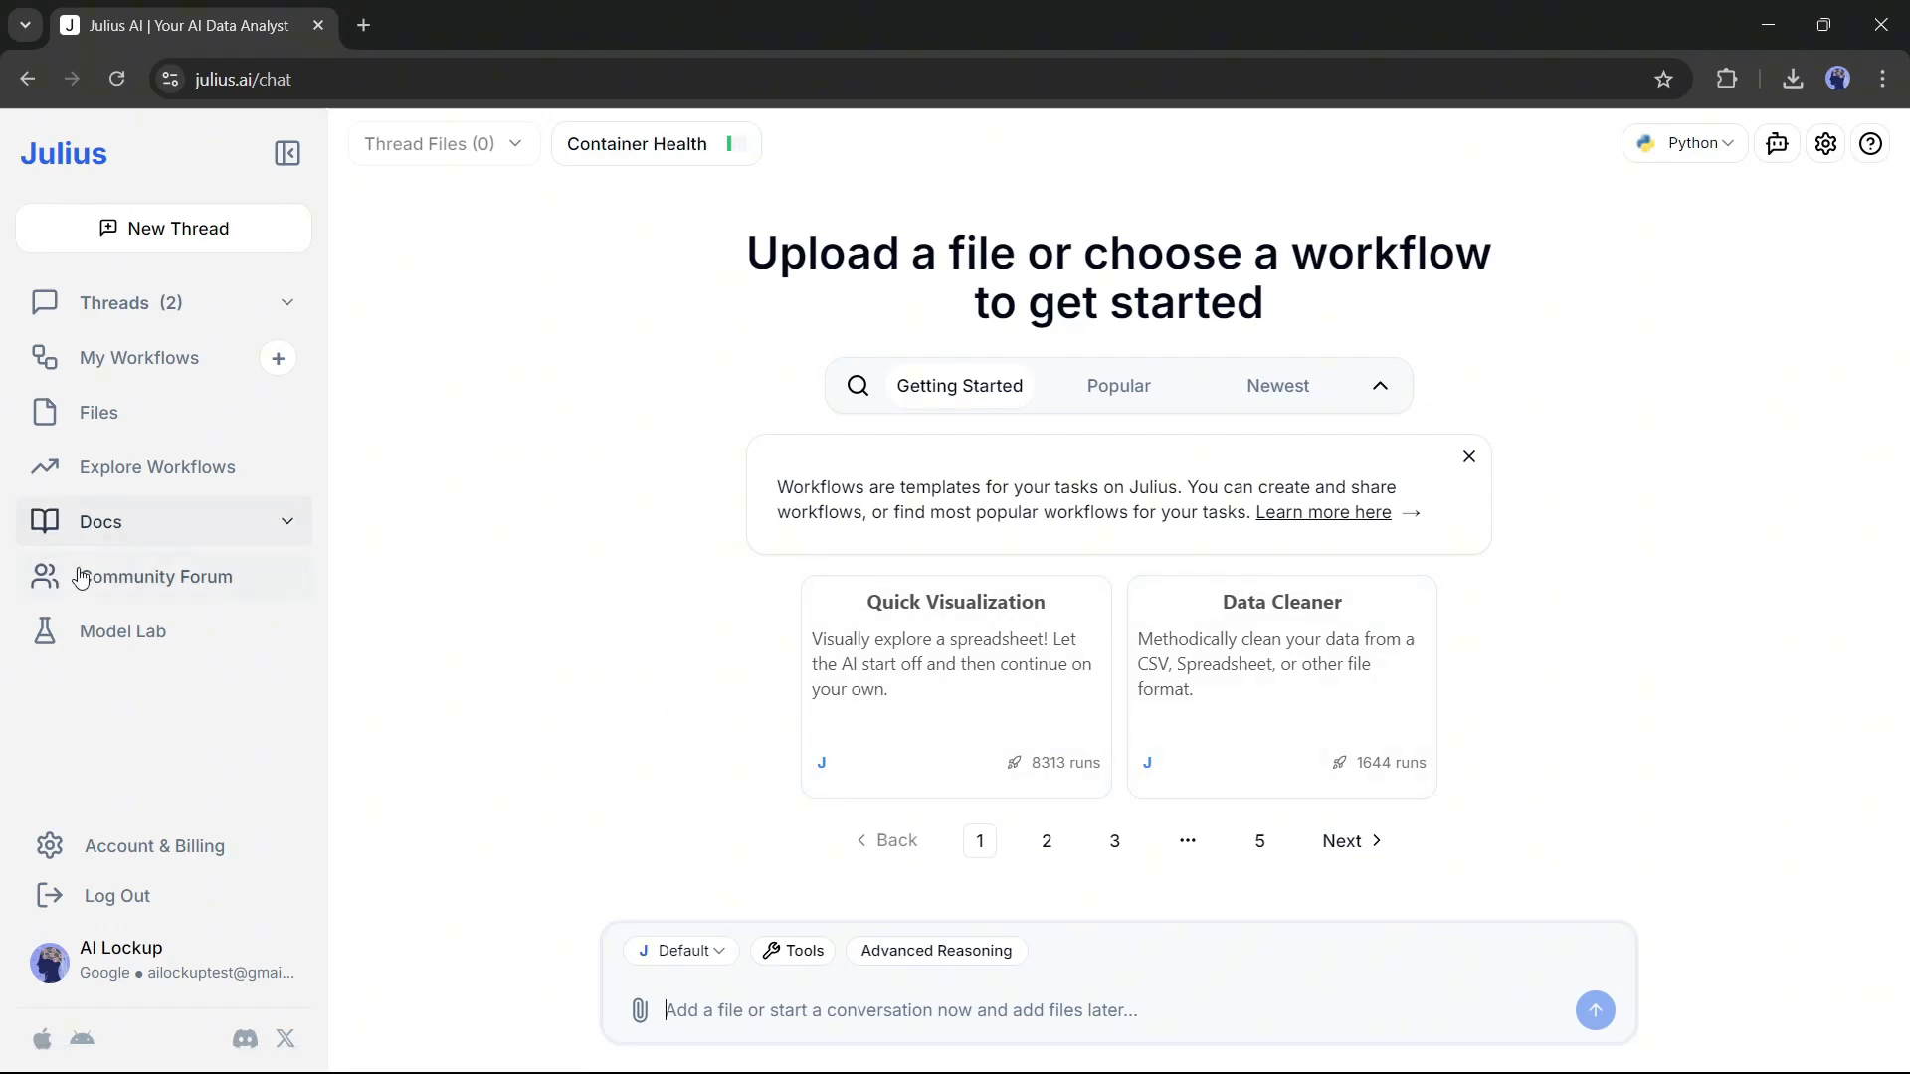
Expand Docs, view the Tips and FAQs pages, then expand Use Cases
{"action": "left_click", "coordinate": [98, 412]}
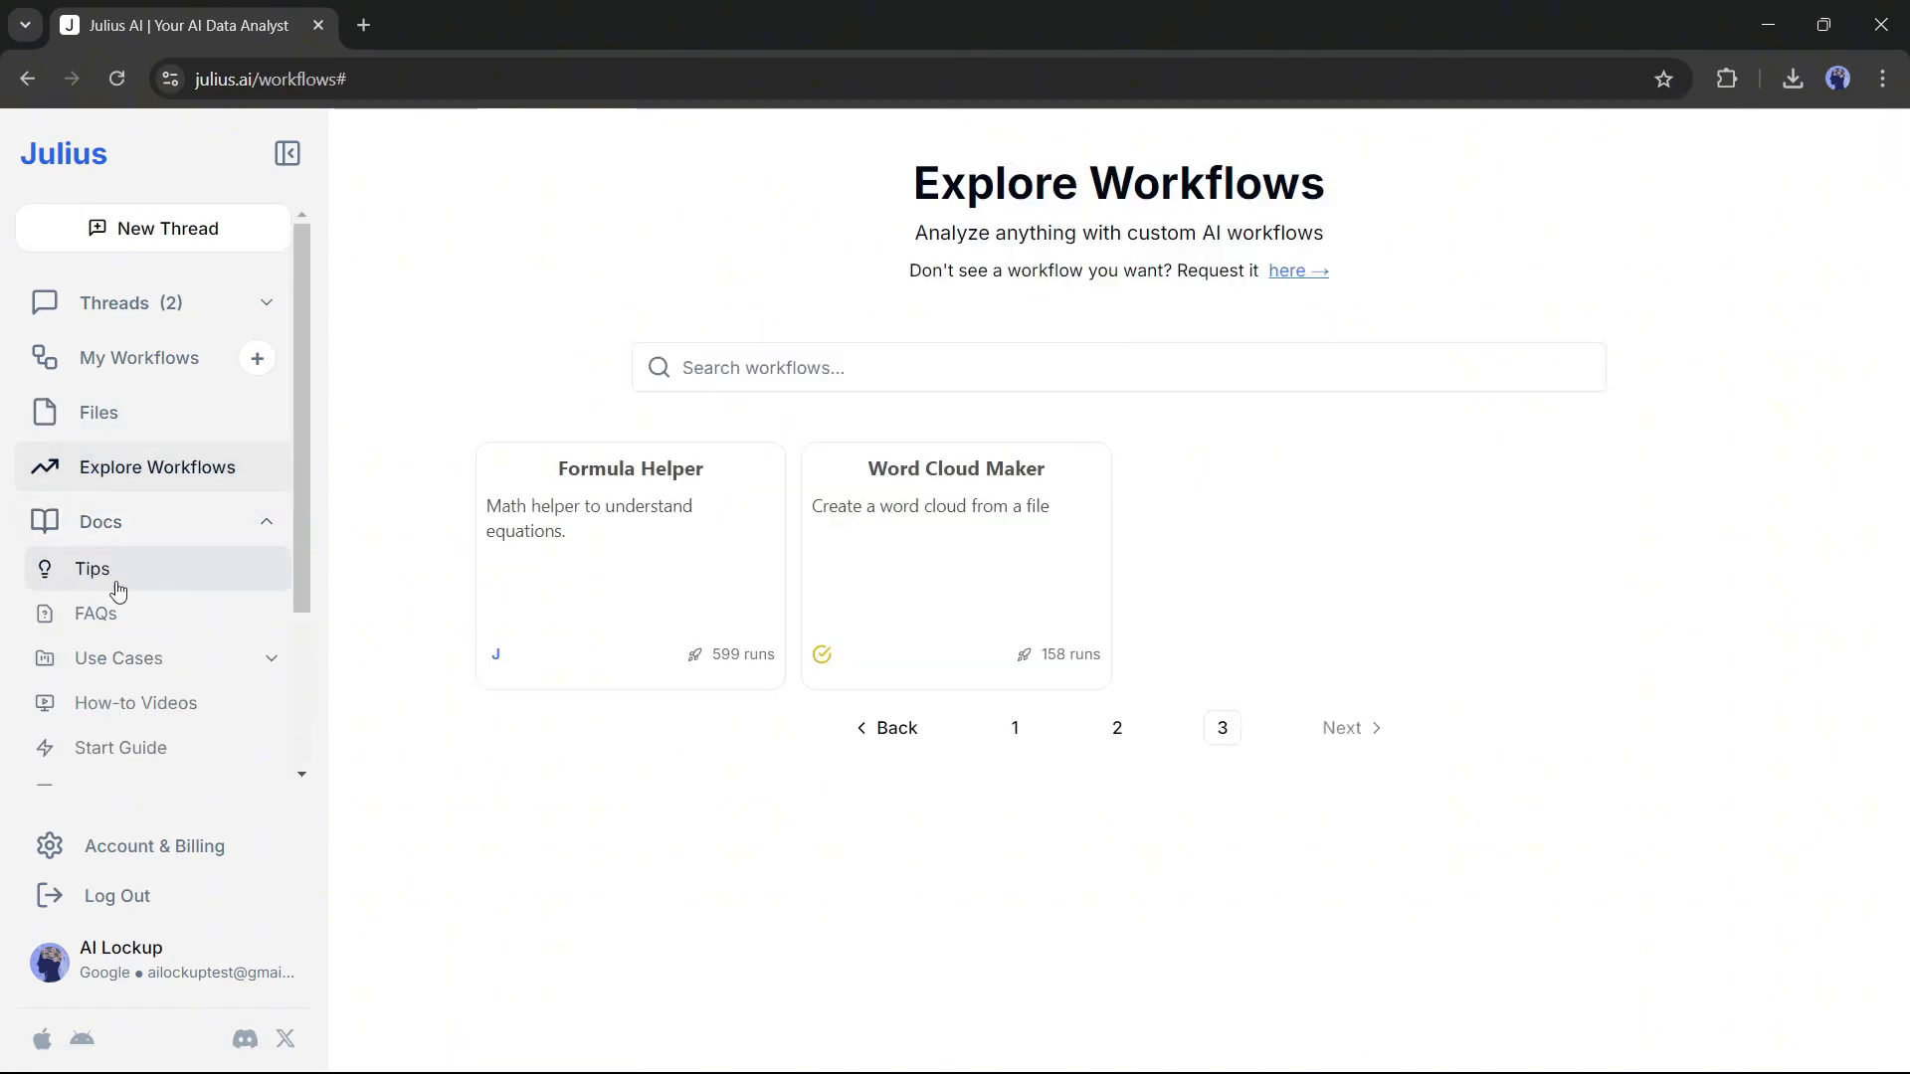
{"action": "left_click", "coordinate": [93, 568]}
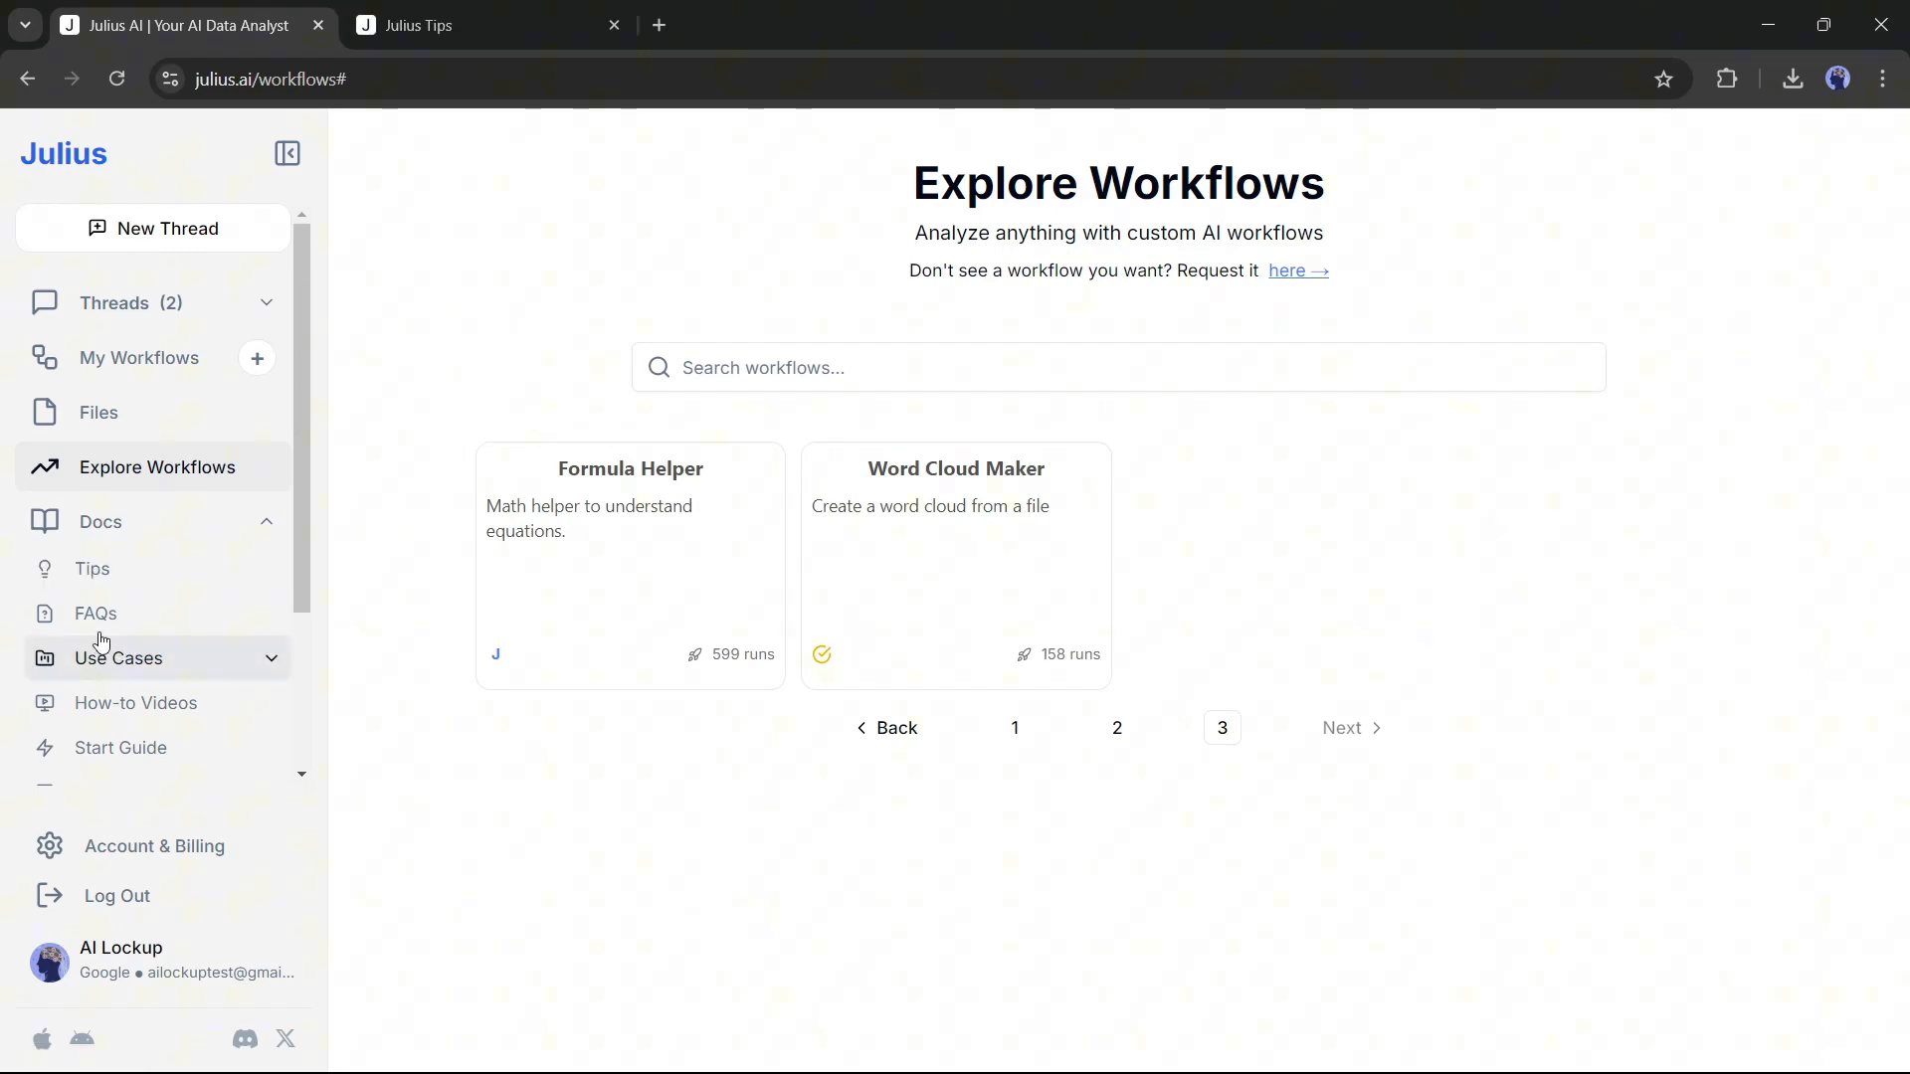
{"action": "left_click", "coordinate": [96, 613]}
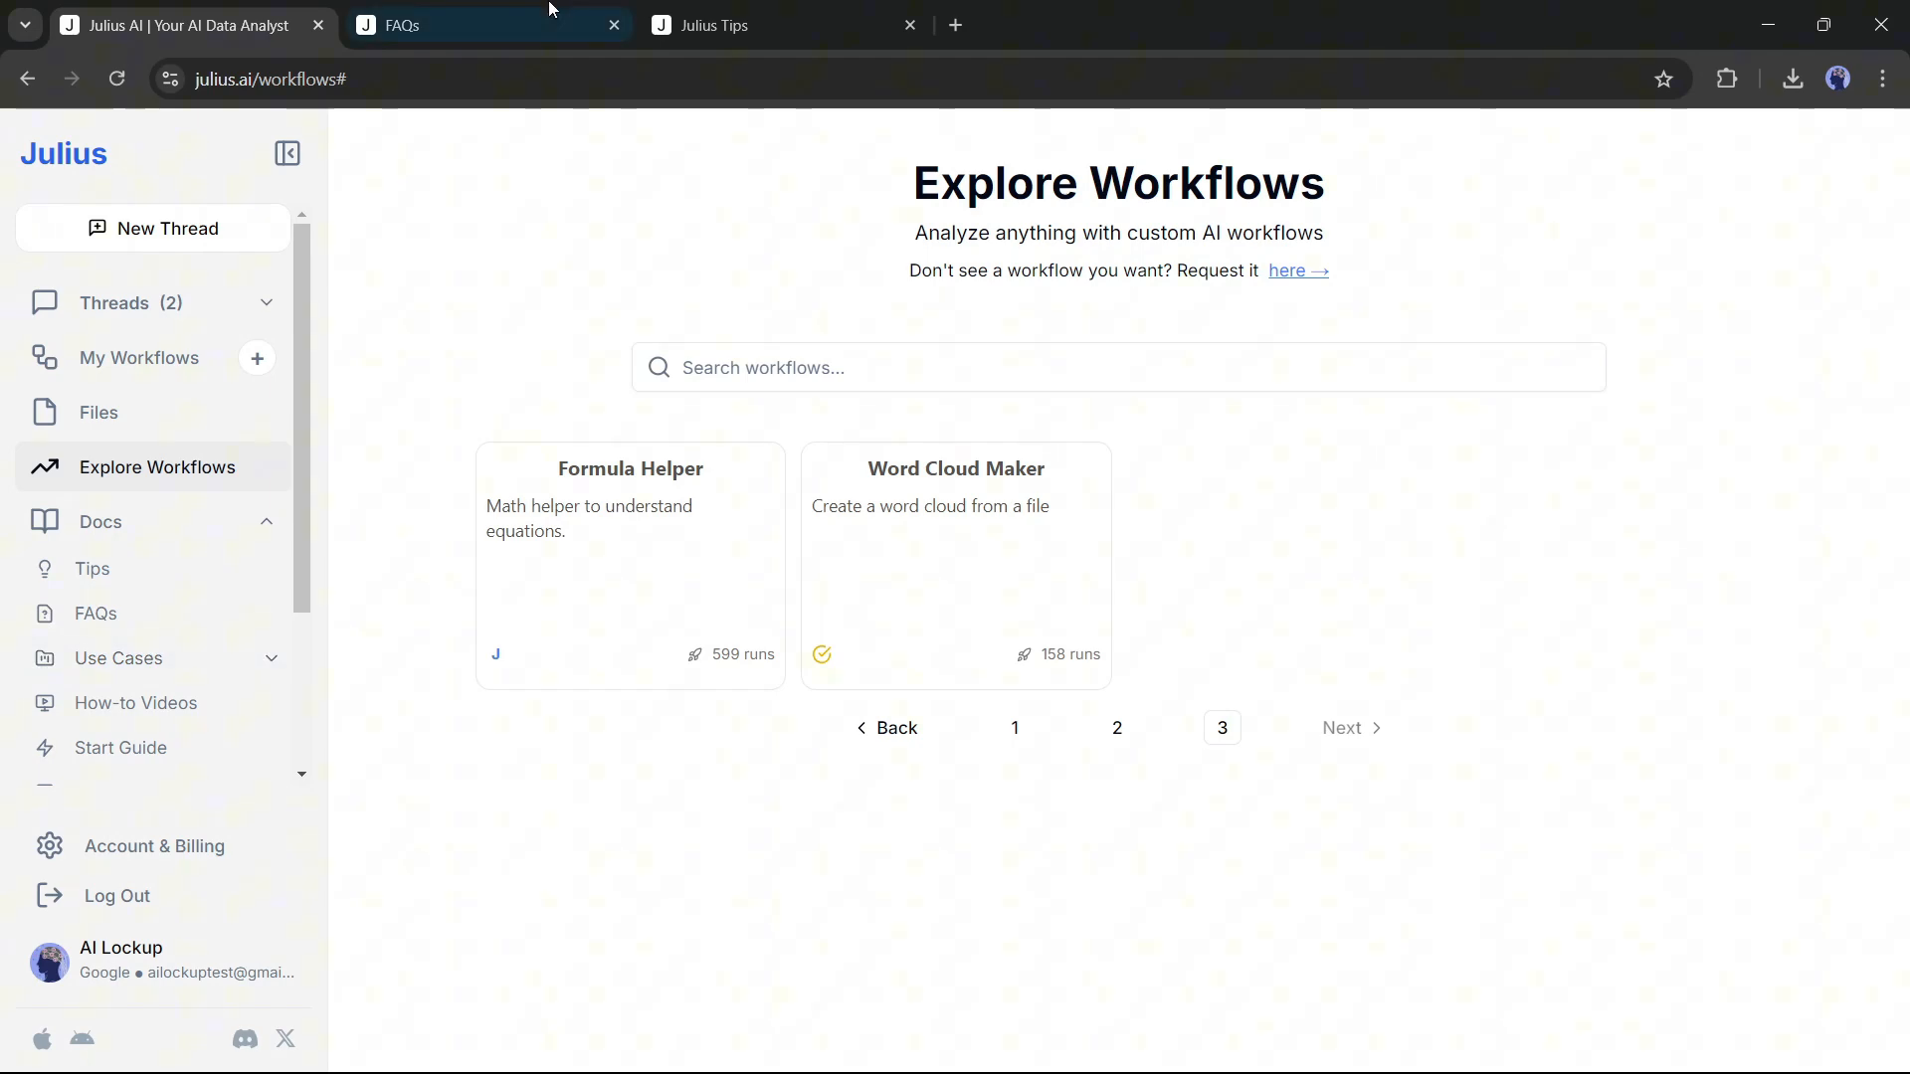
{"action": "left_click", "coordinate": [1014, 727]}
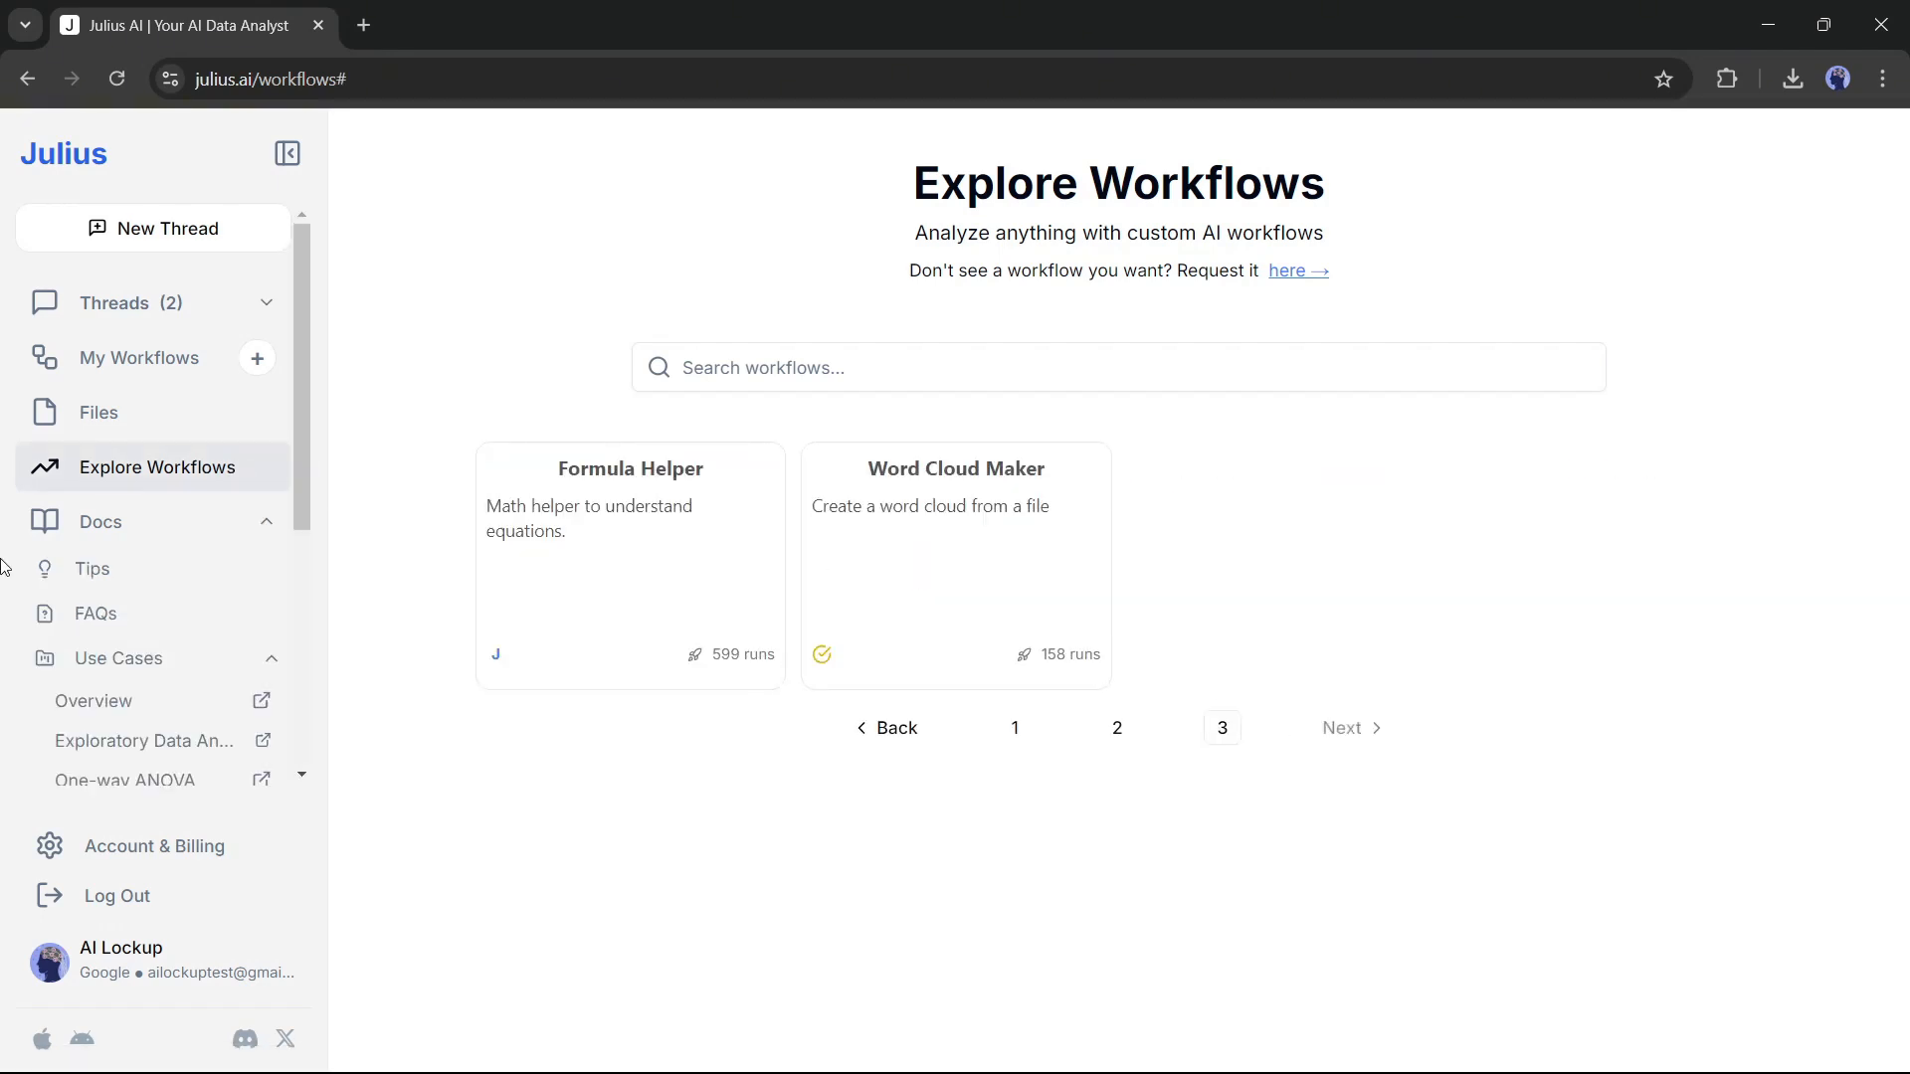
{"action": "mouse_move", "coordinate": [131, 229]}
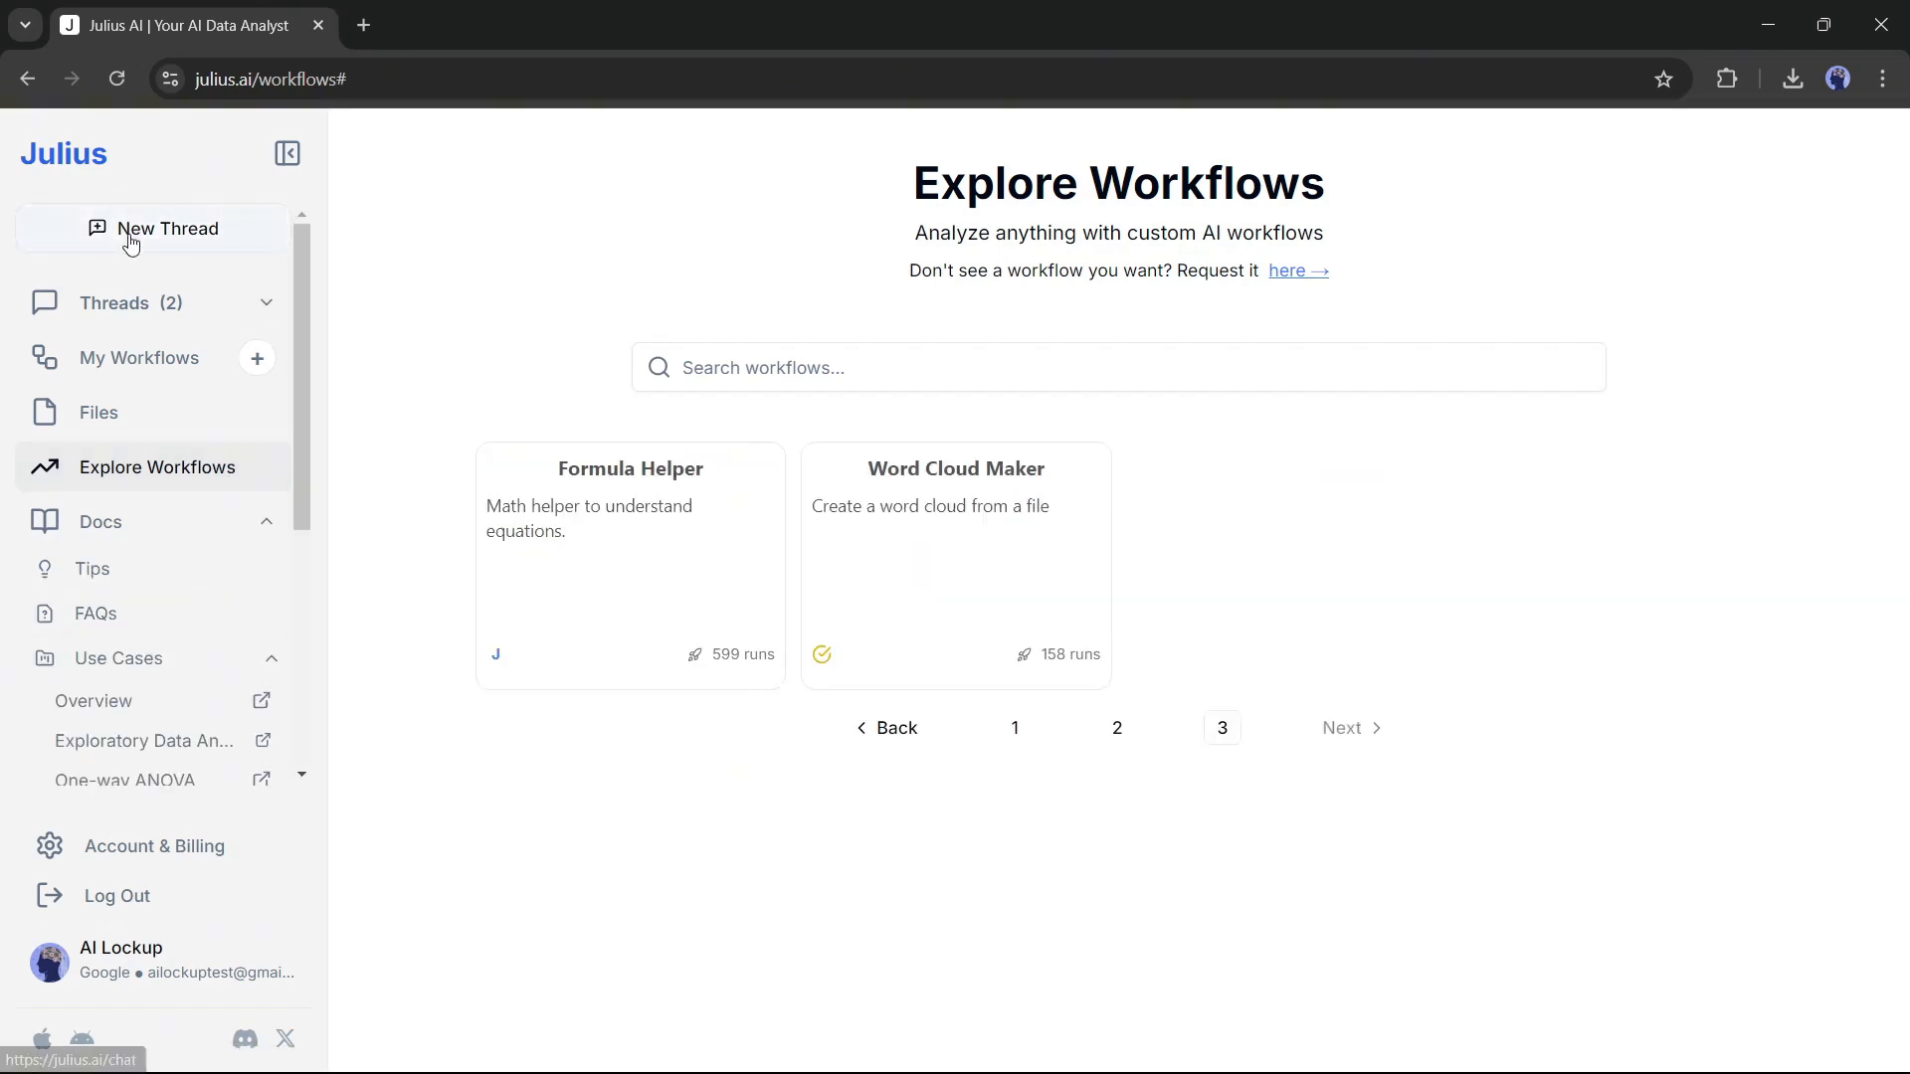
Start a new thread on the Default model with the Code tool and Advanced Reasoning enabled
{"action": "left_click", "coordinate": [168, 229]}
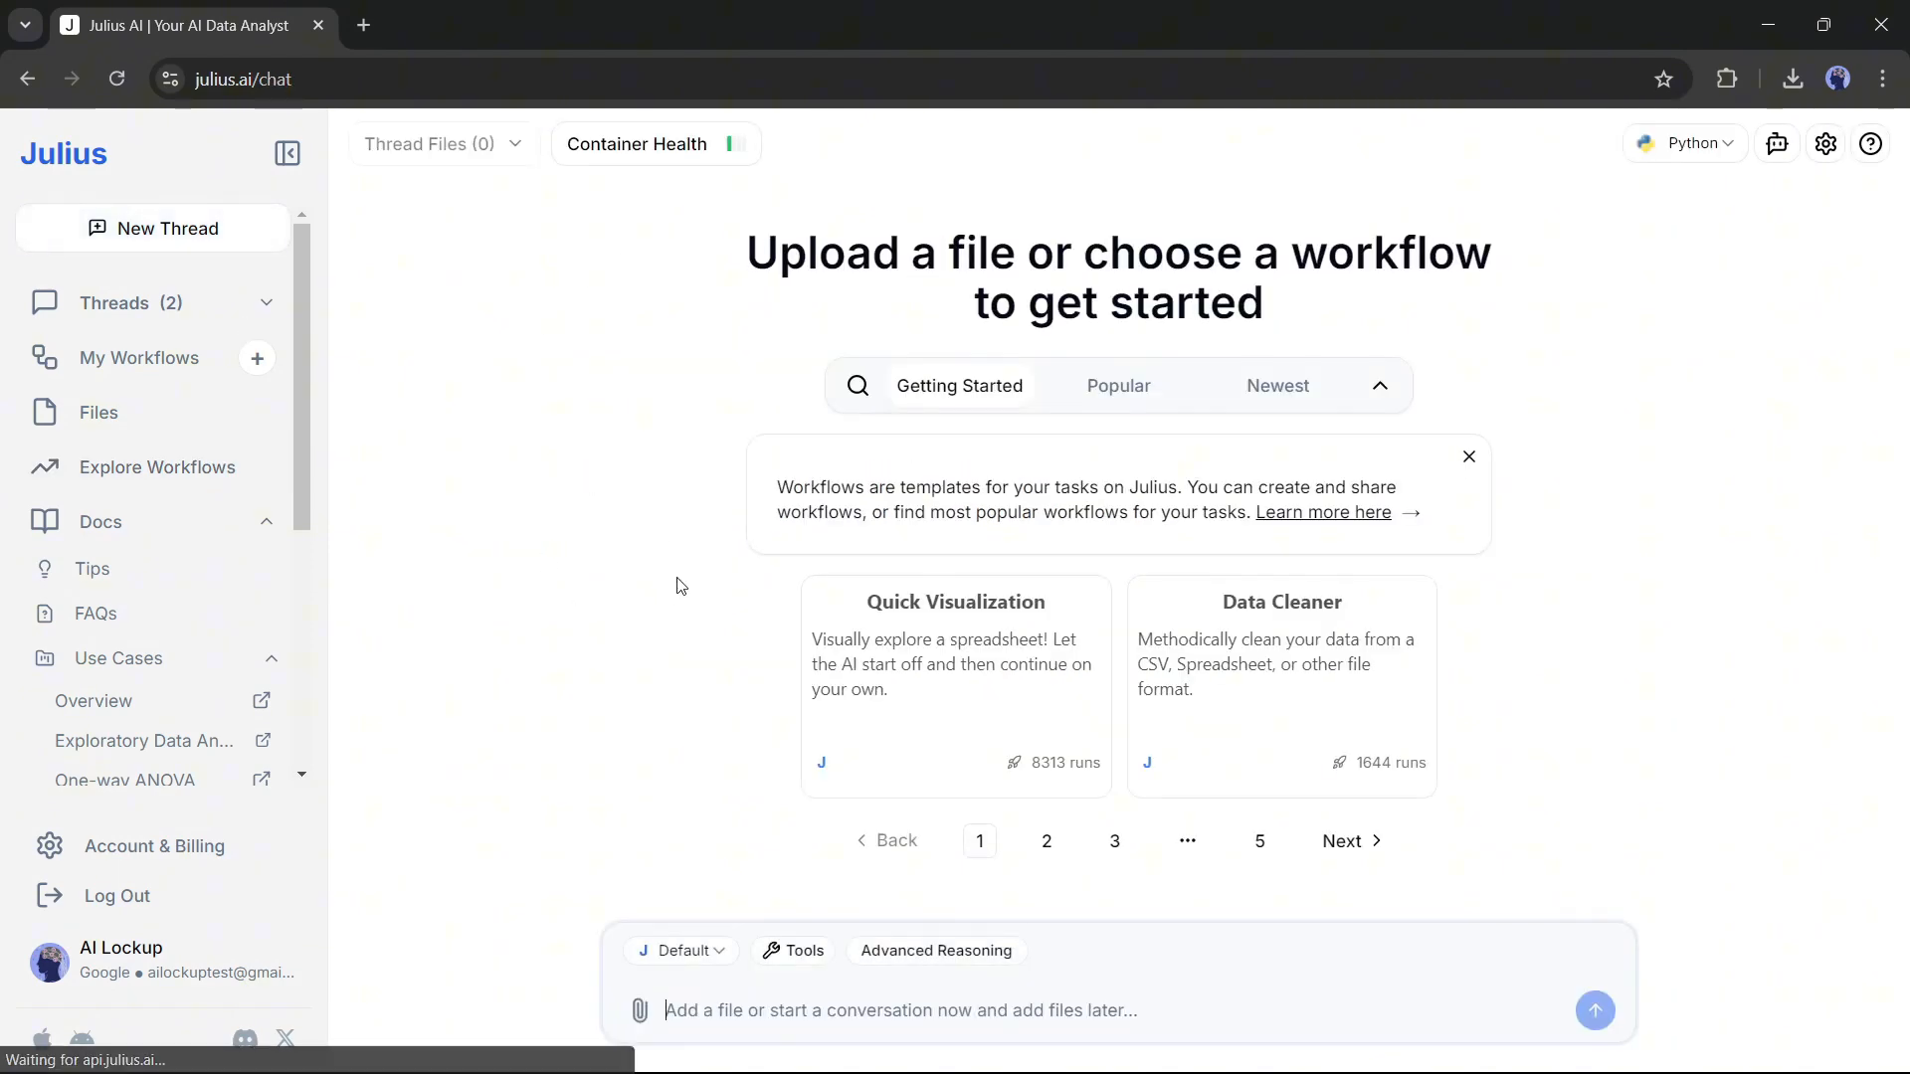
{"action": "left_click", "coordinate": [683, 951]}
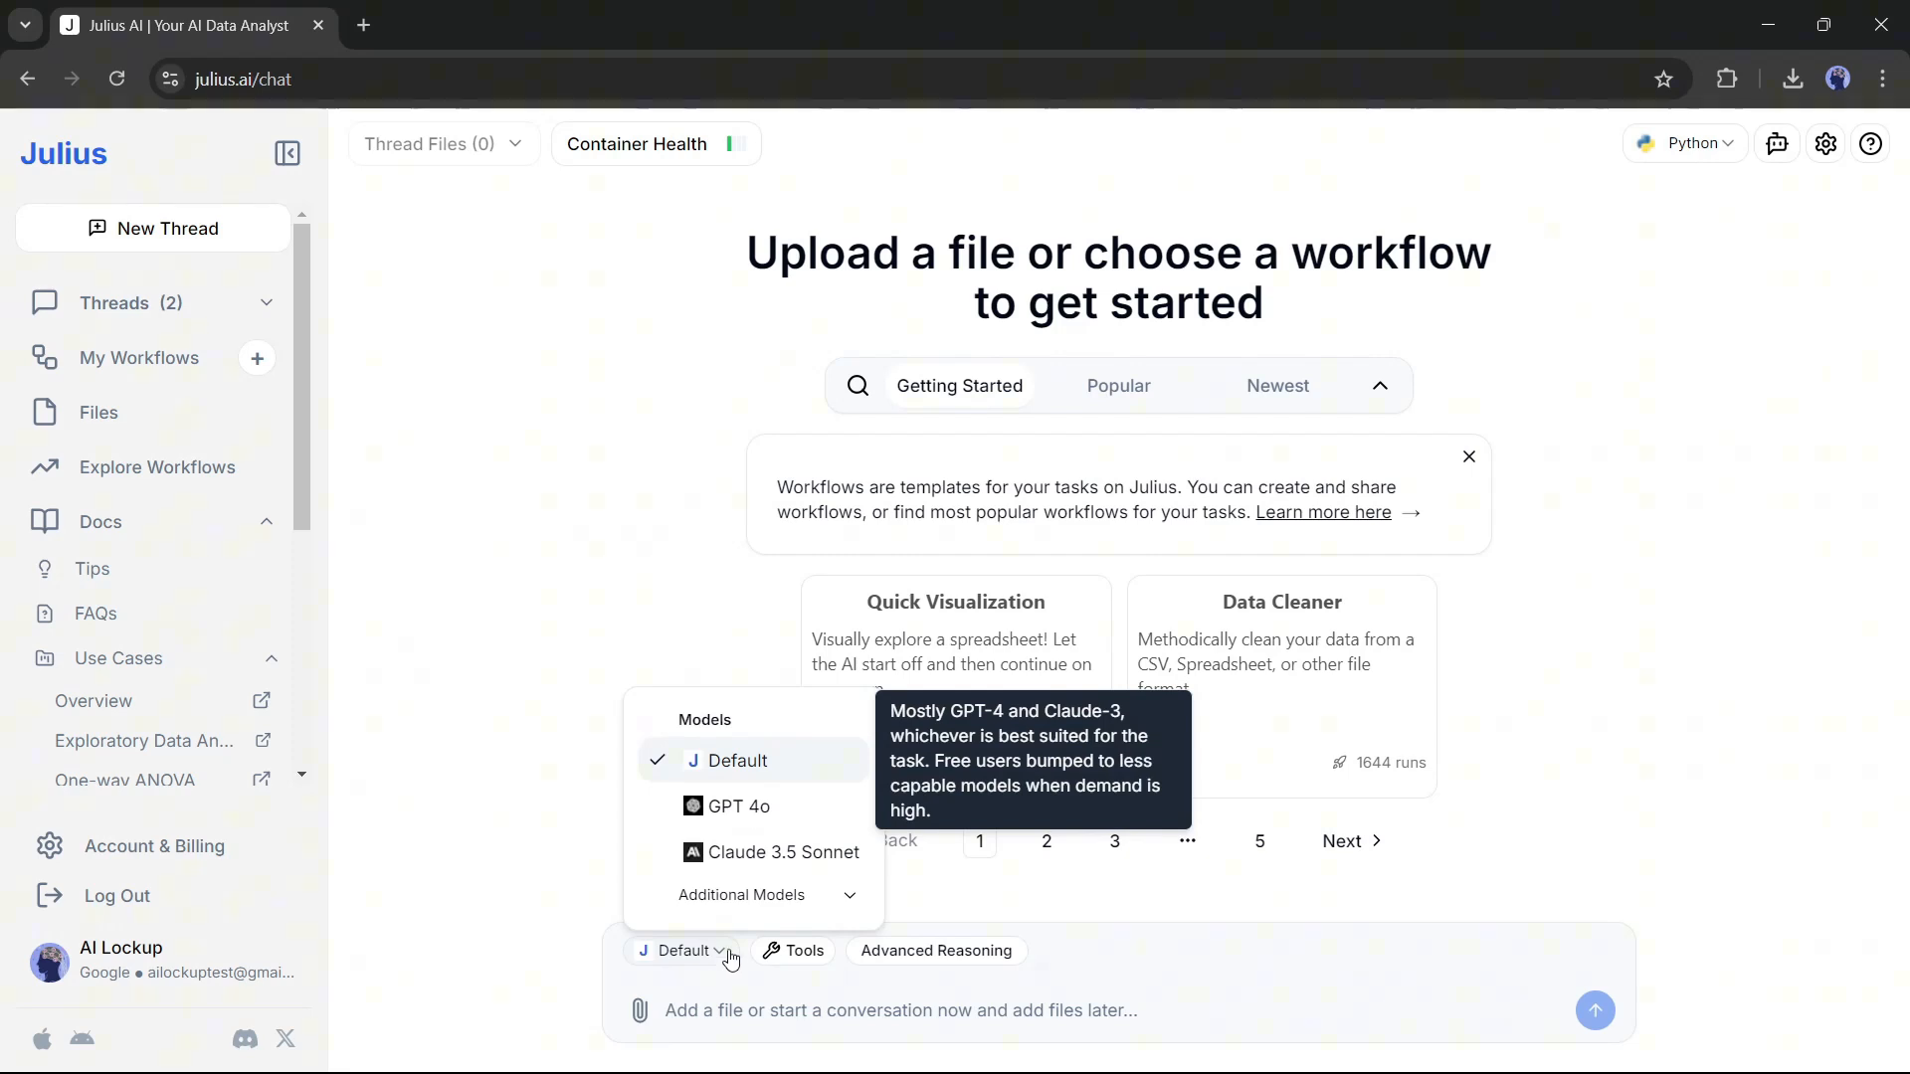
{"action": "mouse_move", "coordinate": [777, 852]}
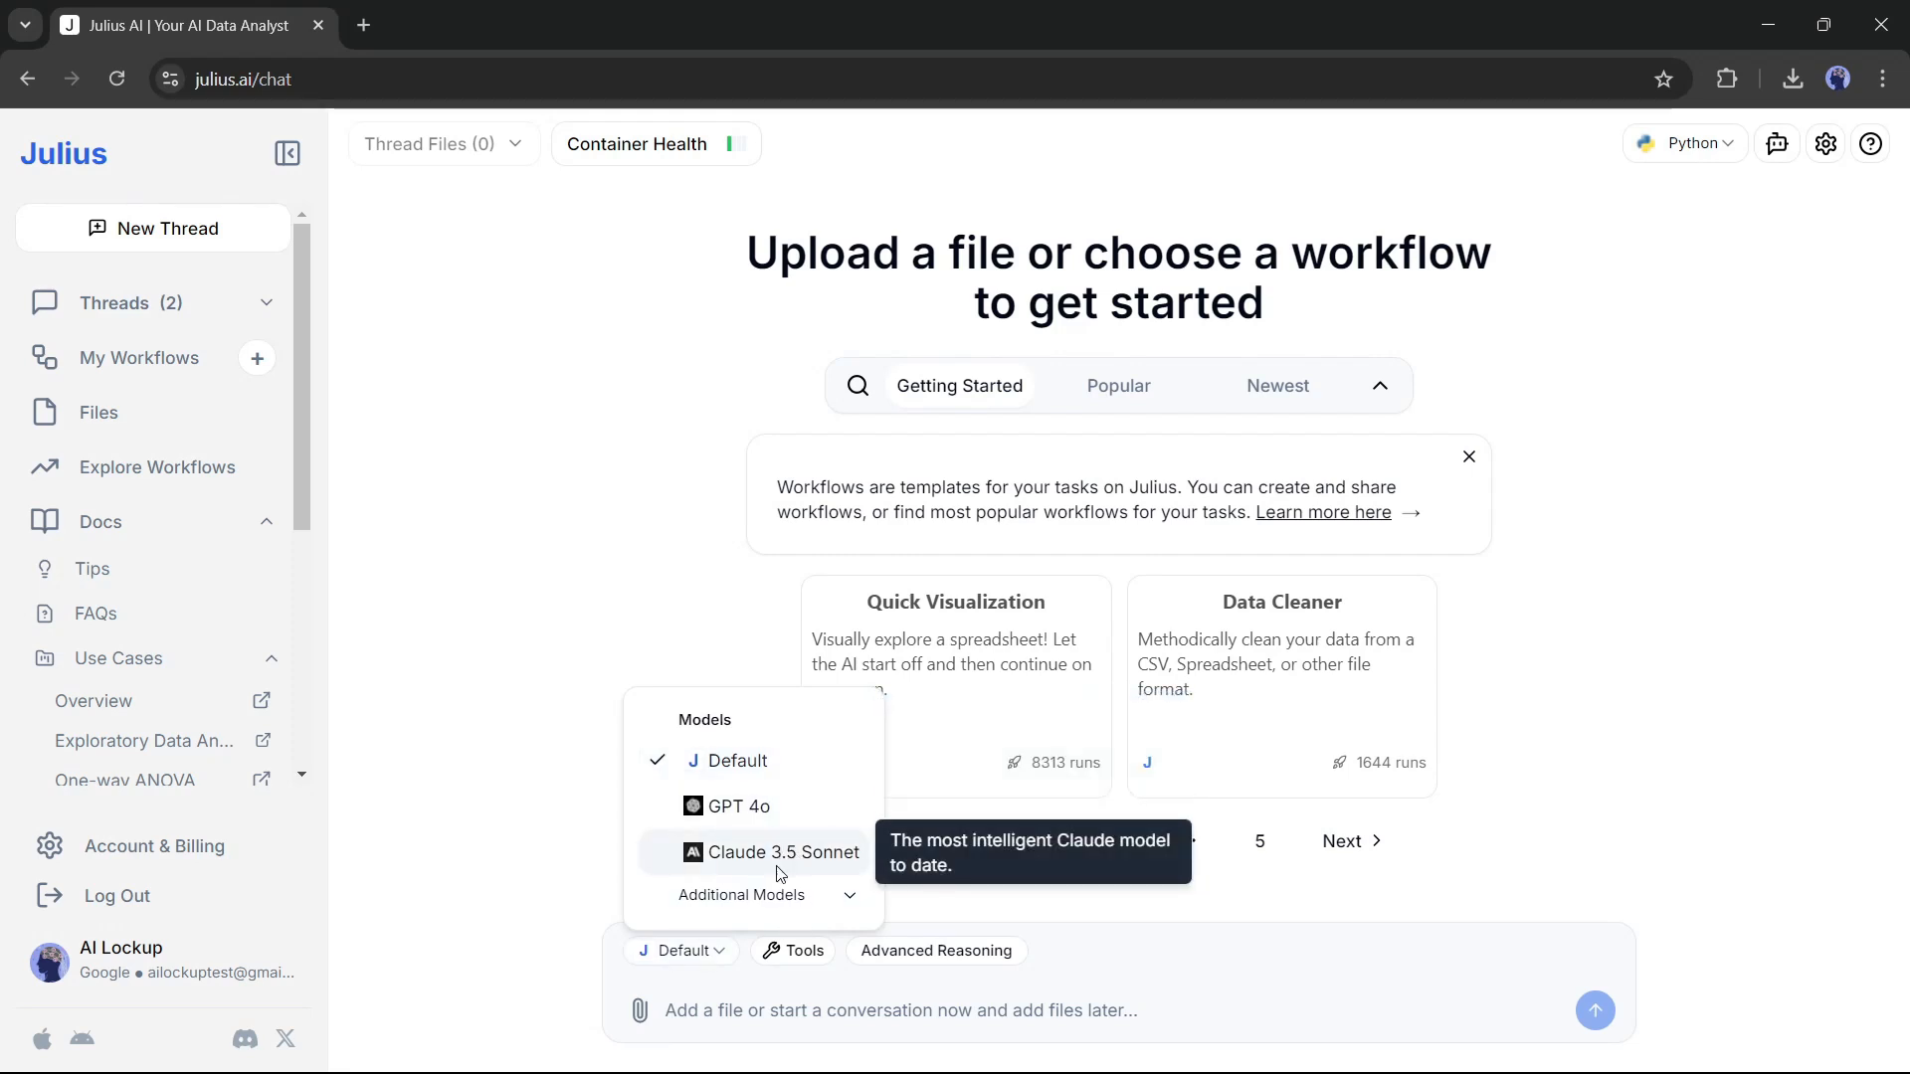
{"action": "left_click", "coordinate": [740, 895]}
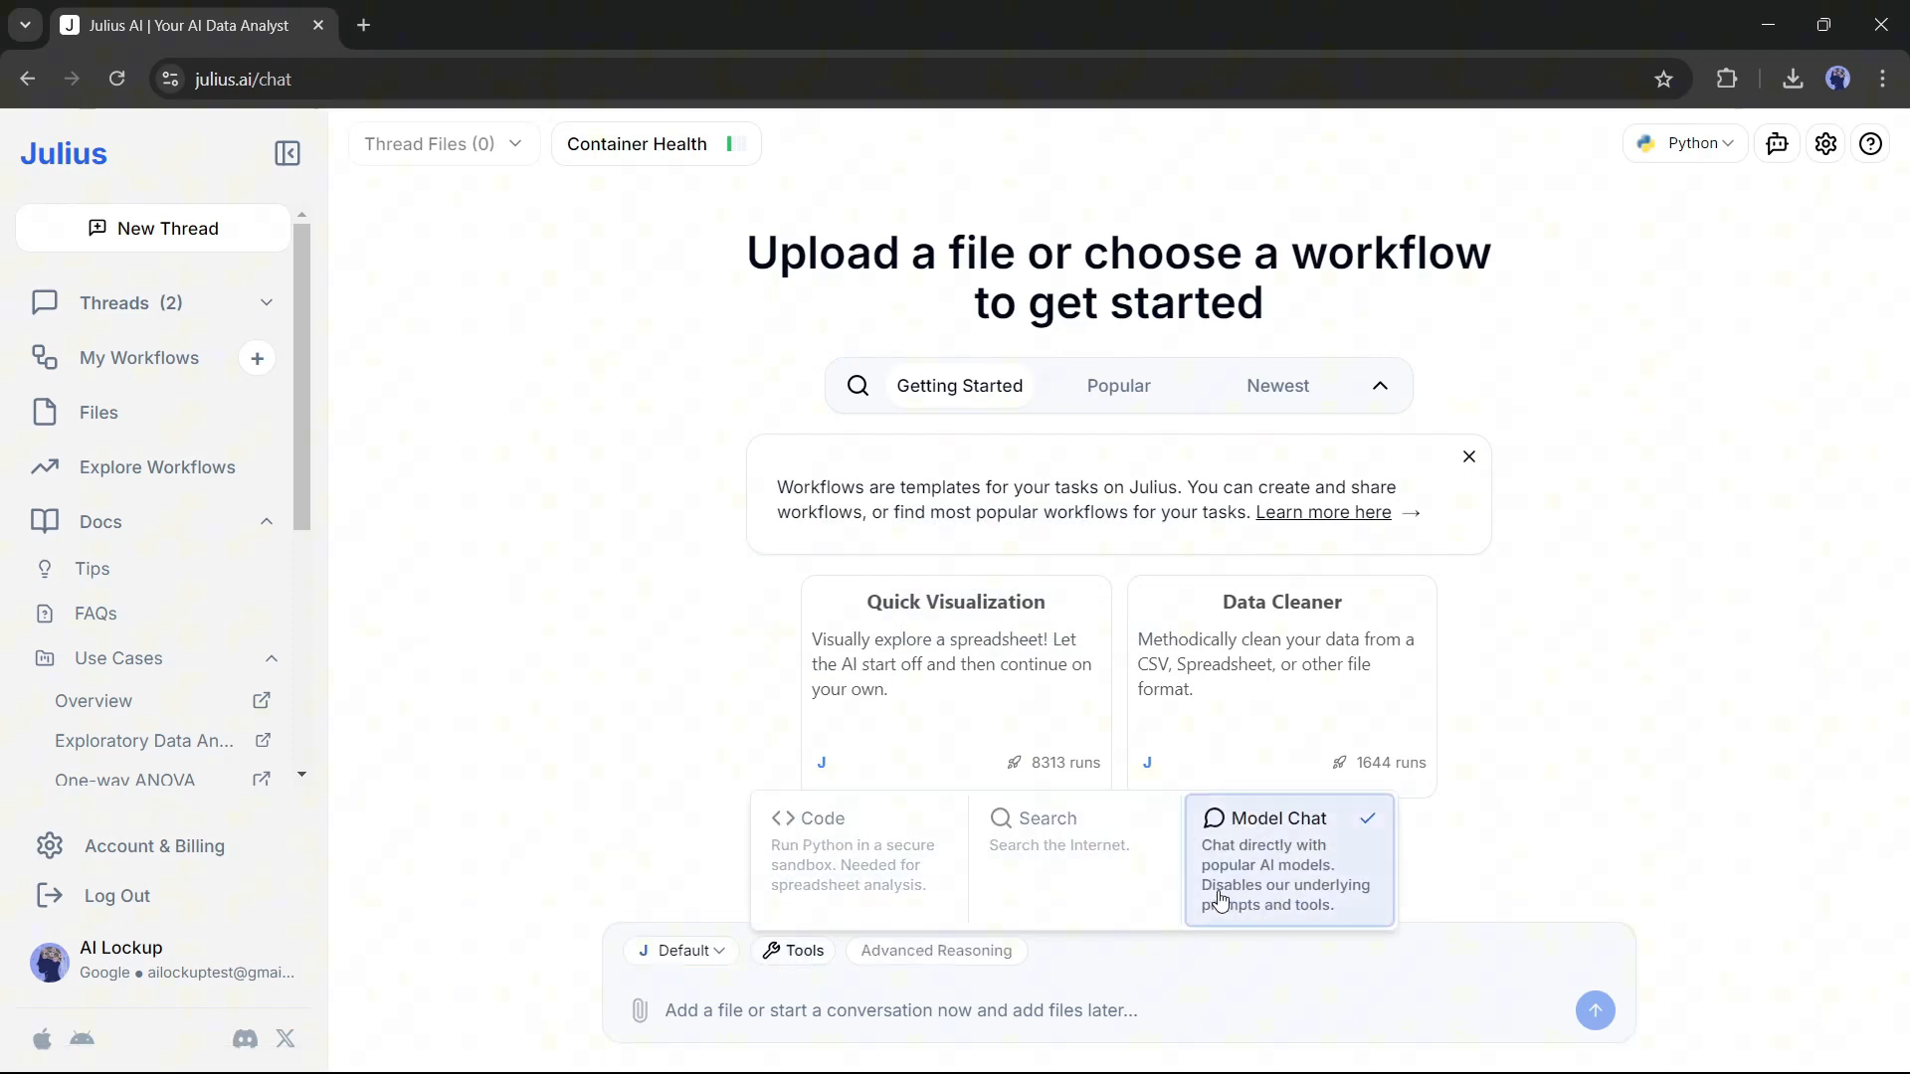
{"action": "left_click", "coordinate": [857, 818]}
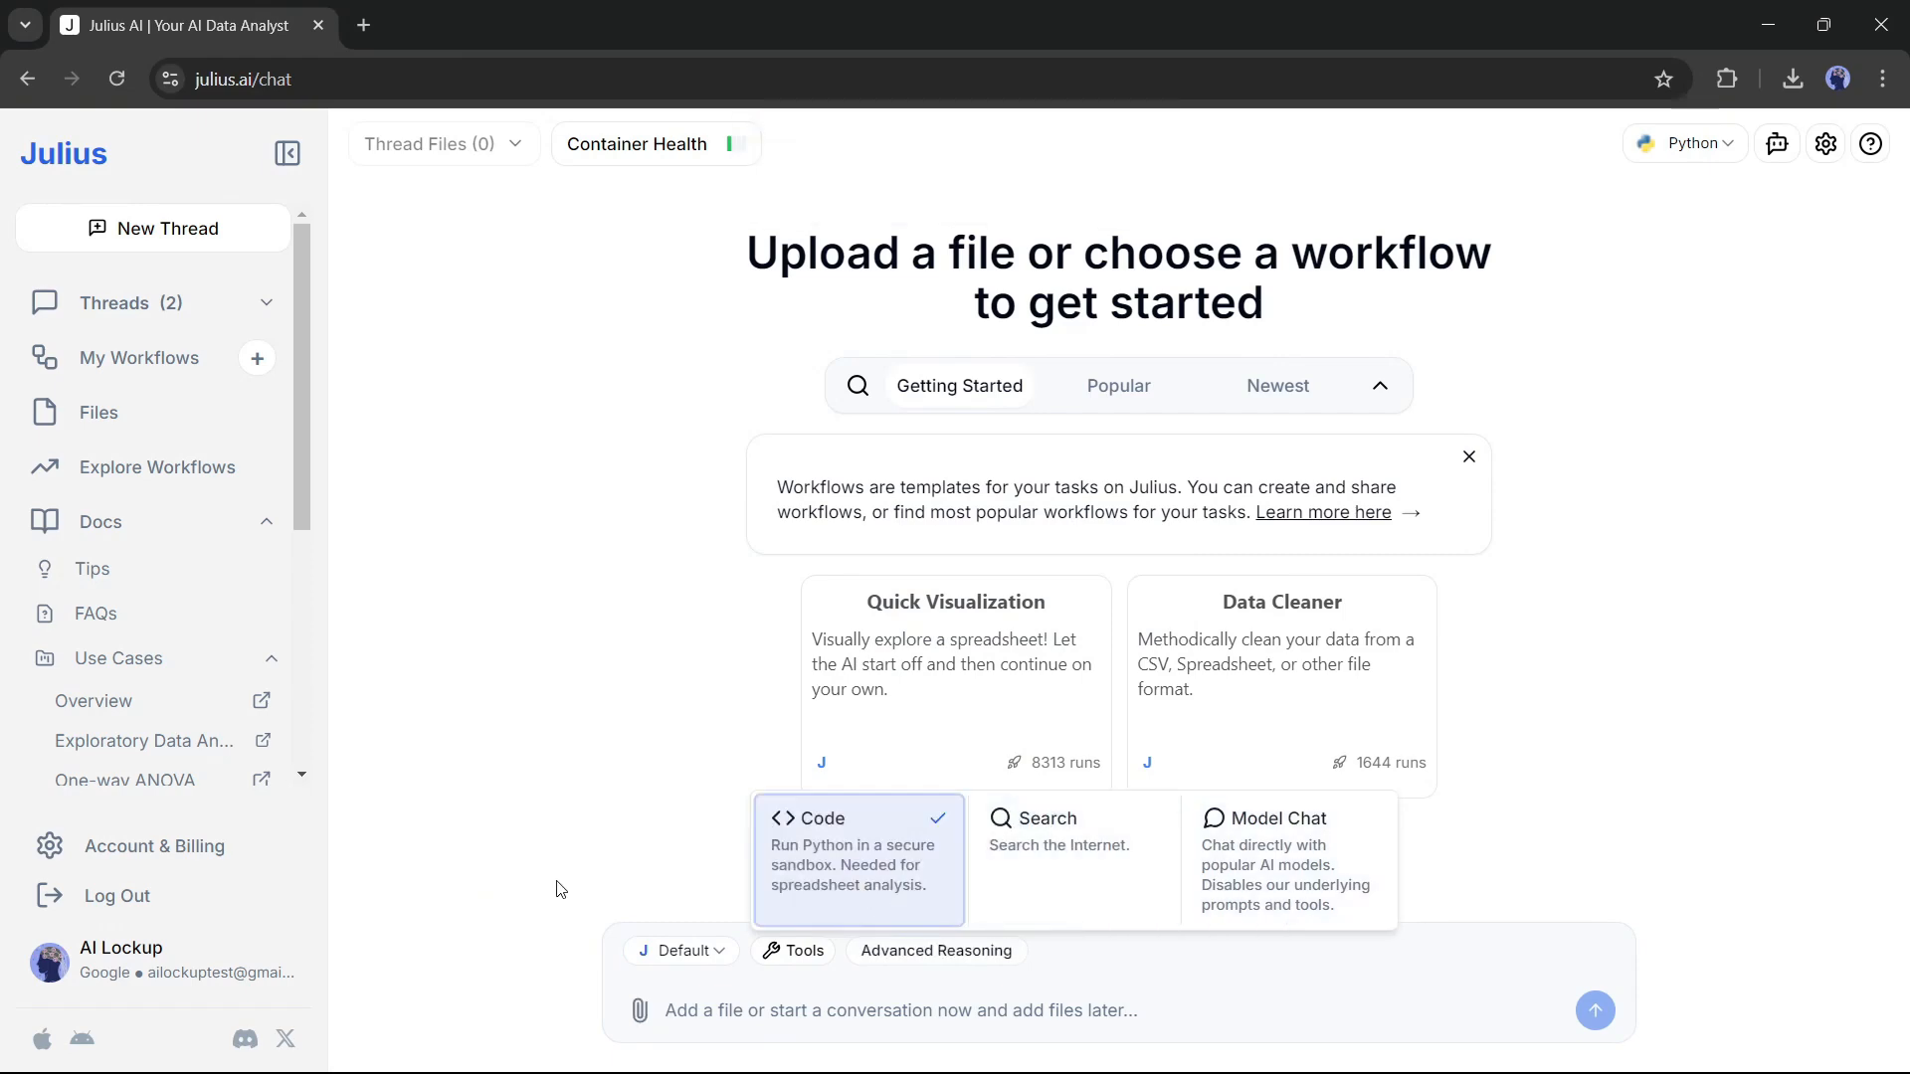
{"action": "left_click", "coordinate": [937, 950]}
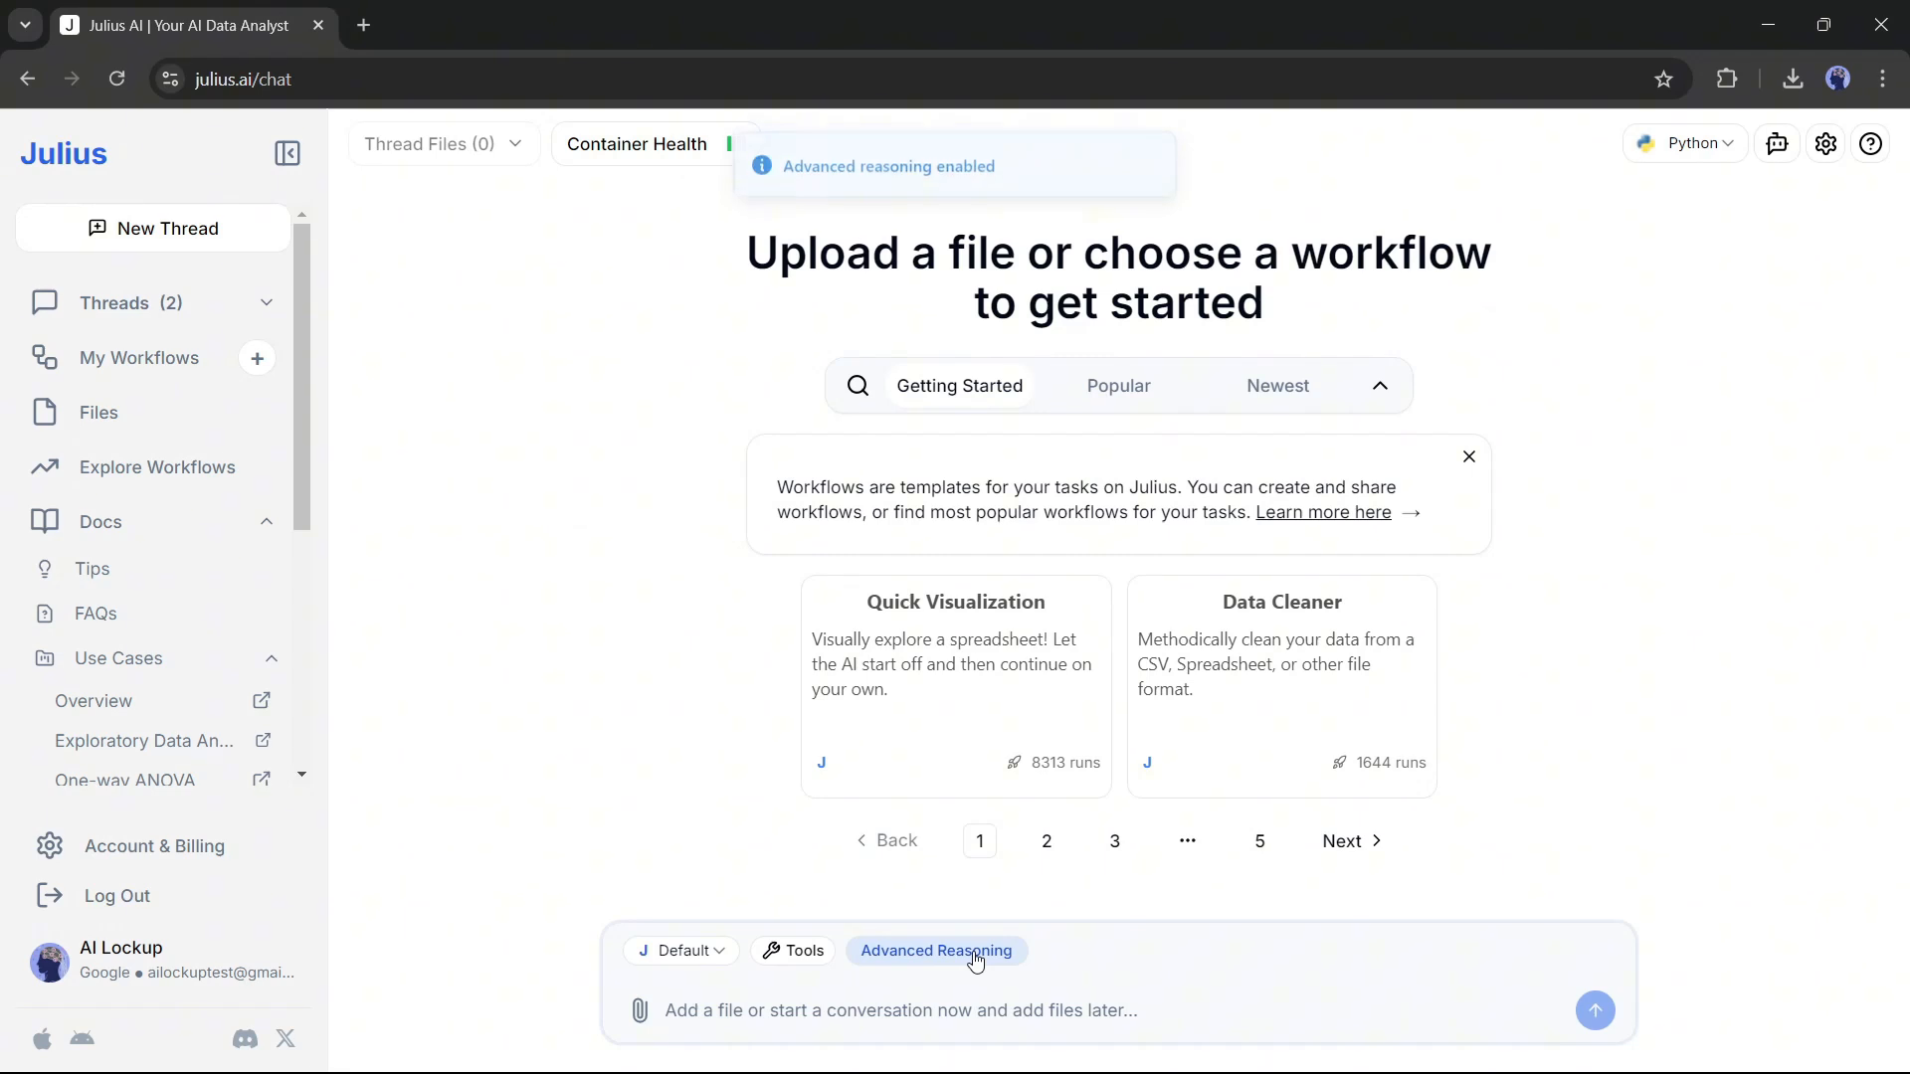
{"action": "mouse_move", "coordinate": [886, 1052]}
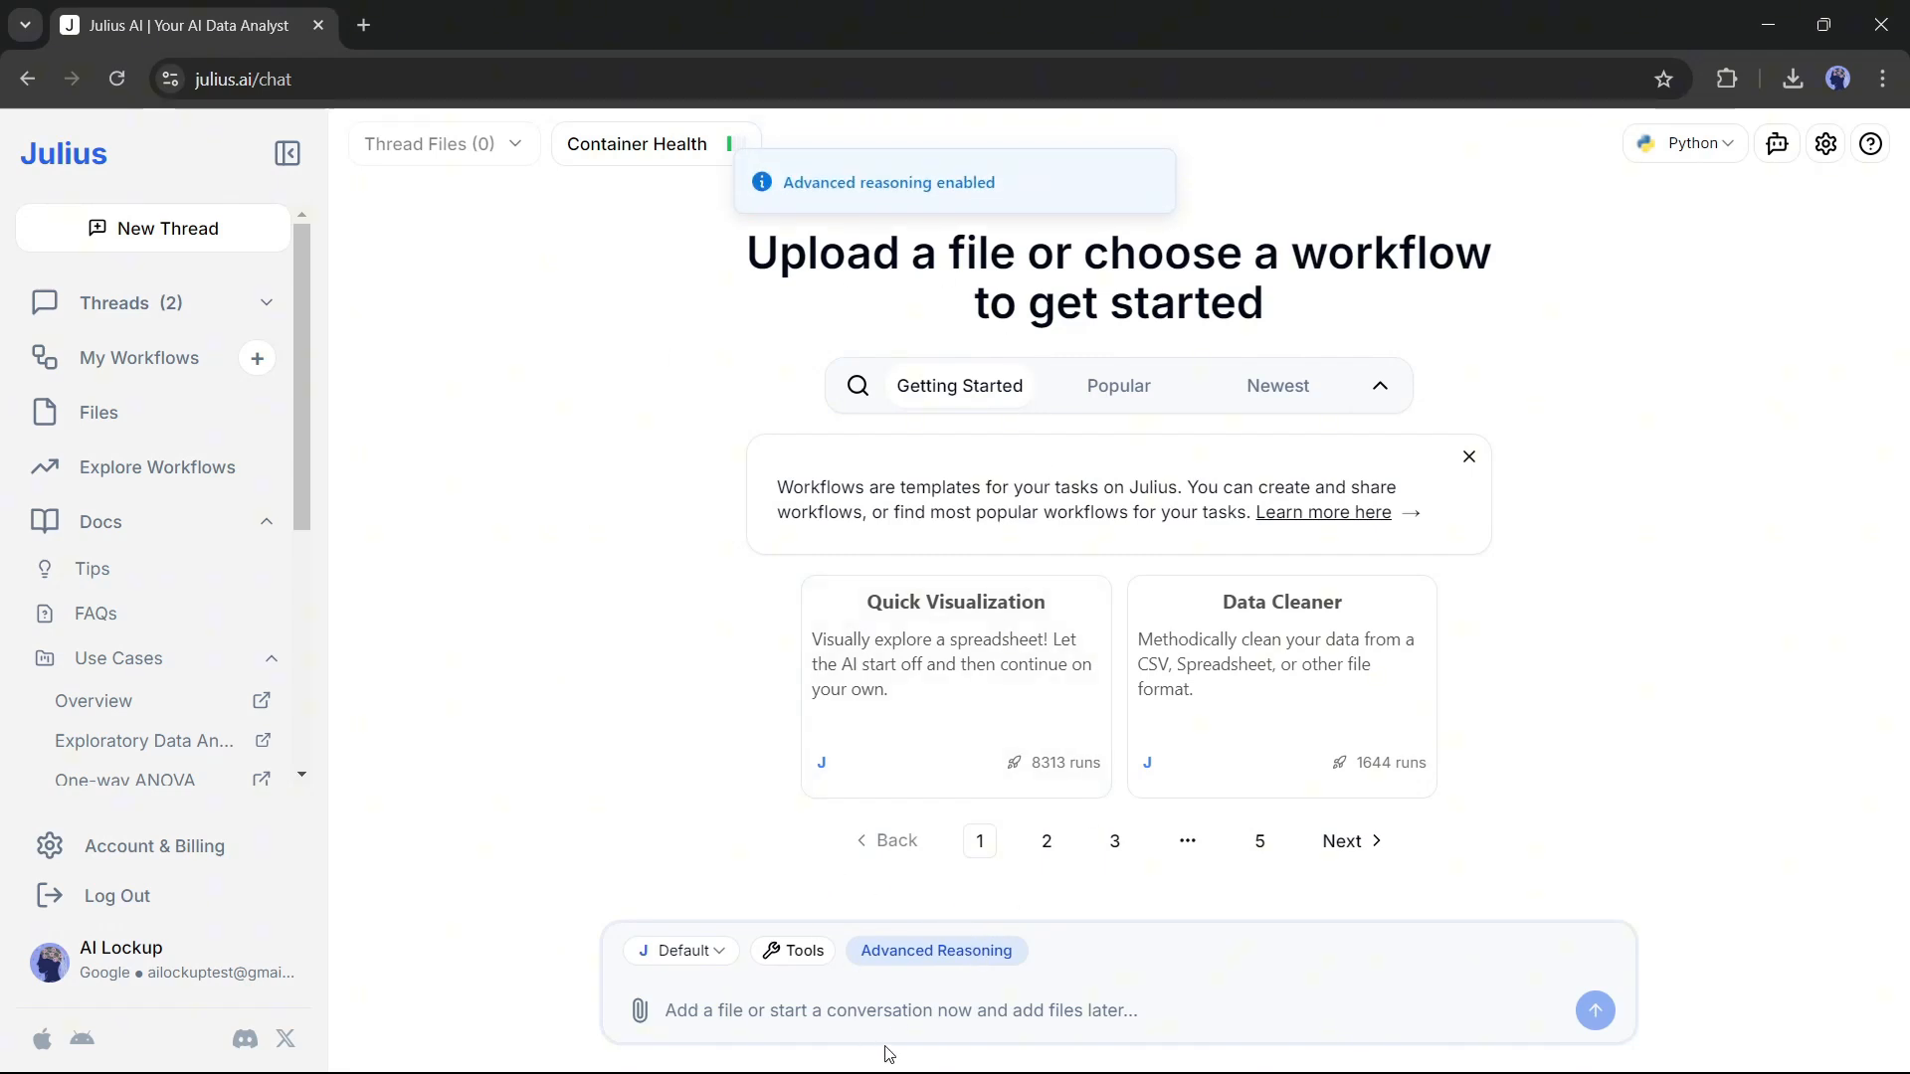
{"action": "left_click", "coordinate": [935, 950]}
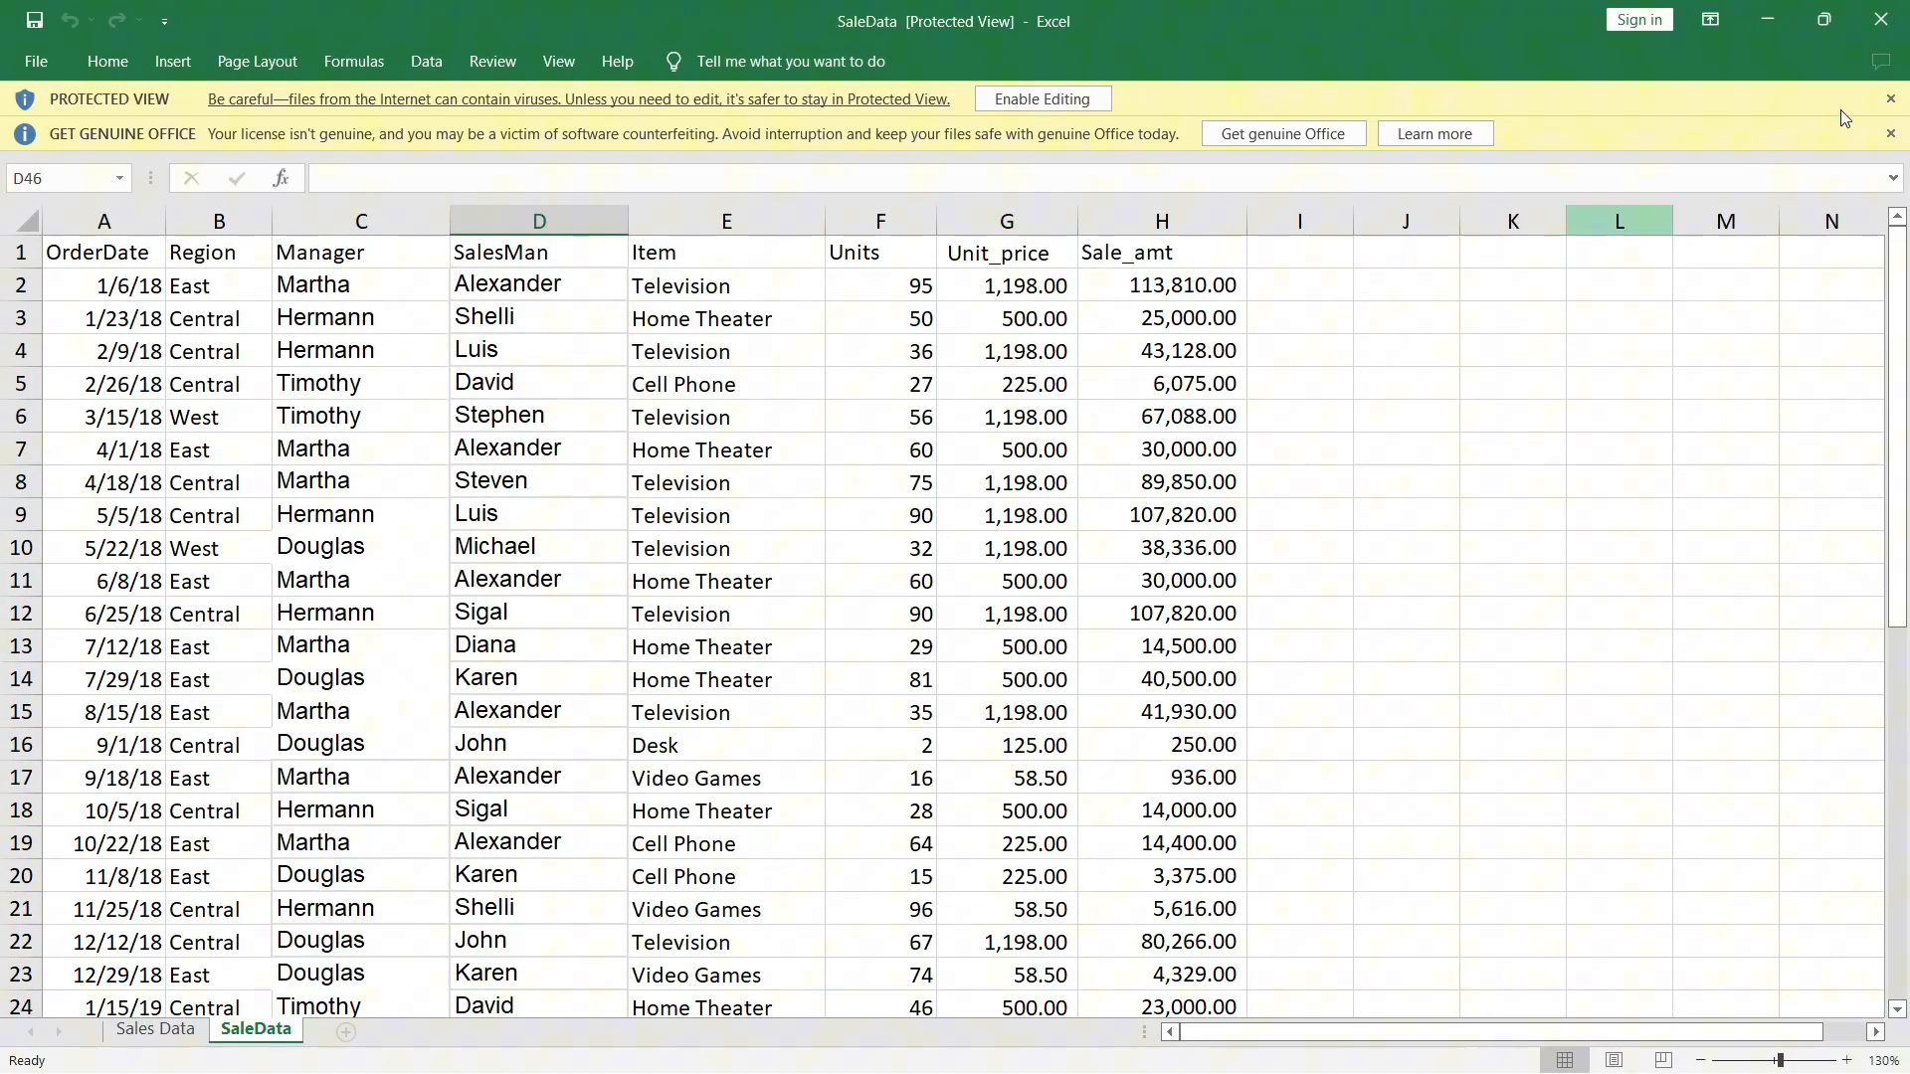
Scroll through the SaleData sheet's order and sales records in Excel
{"action": "scroll", "scroll_direction": "down", "scroll_amount": 3}
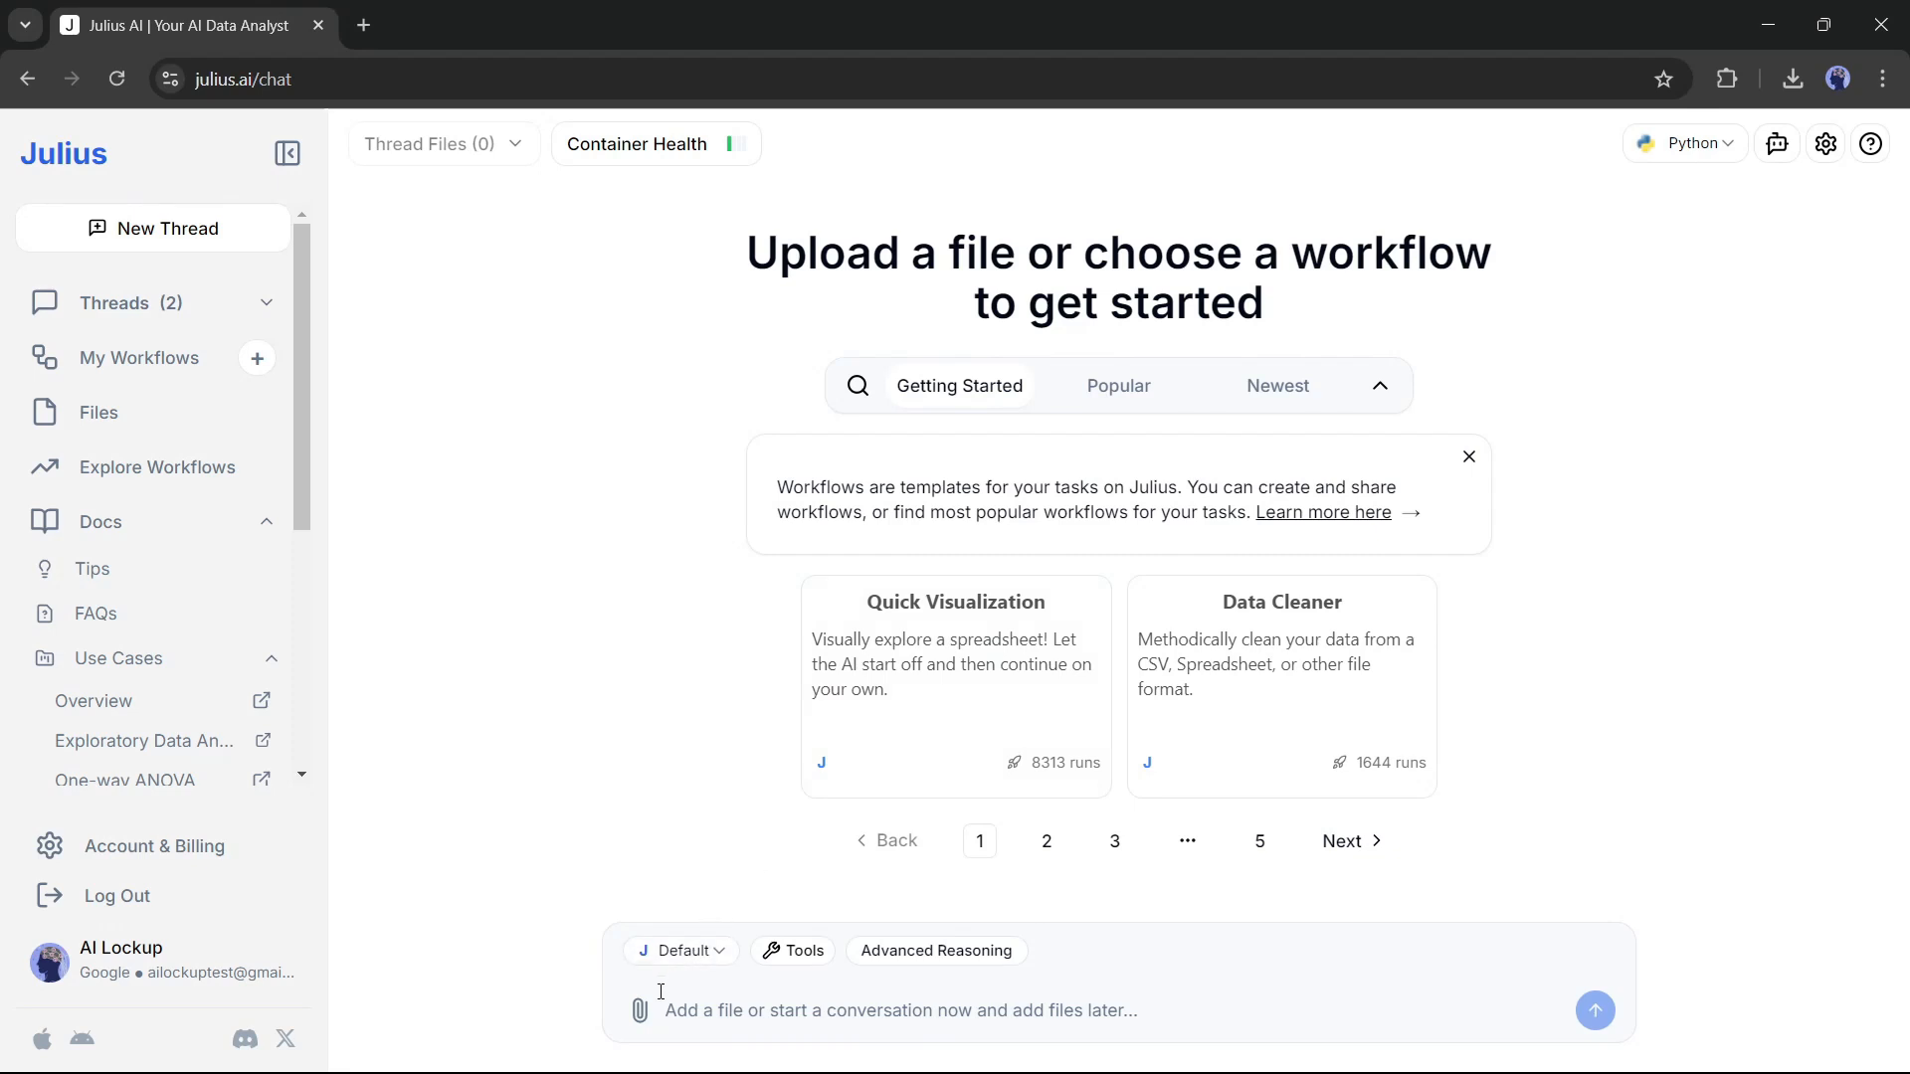
Upload SaleData.xlsx from Downloads into the thread
{"action": "left_click", "coordinate": [639, 1010]}
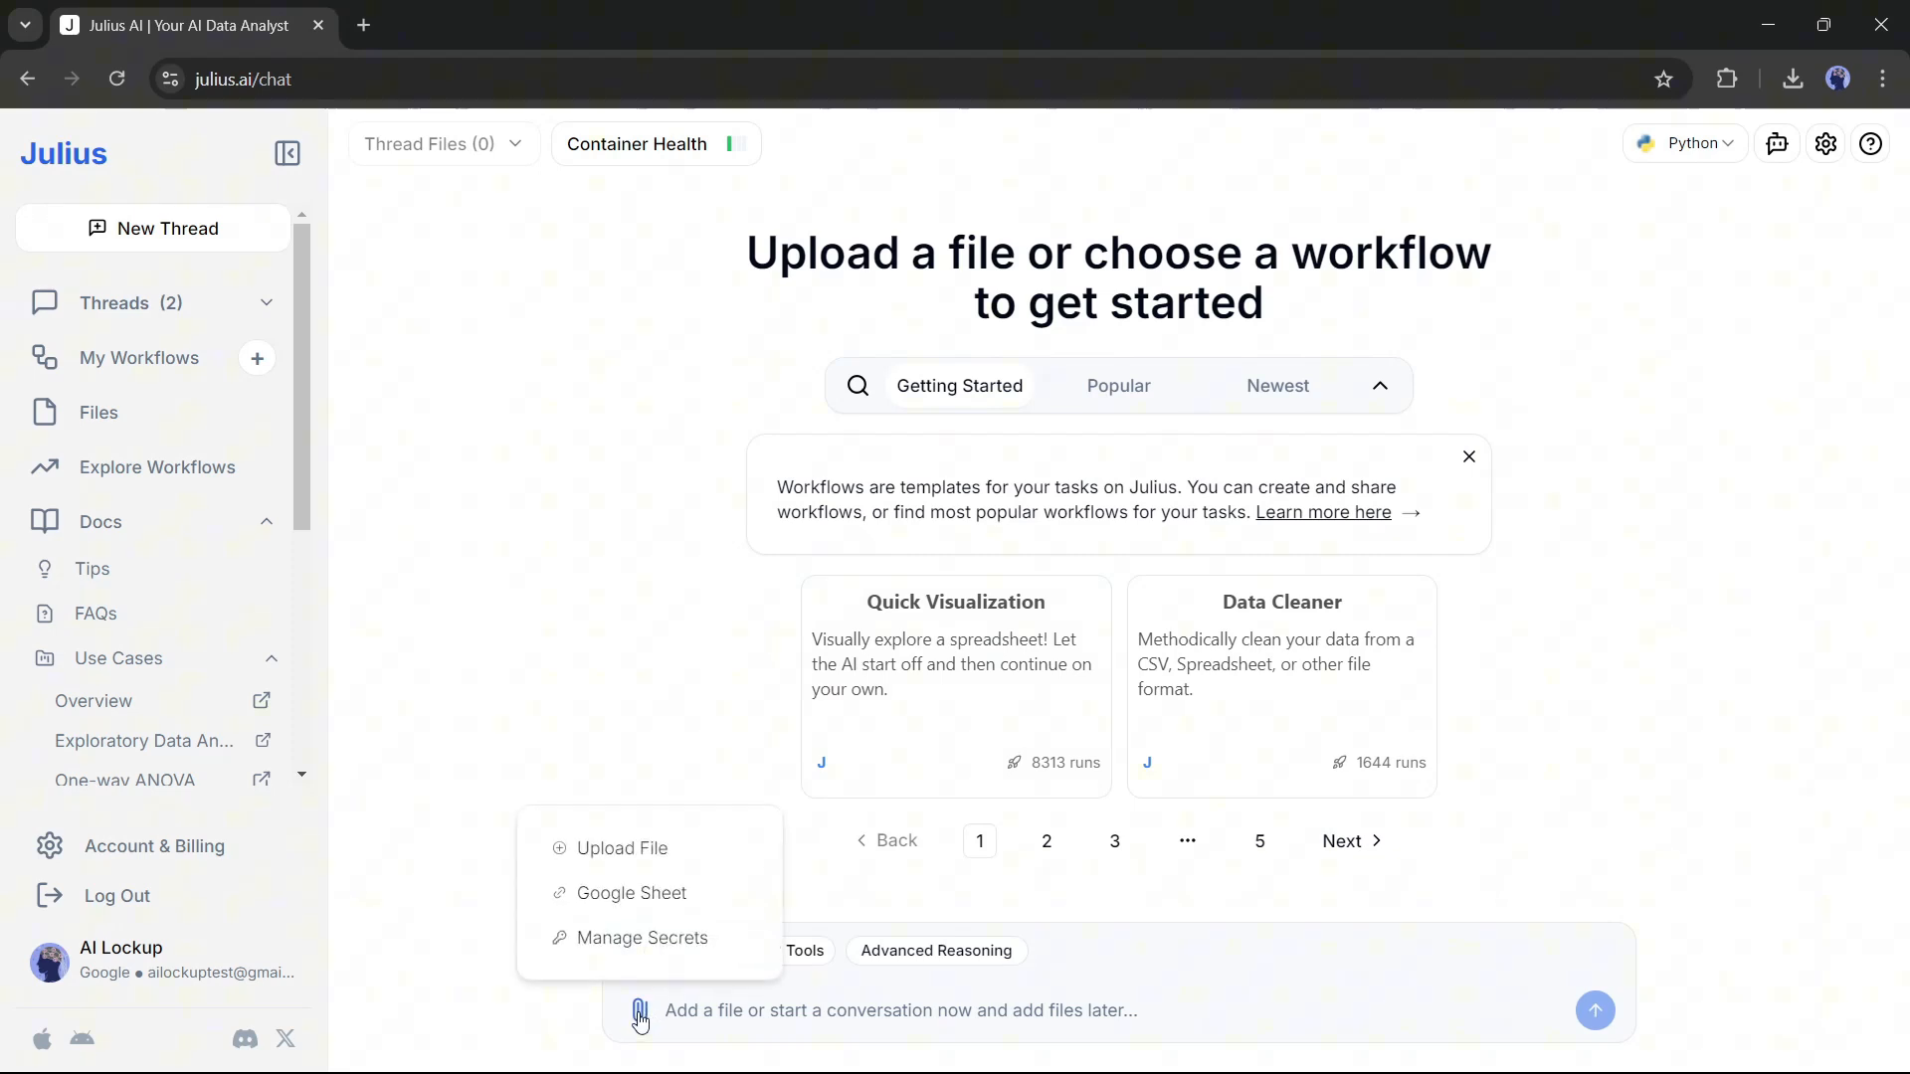
{"action": "mouse_move", "coordinate": [675, 872]}
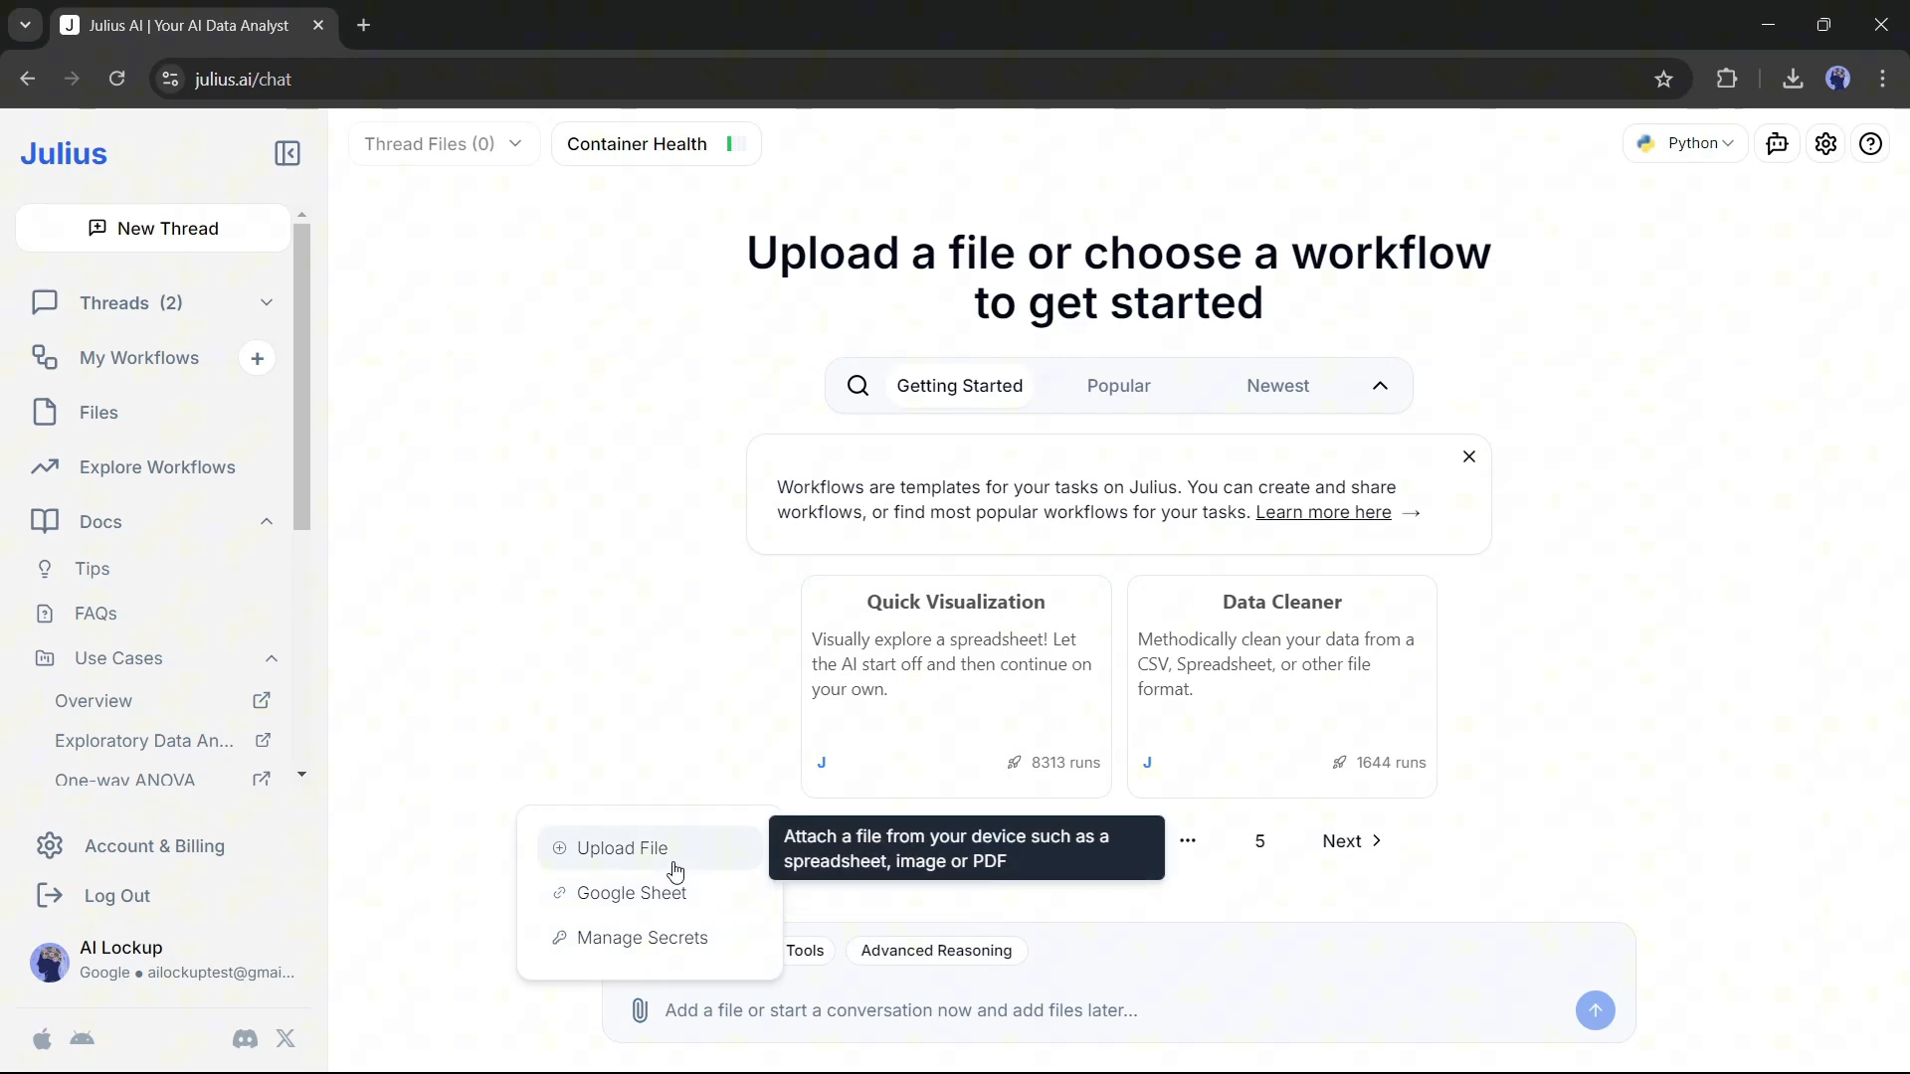
{"action": "left_click", "coordinate": [623, 848]}
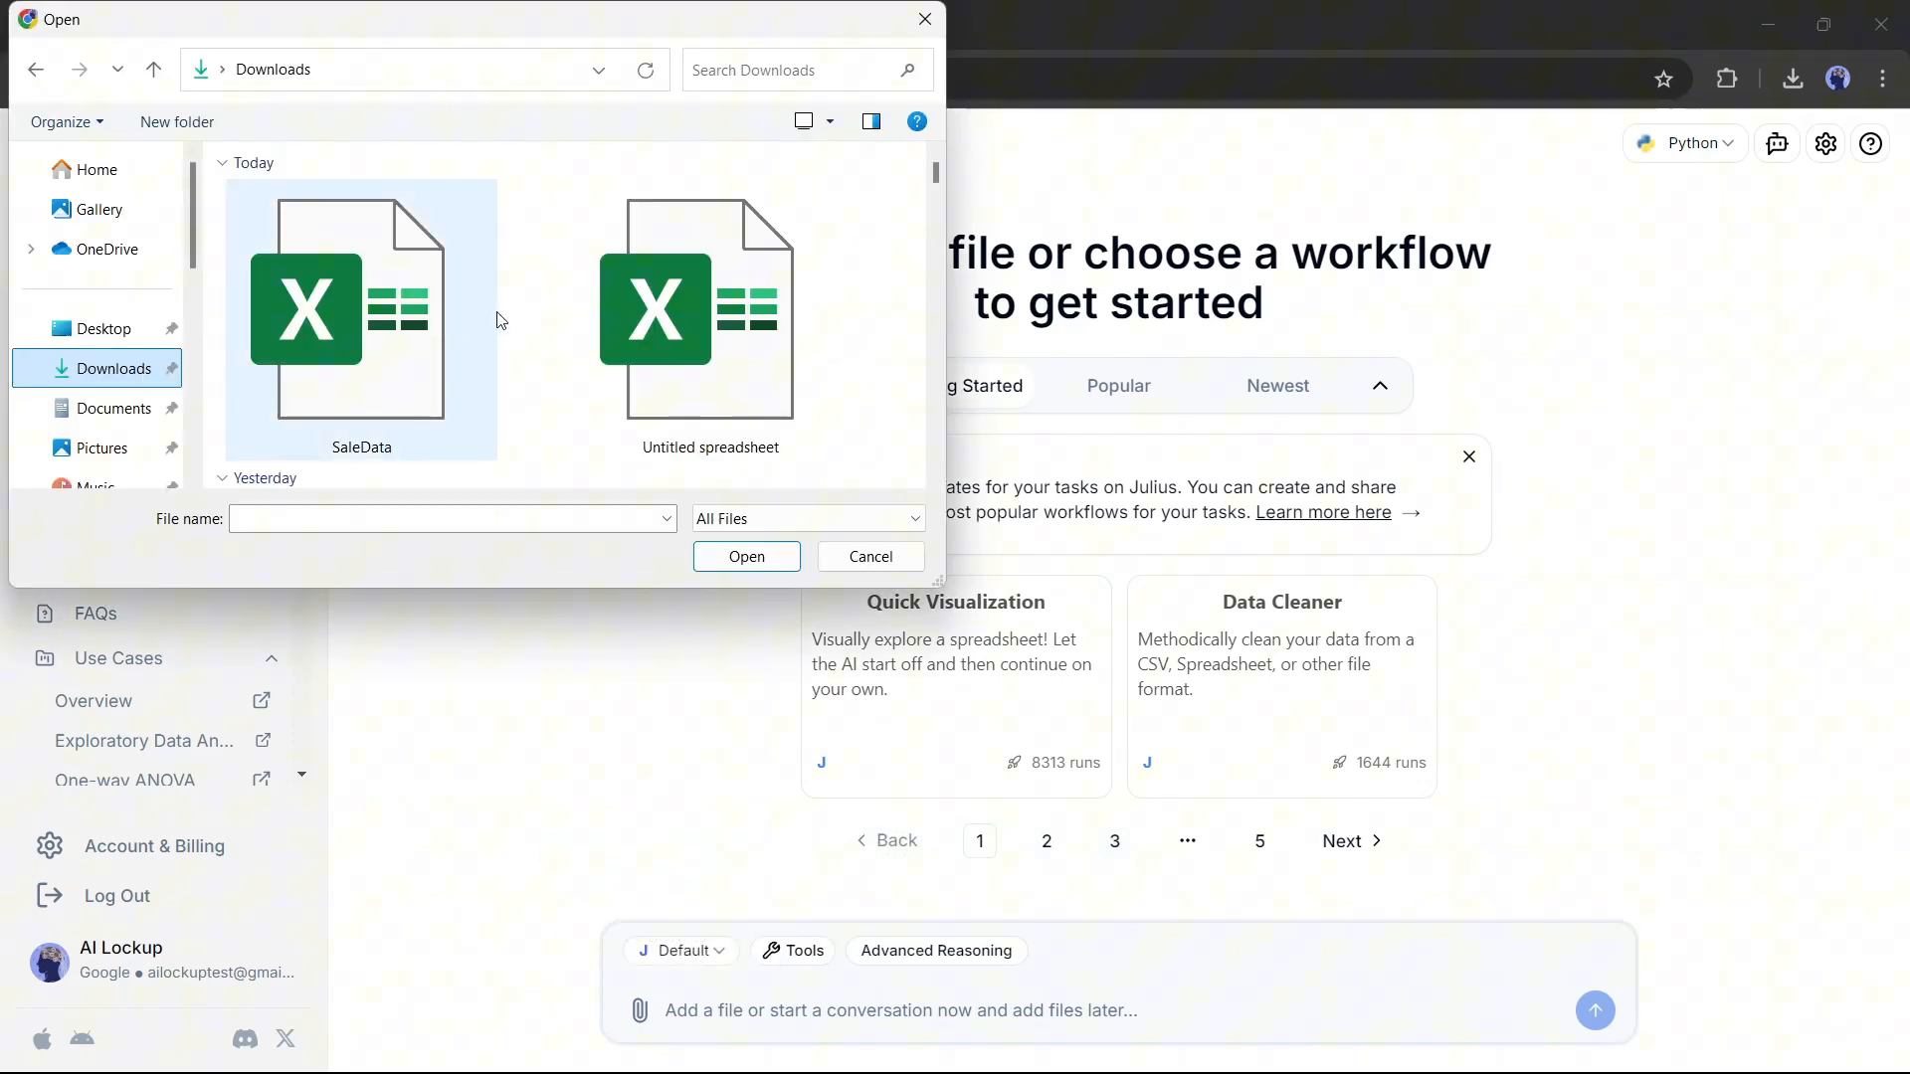
{"action": "mouse_move", "coordinate": [451, 313]}
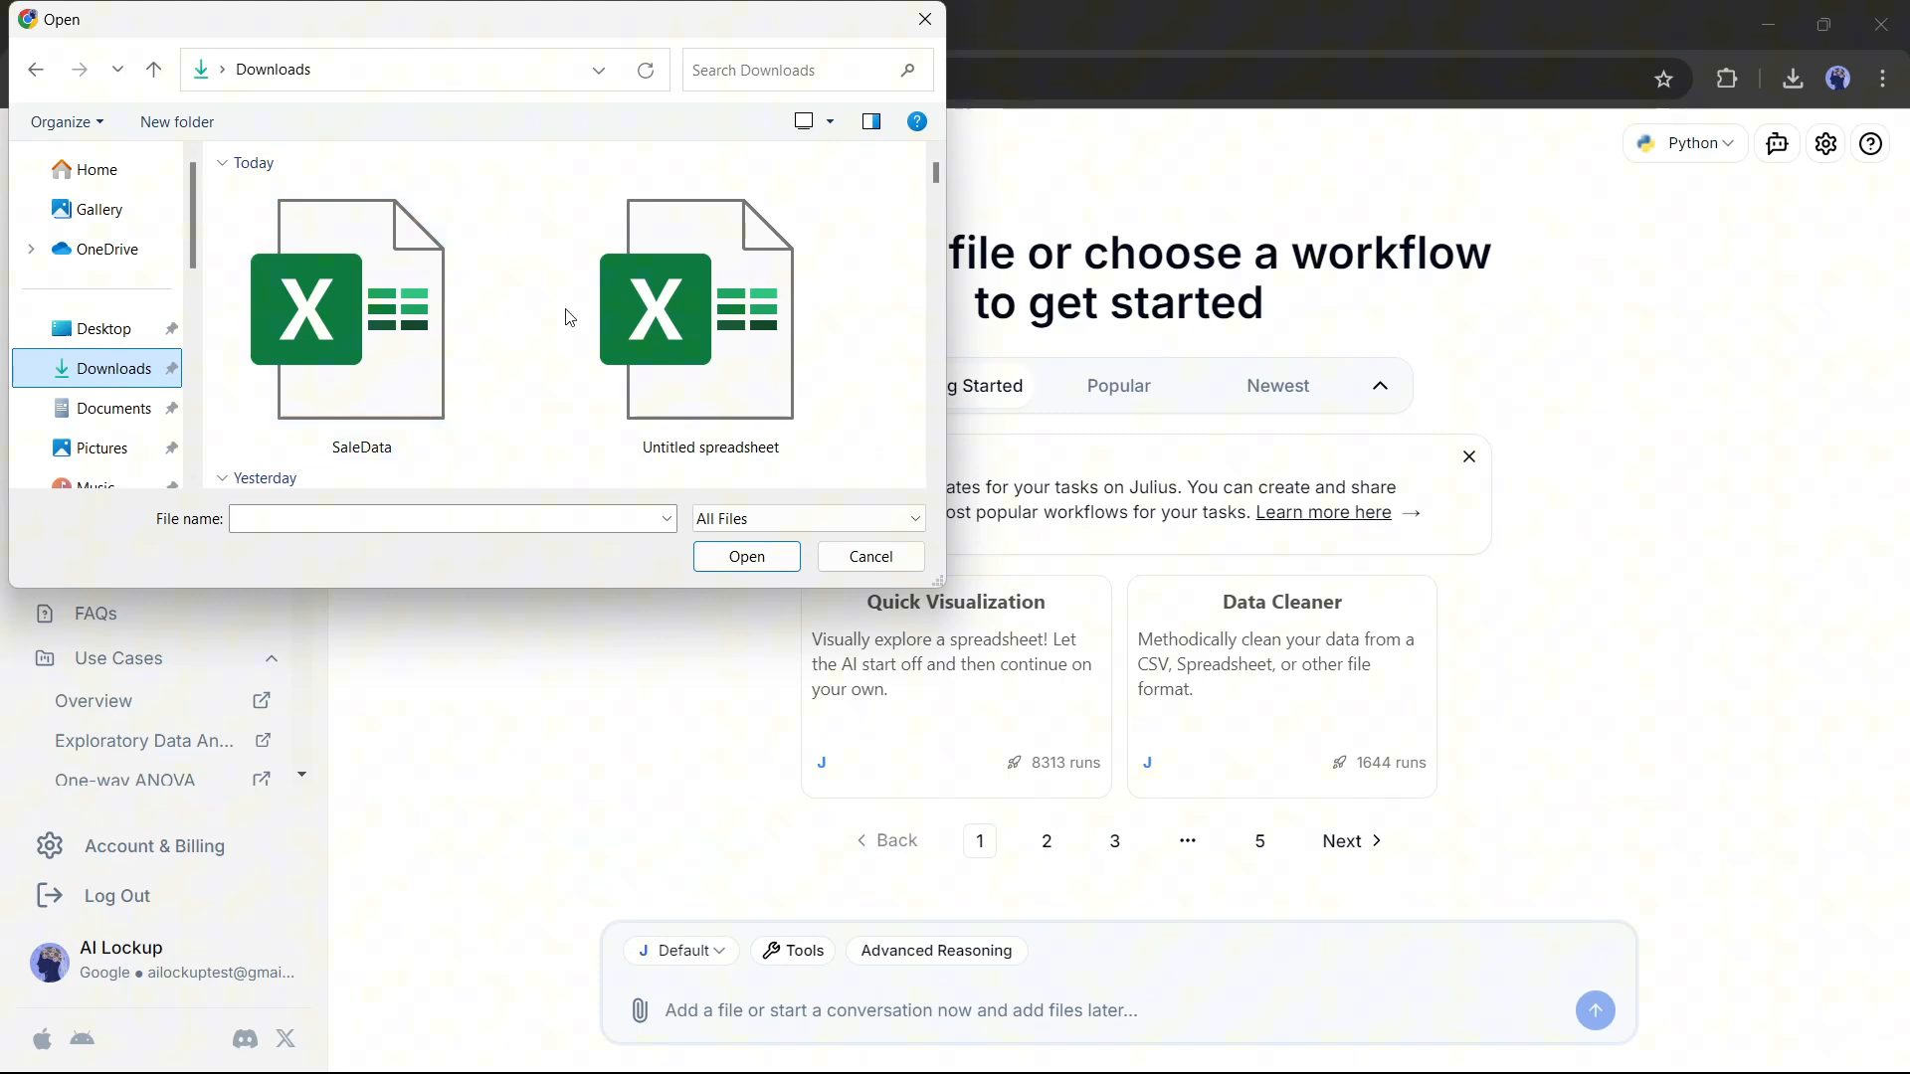
{"action": "left_click", "coordinate": [359, 311]}
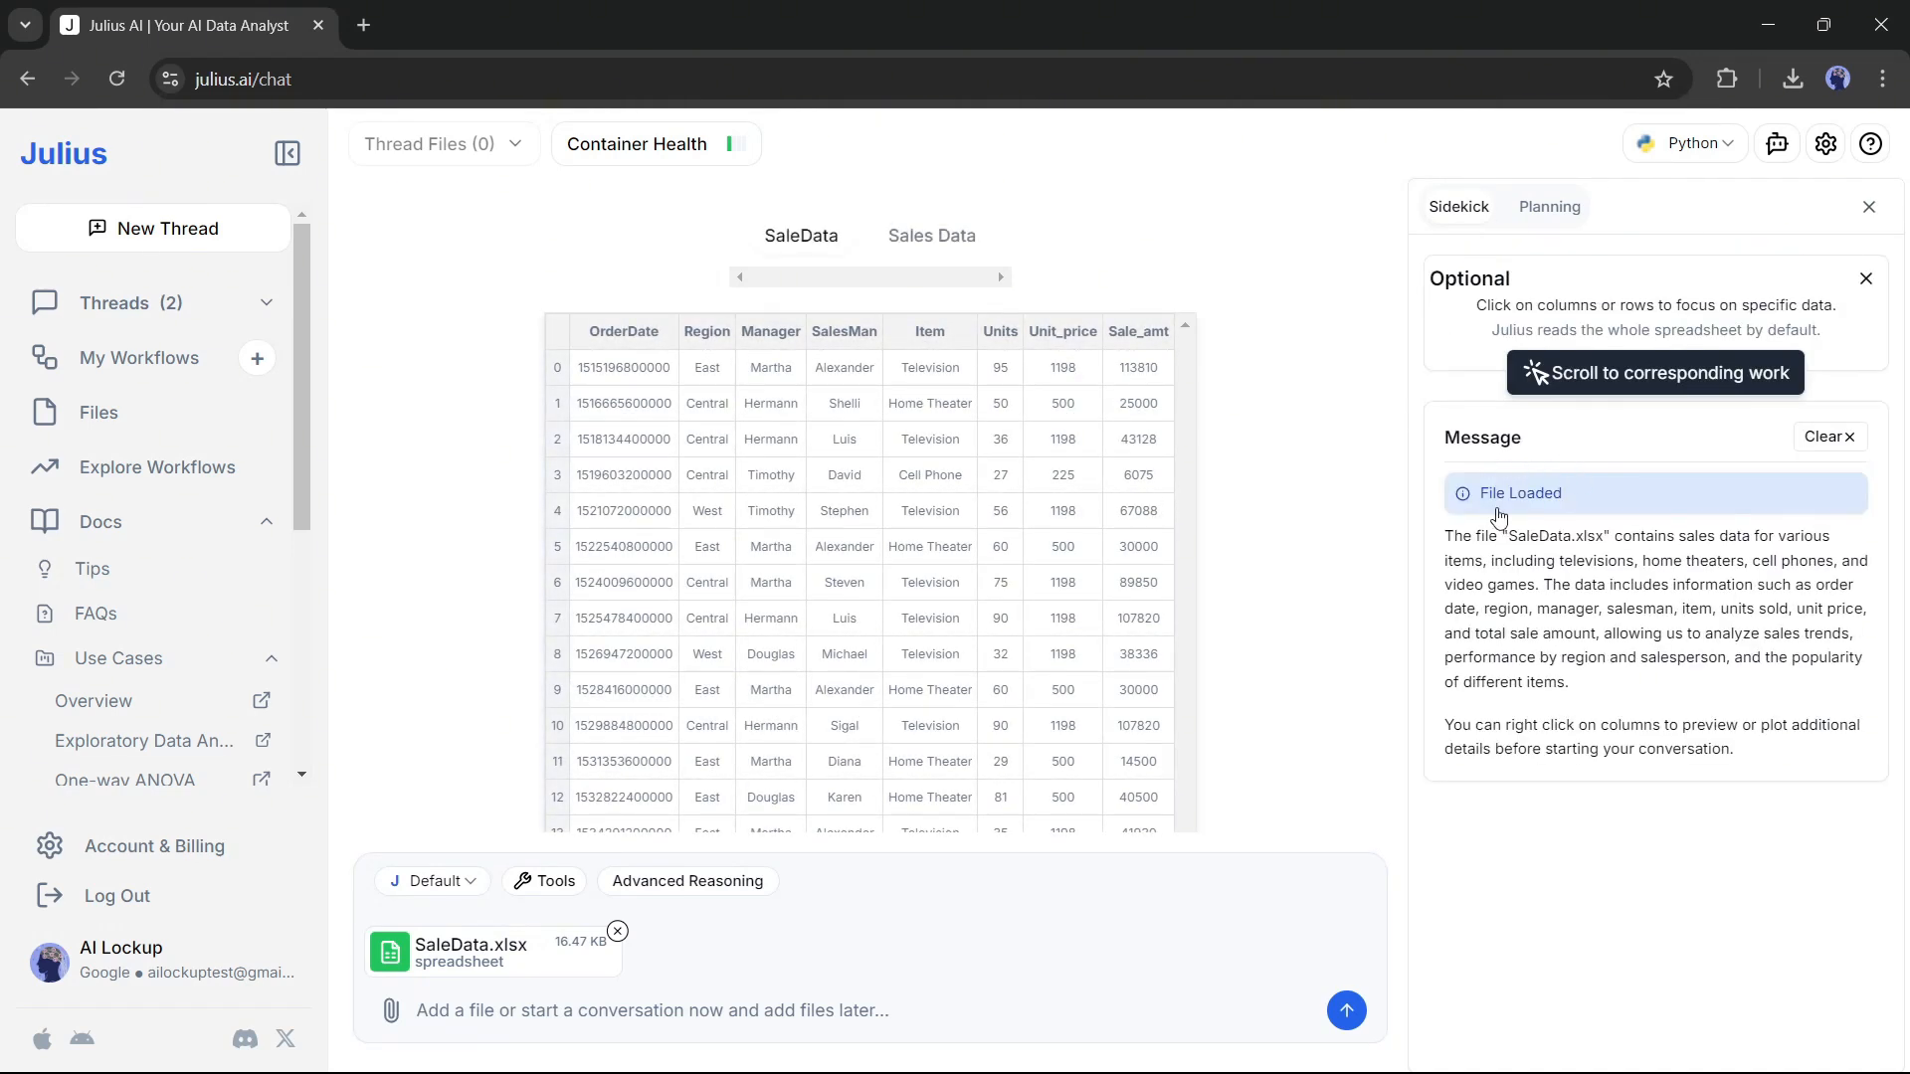
Dismiss the Sidekick message and send a request for insights on the data
{"action": "left_click", "coordinate": [622, 438]}
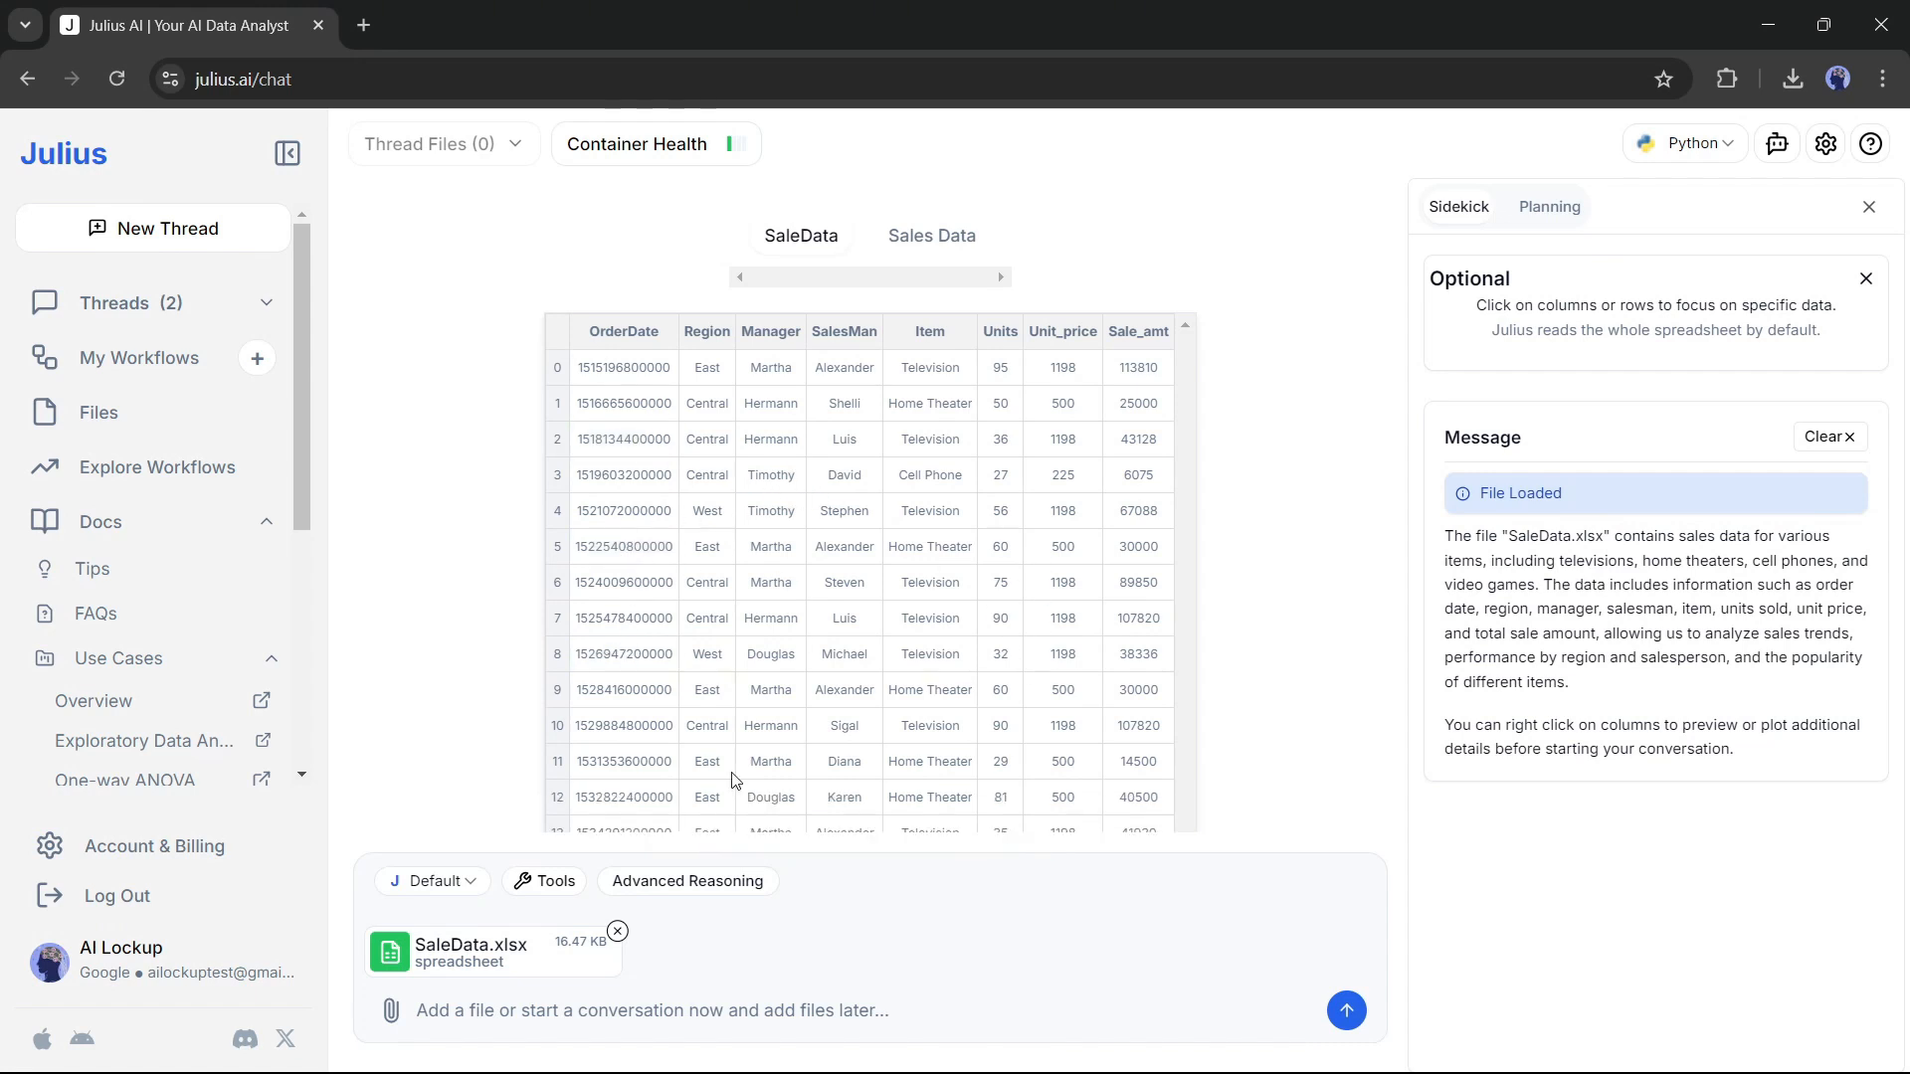
{"action": "mouse_move", "coordinate": [822, 607]}
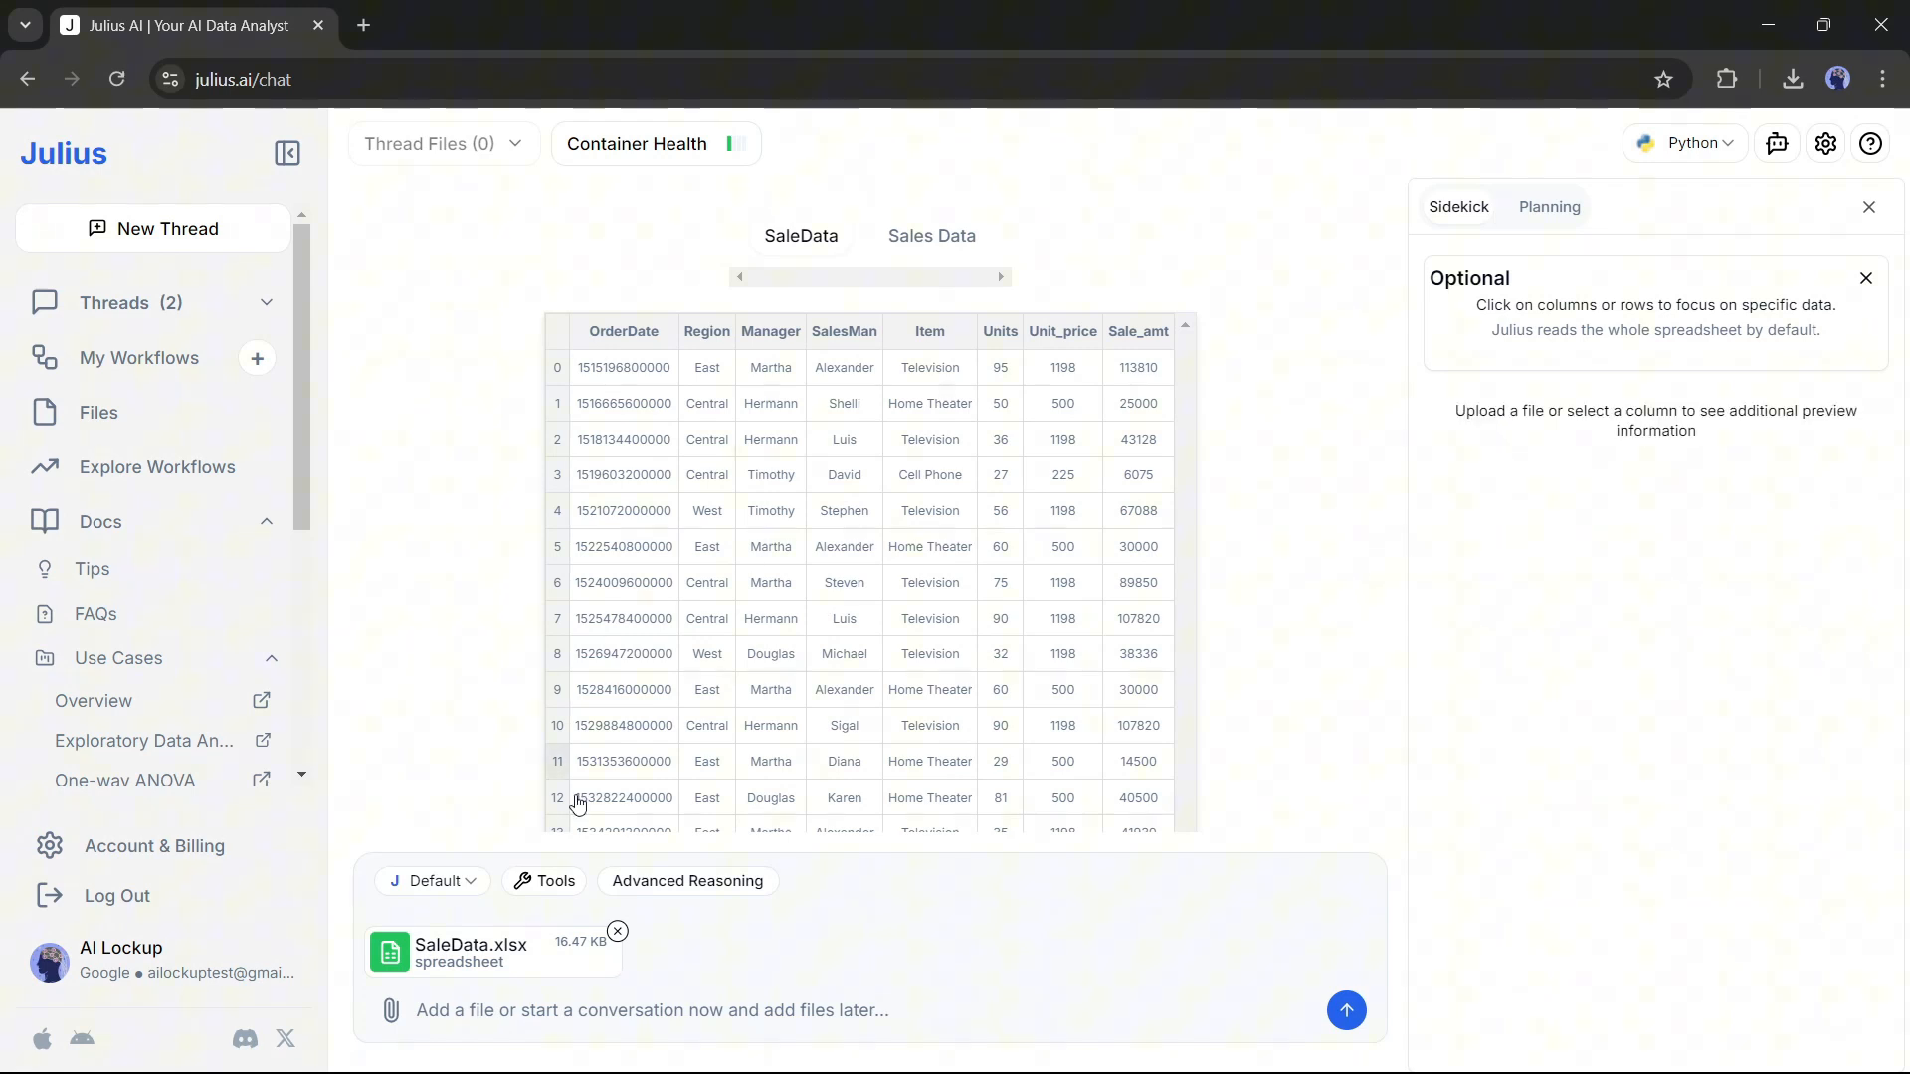
{"action": "left_click", "coordinate": [770, 1009]}
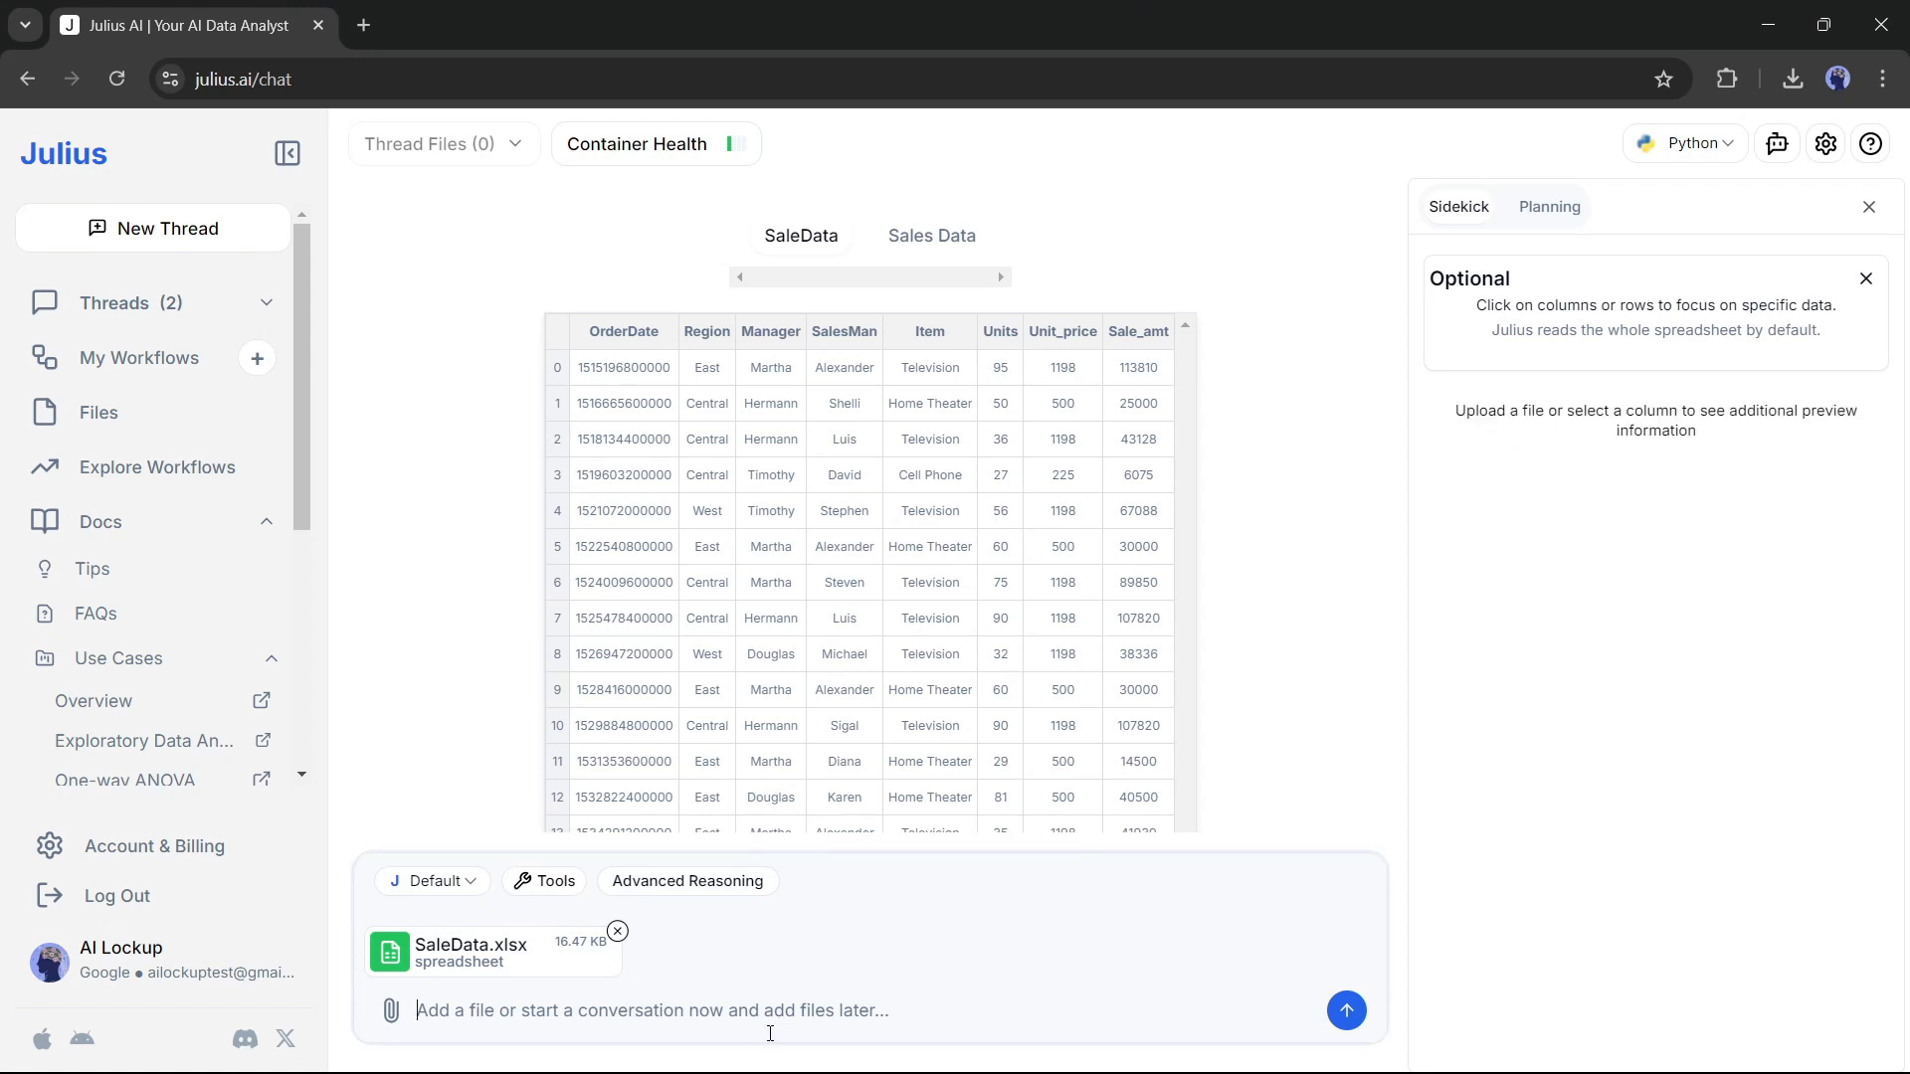
{"action": "type", "text": "Give me the inshights of"}
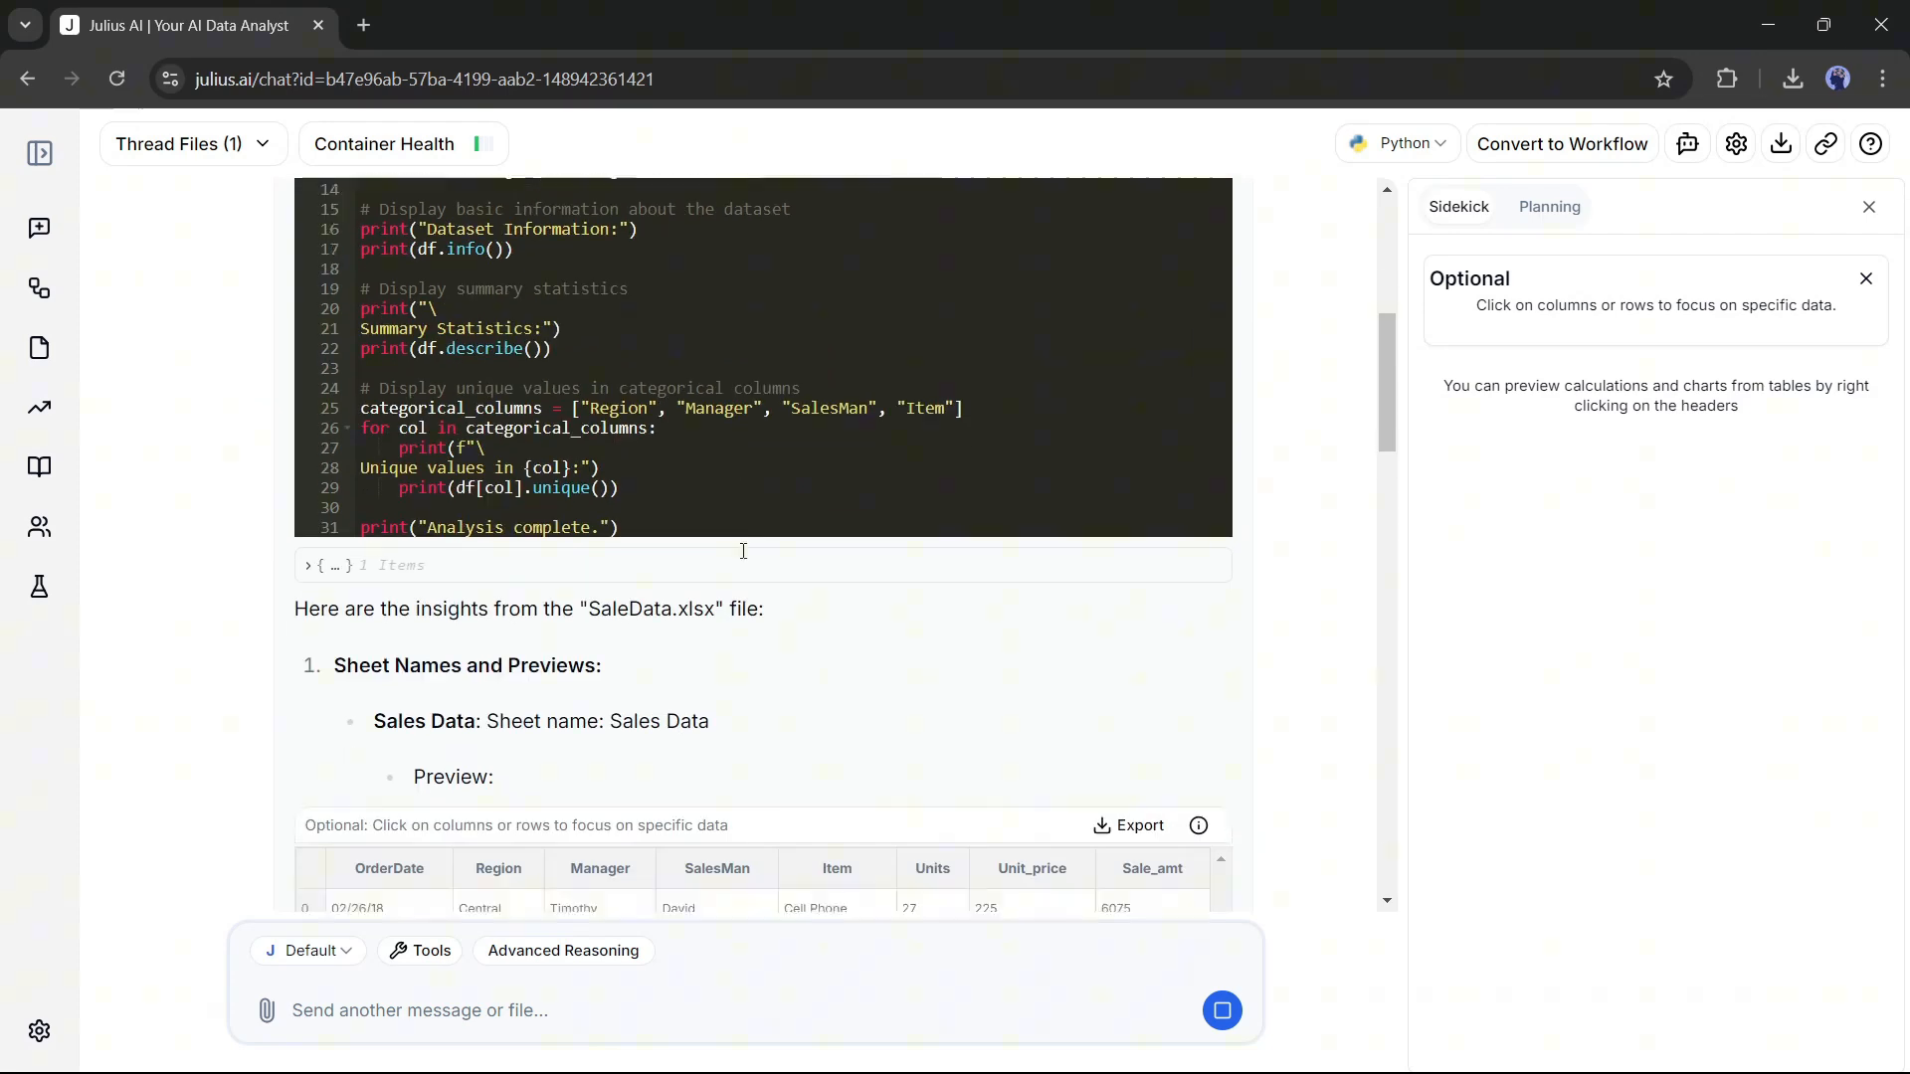
Review the monthly sales and item popularity results, then start a new empty thread
{"action": "scroll", "scroll_direction": "down", "scroll_amount": 3}
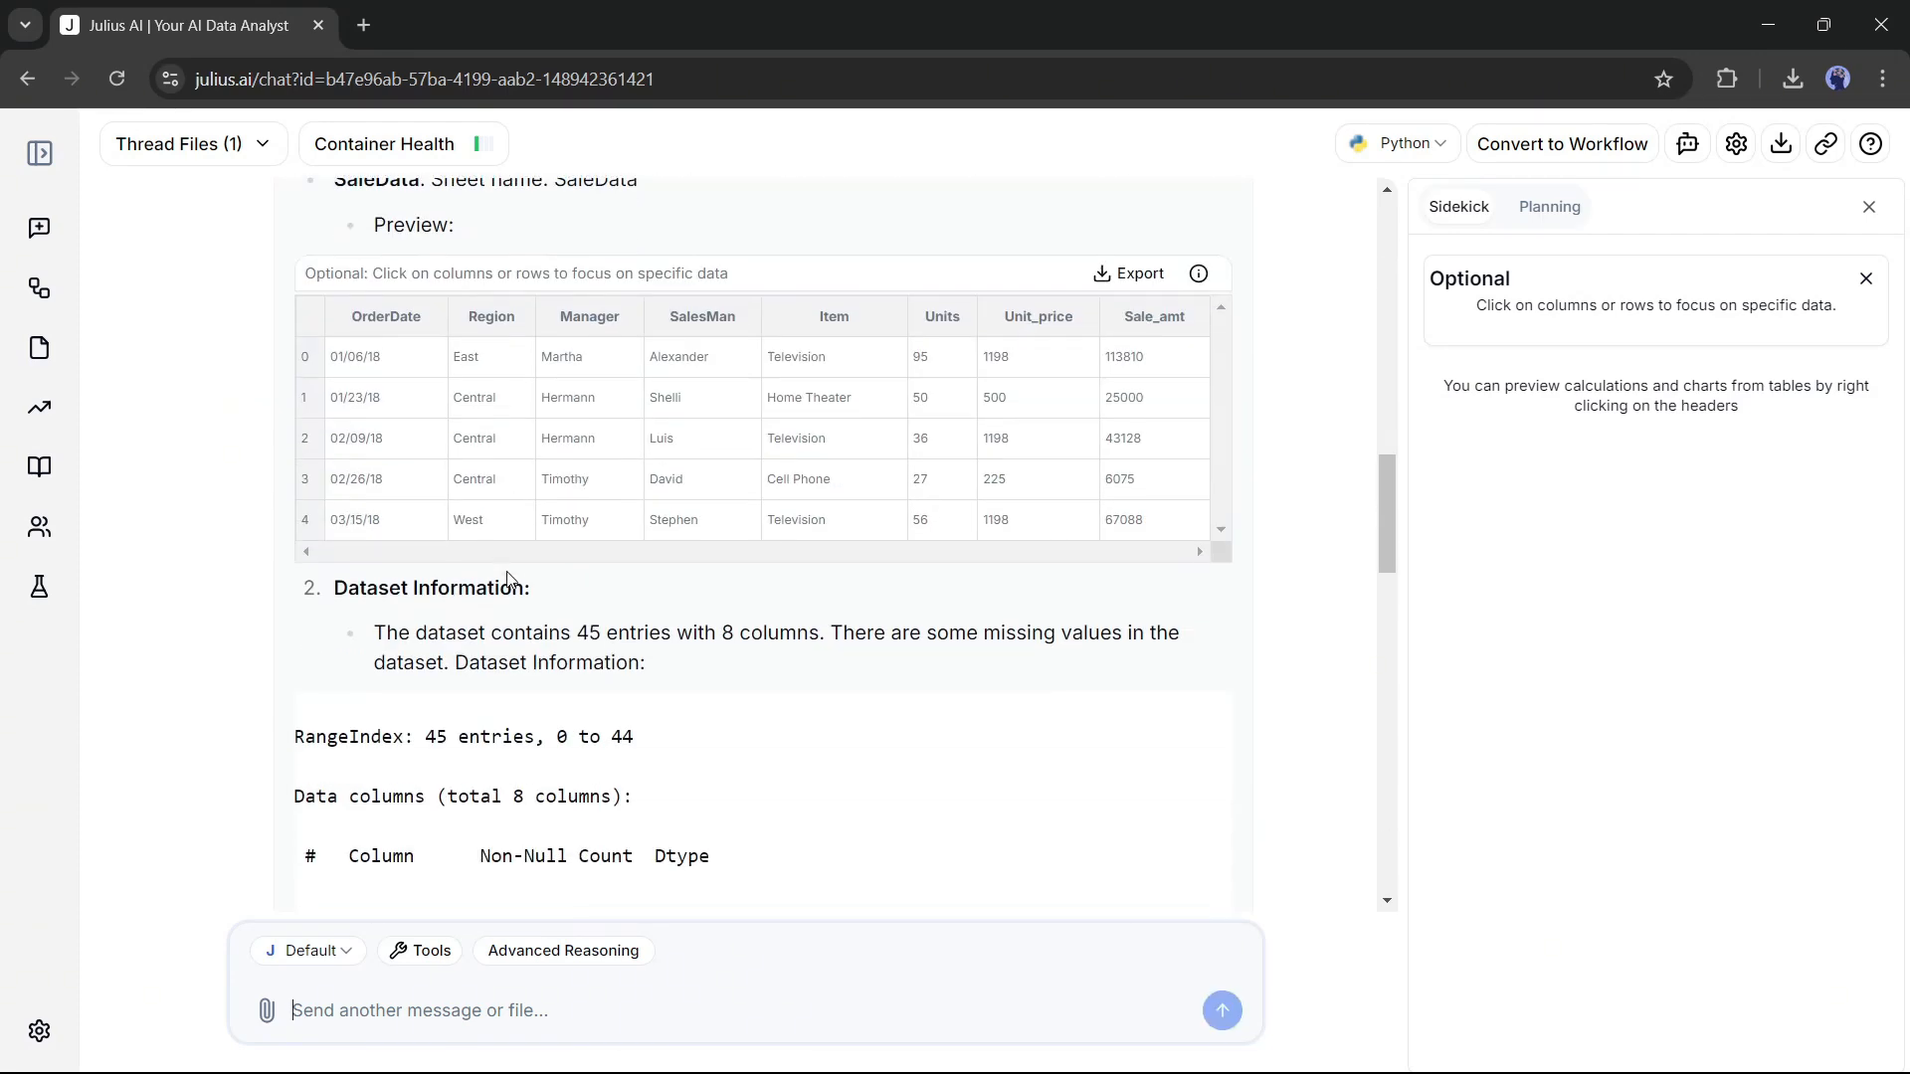
{"action": "scroll", "scroll_direction": "down", "scroll_amount": 3}
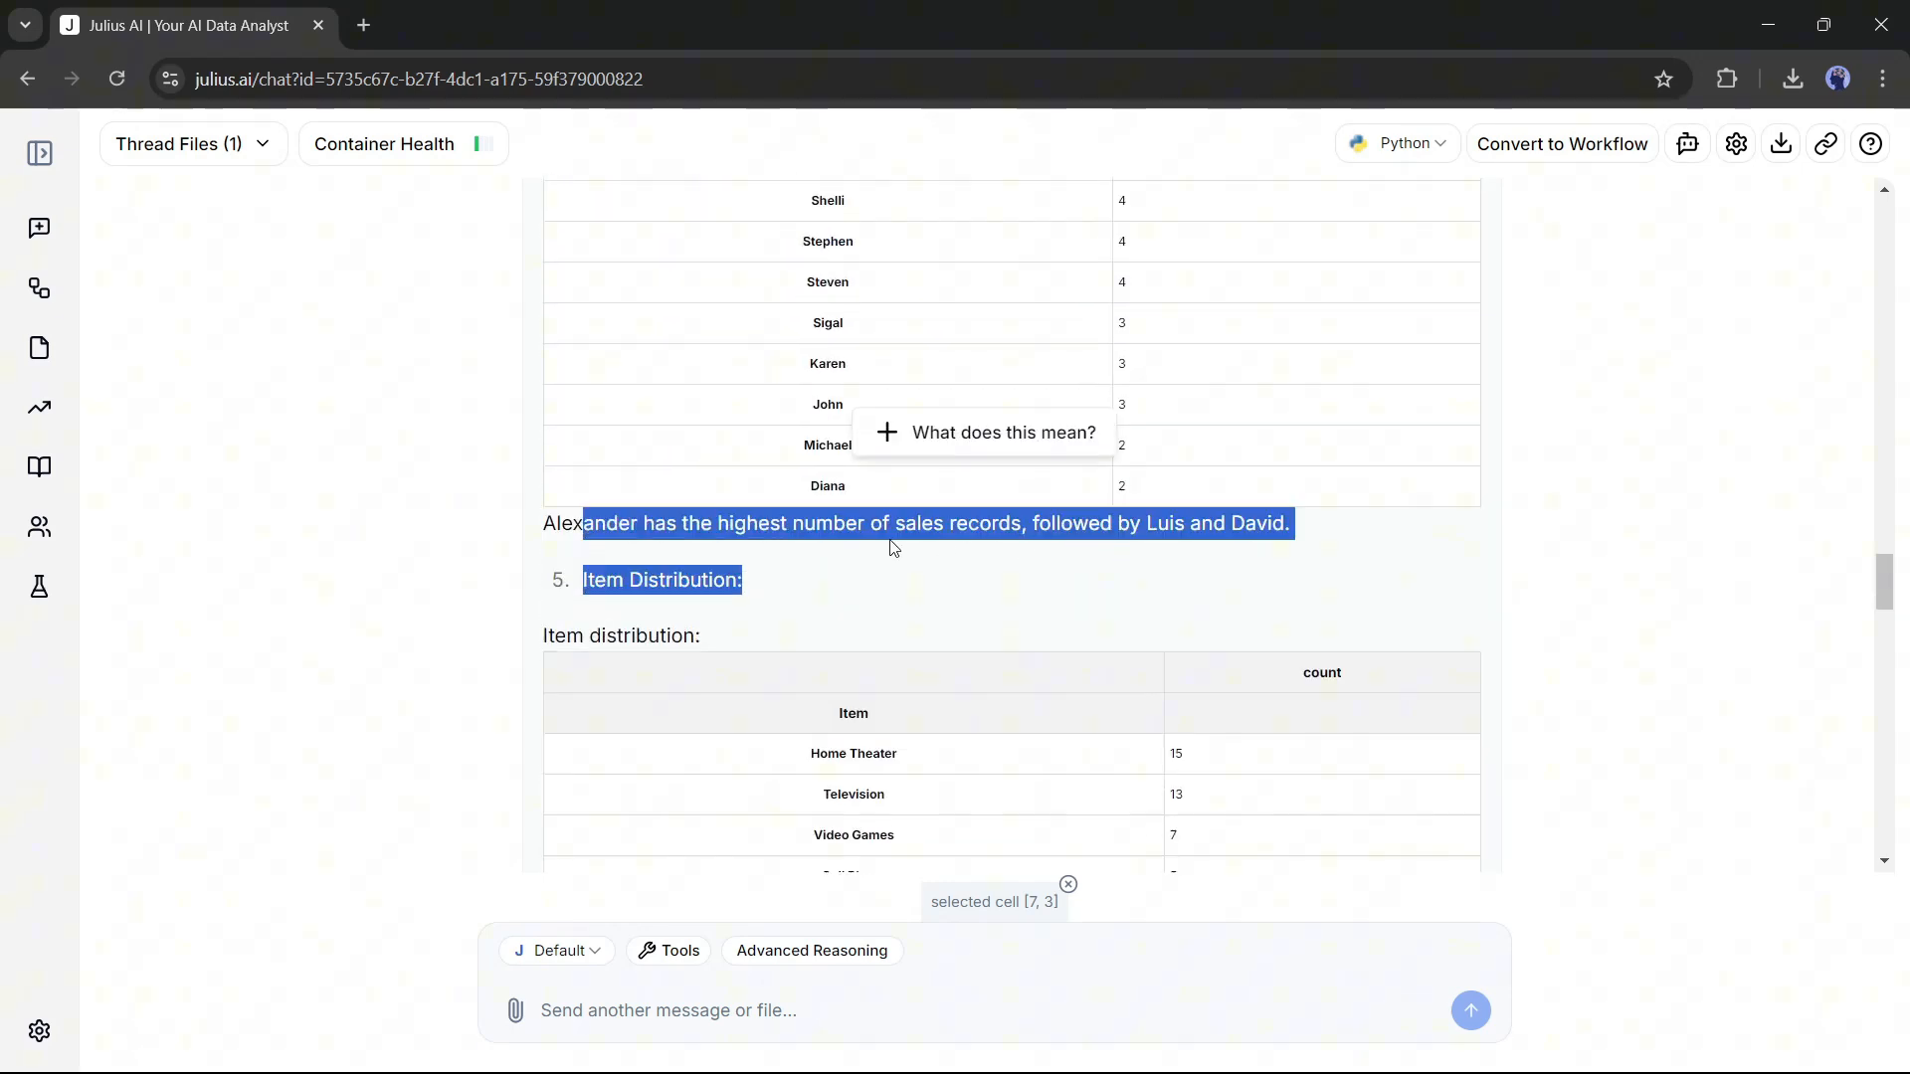
{"action": "scroll", "scroll_direction": "down", "scroll_amount": 3}
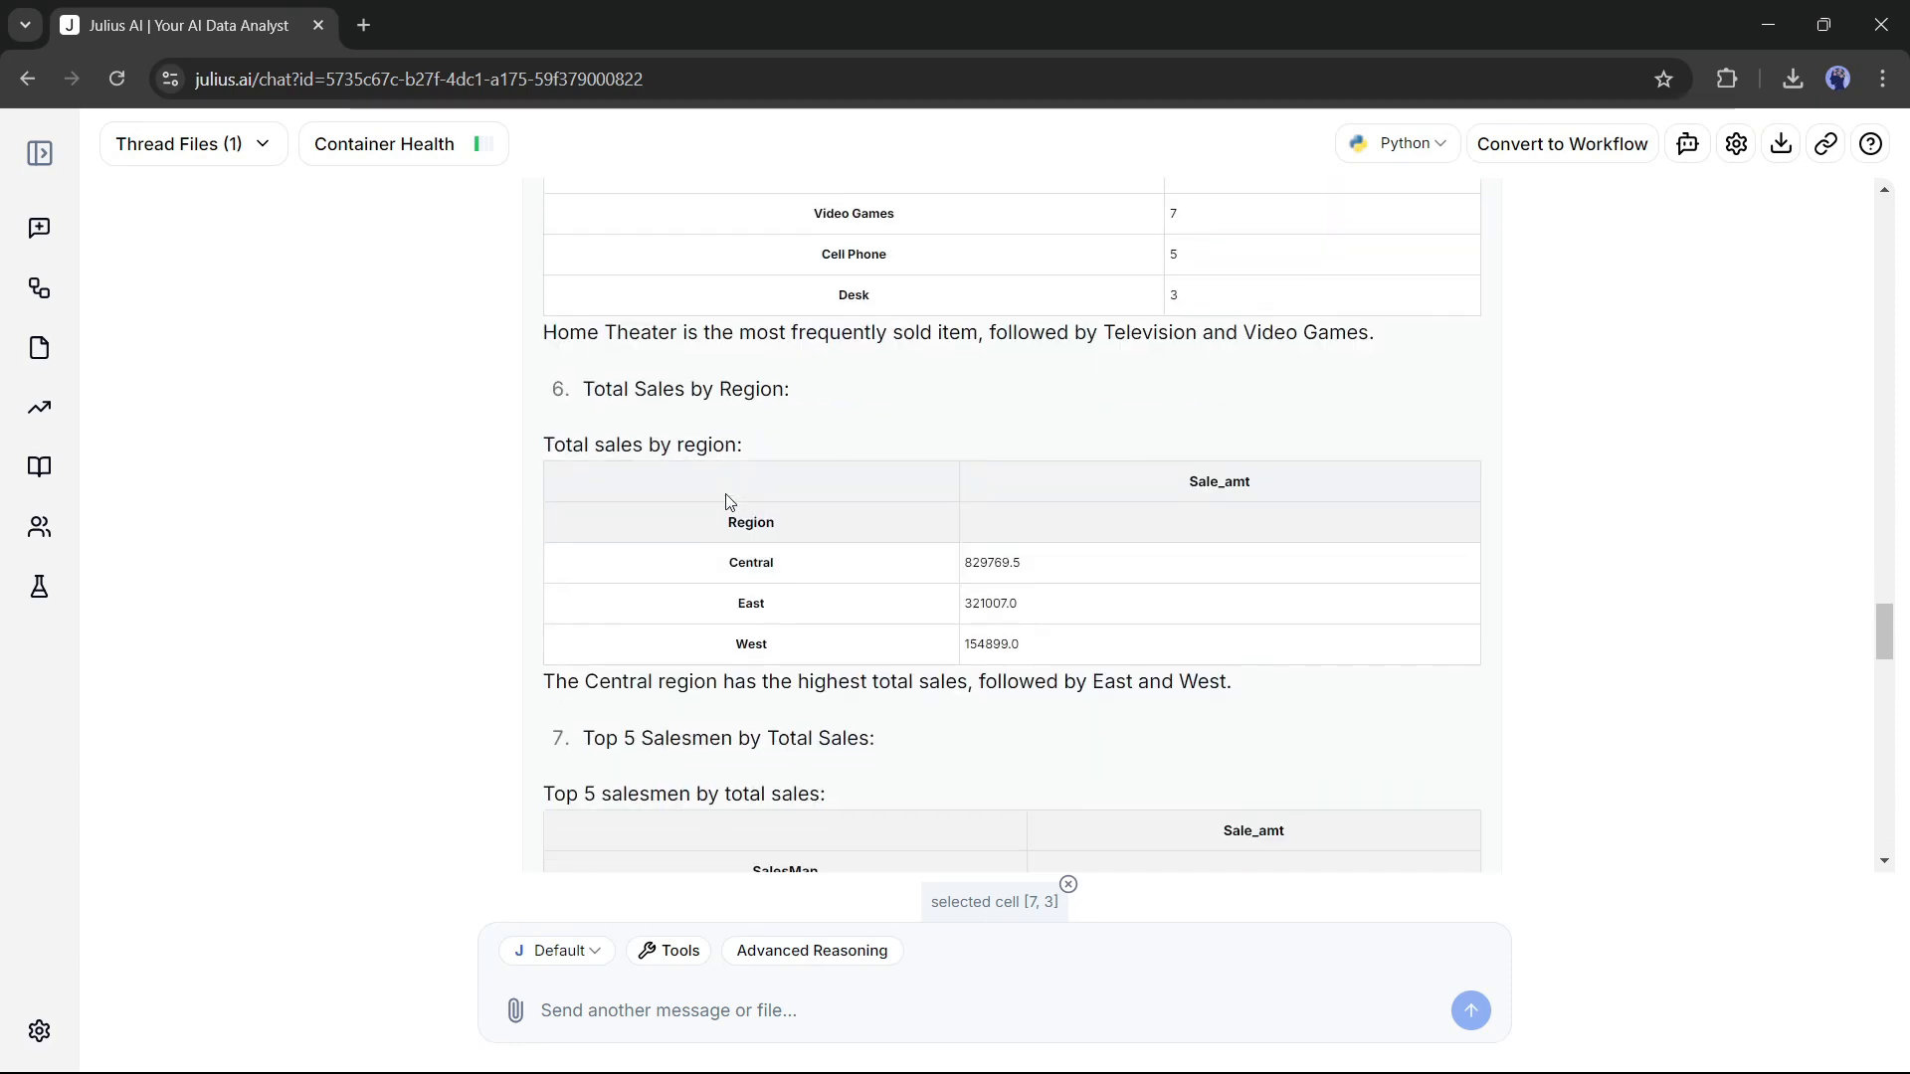
{"action": "scroll", "scroll_direction": "down", "scroll_amount": 3}
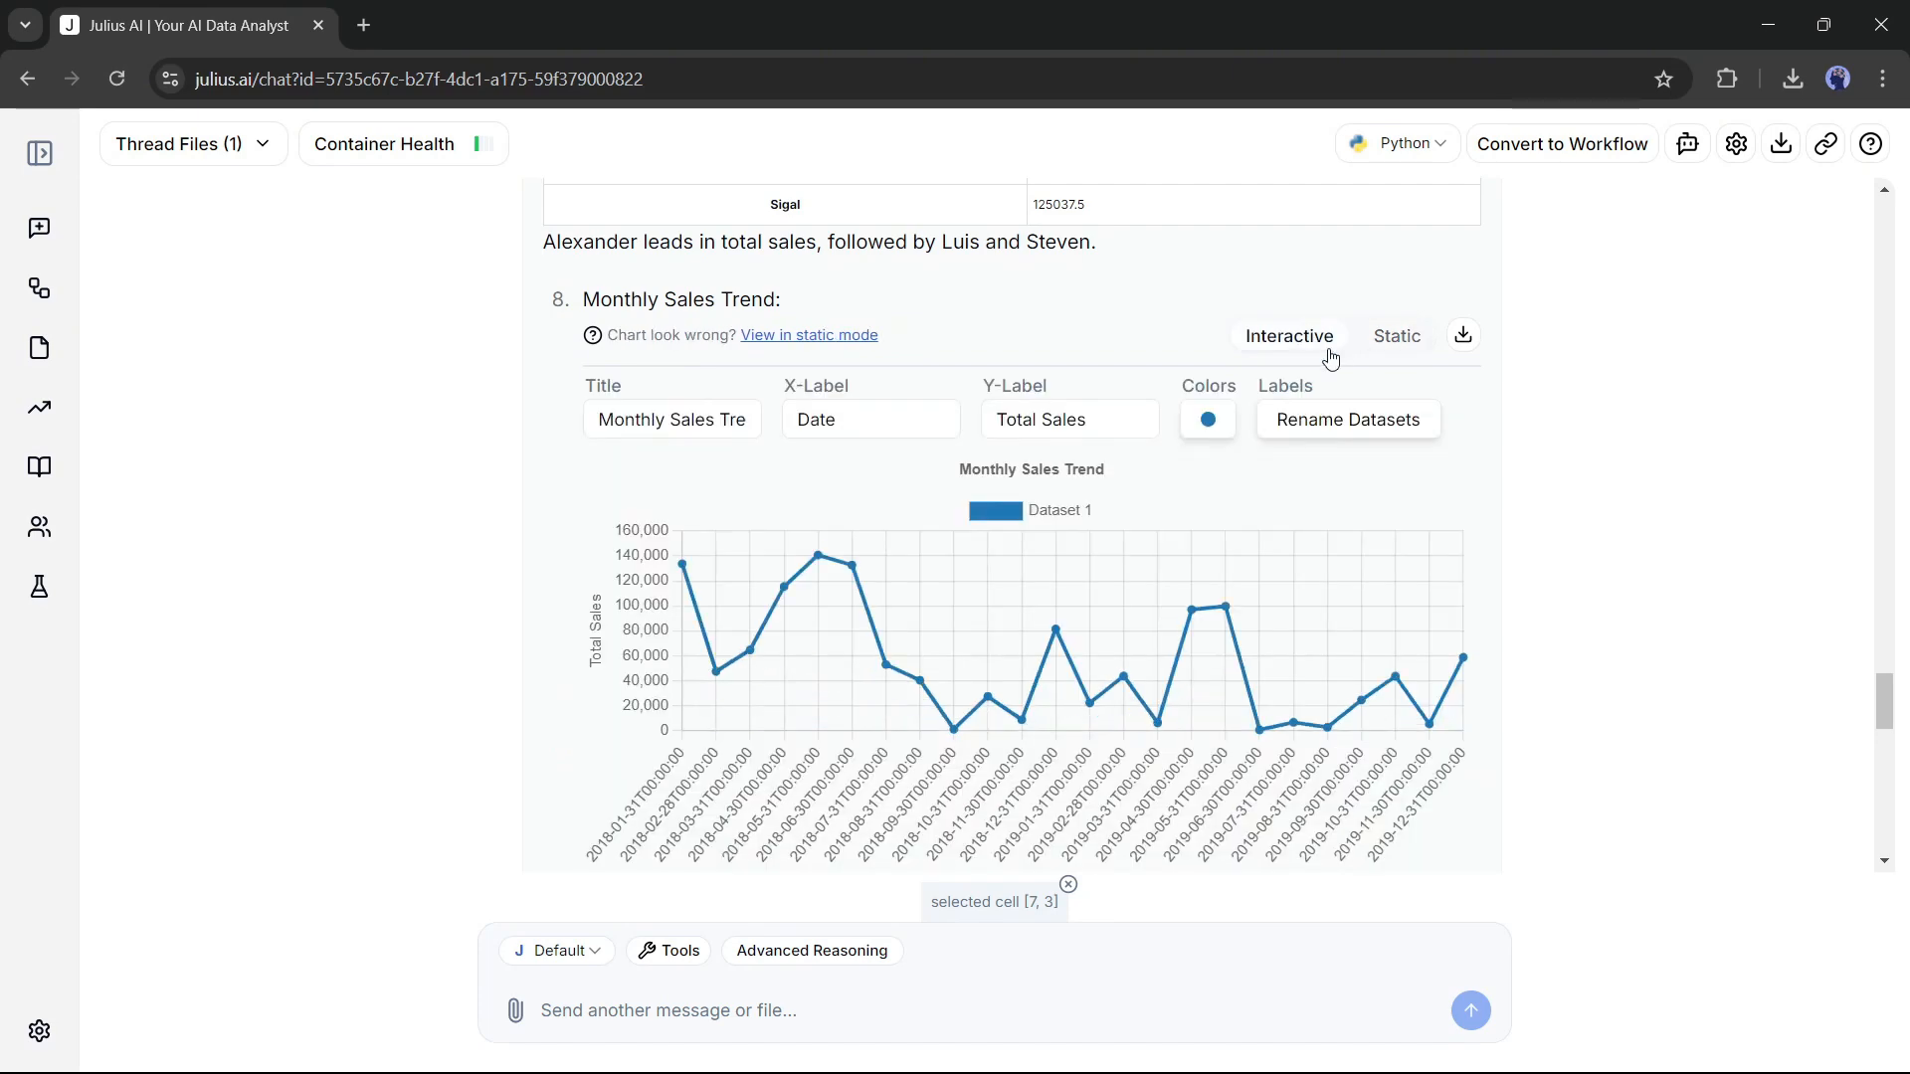
{"action": "scroll", "scroll_direction": "down", "scroll_amount": 3}
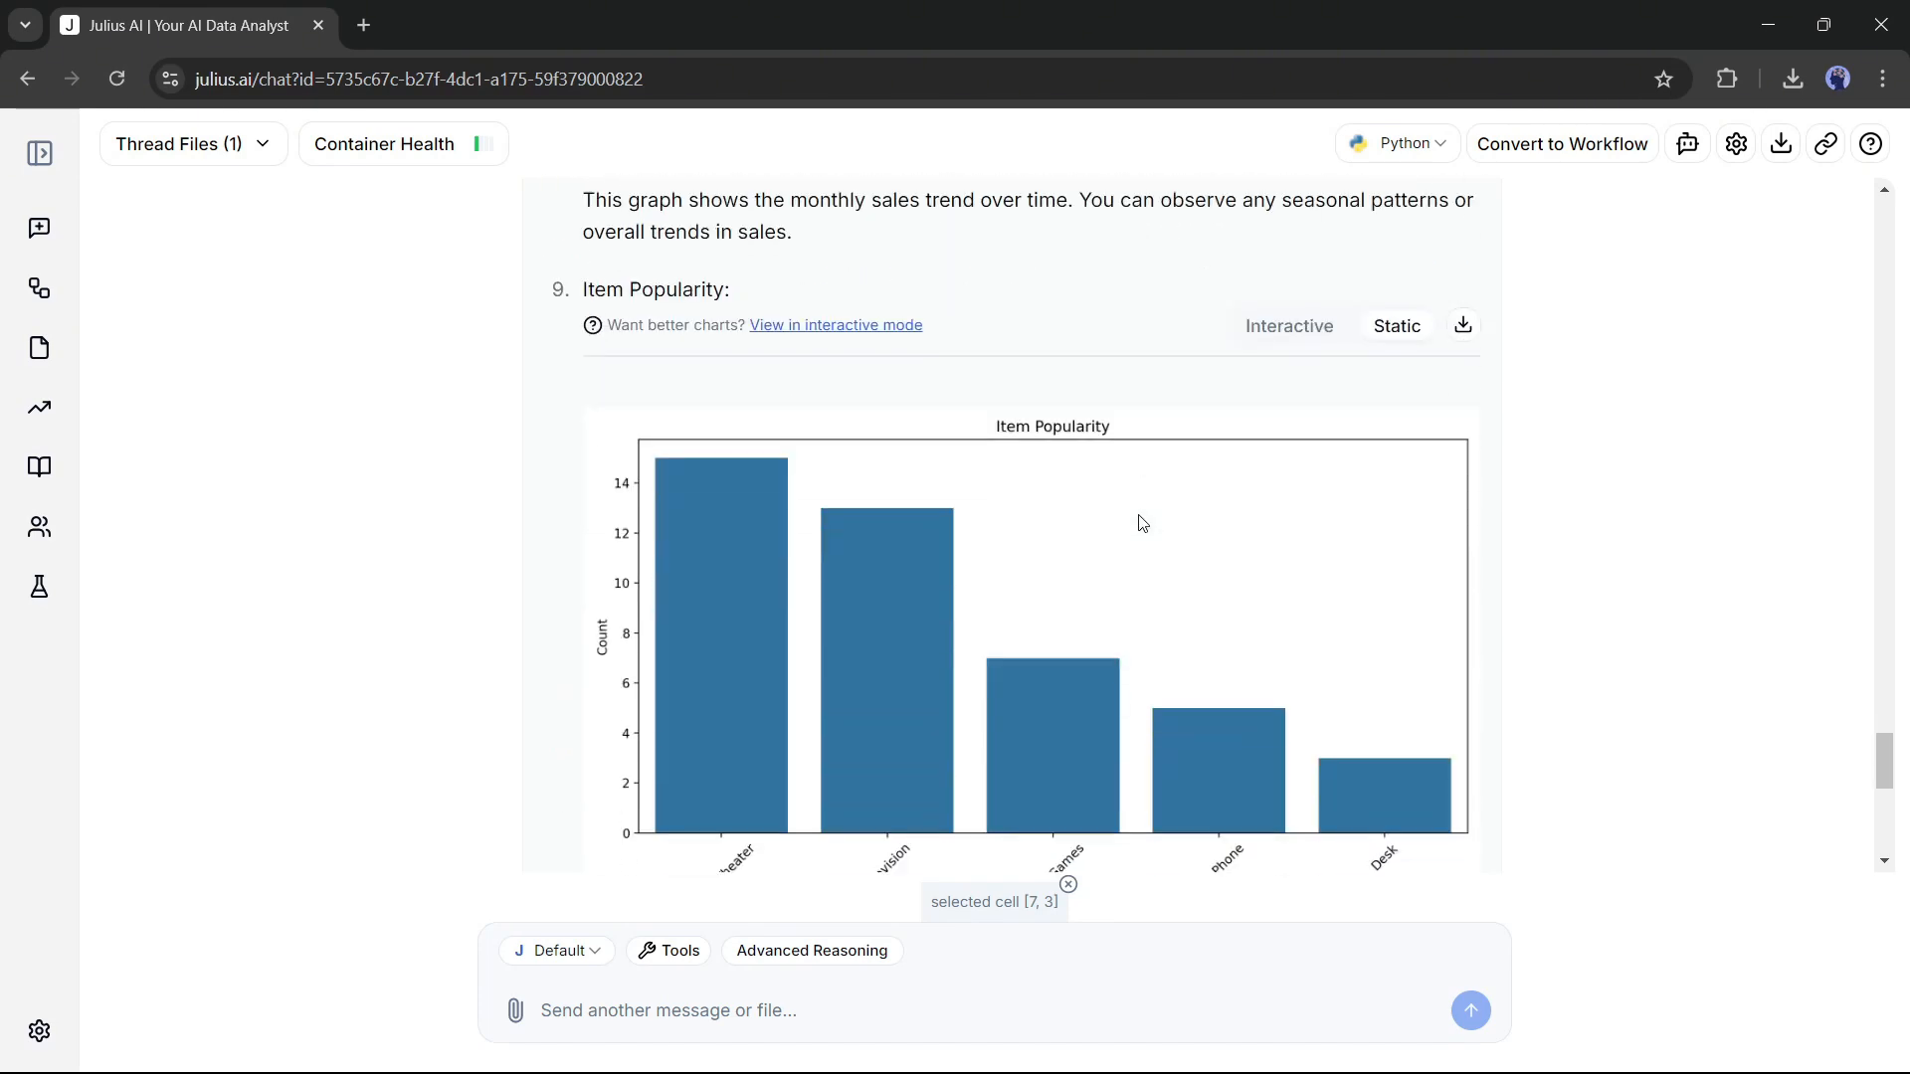
{"action": "scroll", "scroll_direction": "down", "scroll_amount": 3}
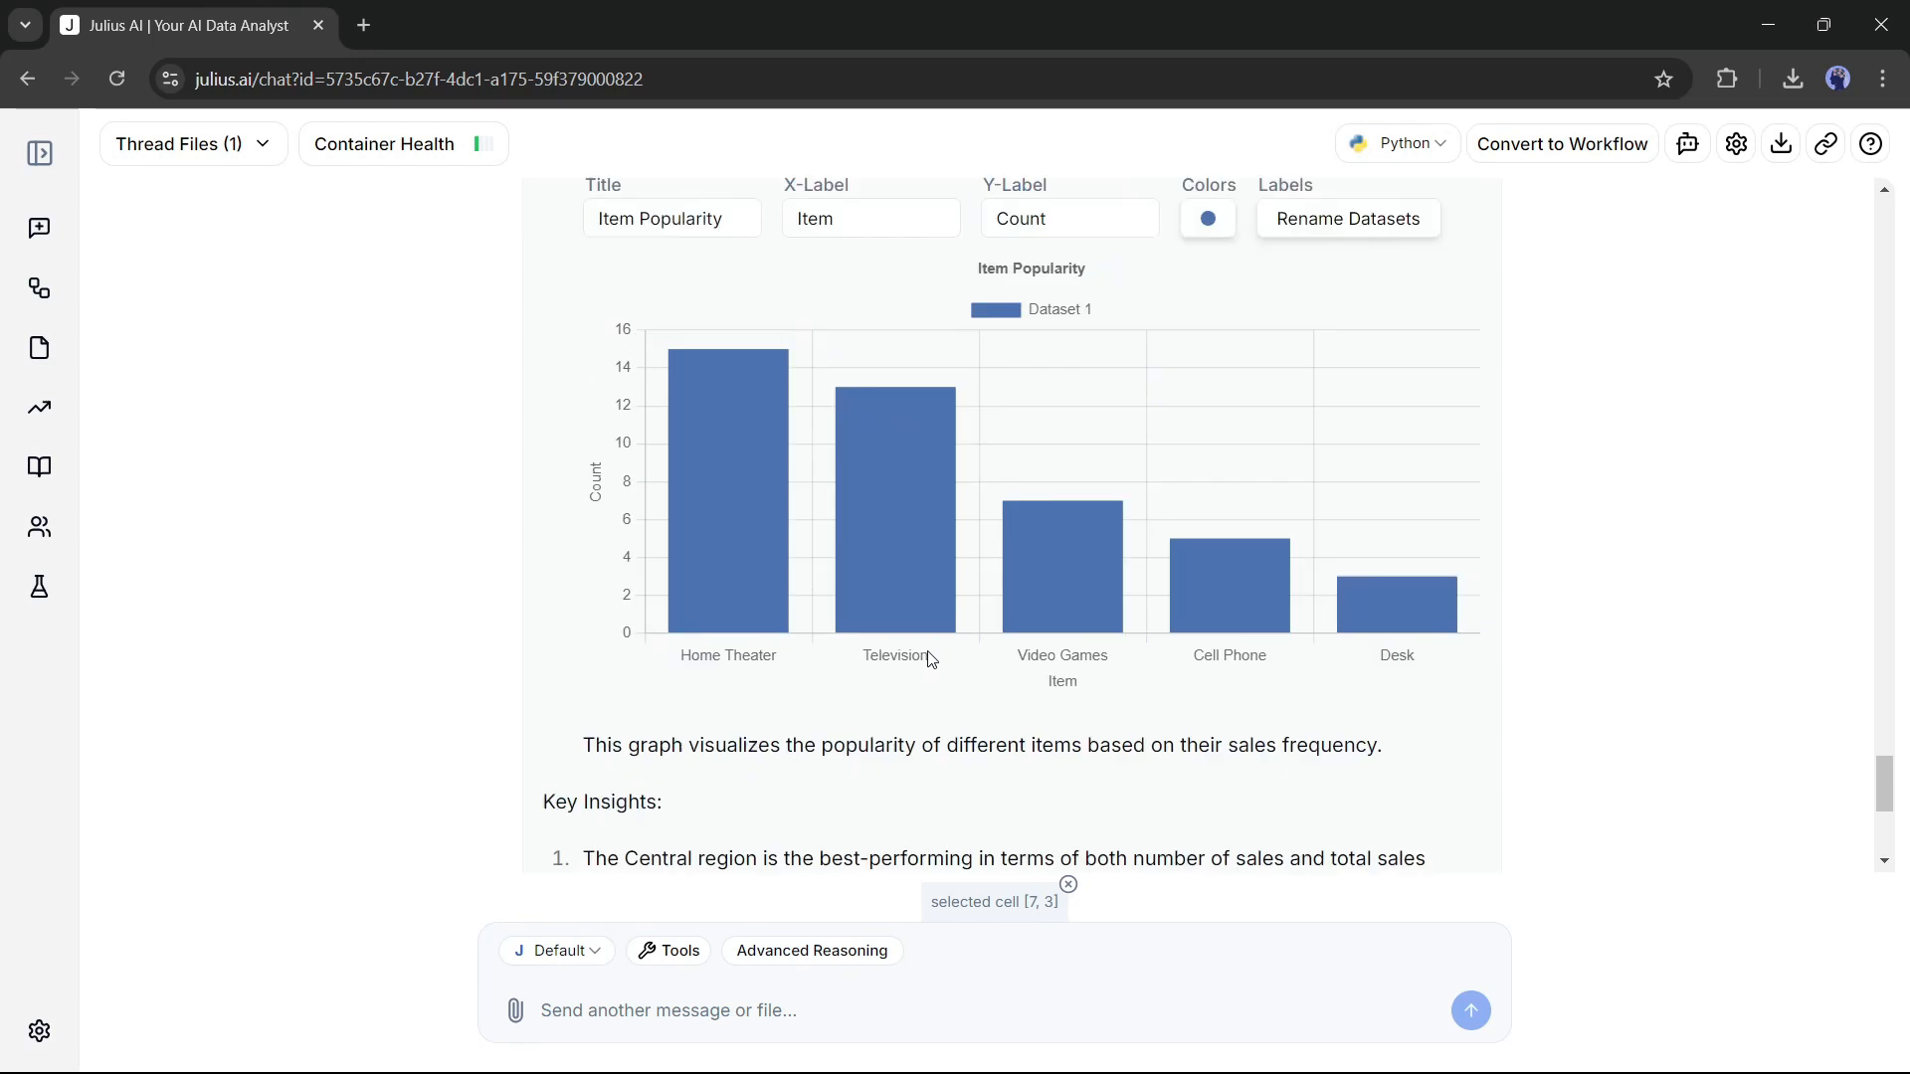
{"action": "left_click", "coordinate": [174, 228]}
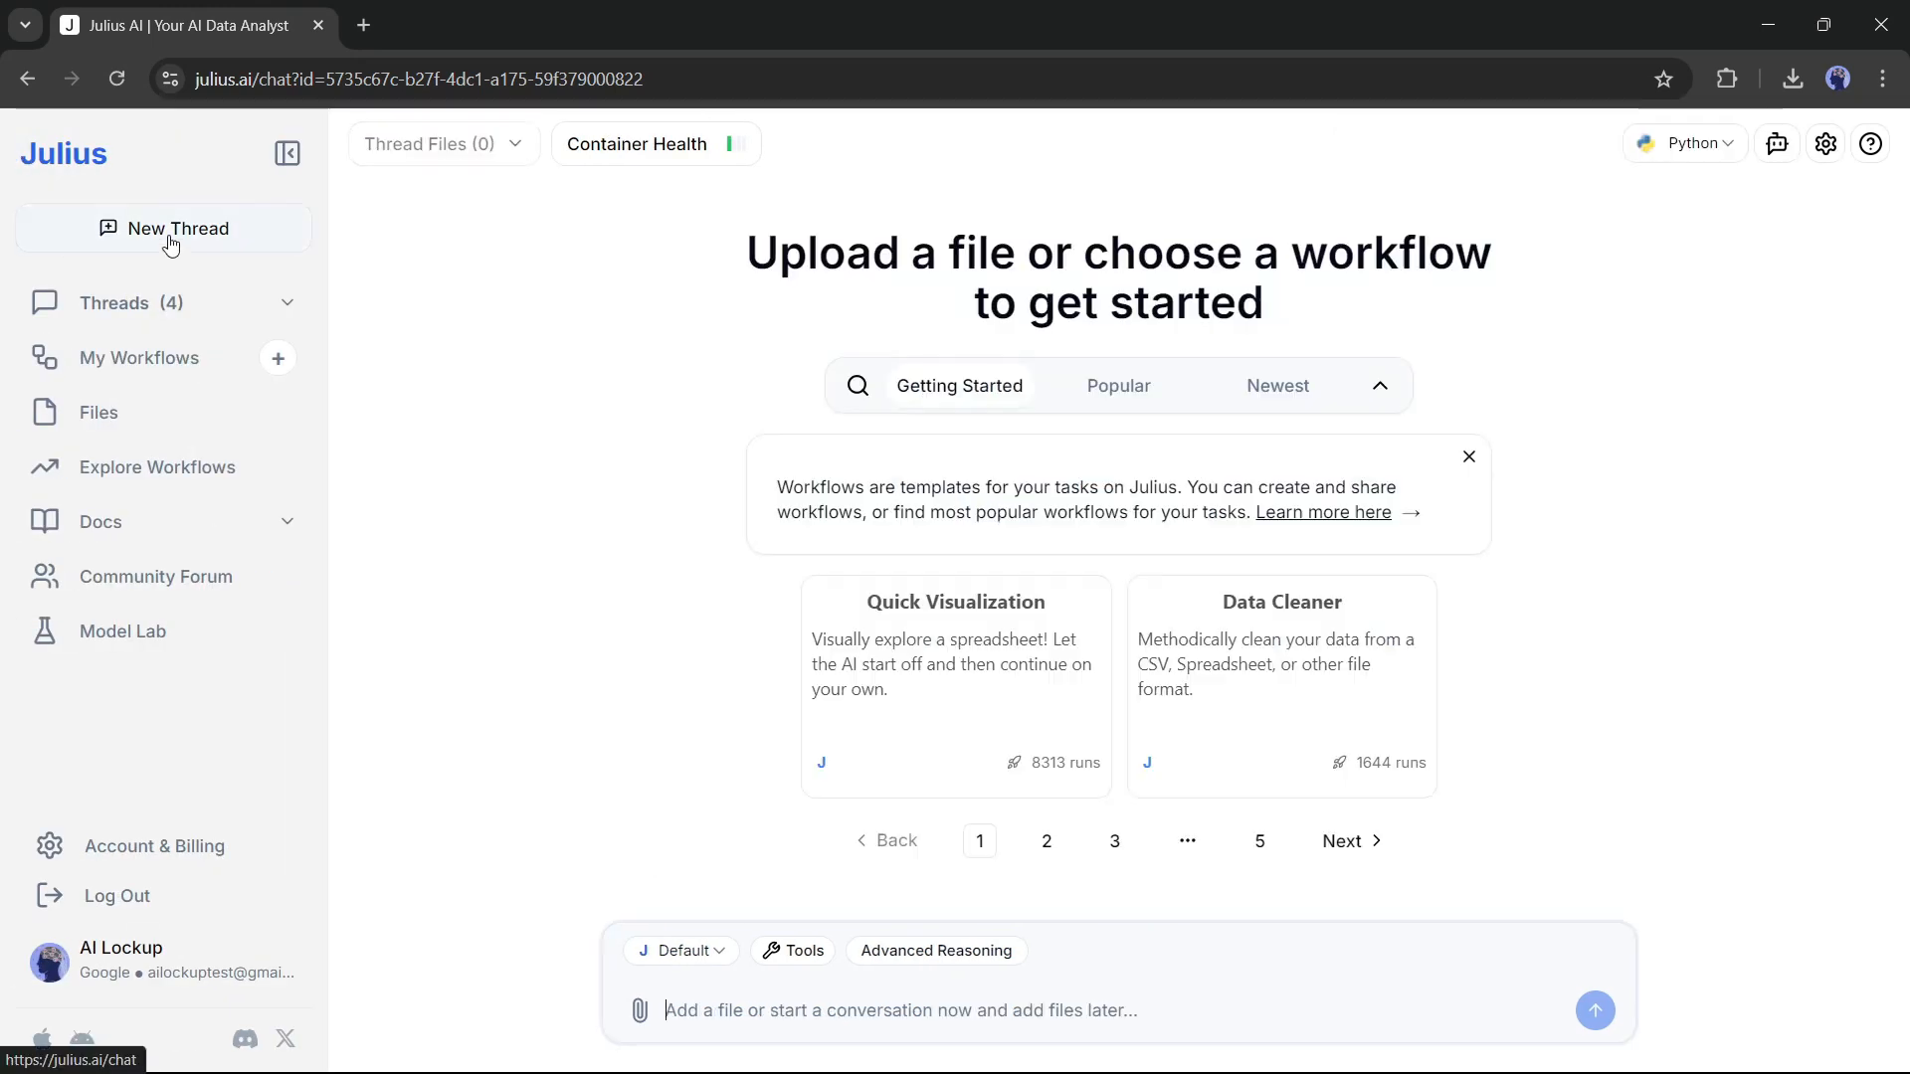
{"action": "left_click", "coordinate": [640, 1009]}
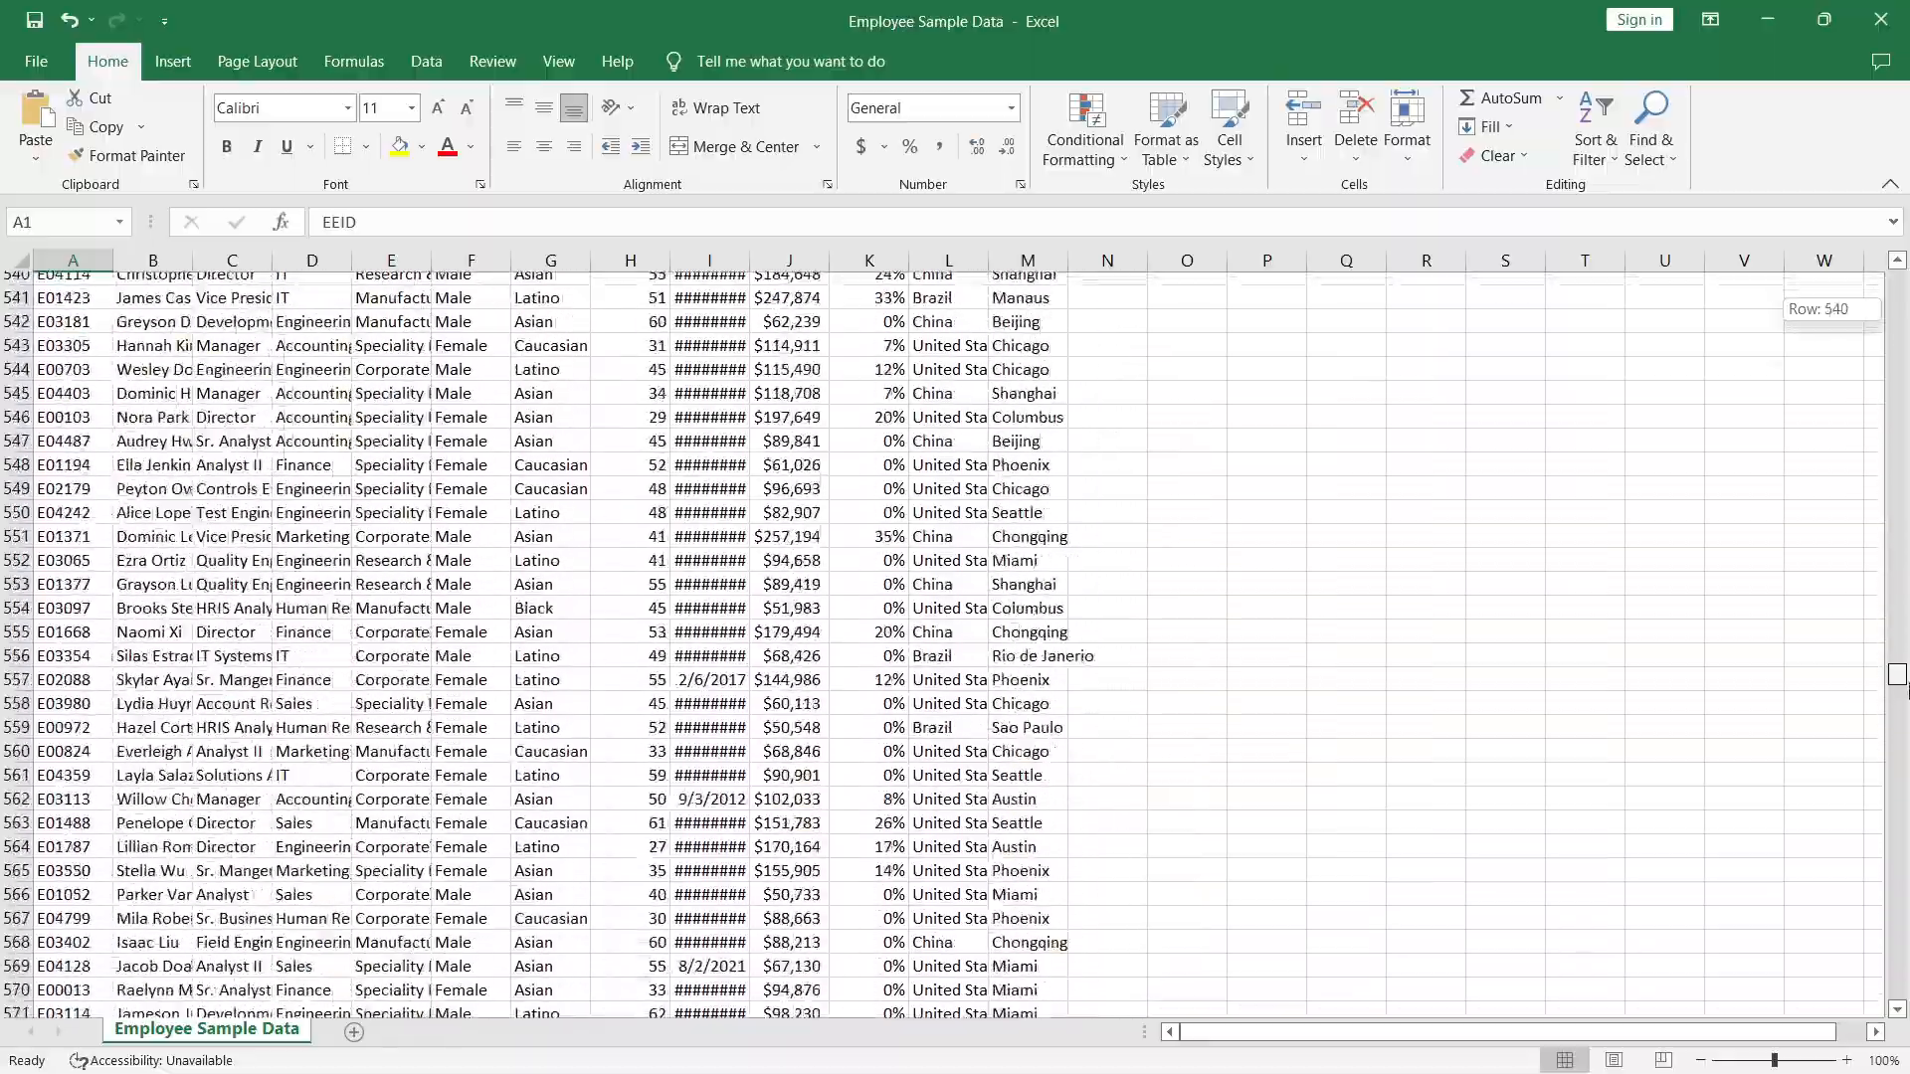
{"action": "scroll", "scroll_direction": "down", "scroll_amount": 3}
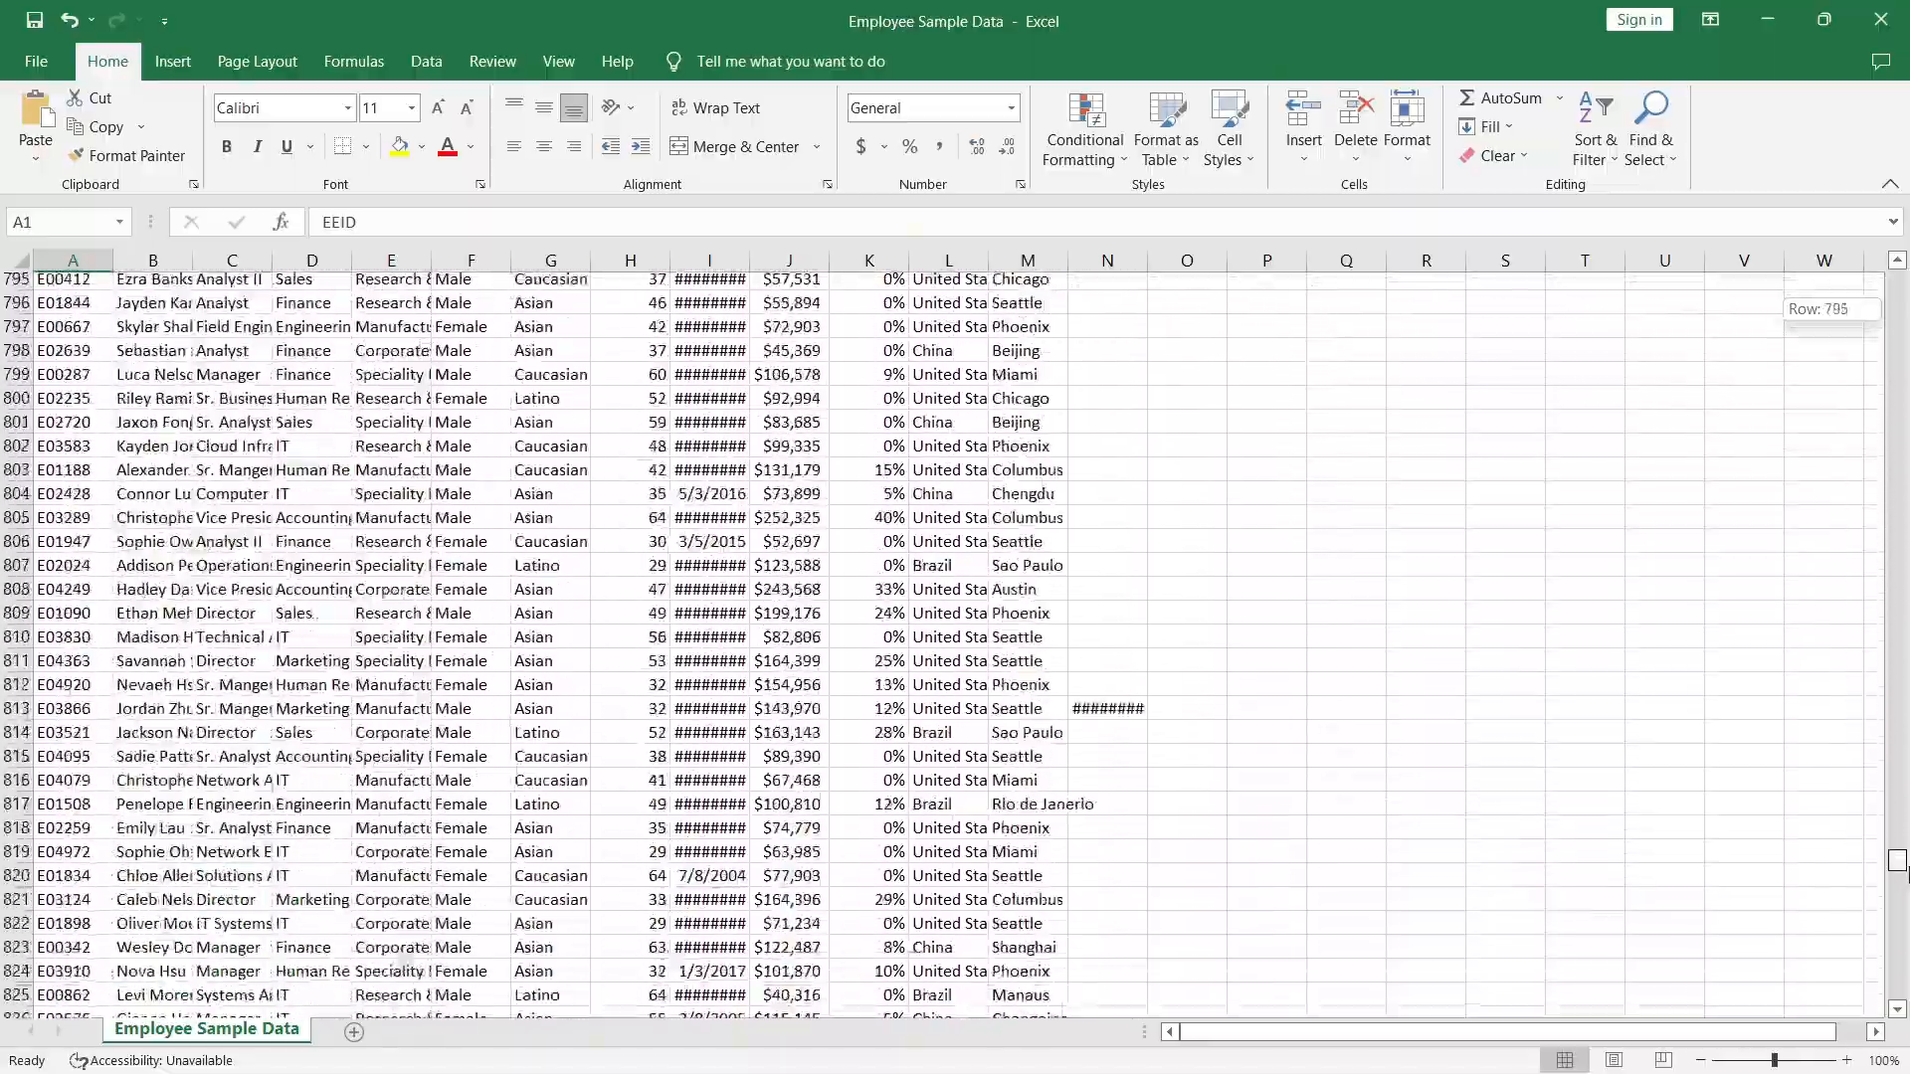
{"action": "scroll", "scroll_direction": "down", "scroll_amount": 3}
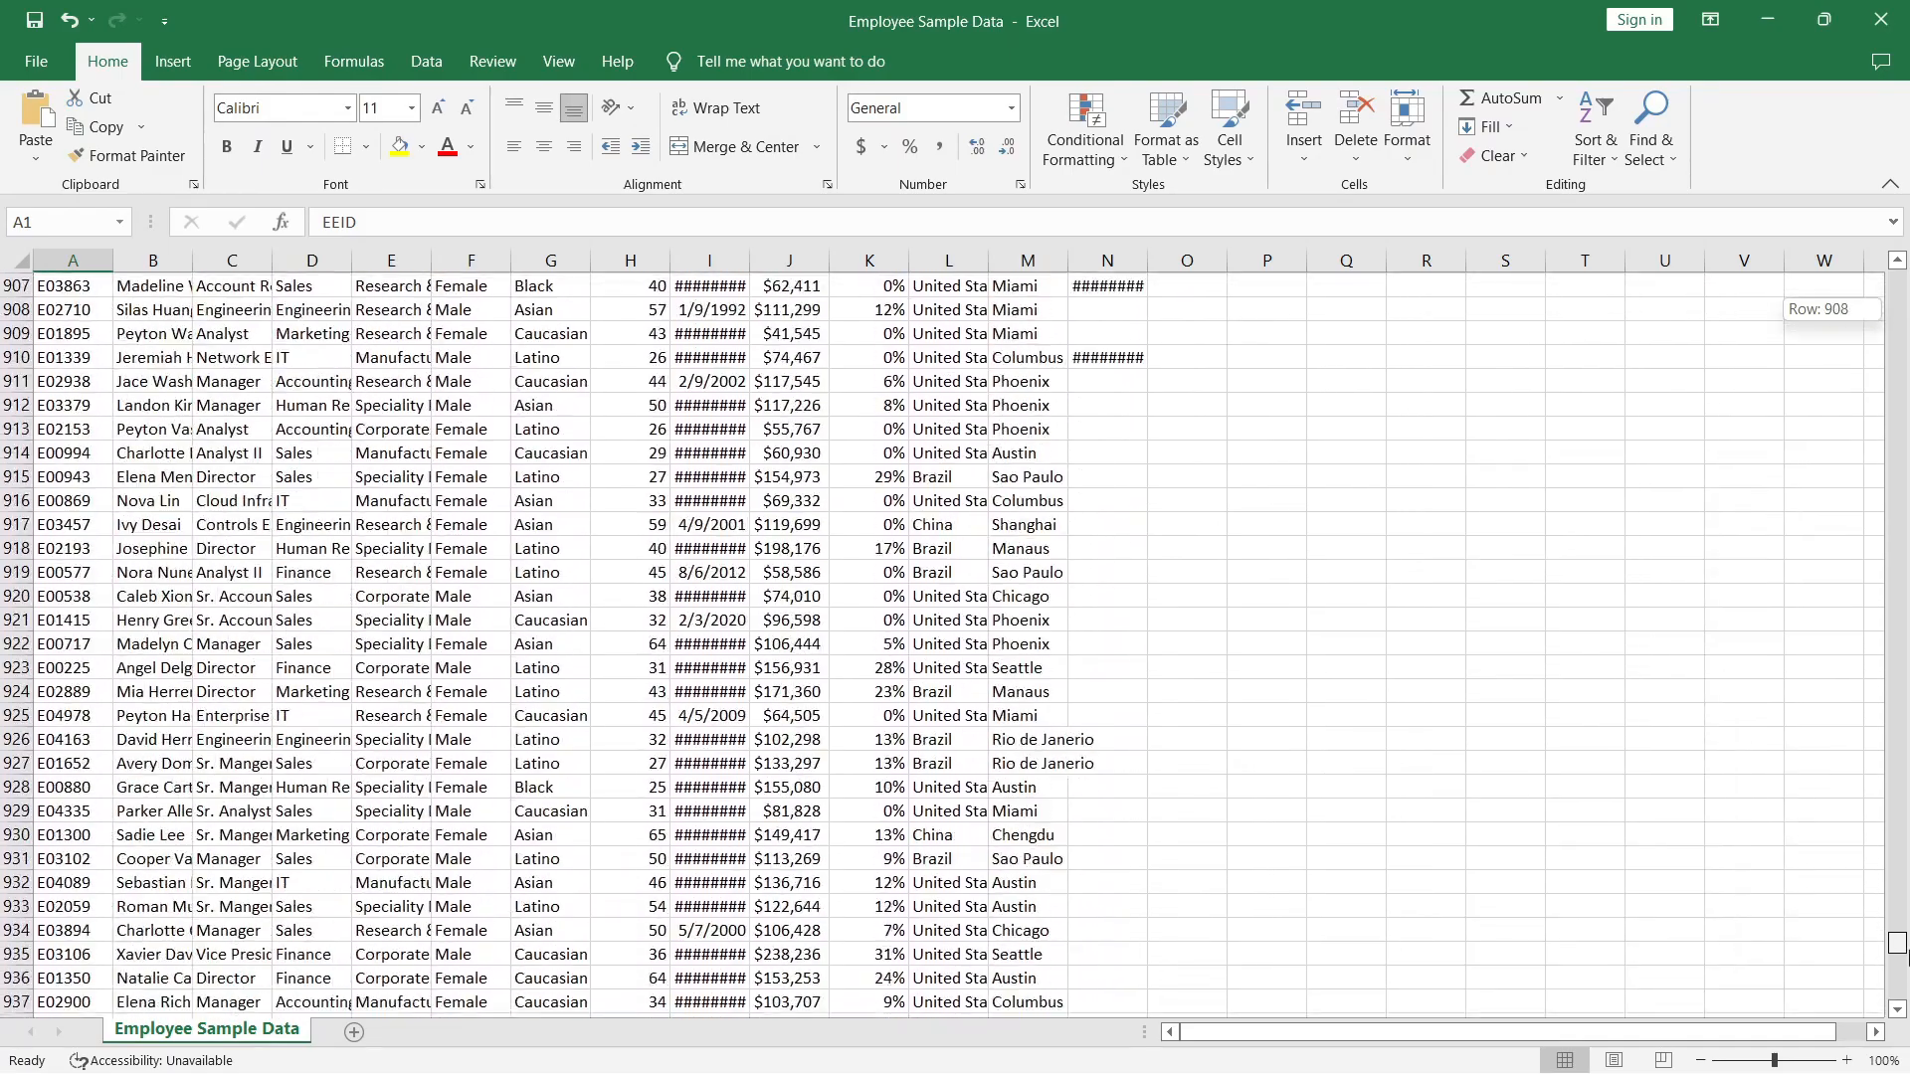
{"action": "scroll", "scroll_direction": "down", "scroll_amount": 3}
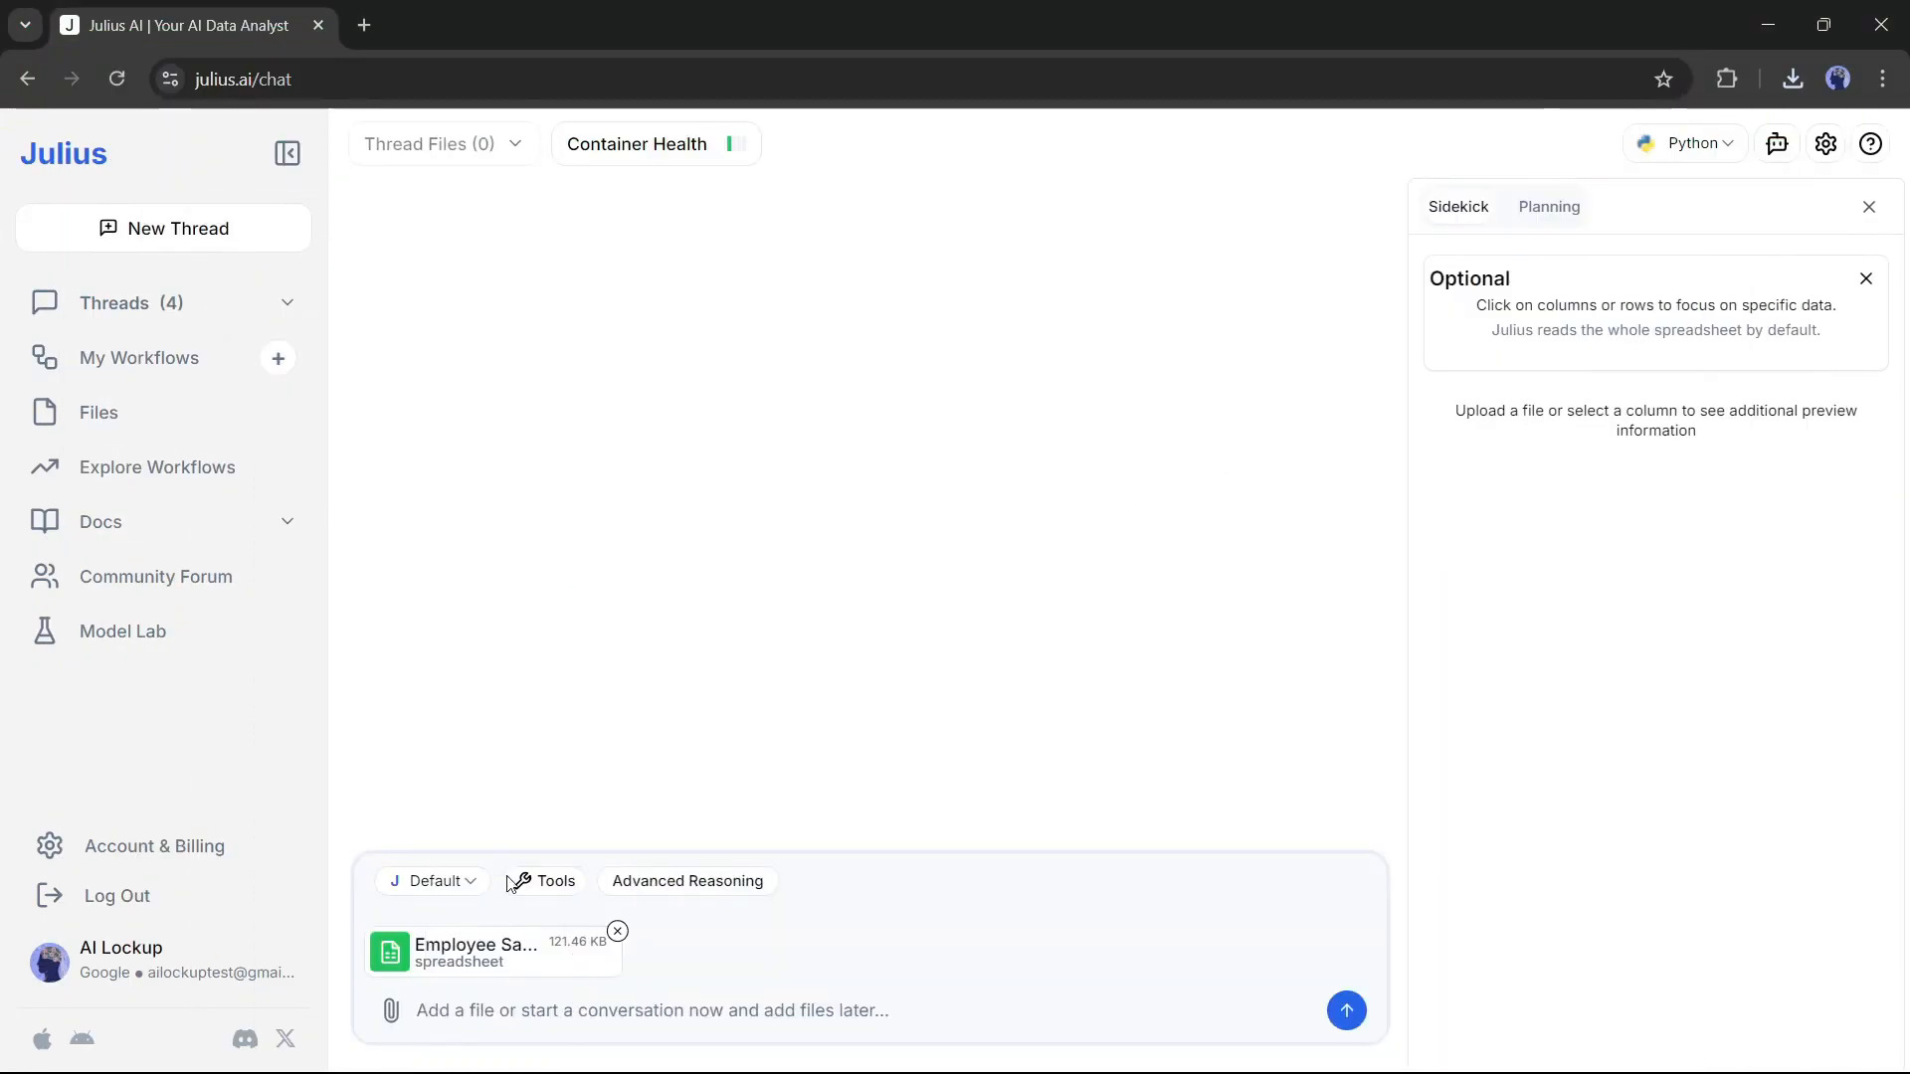
Send the Employee Sample Data insights request and review the average salary by department chart
{"action": "left_click", "coordinate": [1346, 1009]}
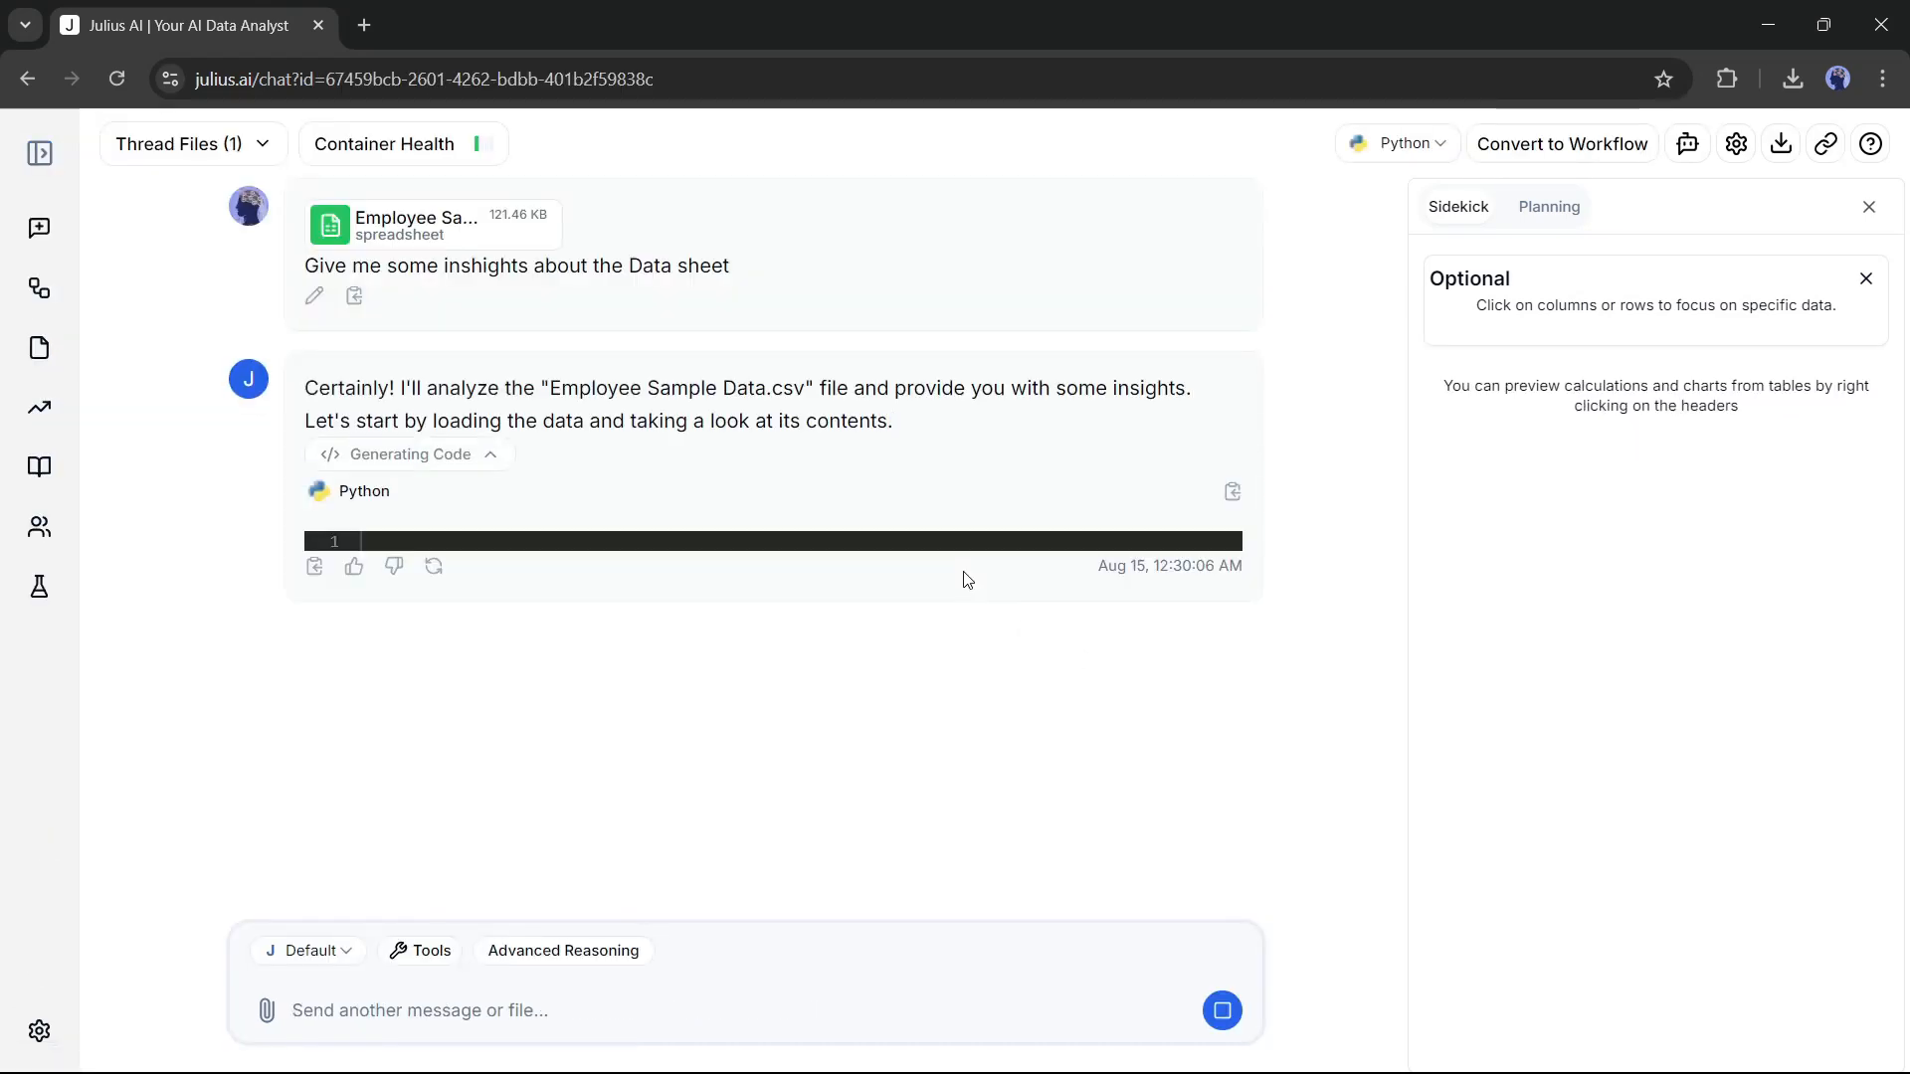
{"action": "scroll", "scroll_direction": "down", "scroll_amount": 3}
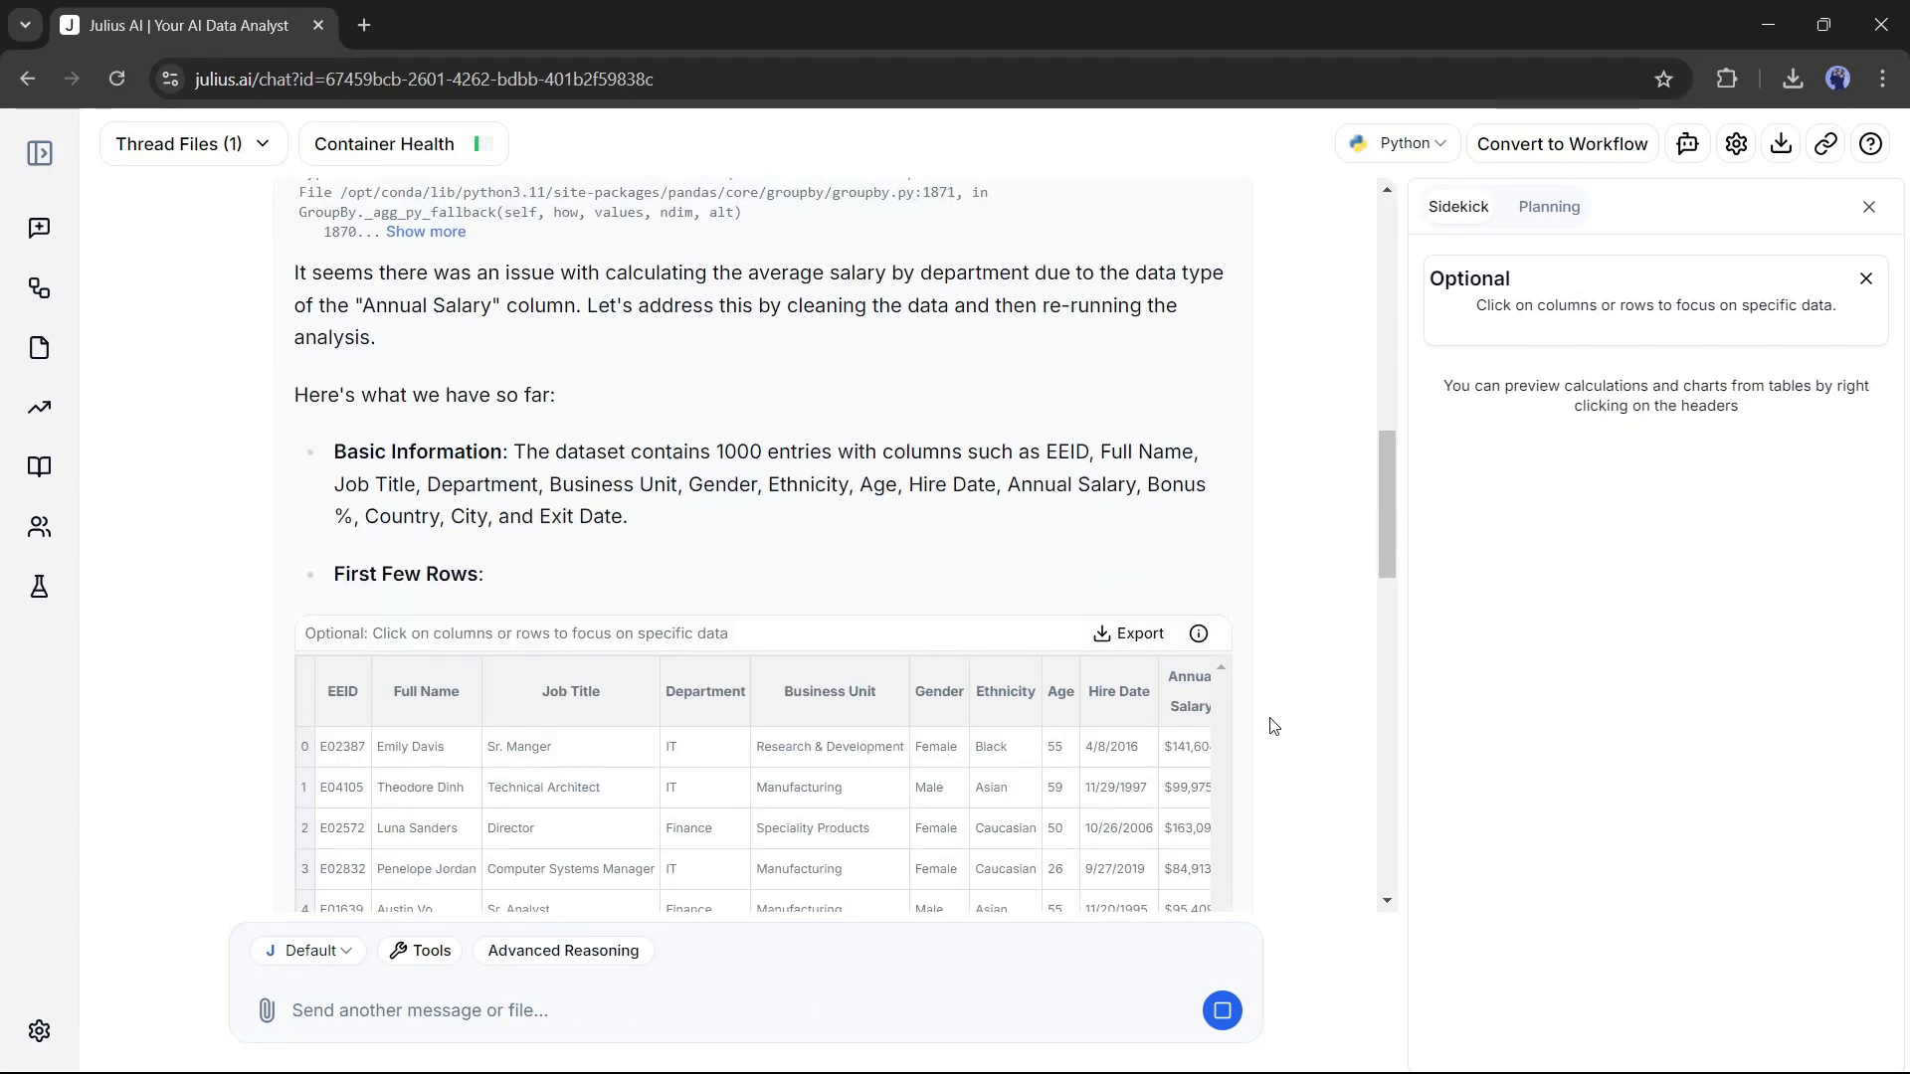
{"action": "scroll", "scroll_direction": "down", "scroll_amount": 3}
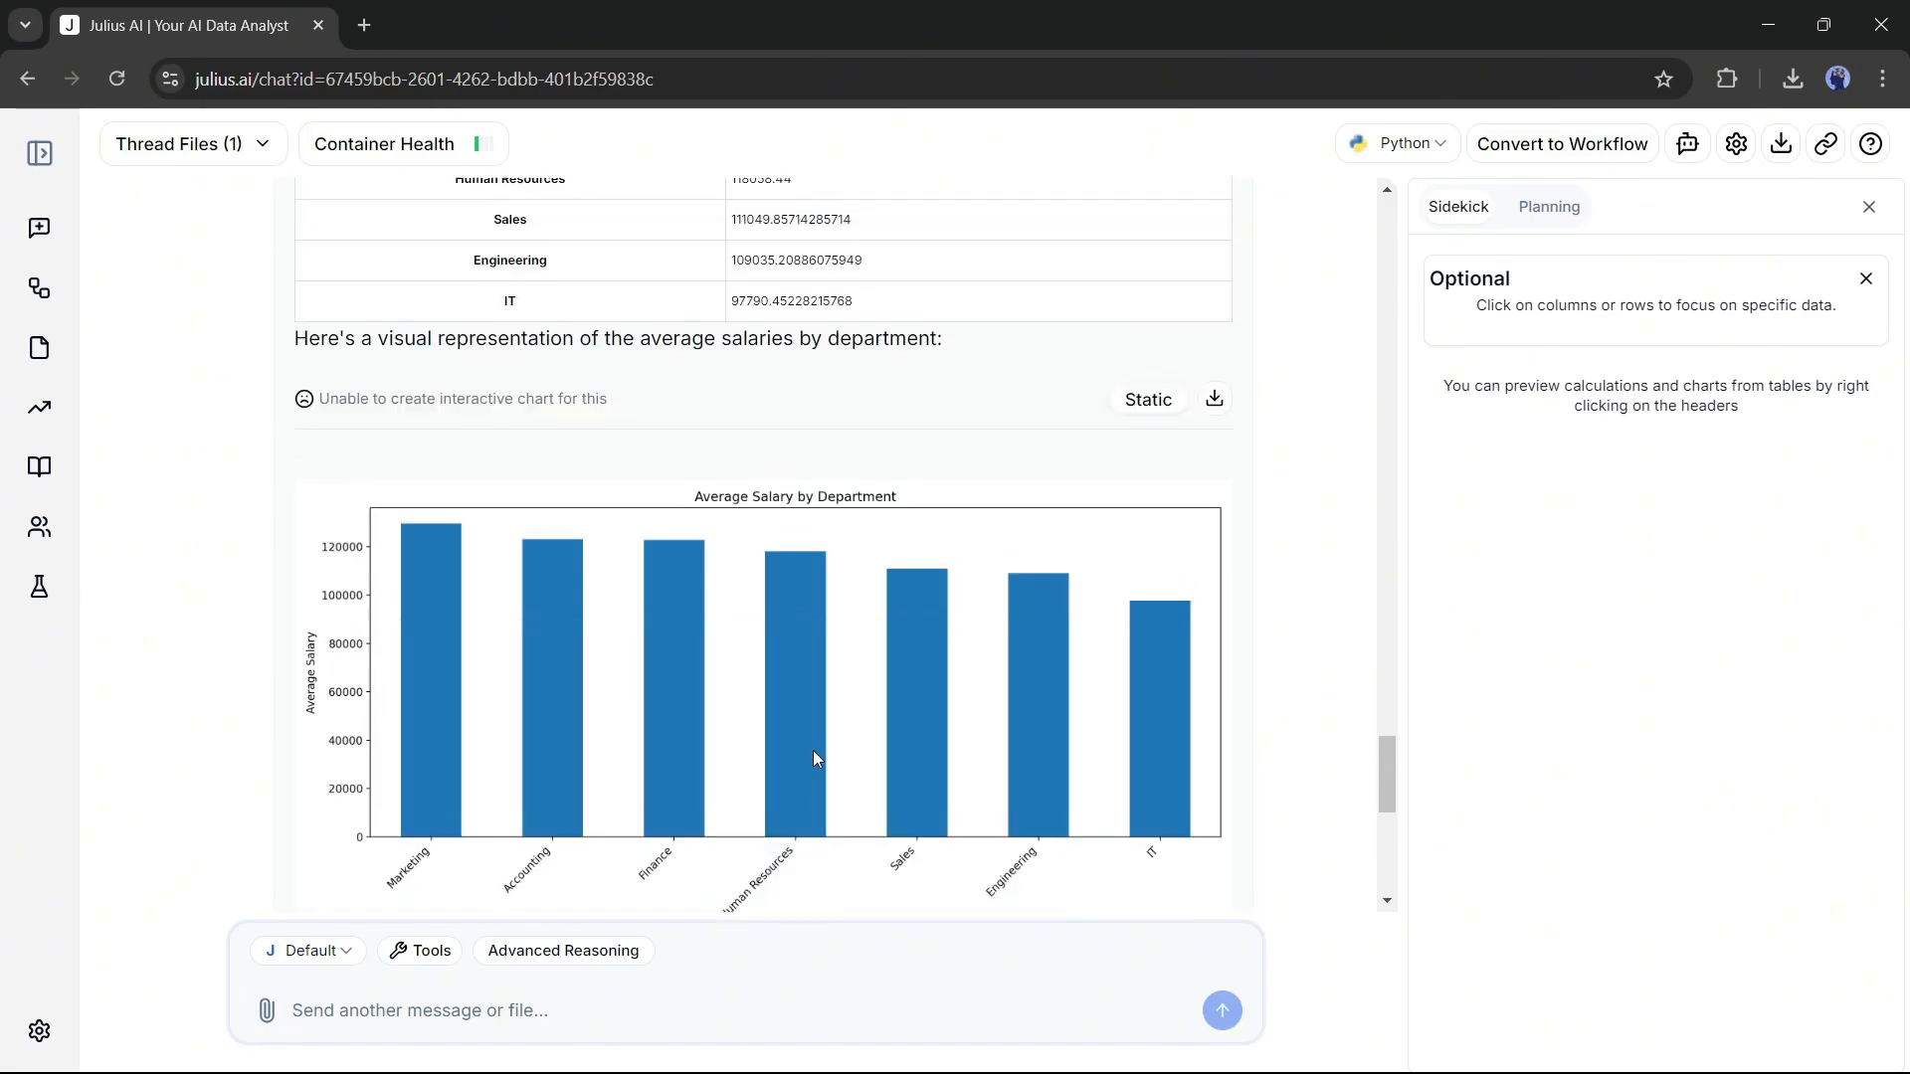
{"action": "scroll", "scroll_direction": "down", "scroll_amount": 3}
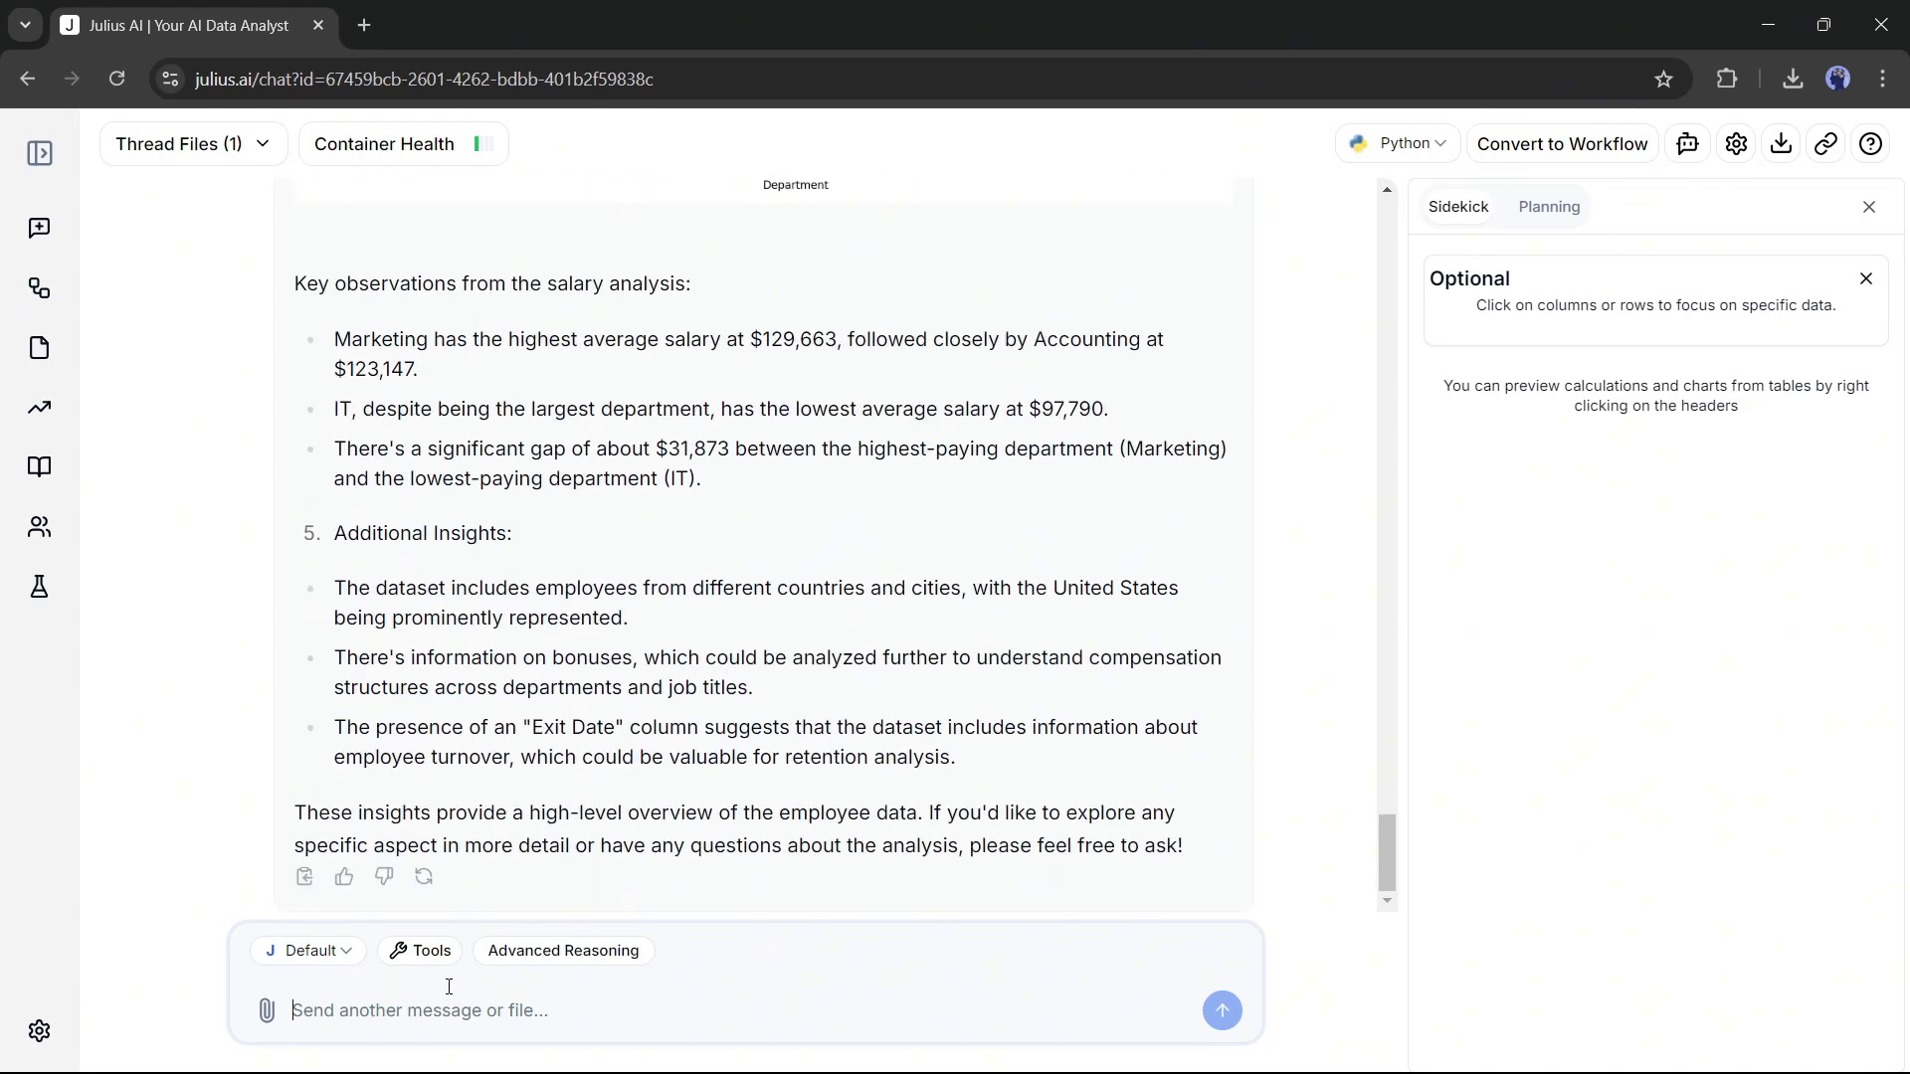
Ask for the number of employees joining each year and review the table and bar chart
{"action": "type", "text": "Can You Please provide the"}
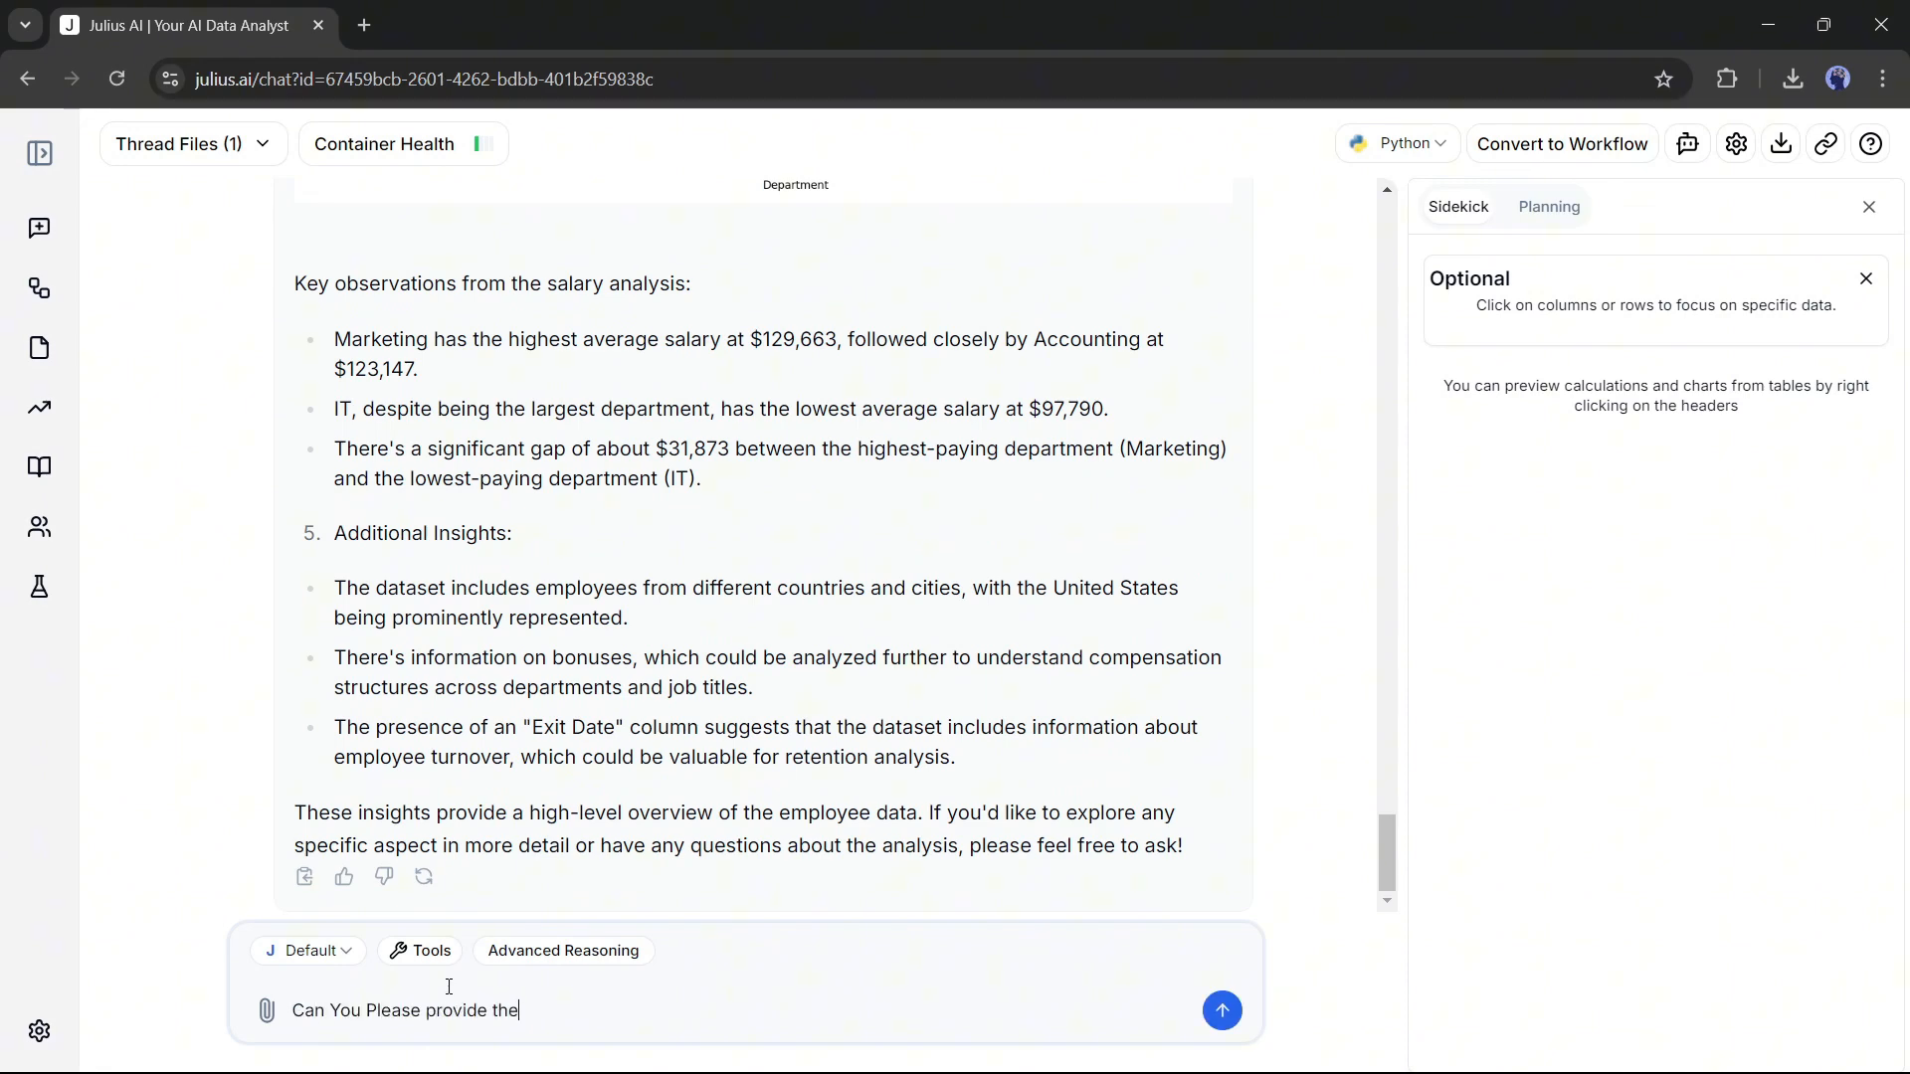
{"action": "type", "text": "number of enployees joining the company"}
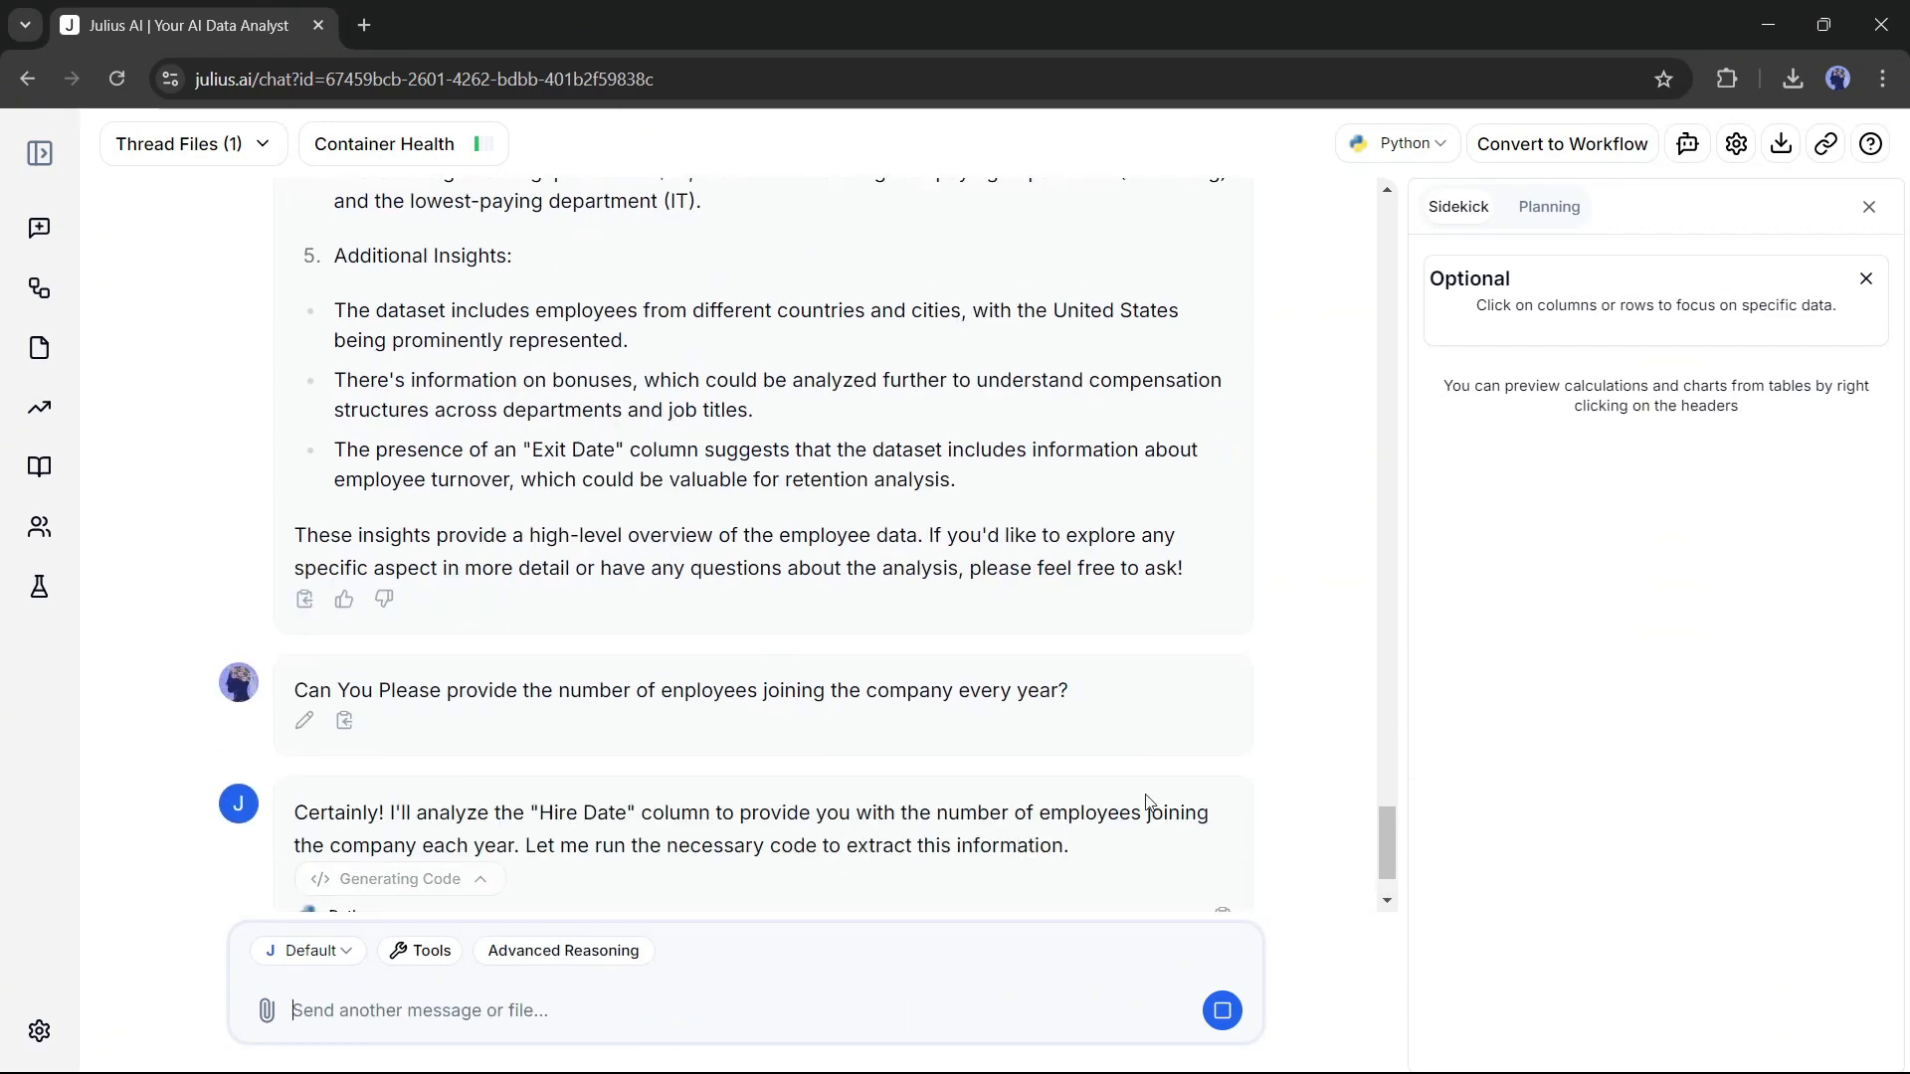
{"action": "scroll", "scroll_direction": "down", "scroll_amount": 3}
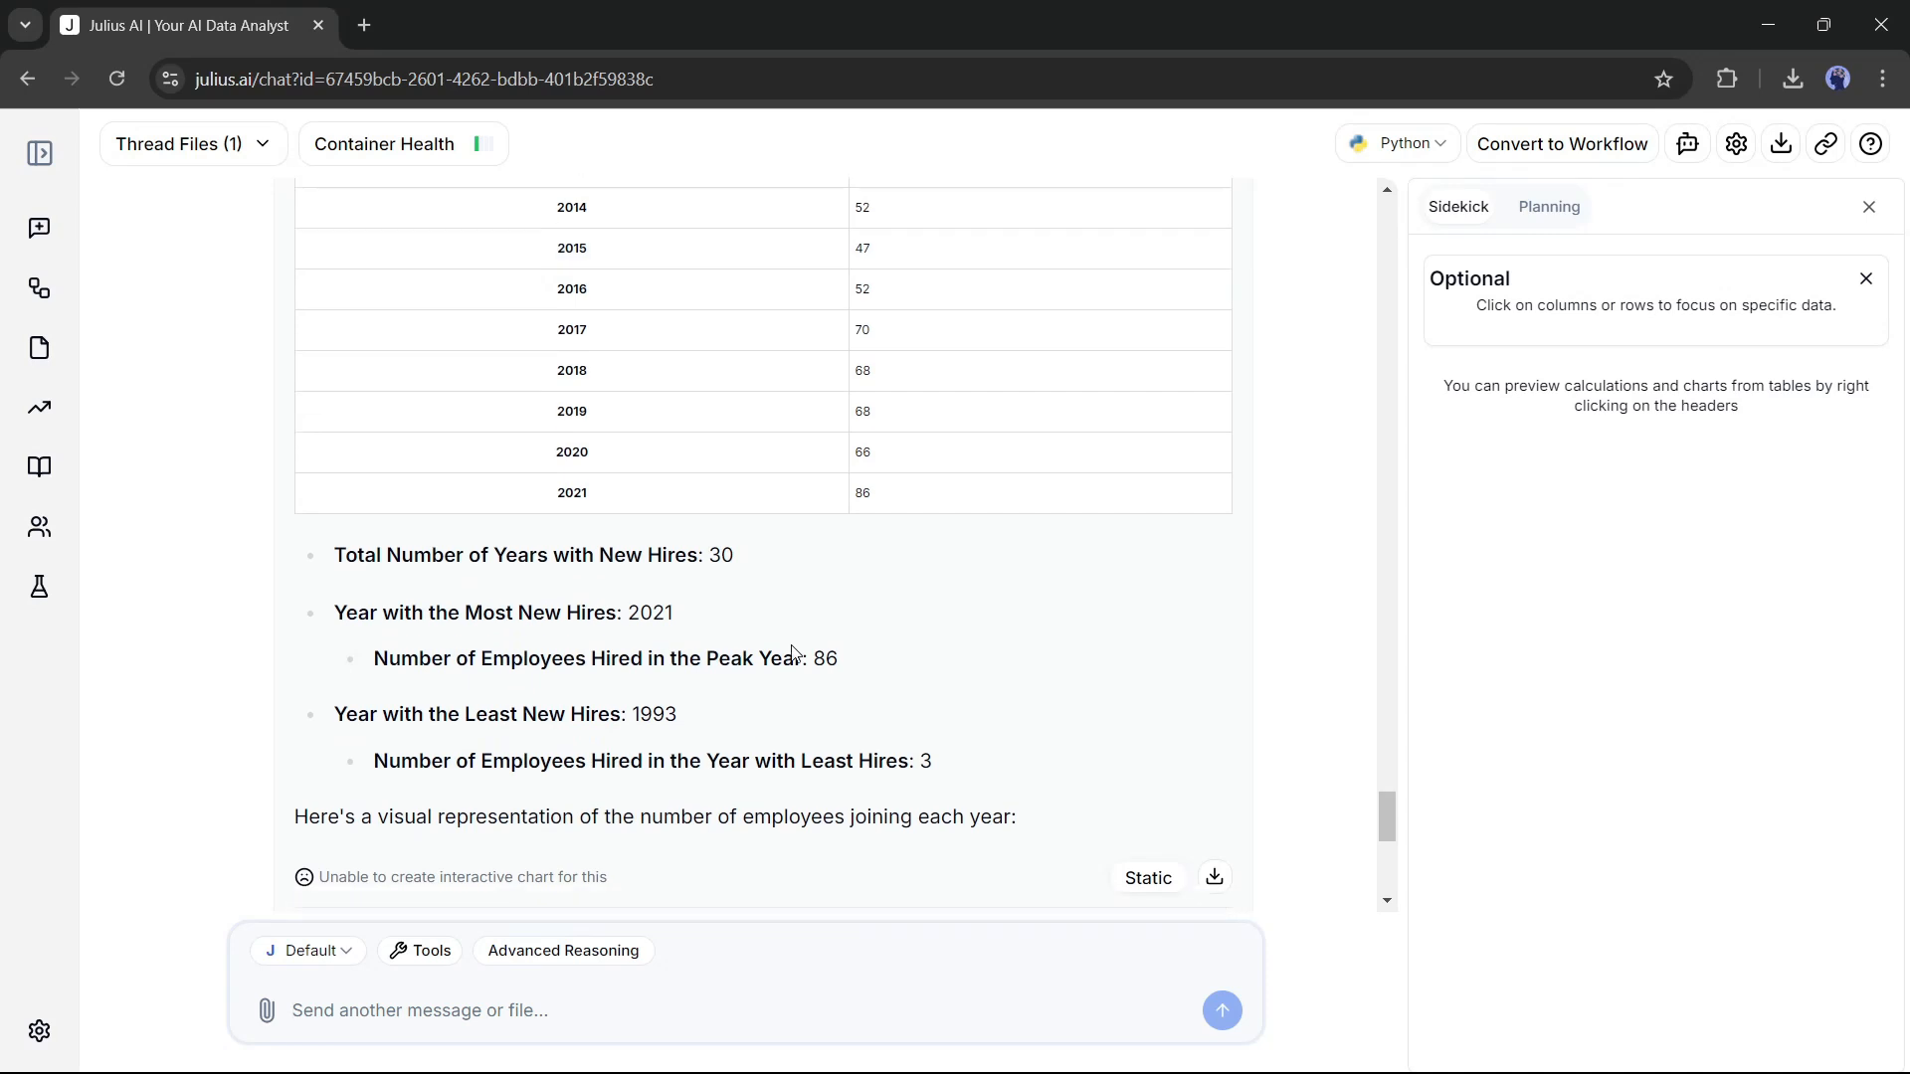
{"action": "scroll", "scroll_direction": "down", "scroll_amount": 3}
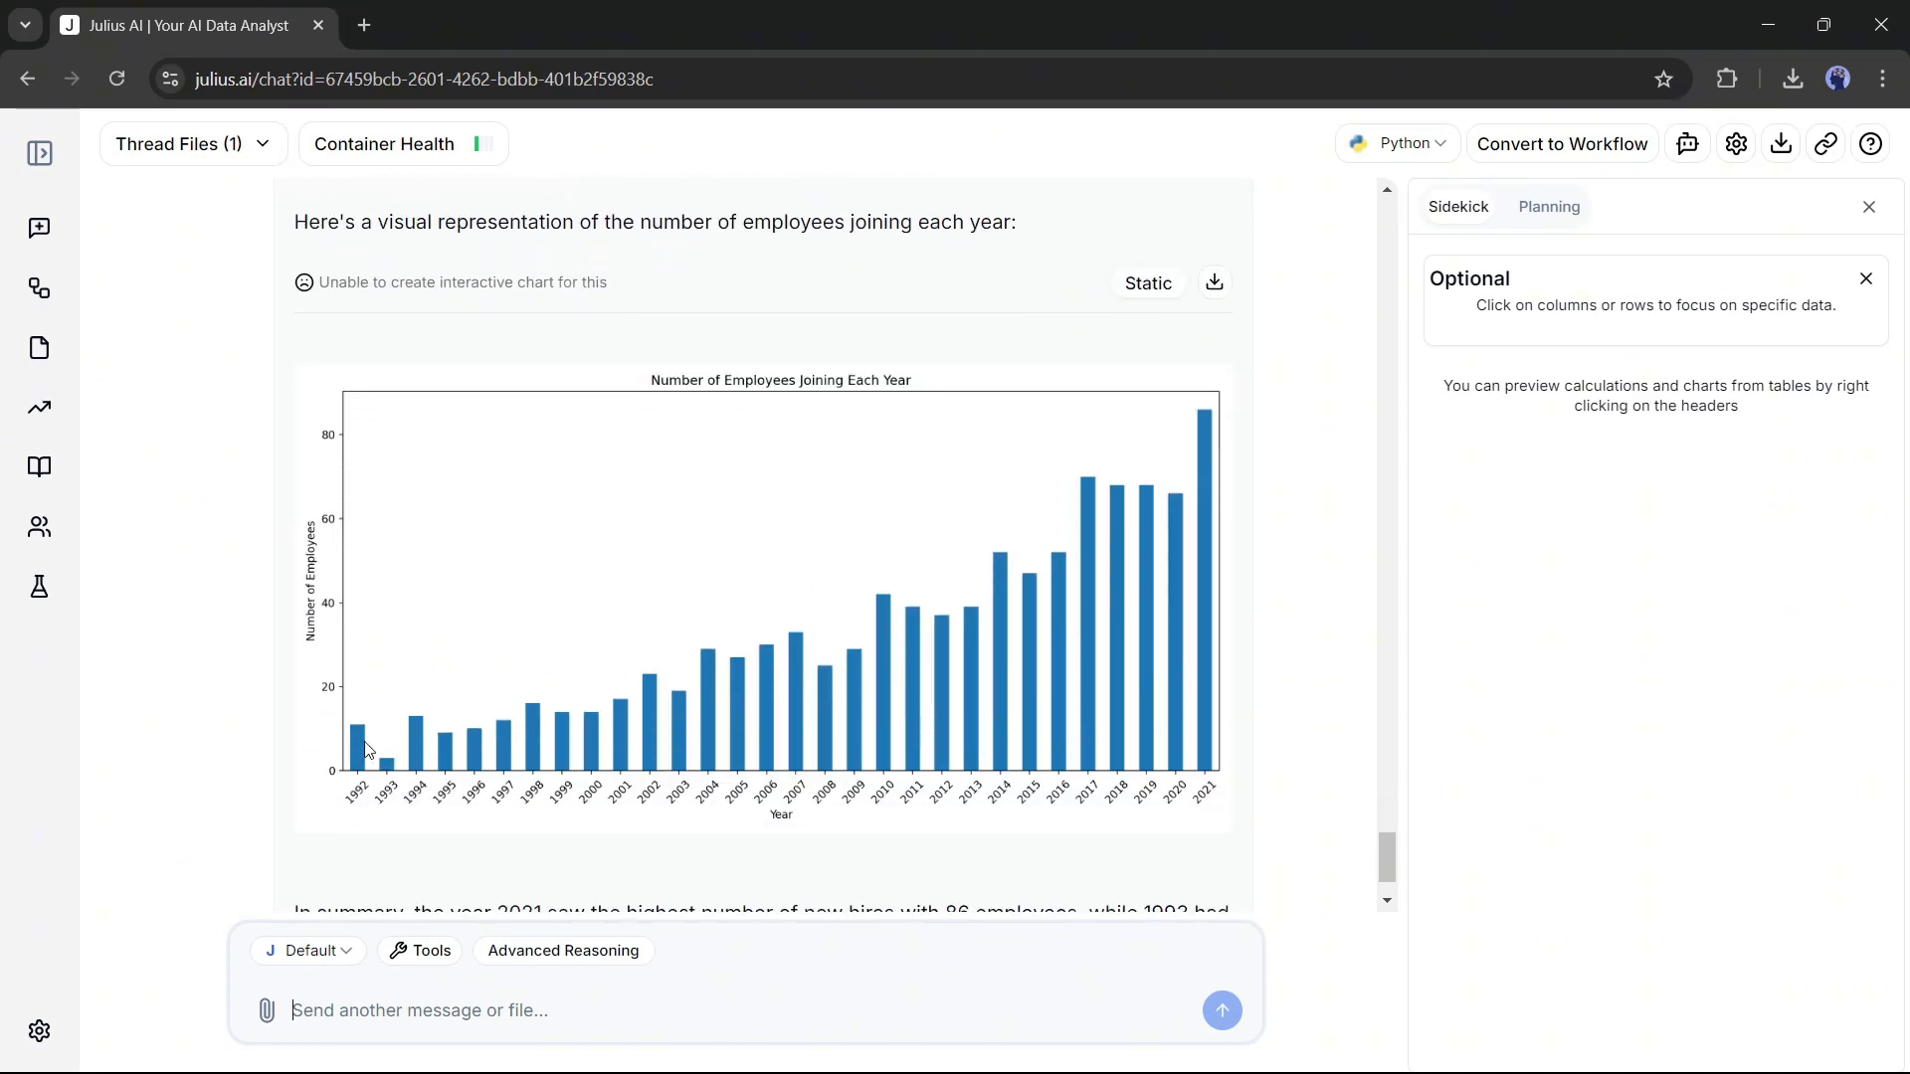
{"action": "scroll", "scroll_direction": "down", "scroll_amount": 3}
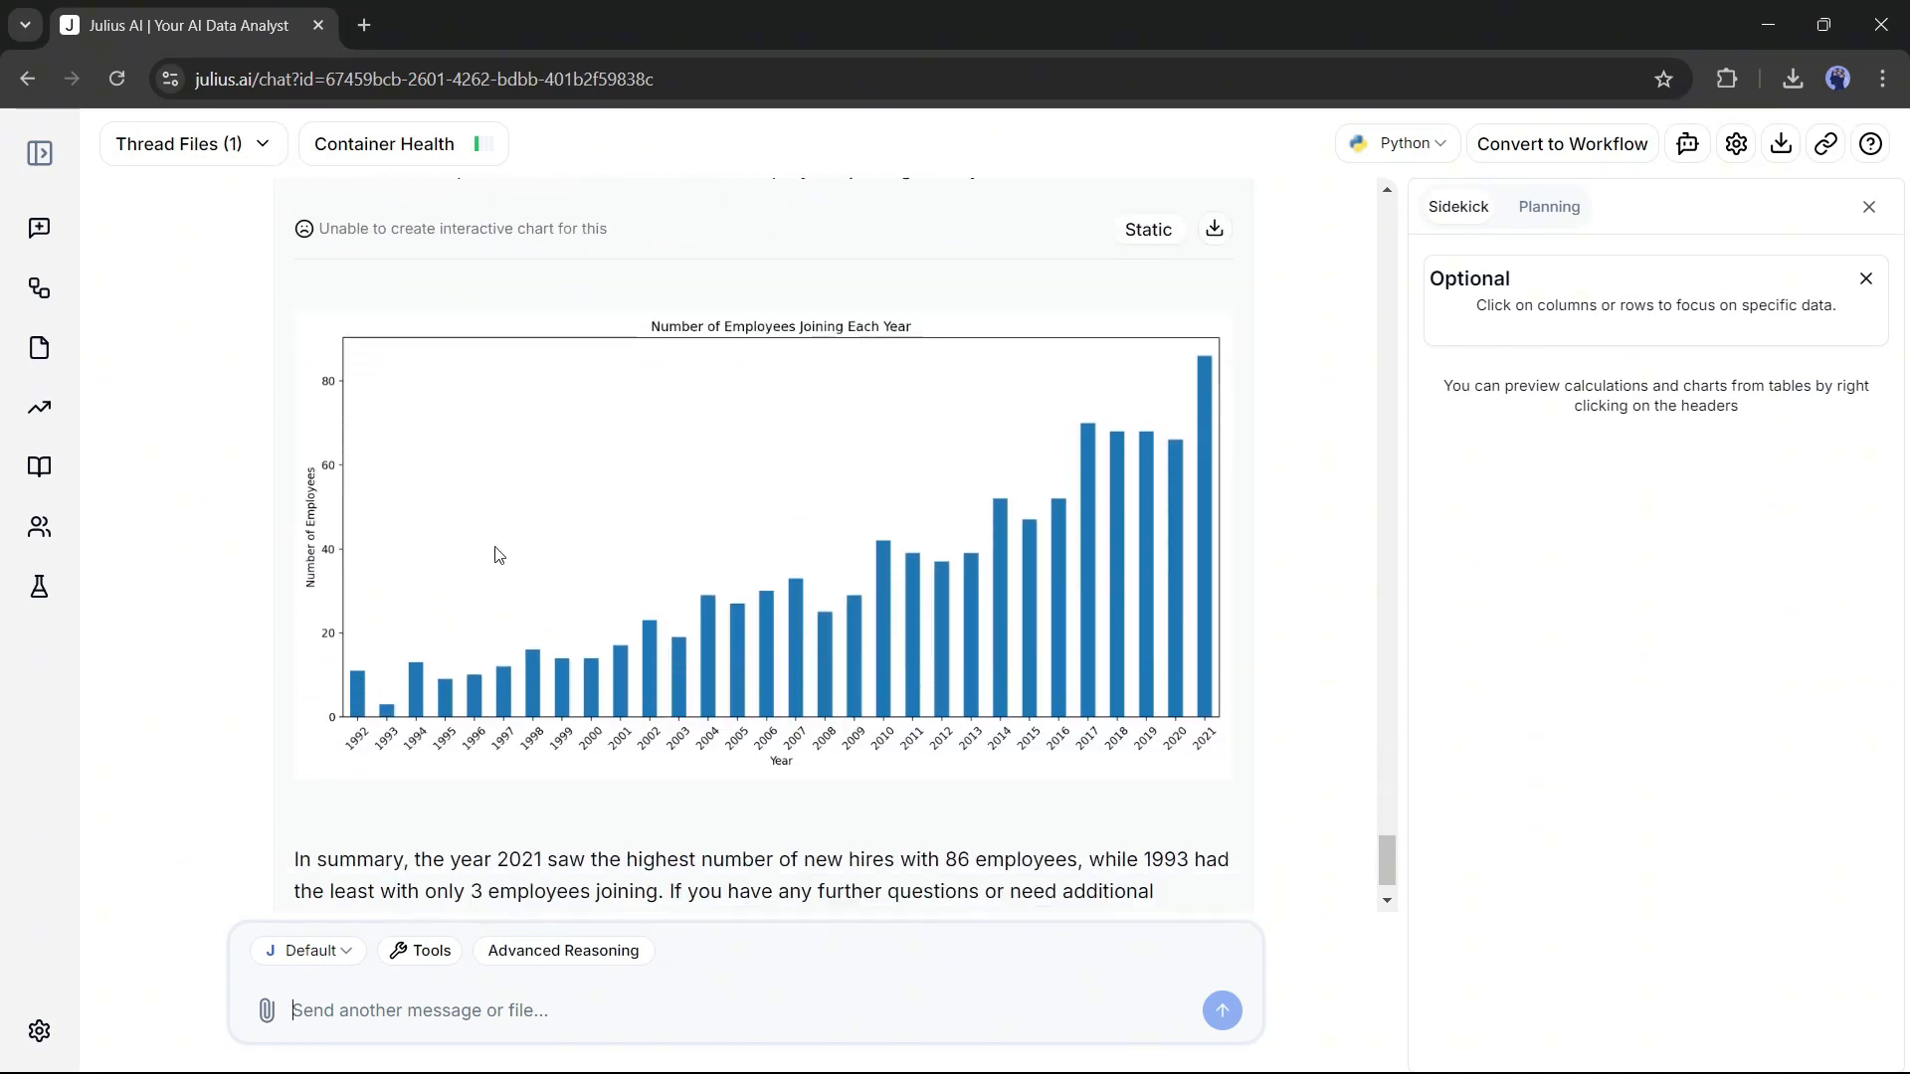
{"action": "scroll", "scroll_direction": "down", "scroll_amount": 3}
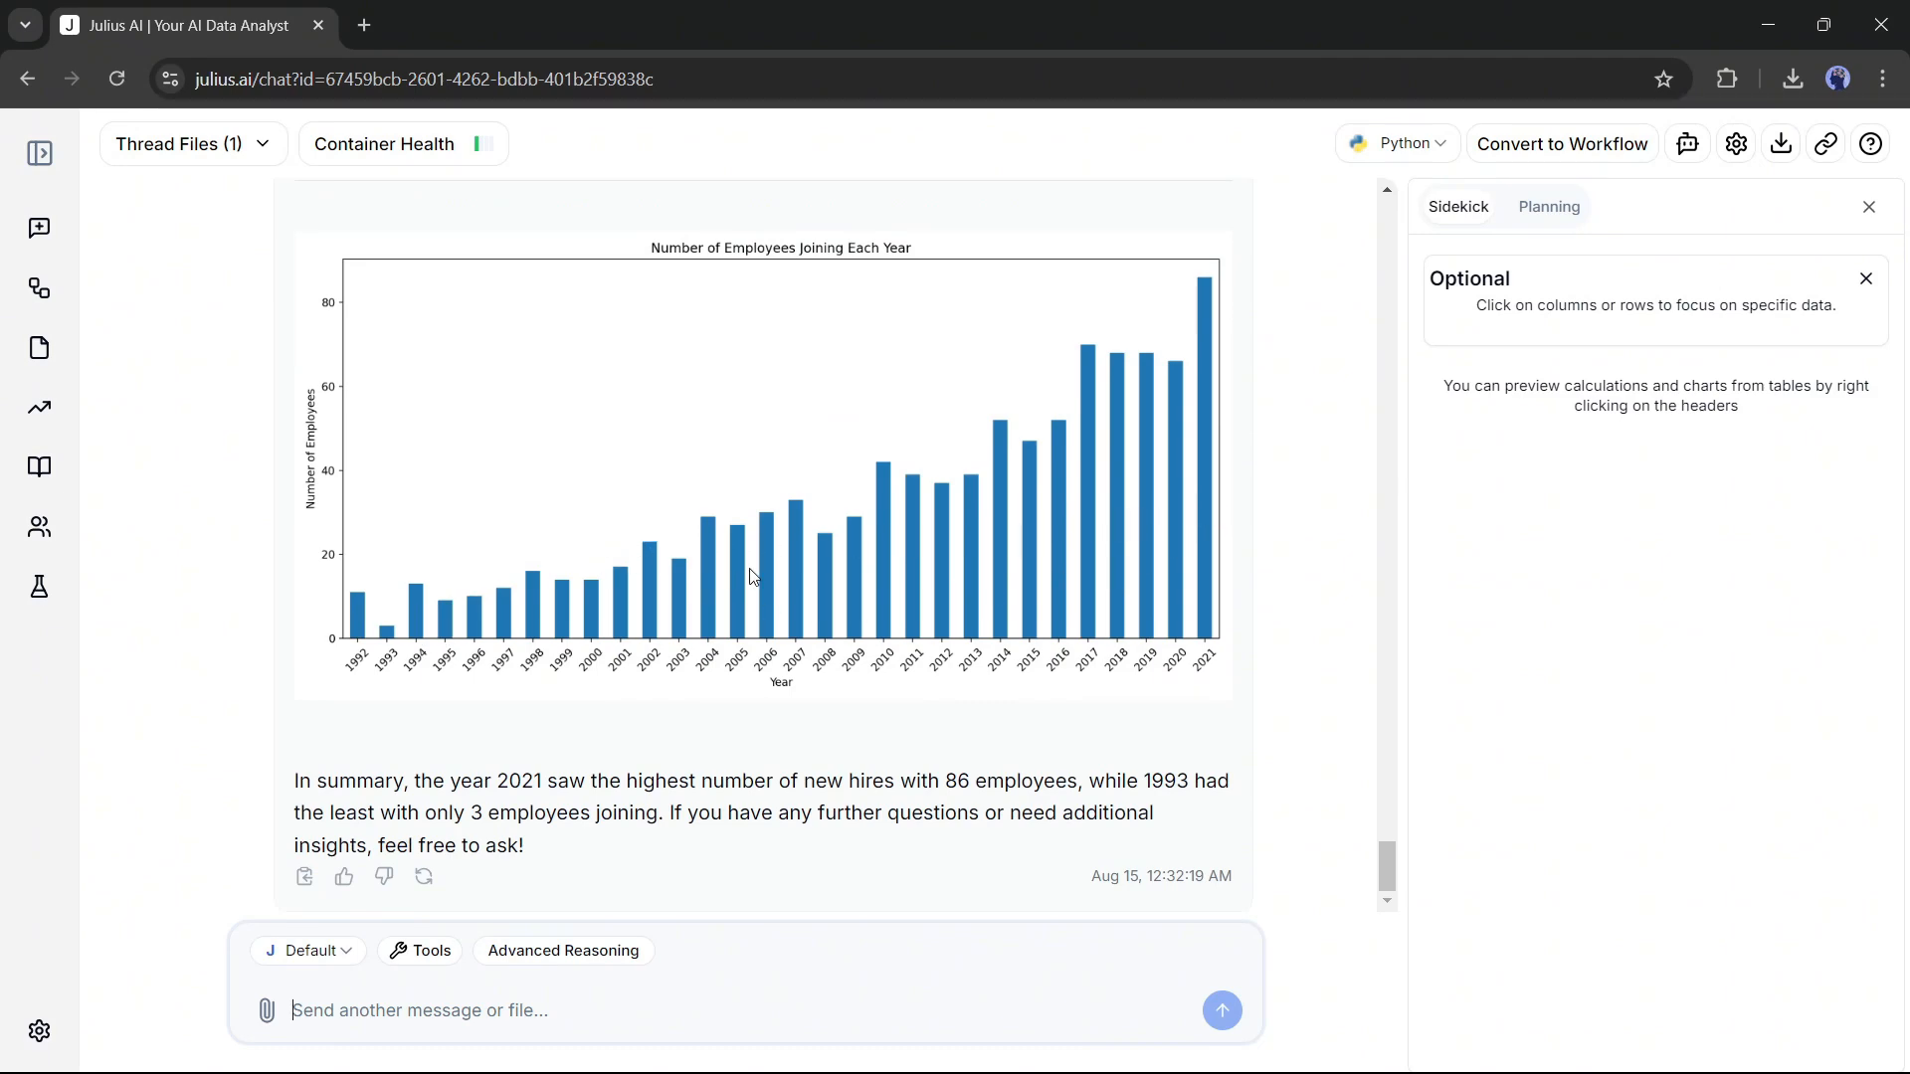
{"action": "mouse_move", "coordinate": [718, 676]}
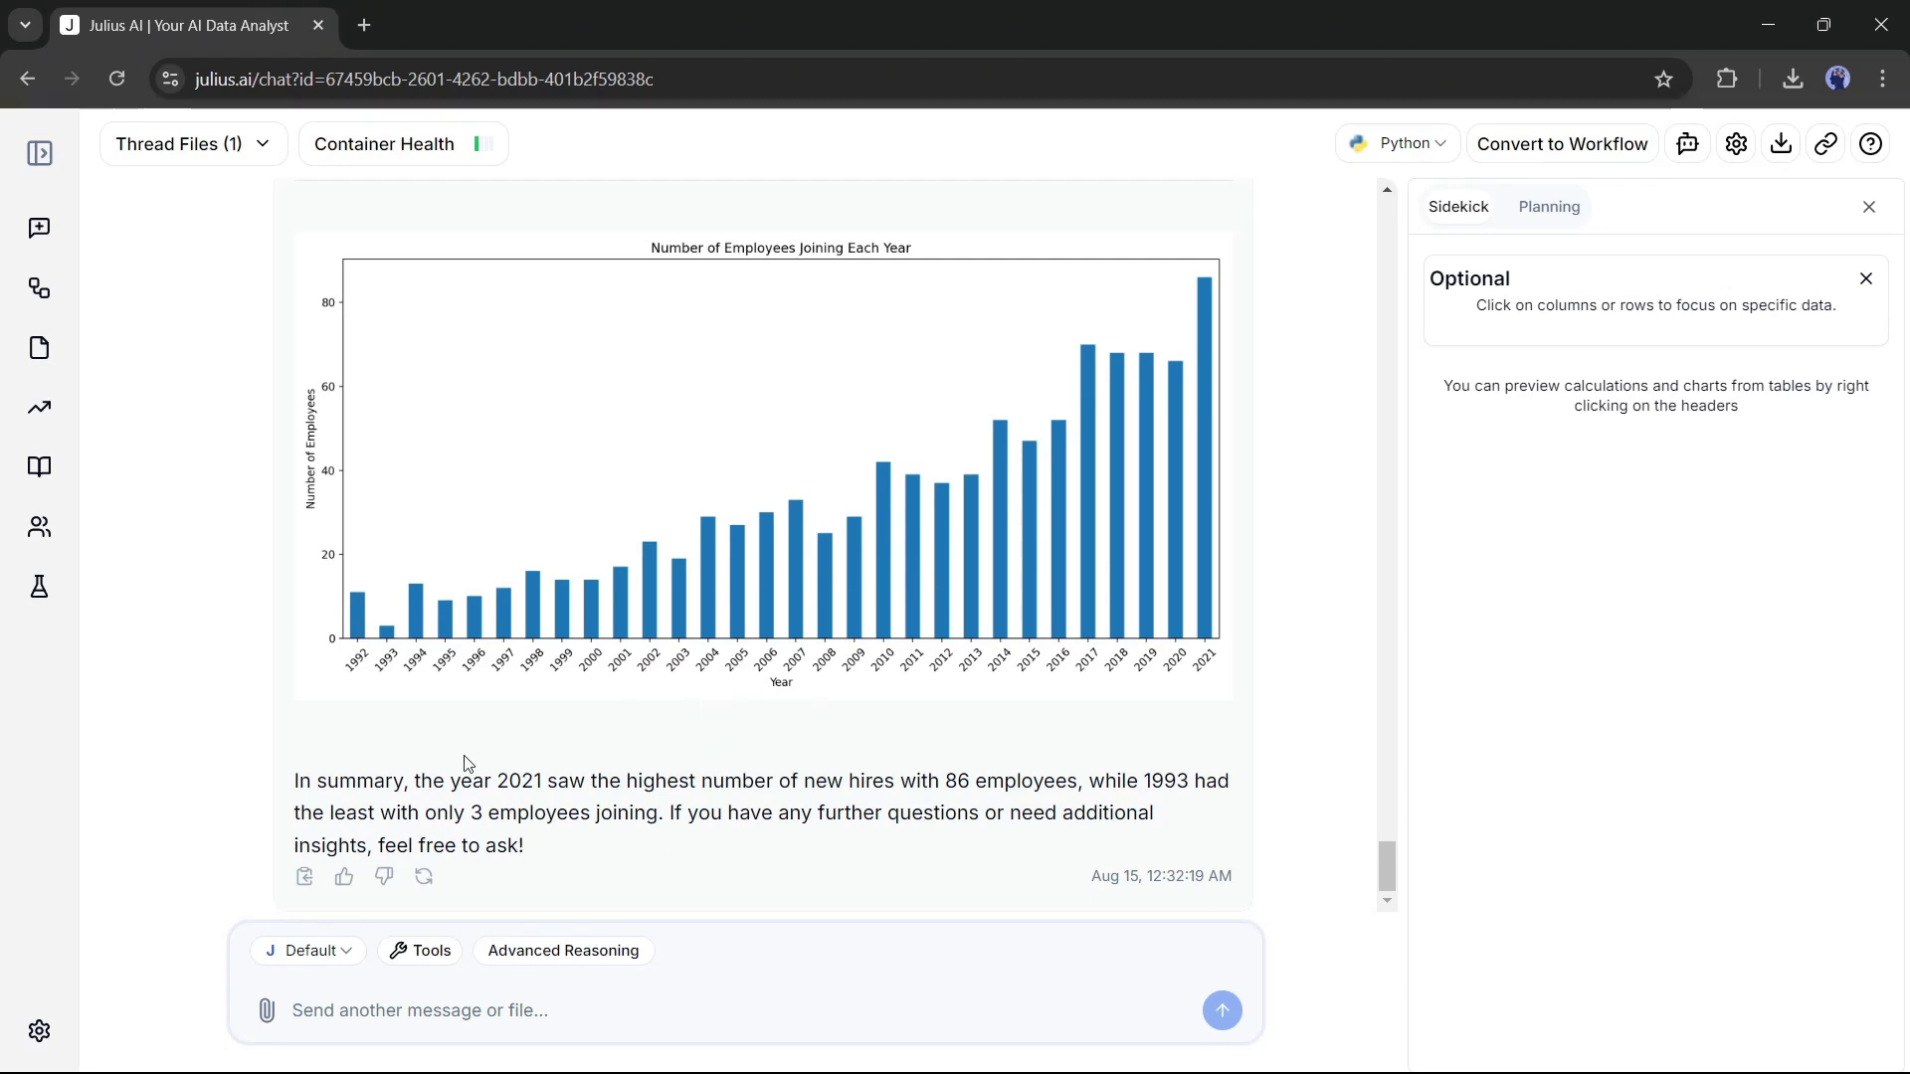
Request a 3D visualization of the employees-joining-per-year chart
{"action": "type", "text": "Can"}
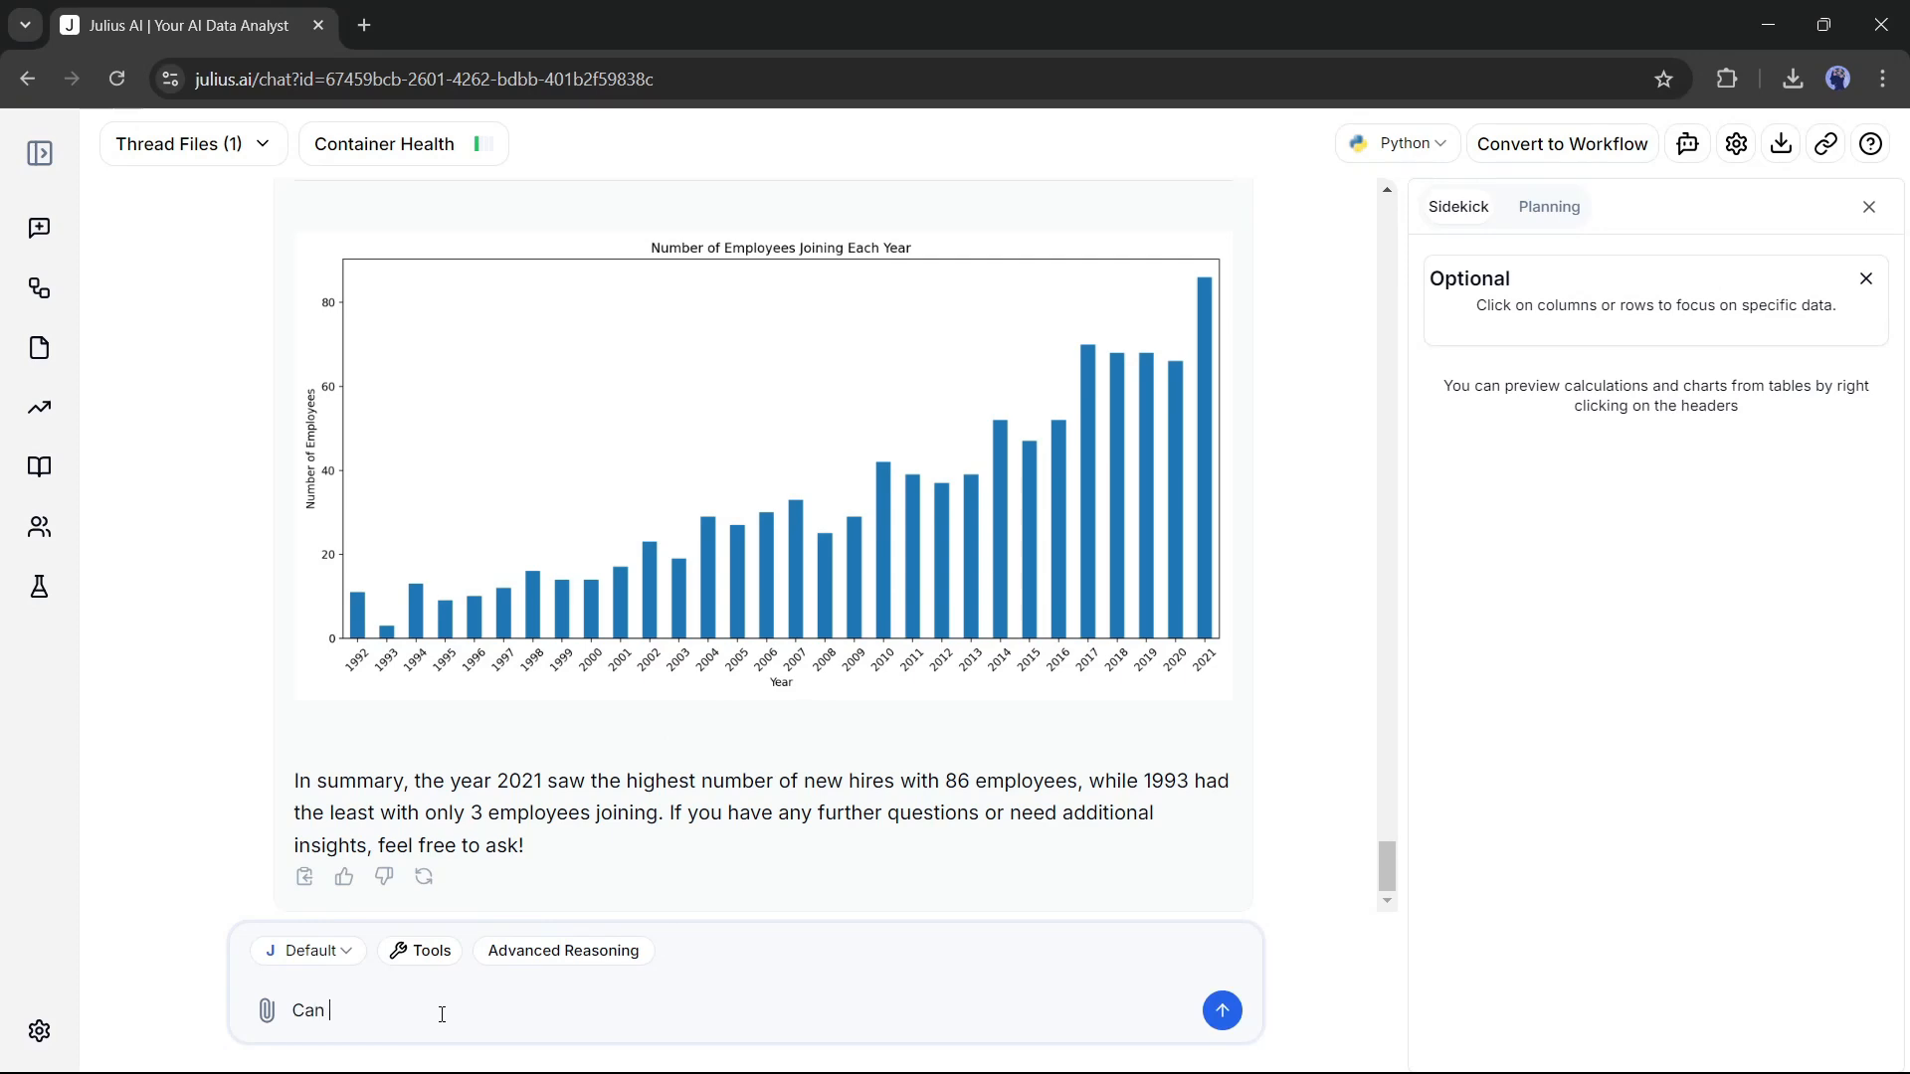
{"action": "type", "text": "You create the vizulaisation in 3D f"}
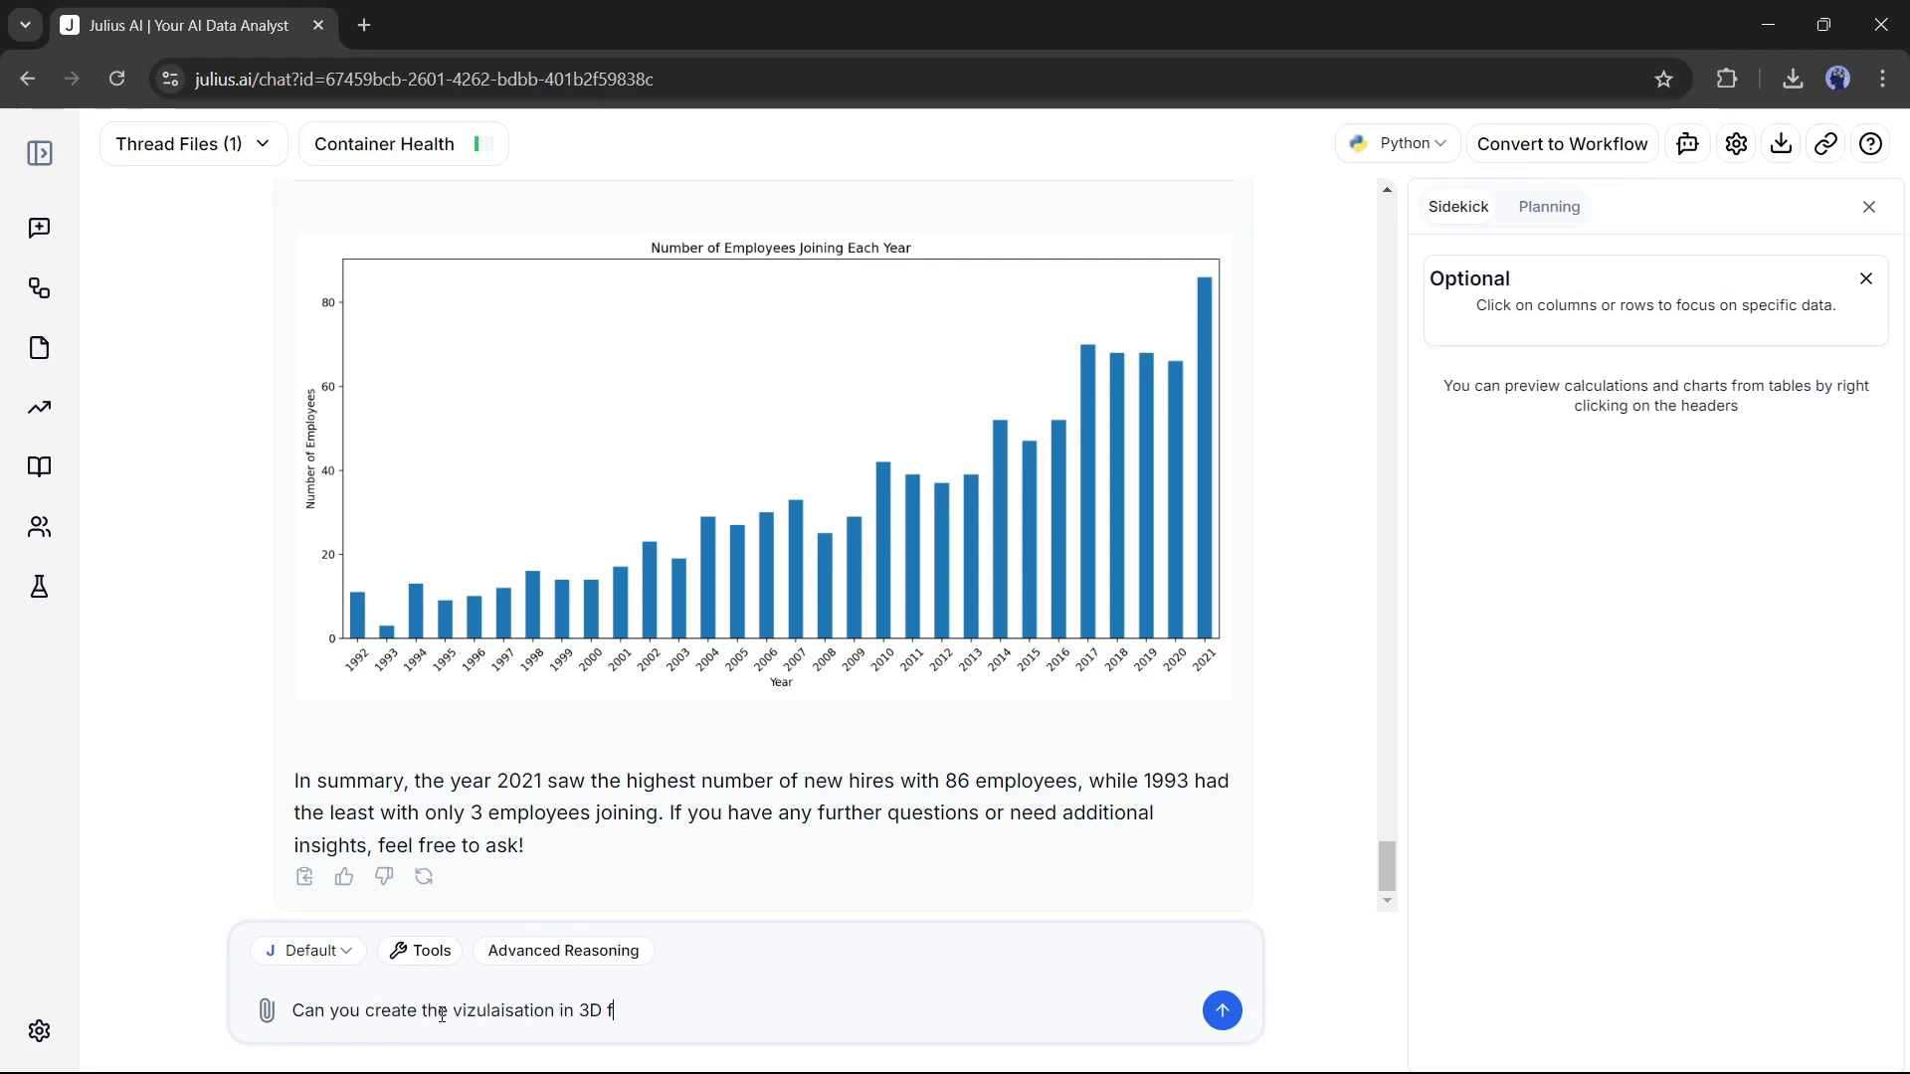
{"action": "left_click", "coordinate": [1221, 1010]}
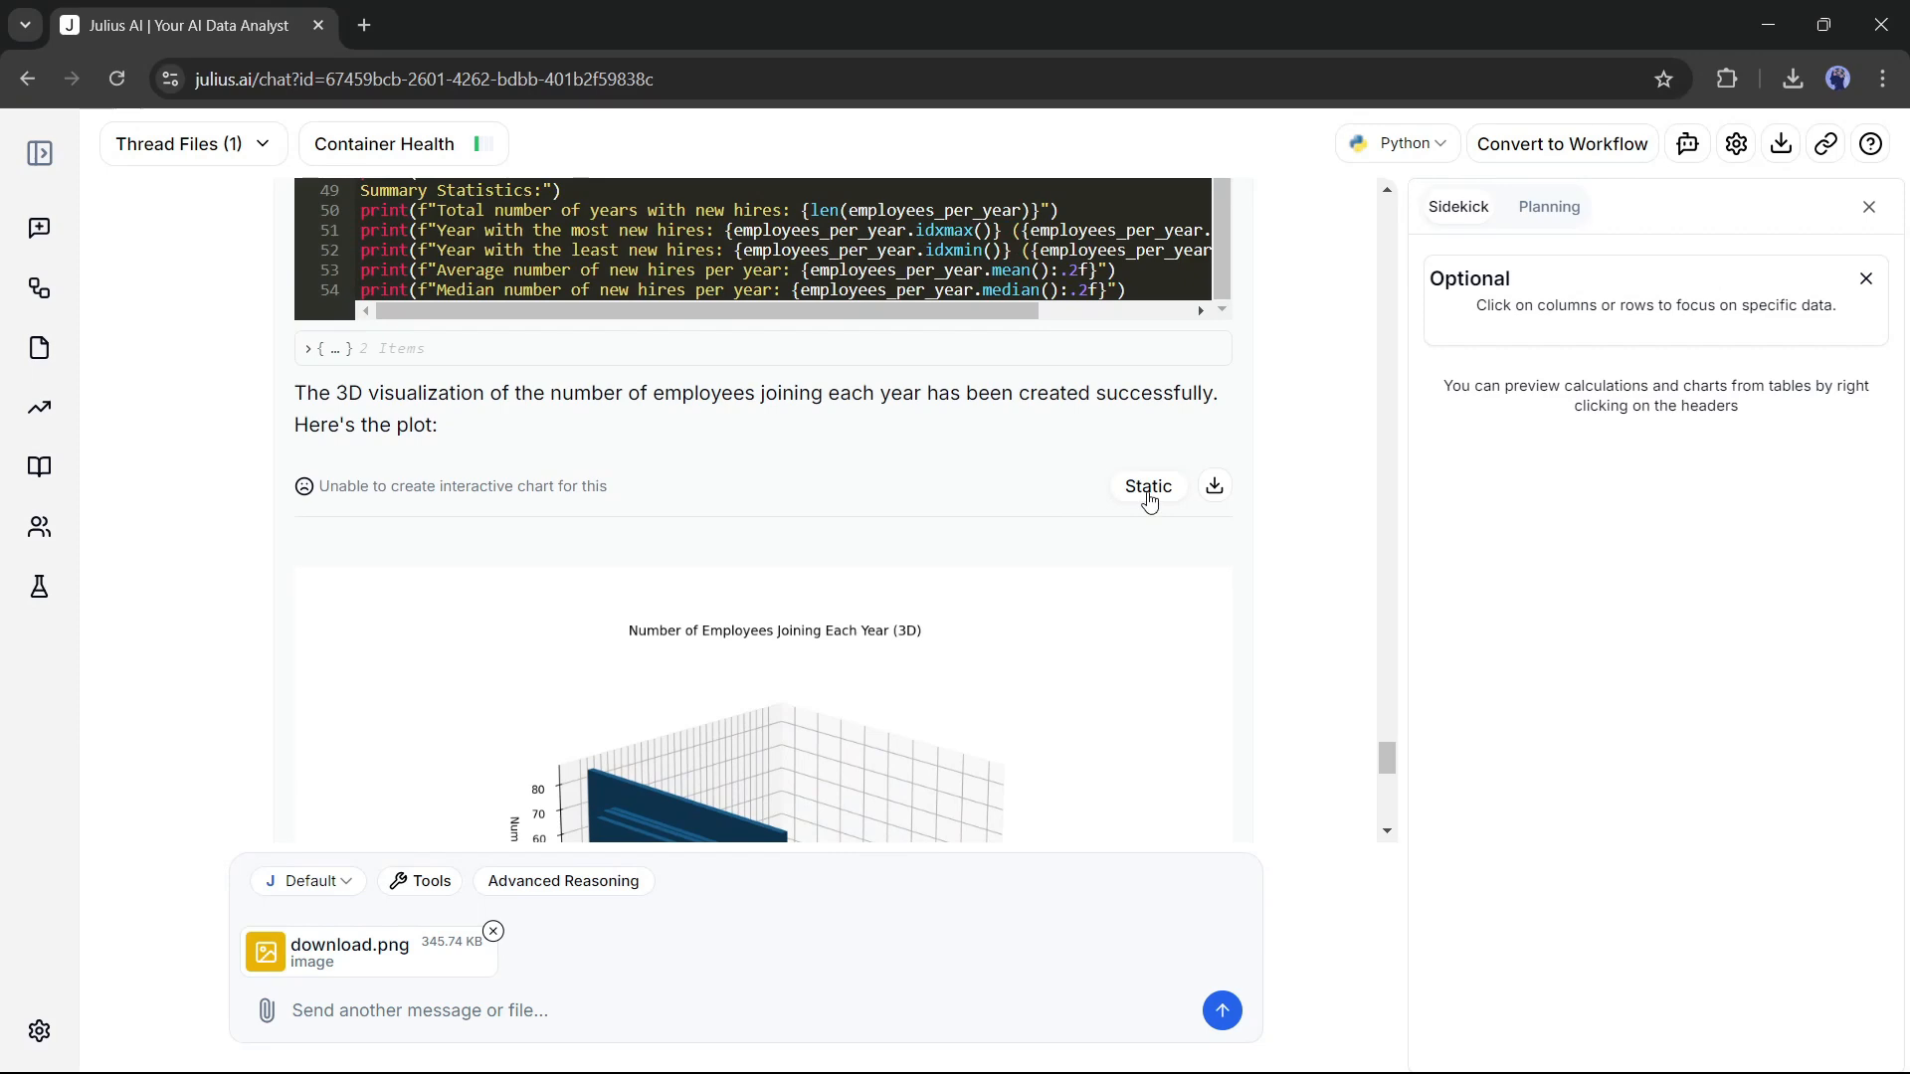
{"action": "mouse_move", "coordinate": [893, 547]}
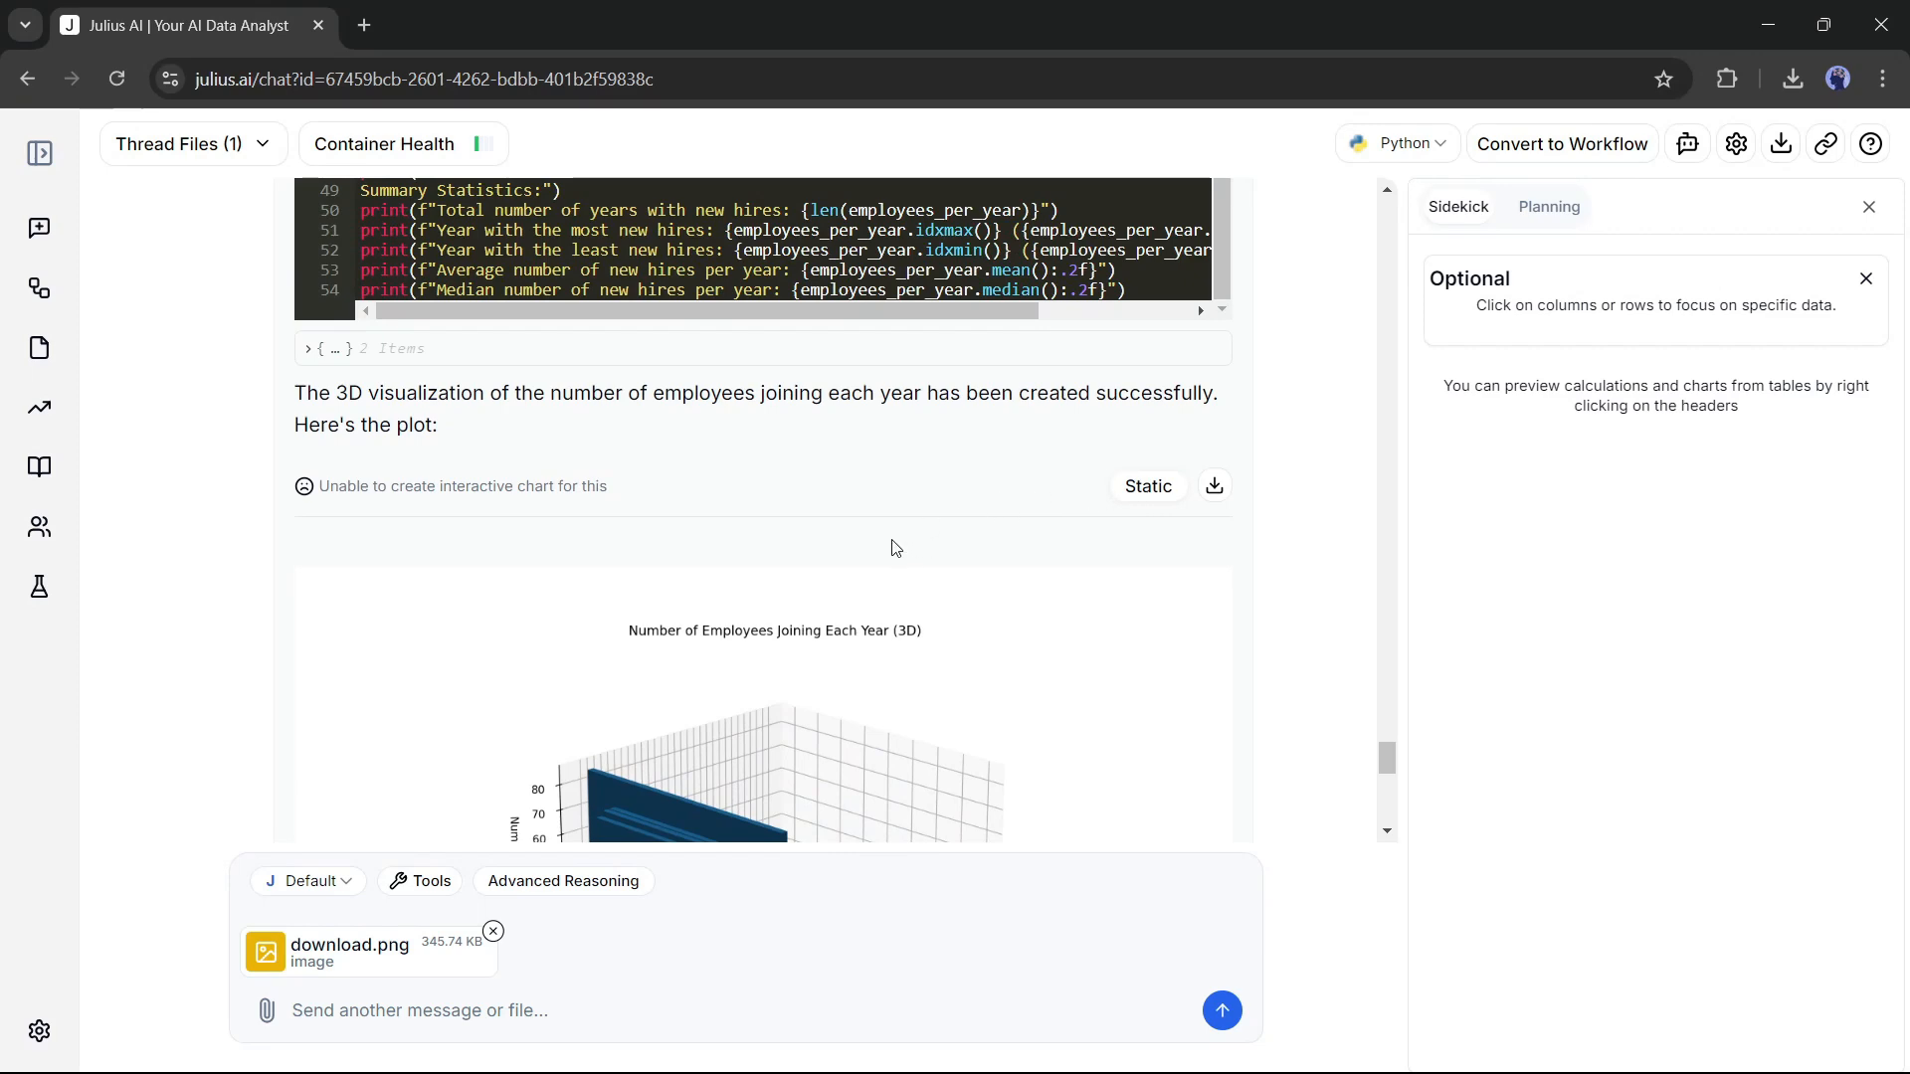
Ask Julius for an interactive 3D hires-by-year plot with a download link
{"action": "type", "text": "Can you create an inractive 3D visualization"}
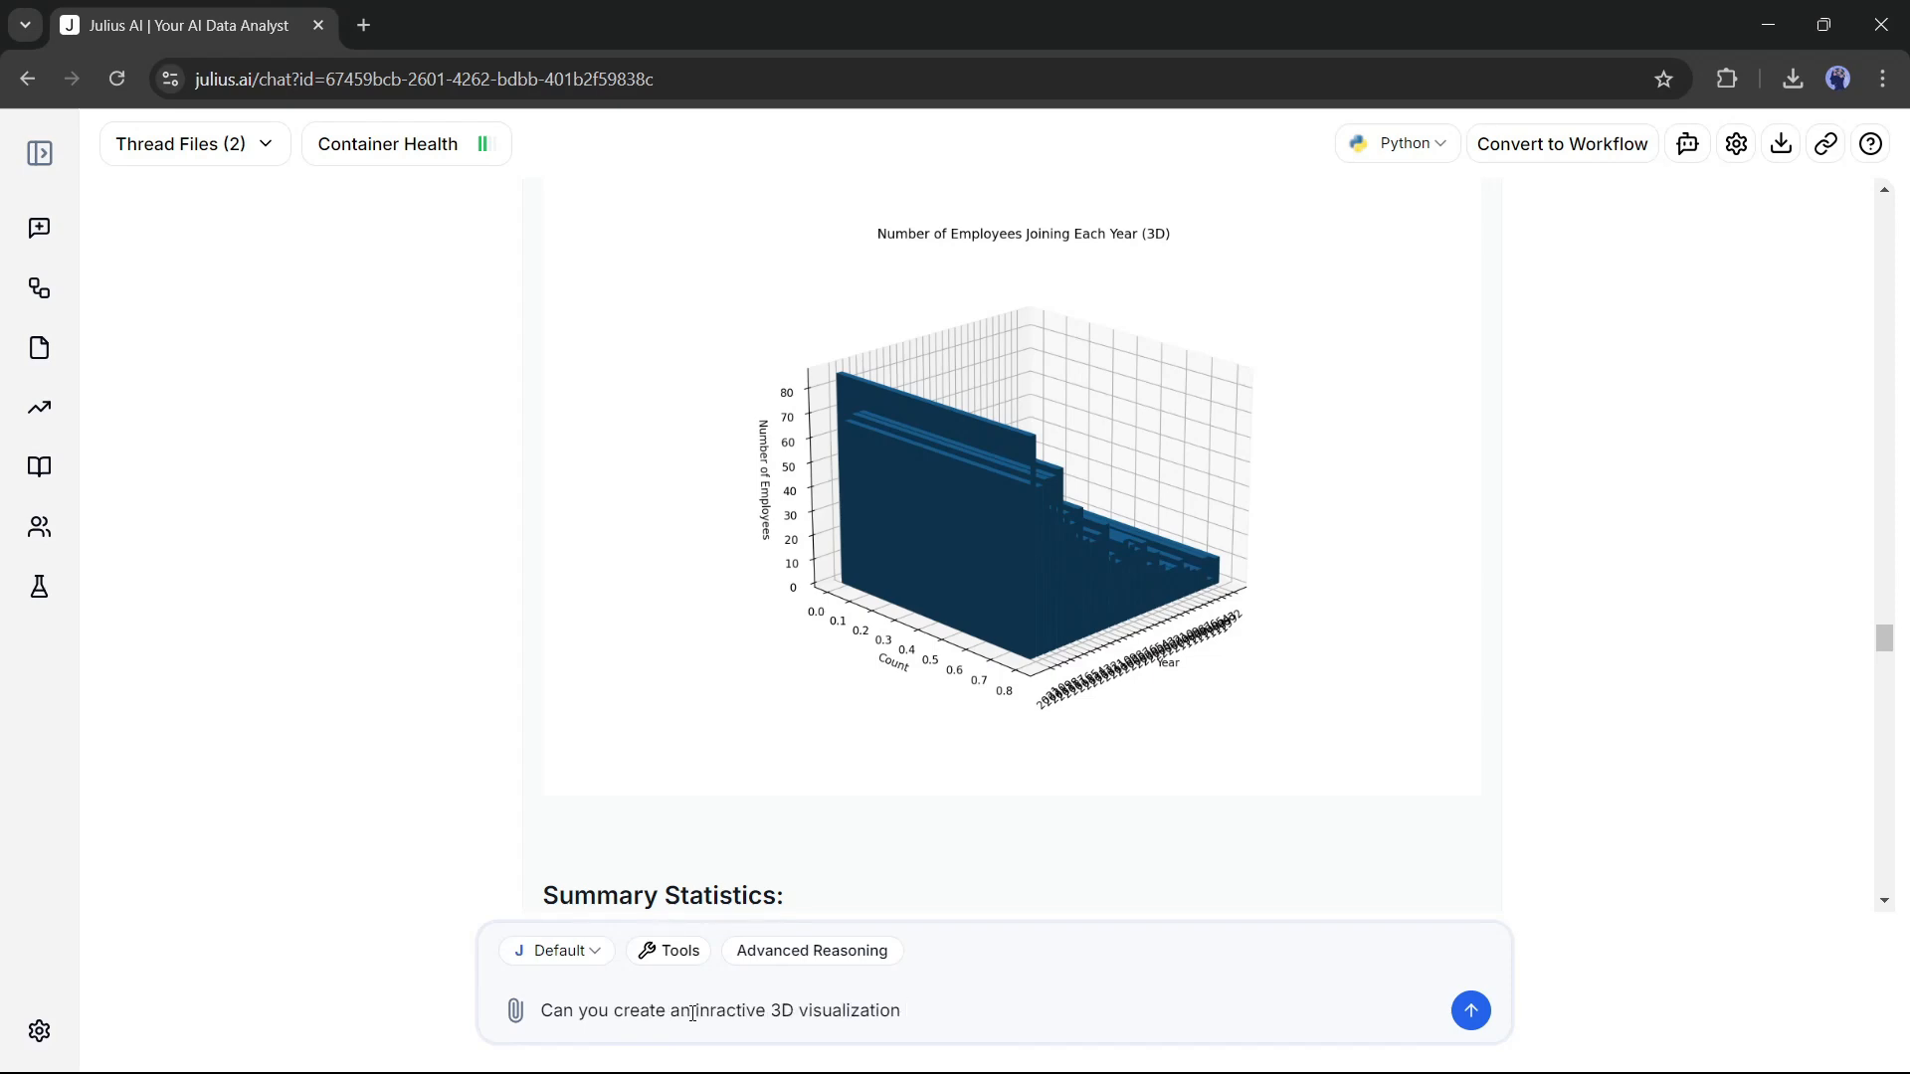
{"action": "type", "text": "and give me a download link once done"}
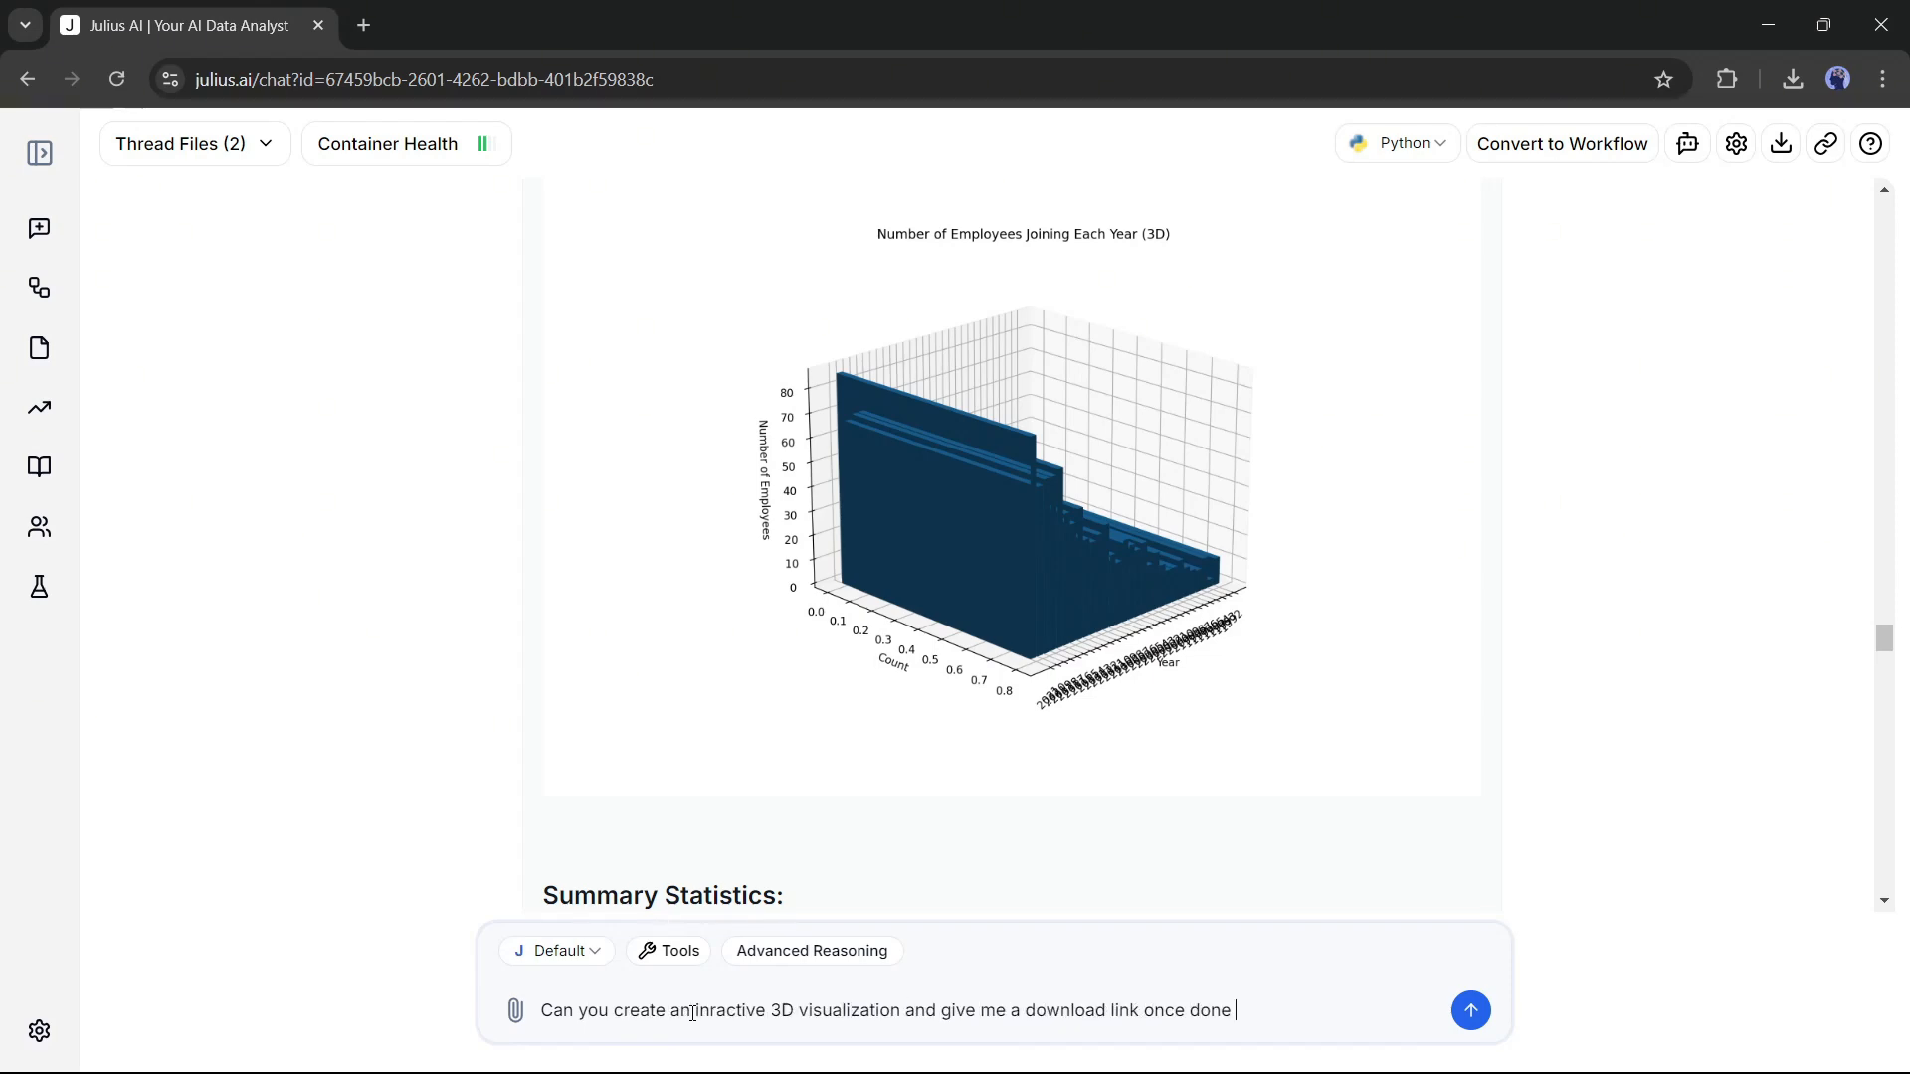
{"action": "left_click", "coordinate": [1469, 1009]}
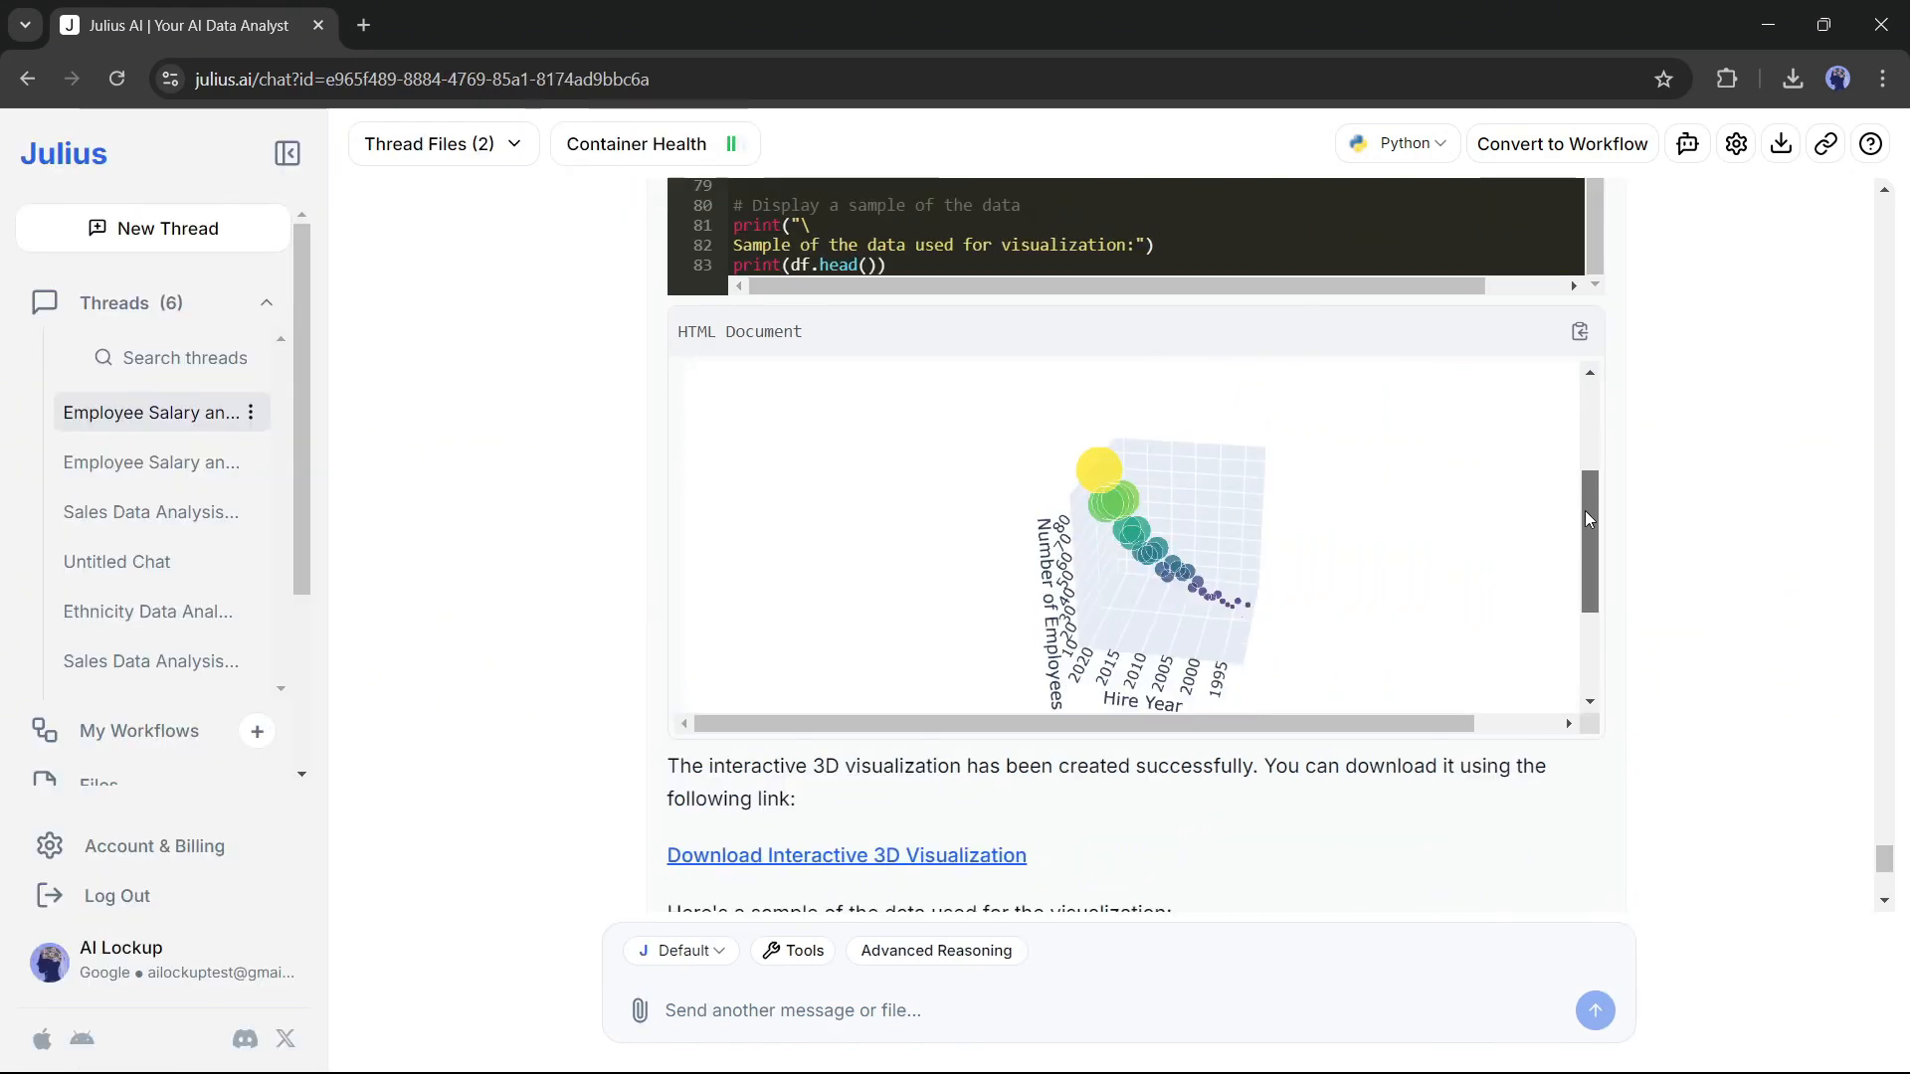
Download the 3D visualization HTML, open it, and orbit the plot to inspect it
{"action": "left_click", "coordinate": [845, 853]}
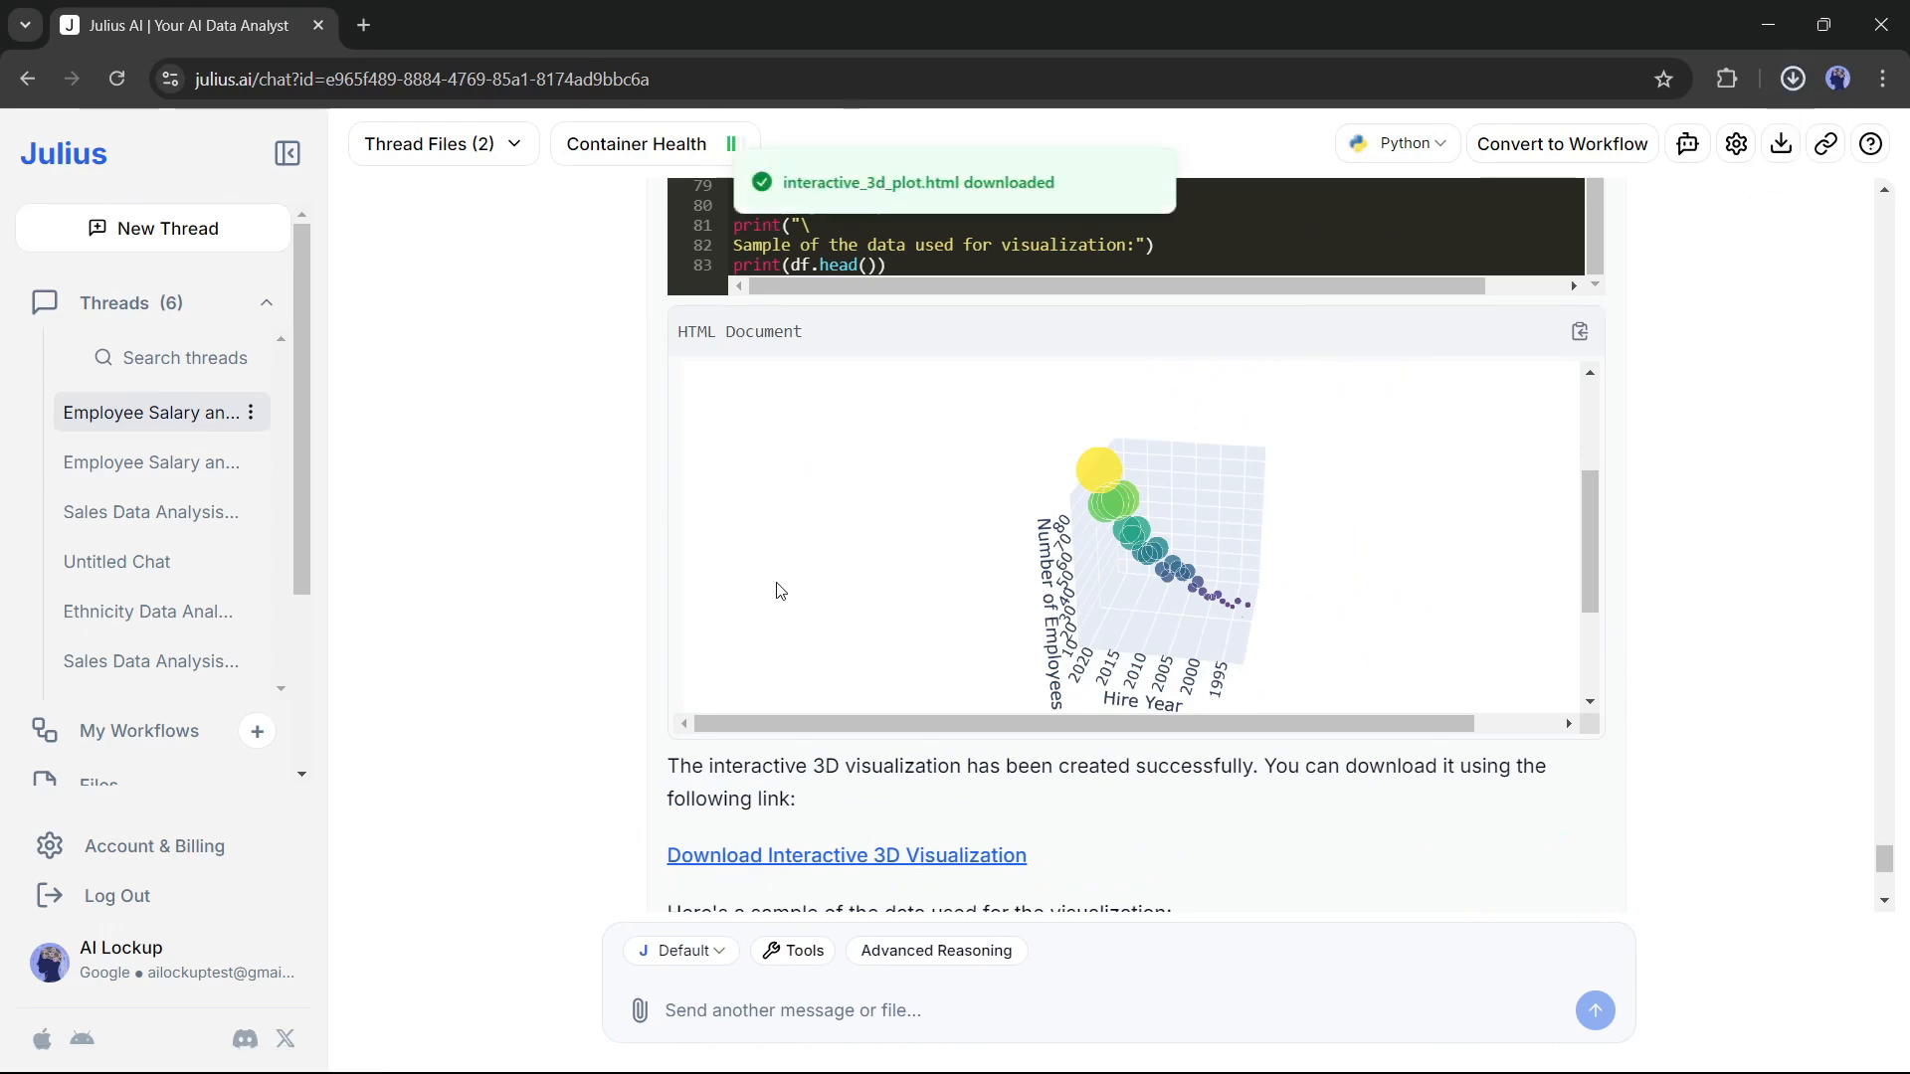
{"action": "left_click", "coordinate": [846, 854]}
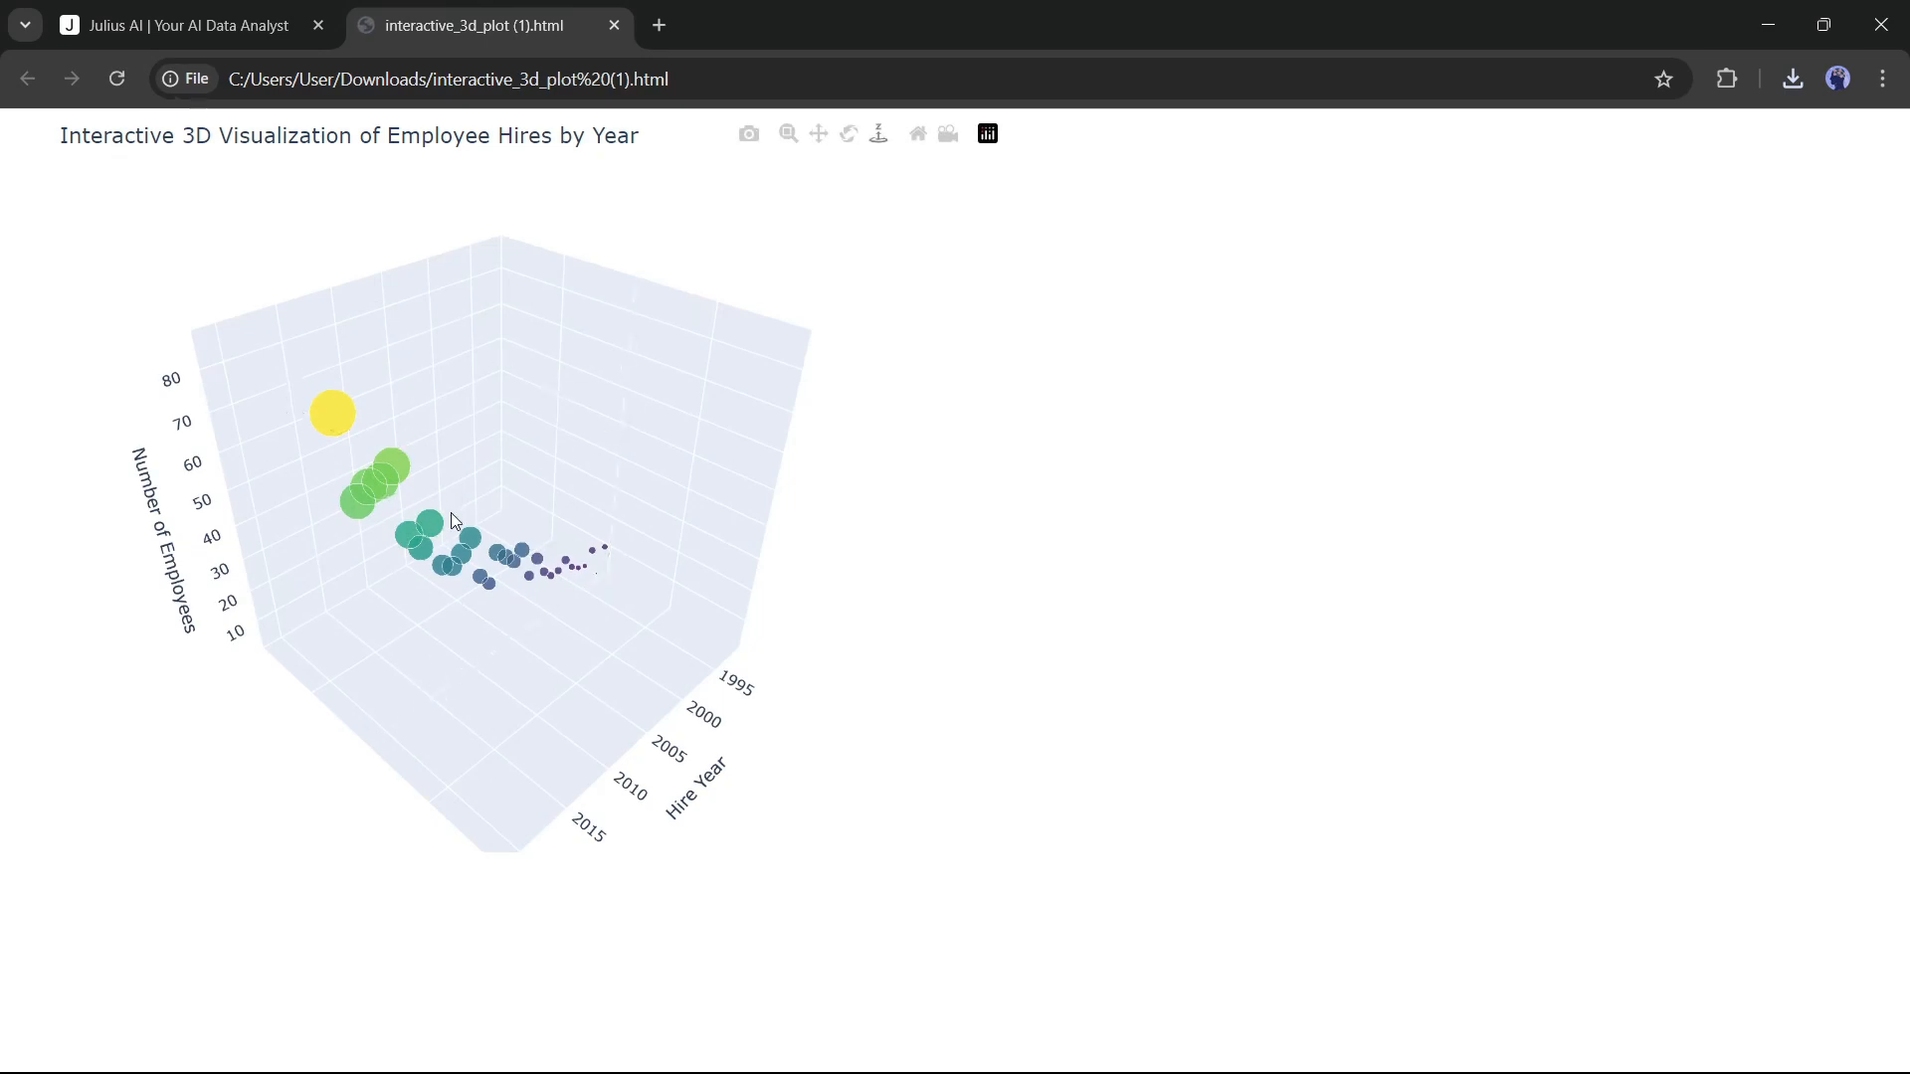
{"action": "left_click_drag", "start_coordinate": [451, 522], "coordinate": [539, 511]}
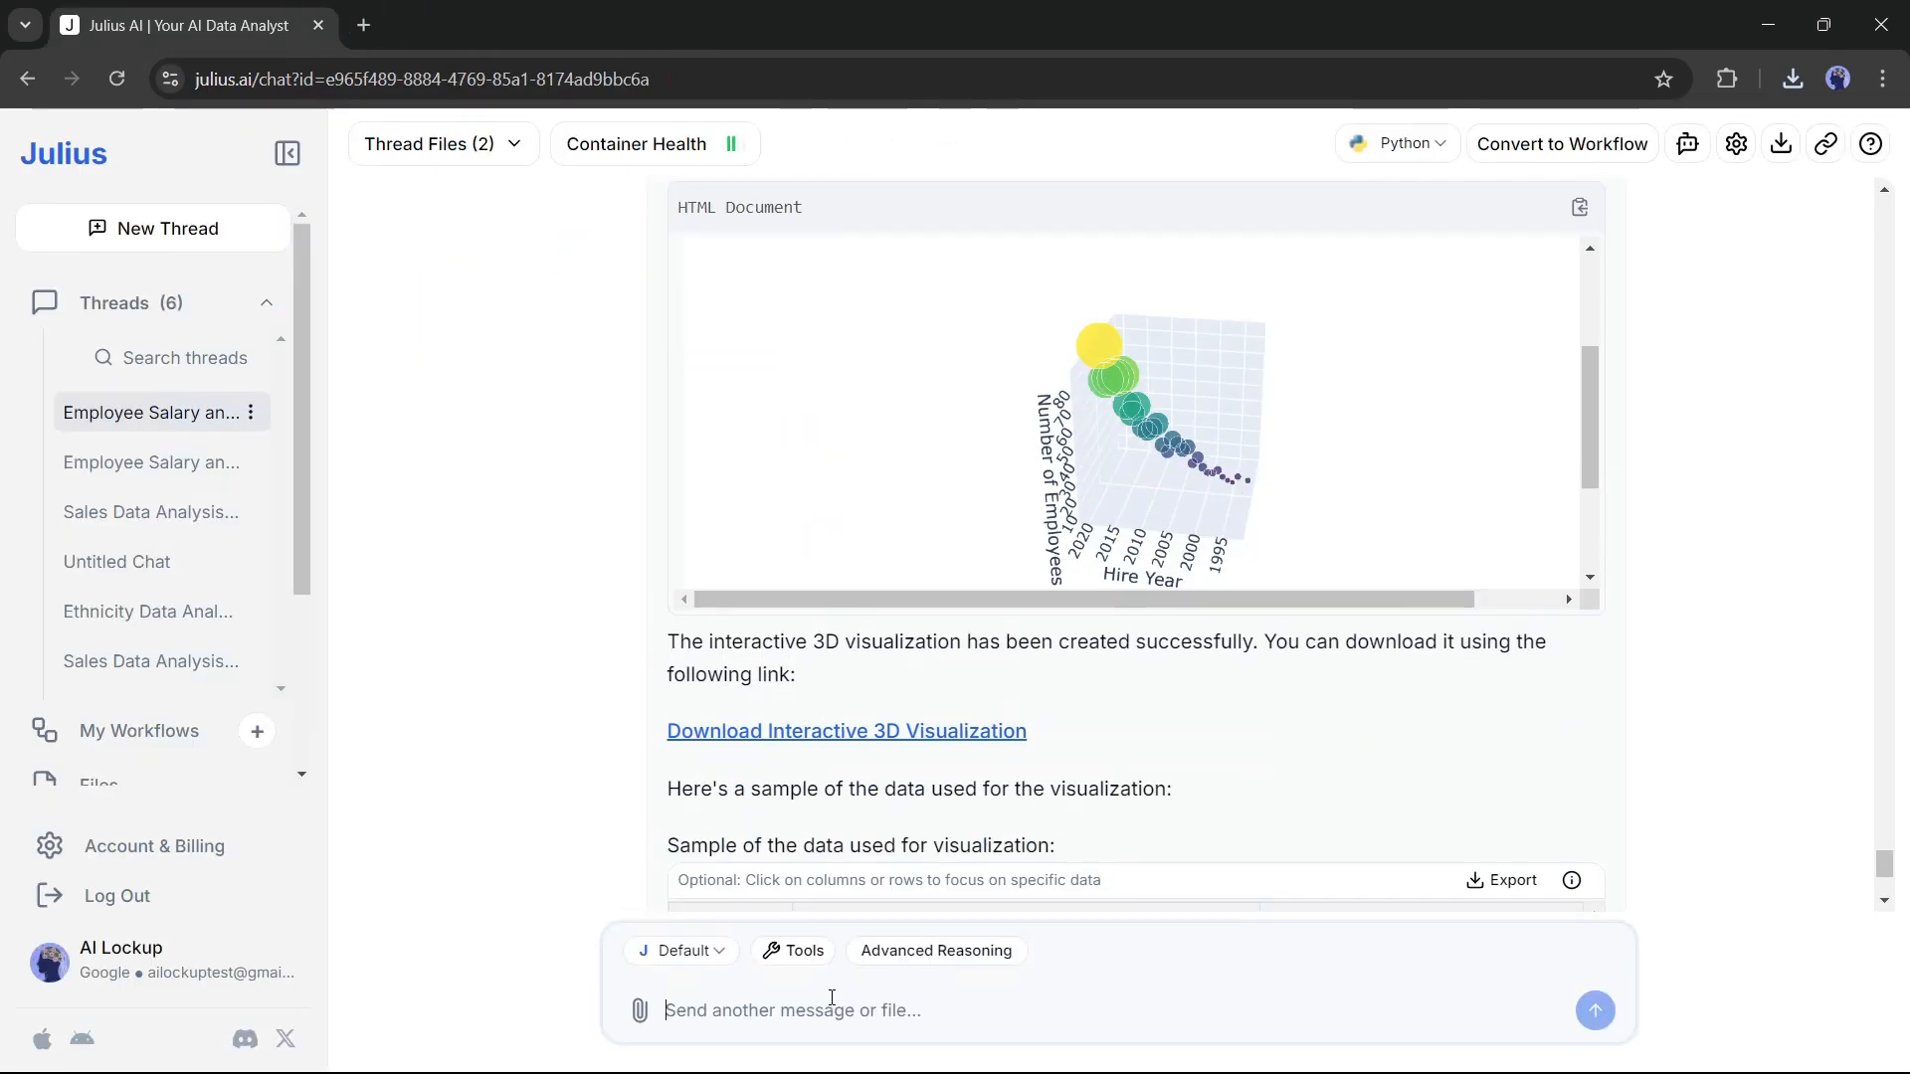
Request an interactive pie chart of hires by year and download the HTML
{"action": "type", "text": "create this visualization"}
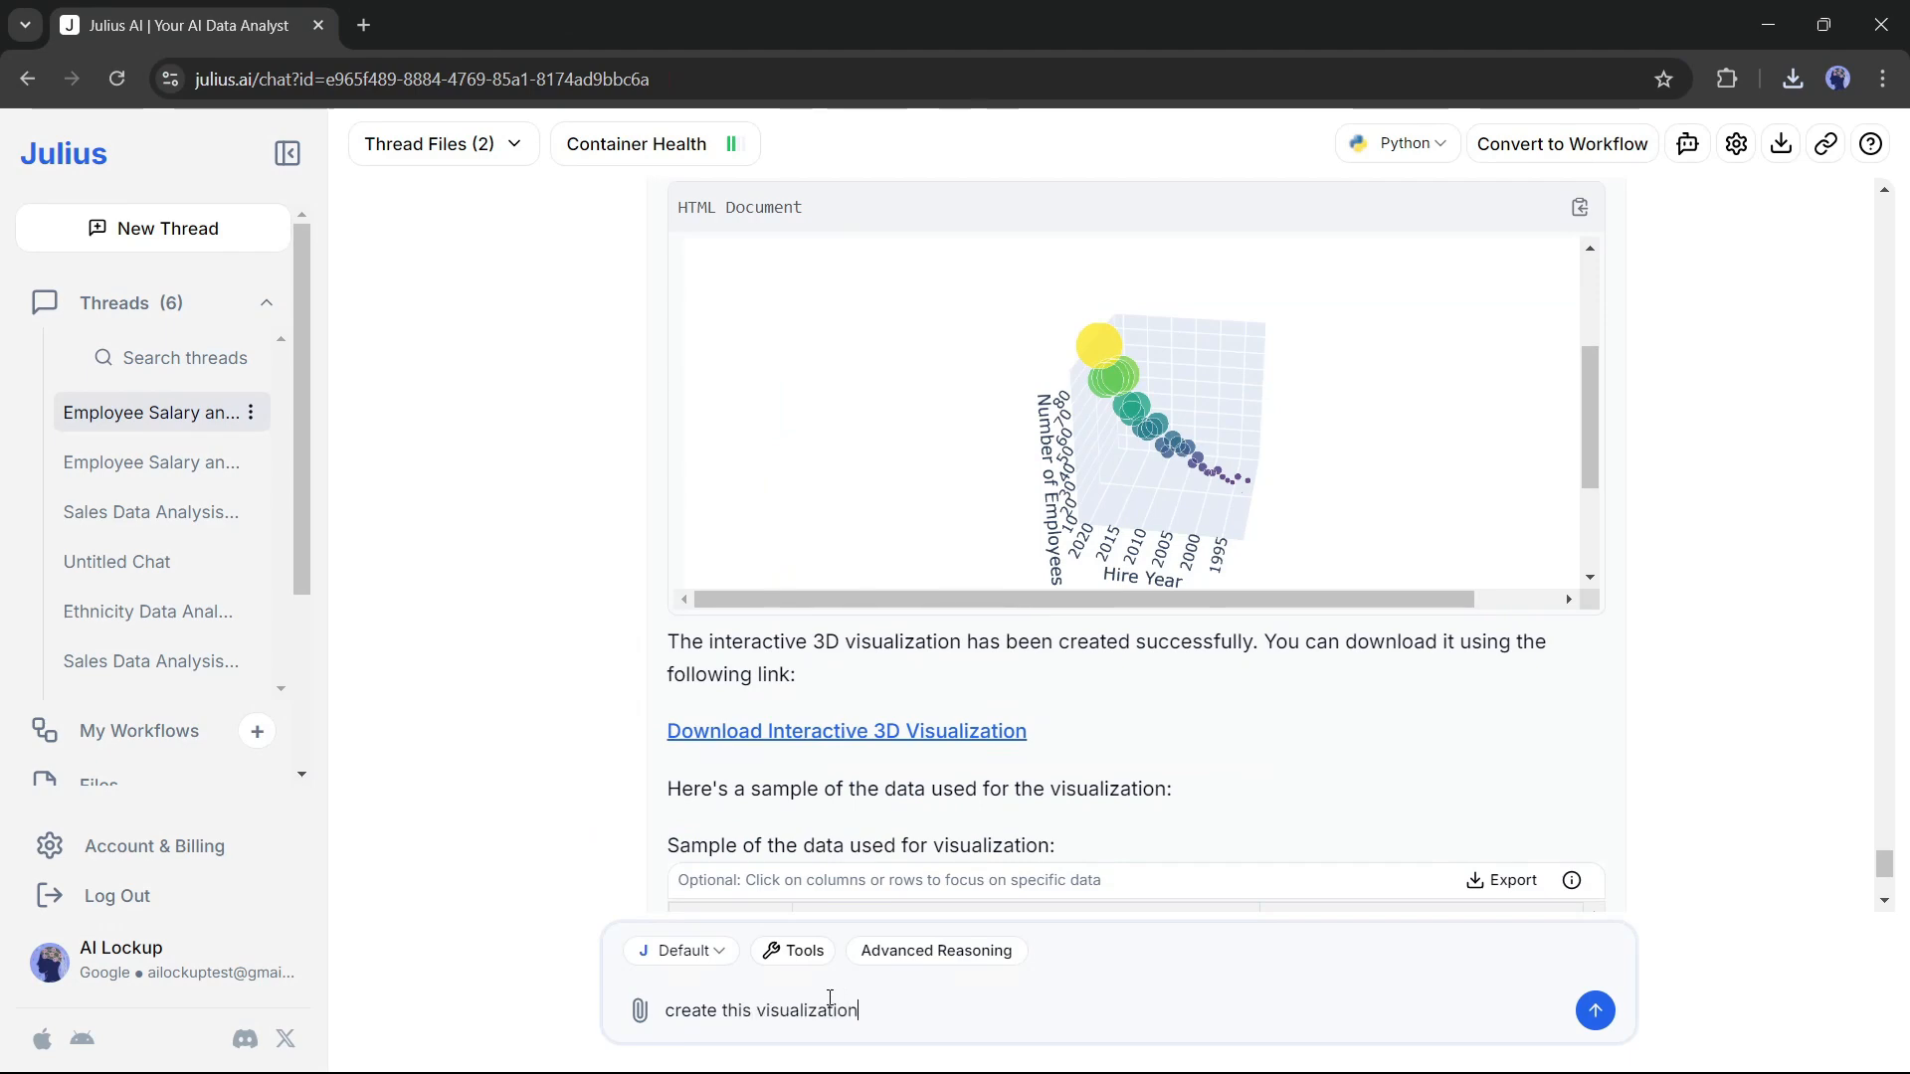
{"action": "type", "text": "in a"}
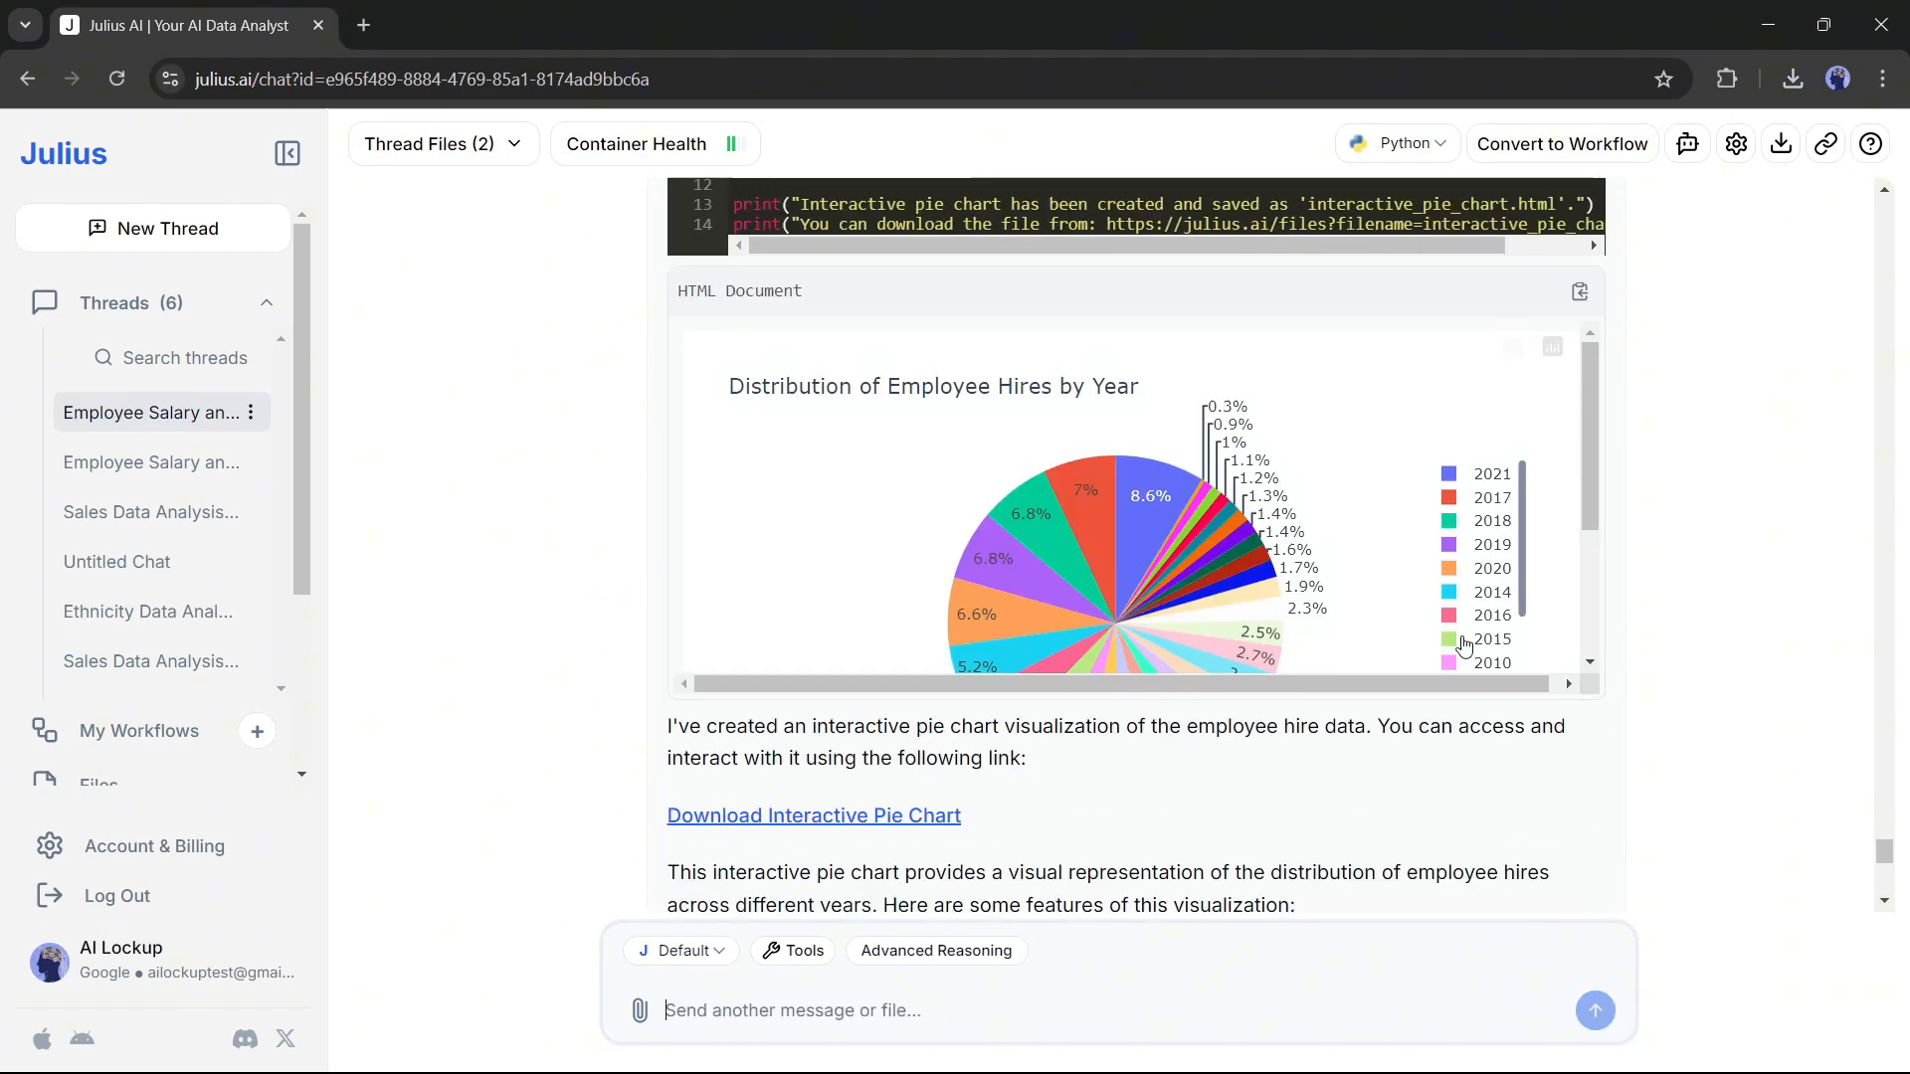
{"action": "scroll", "scroll_direction": "down", "scroll_amount": 3}
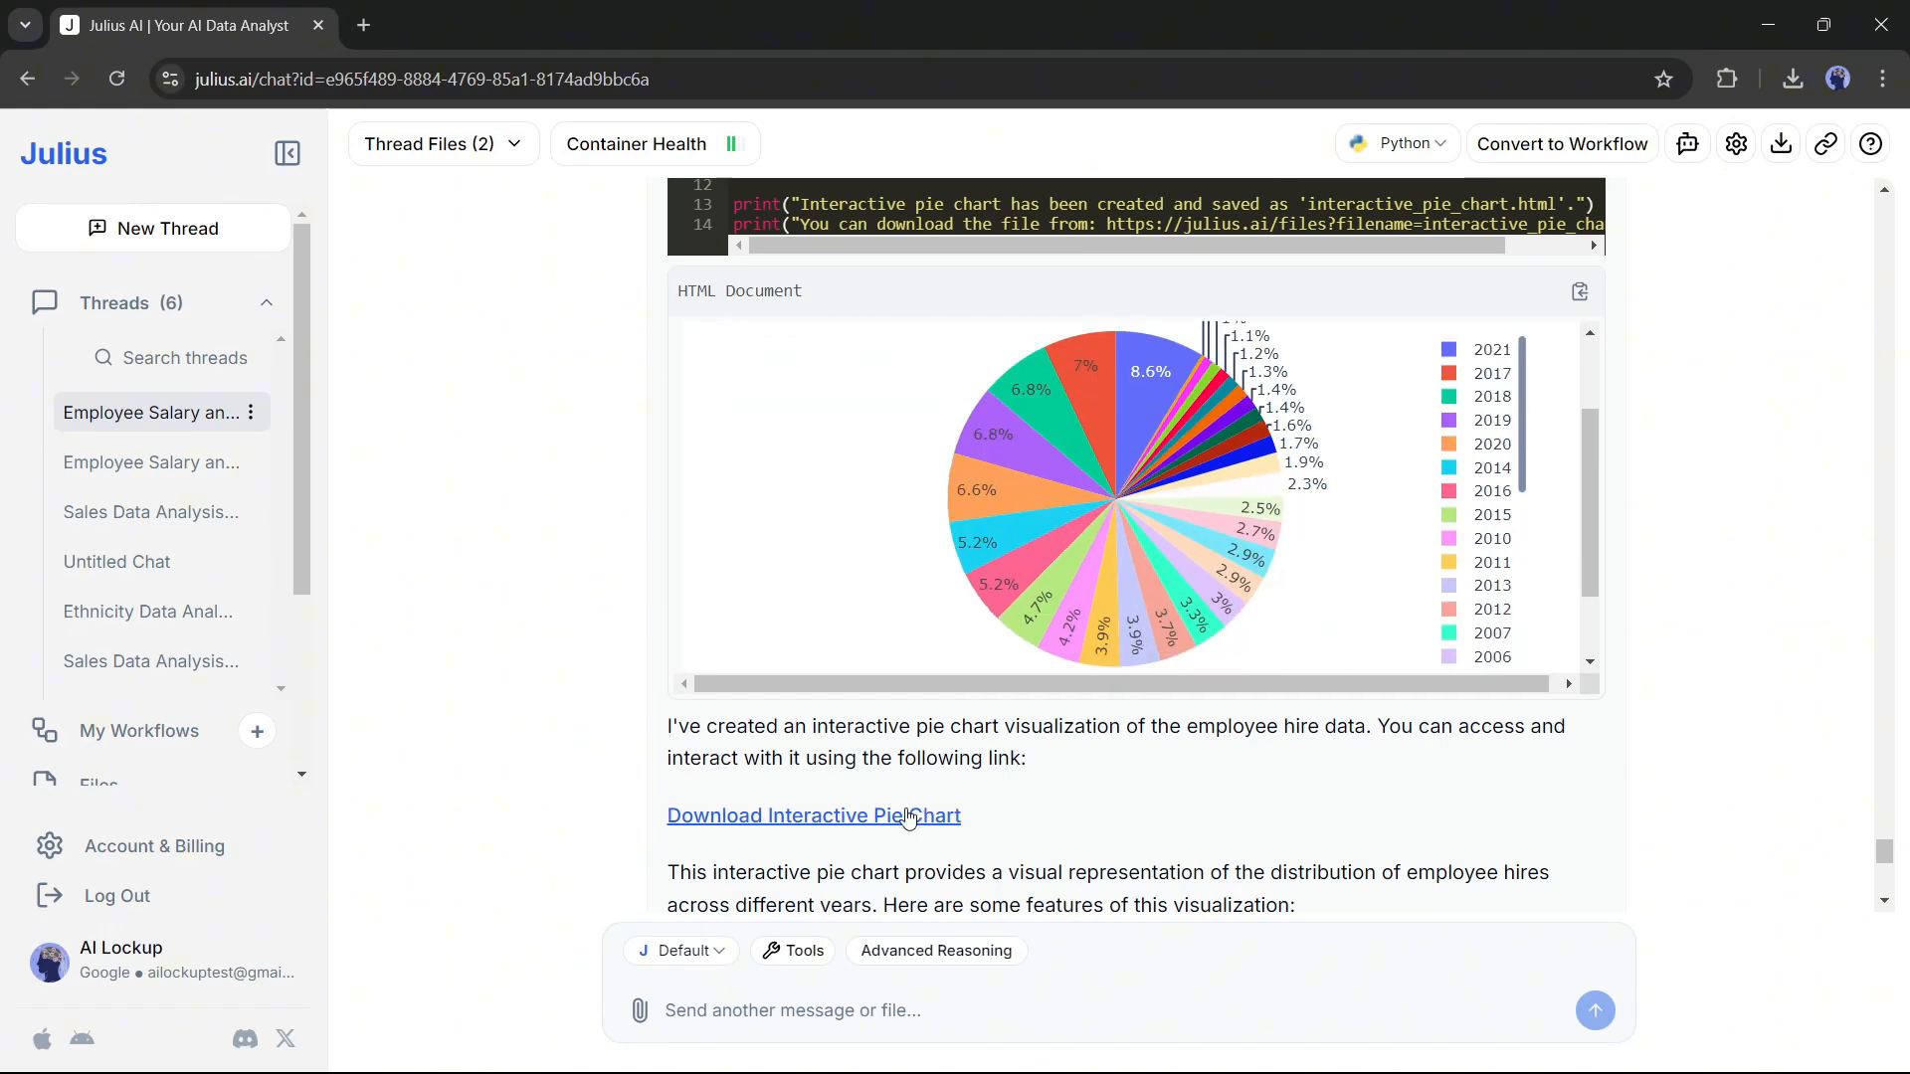
{"action": "left_click", "coordinate": [812, 815]}
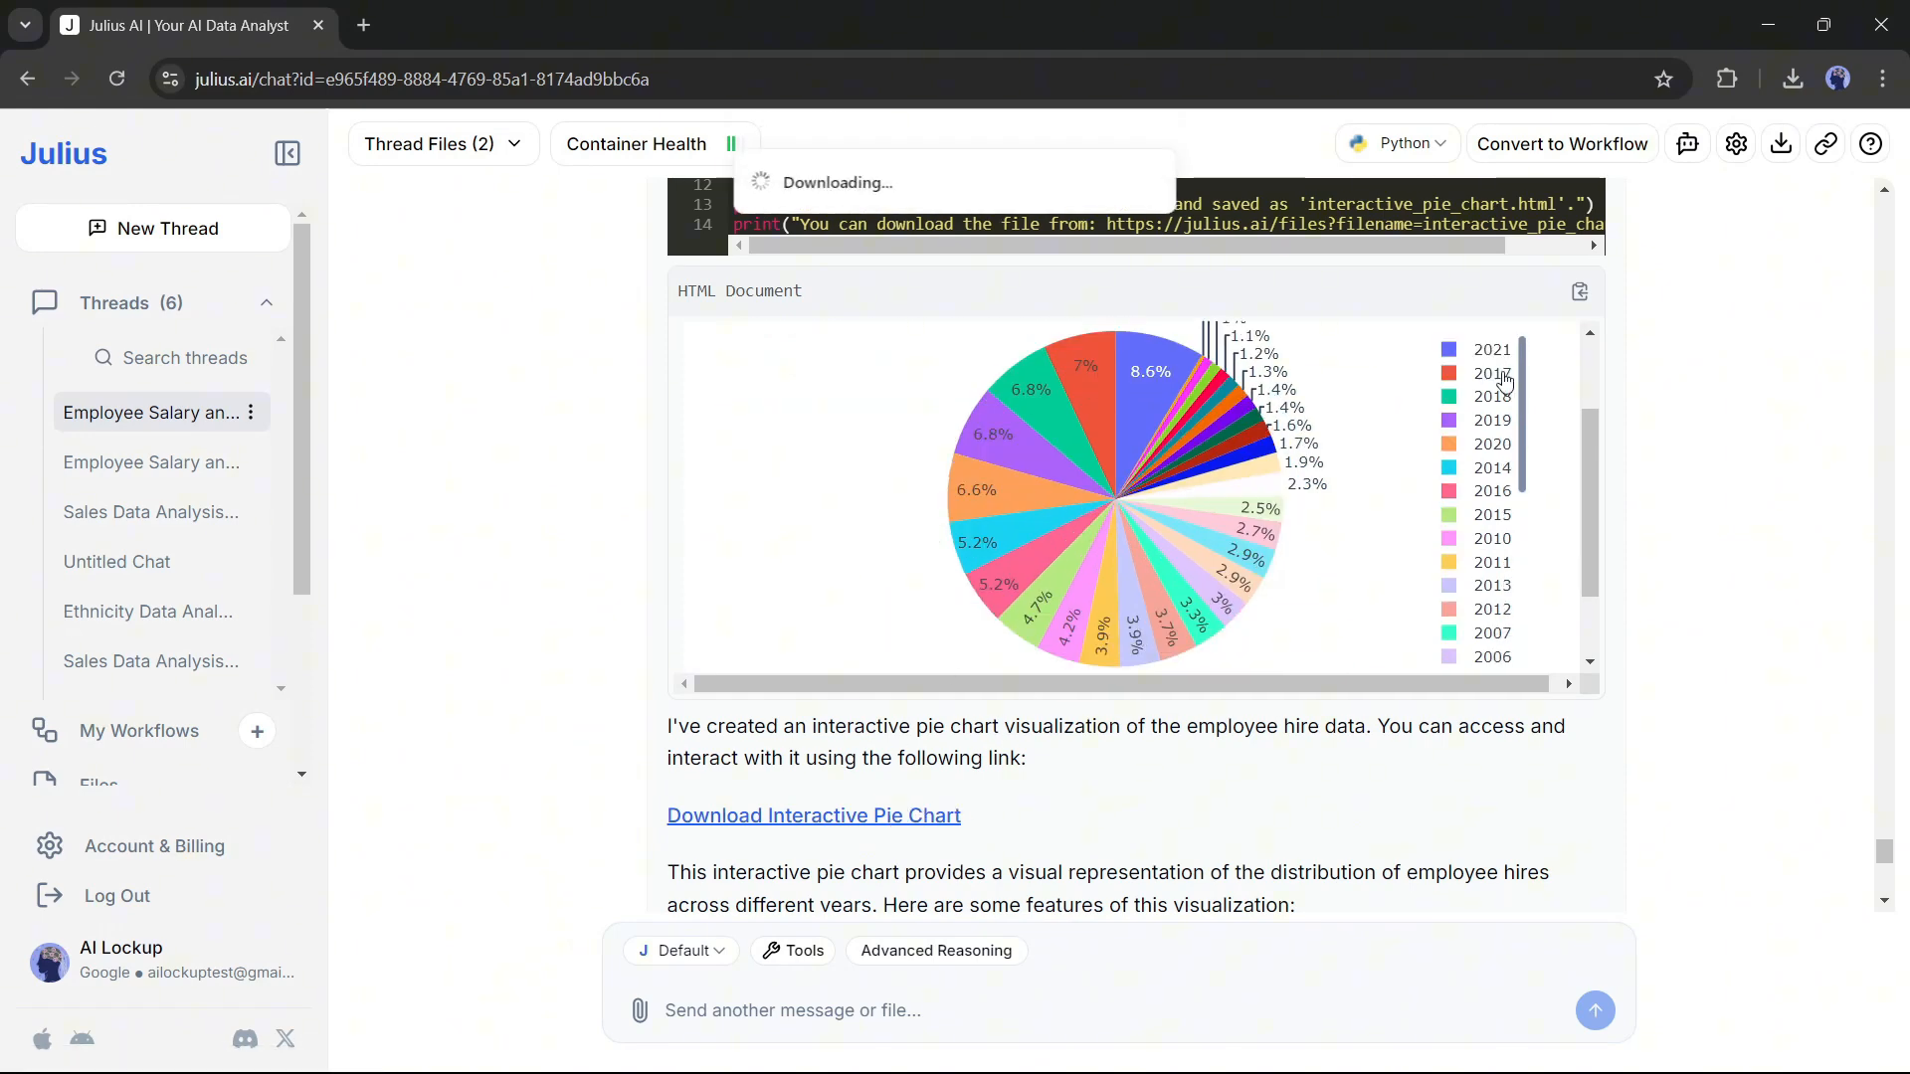
Open interactive_pie_chart.html from the Chrome downloads bubble
{"action": "left_click", "coordinate": [1792, 78]}
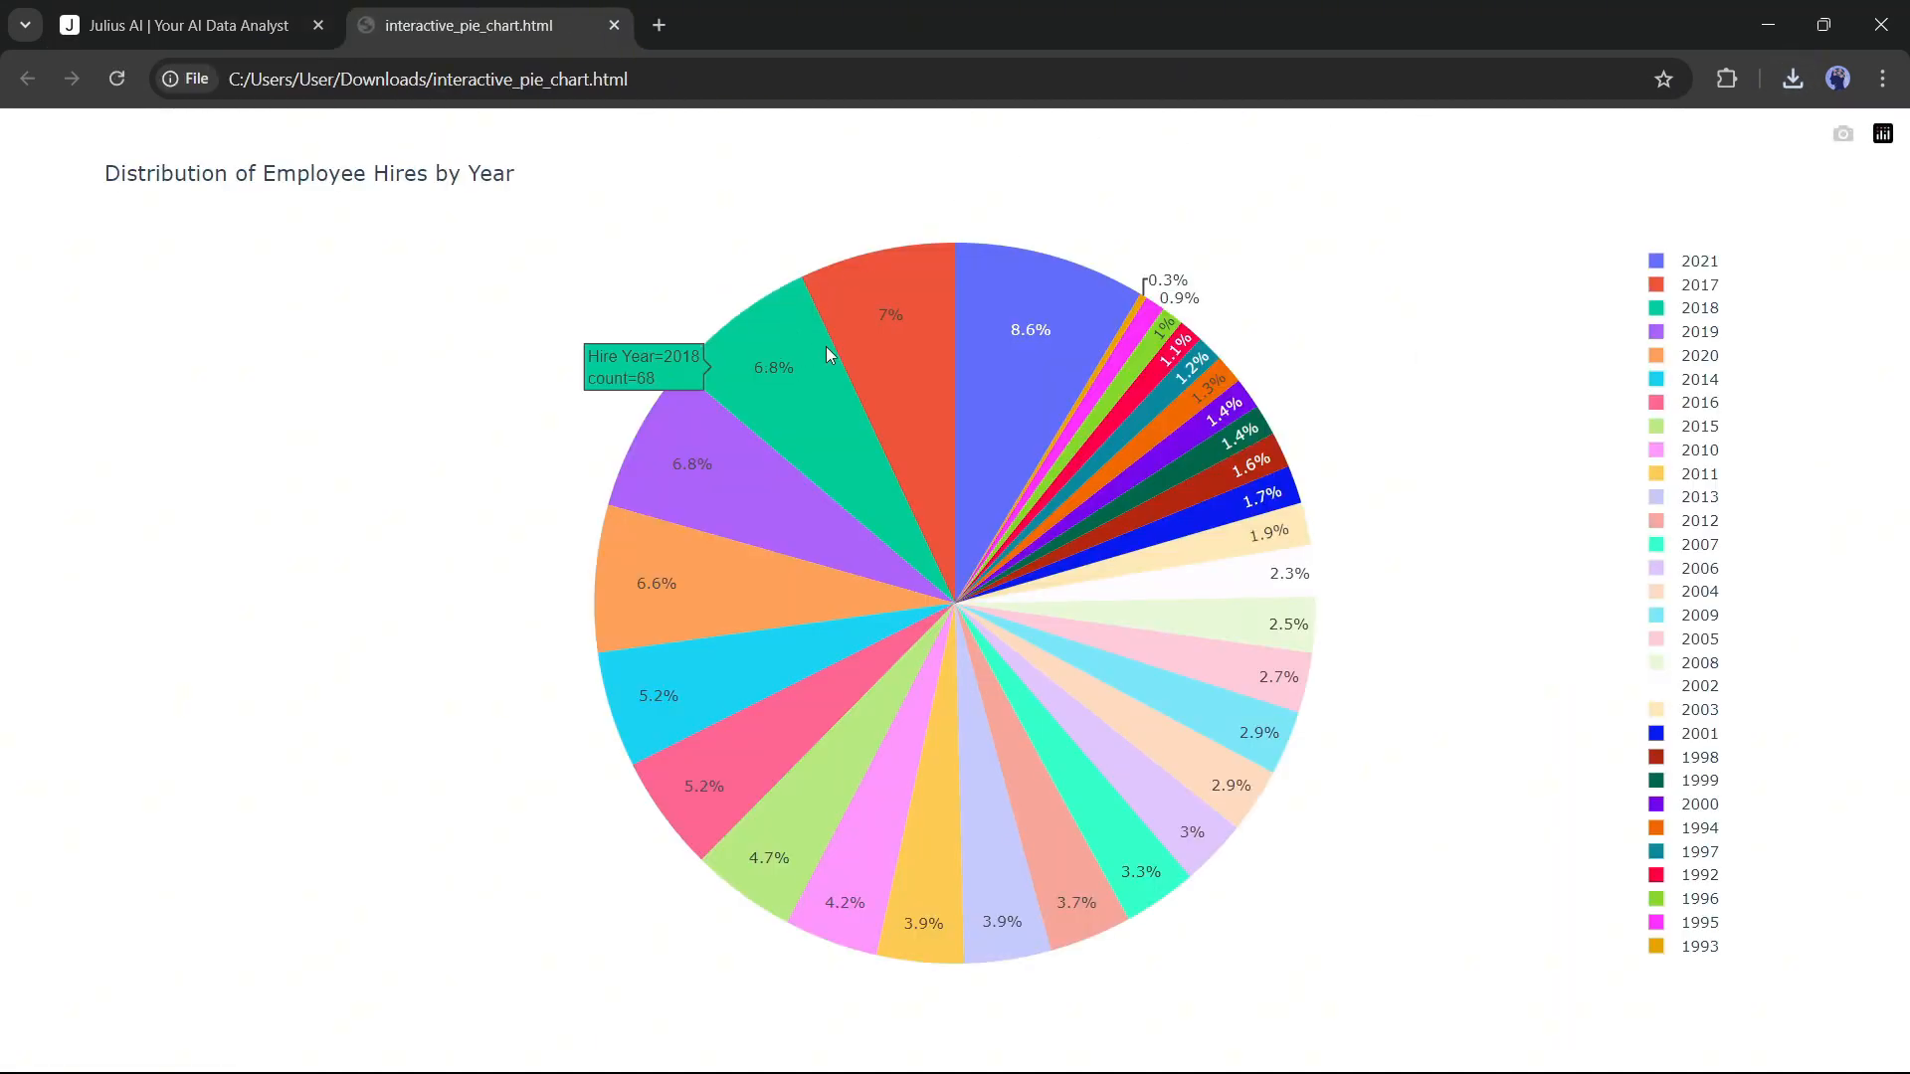
{"action": "mouse_move", "coordinate": [770, 657]}
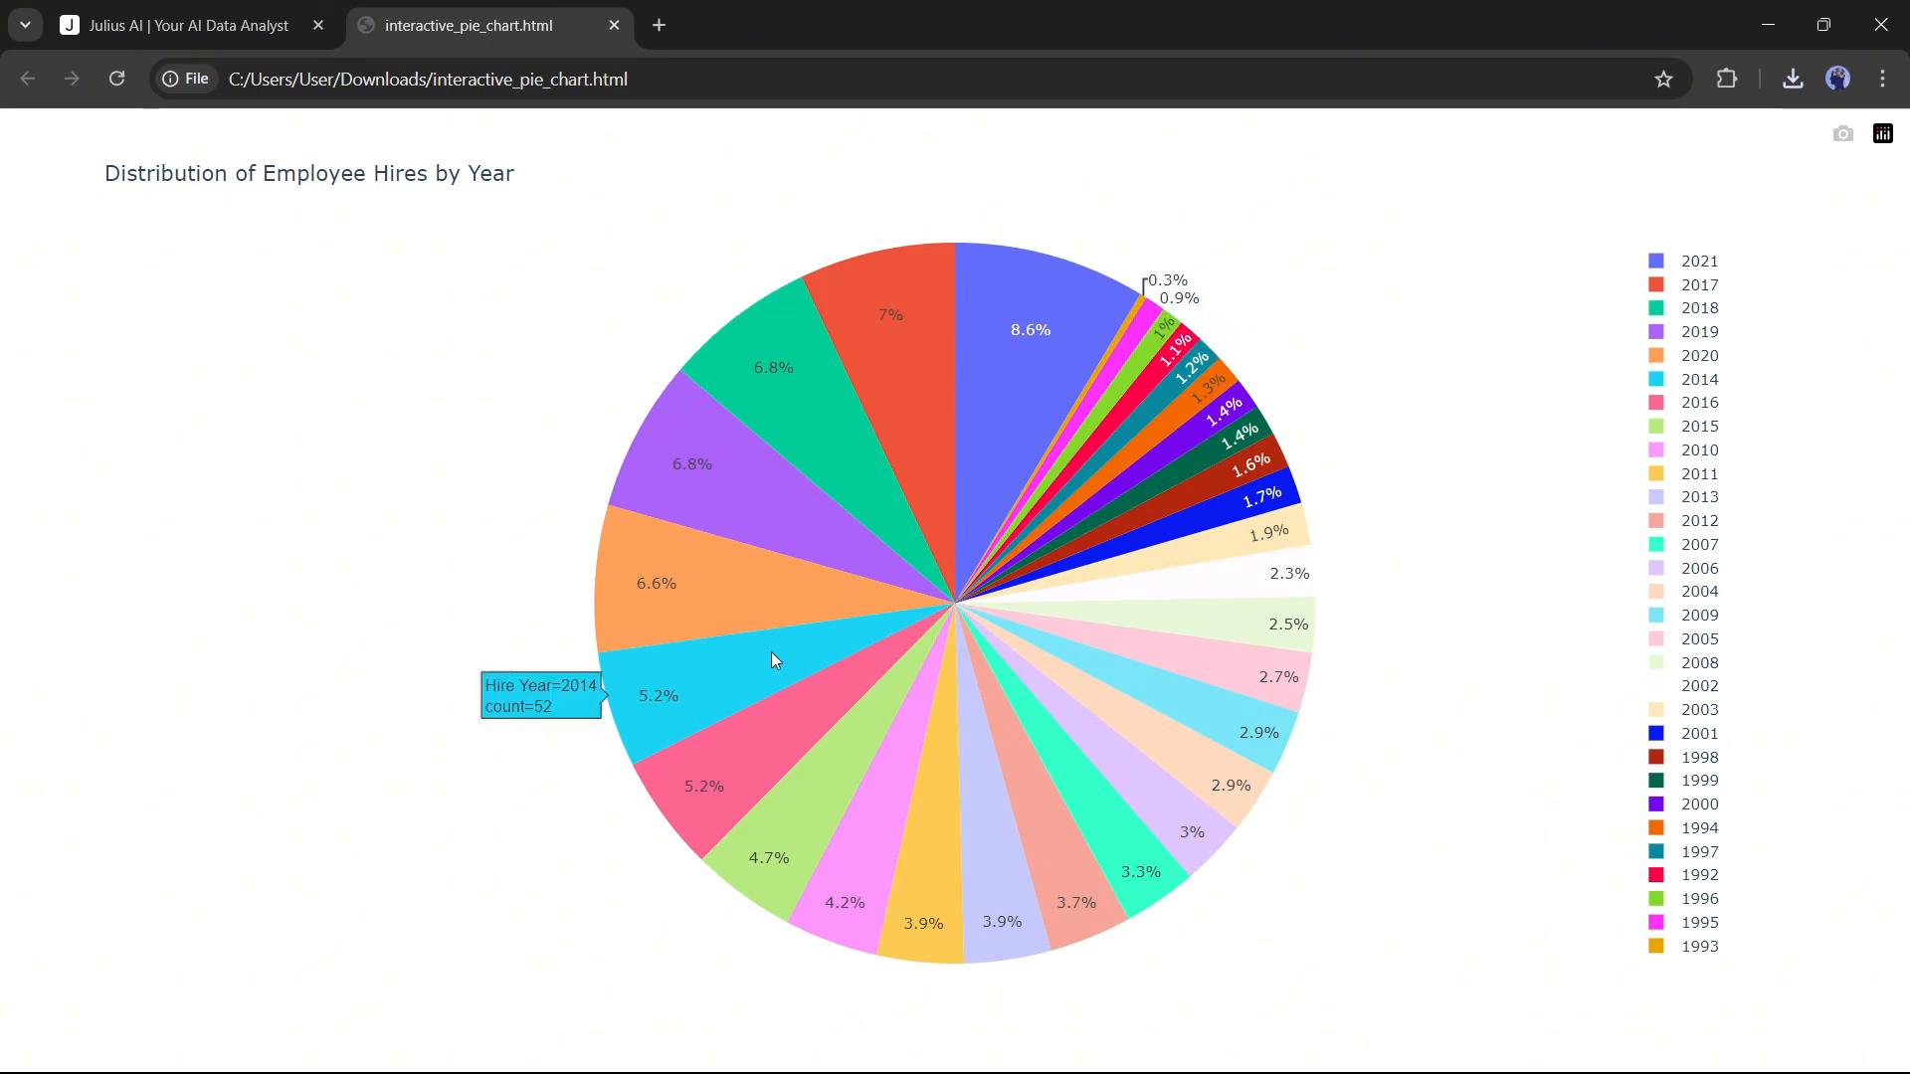
{"action": "mouse_move", "coordinate": [1002, 875]}
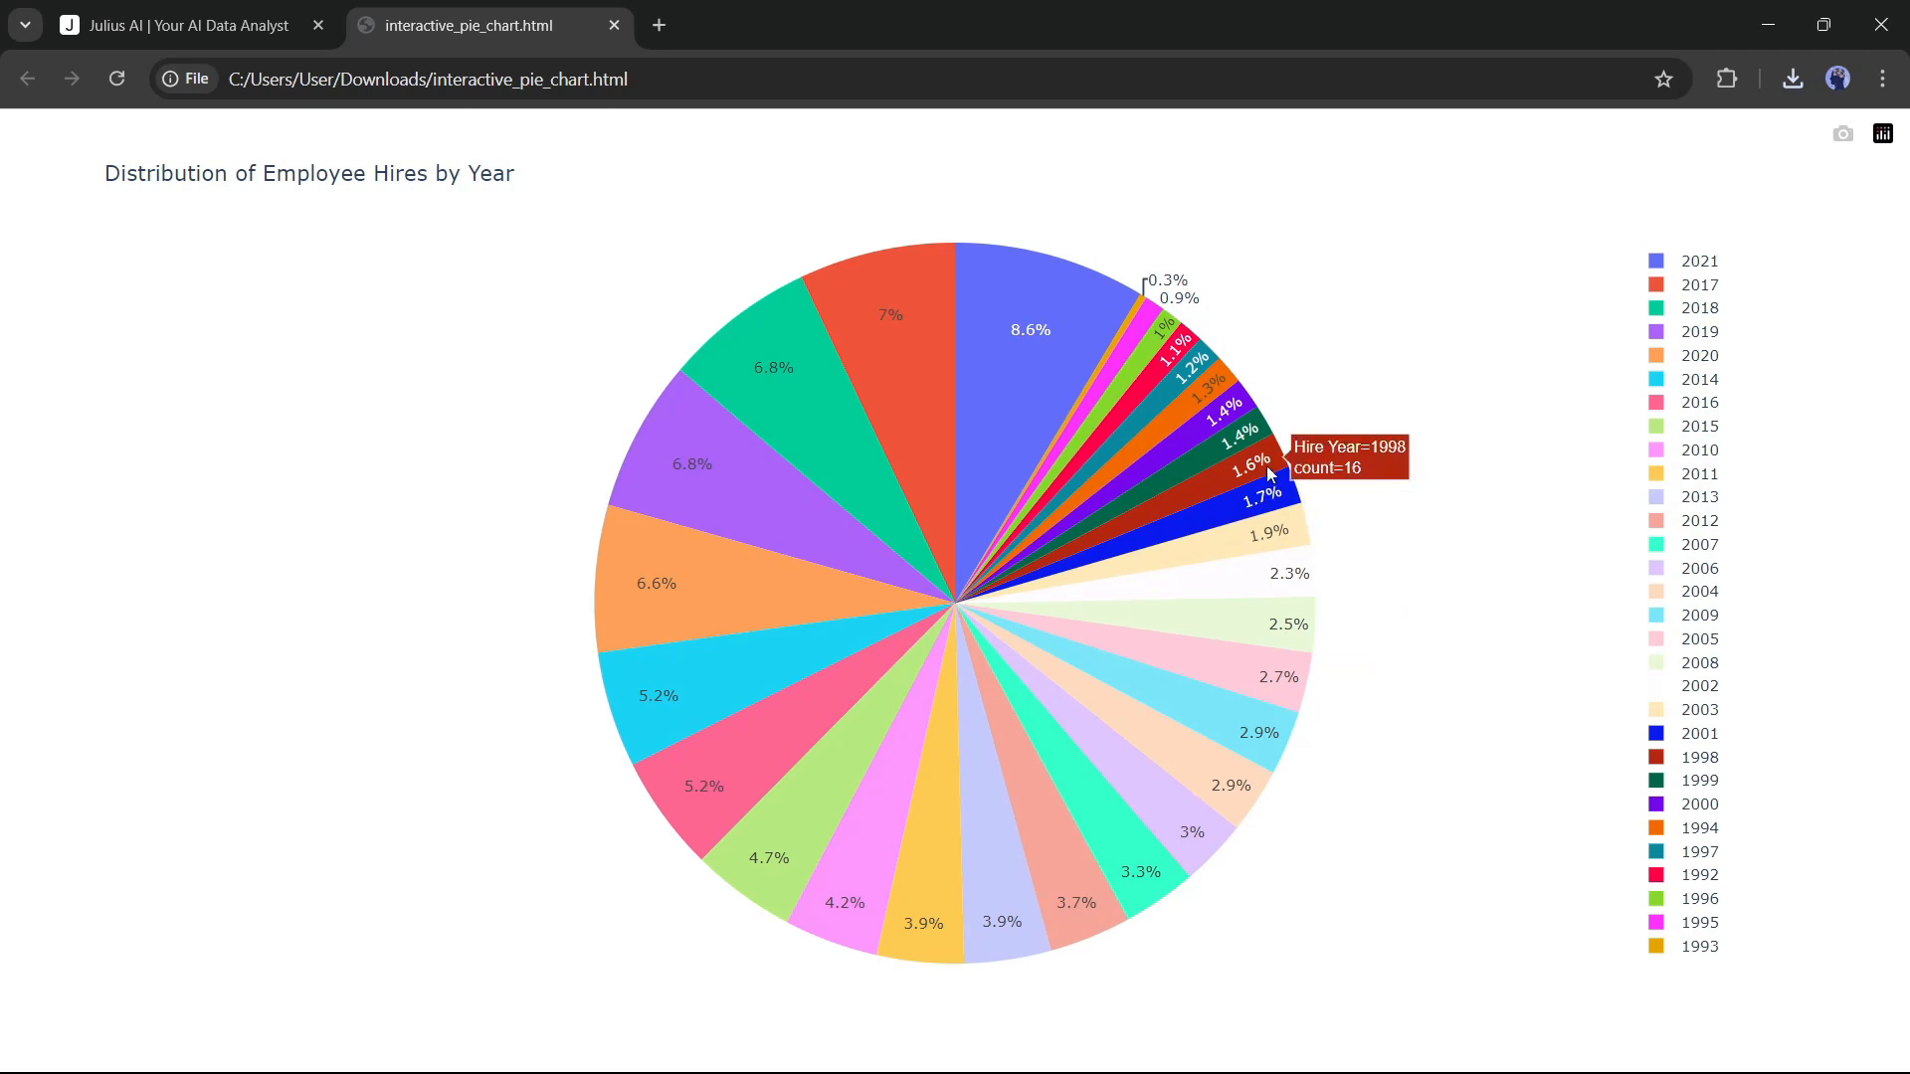
{"action": "mouse_move", "coordinate": [1041, 316]}
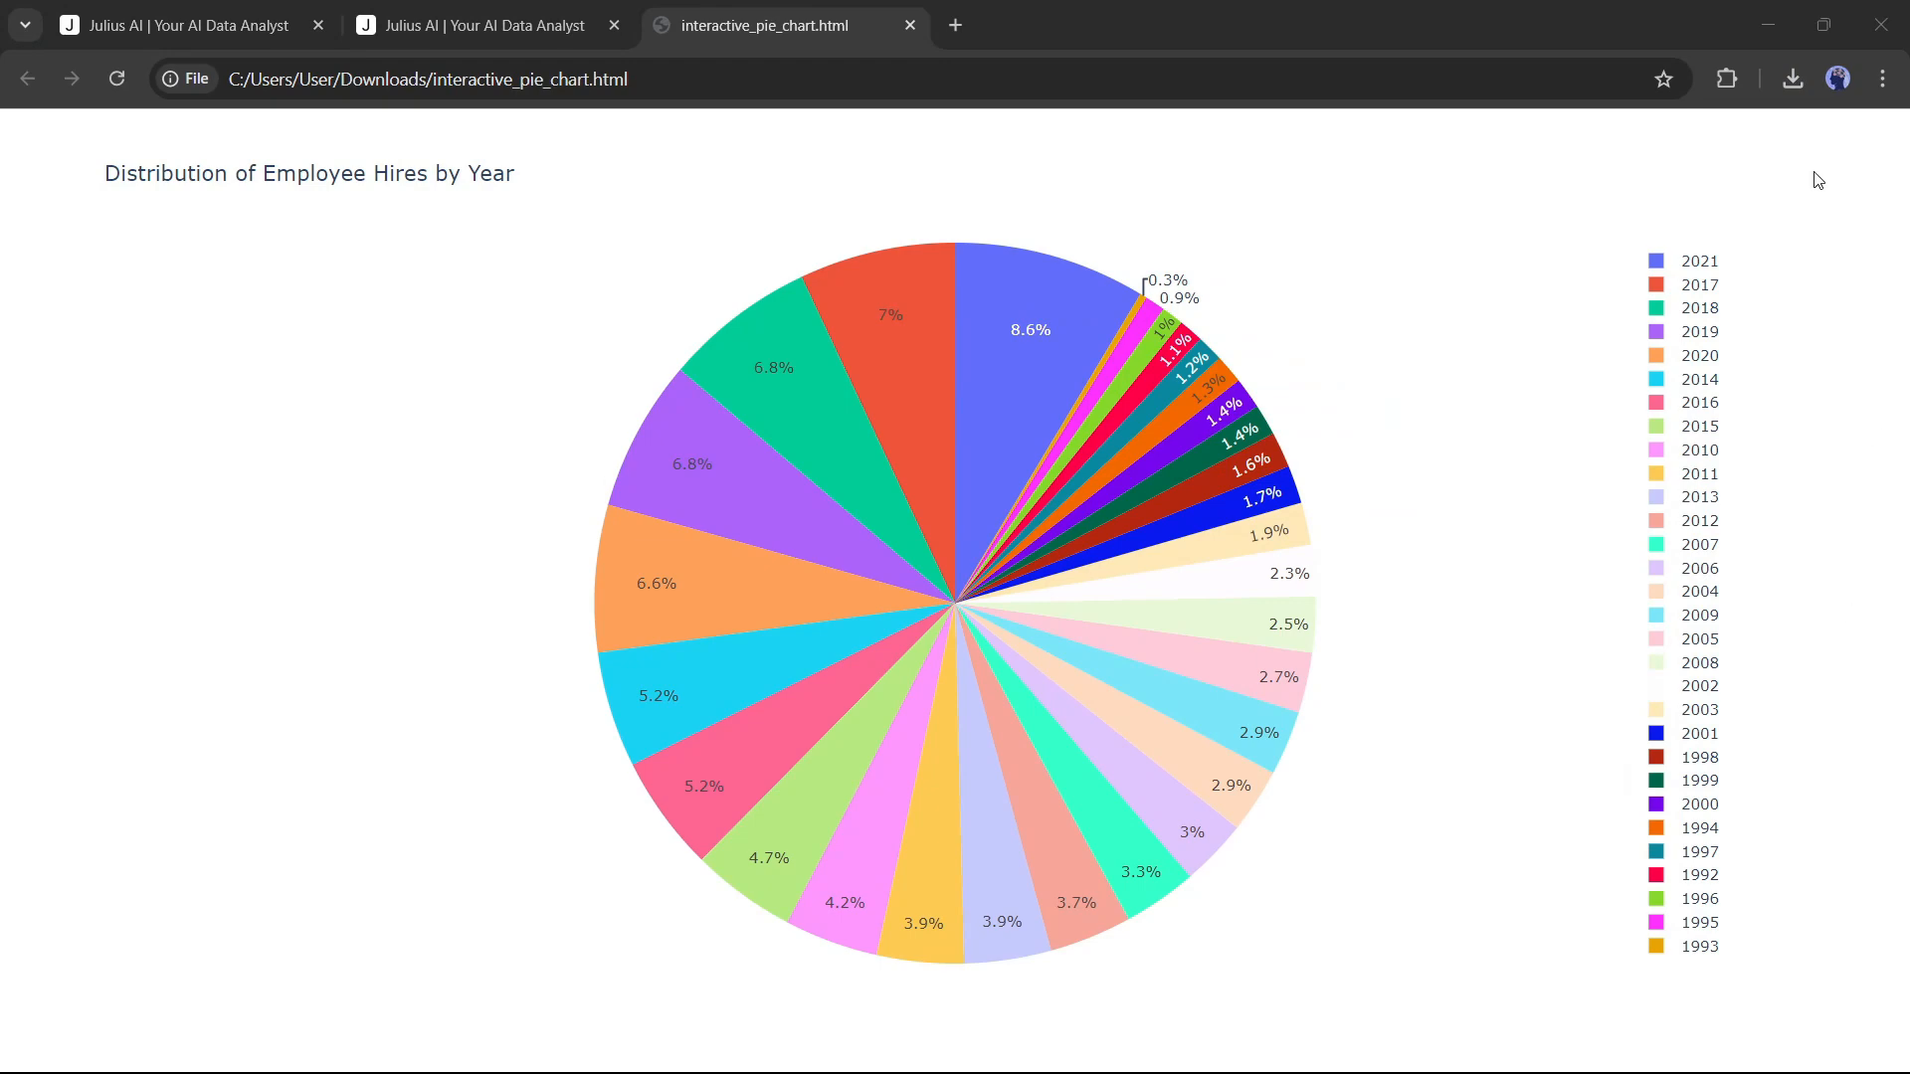
{"action": "mouse_move", "coordinate": [1034, 159]}
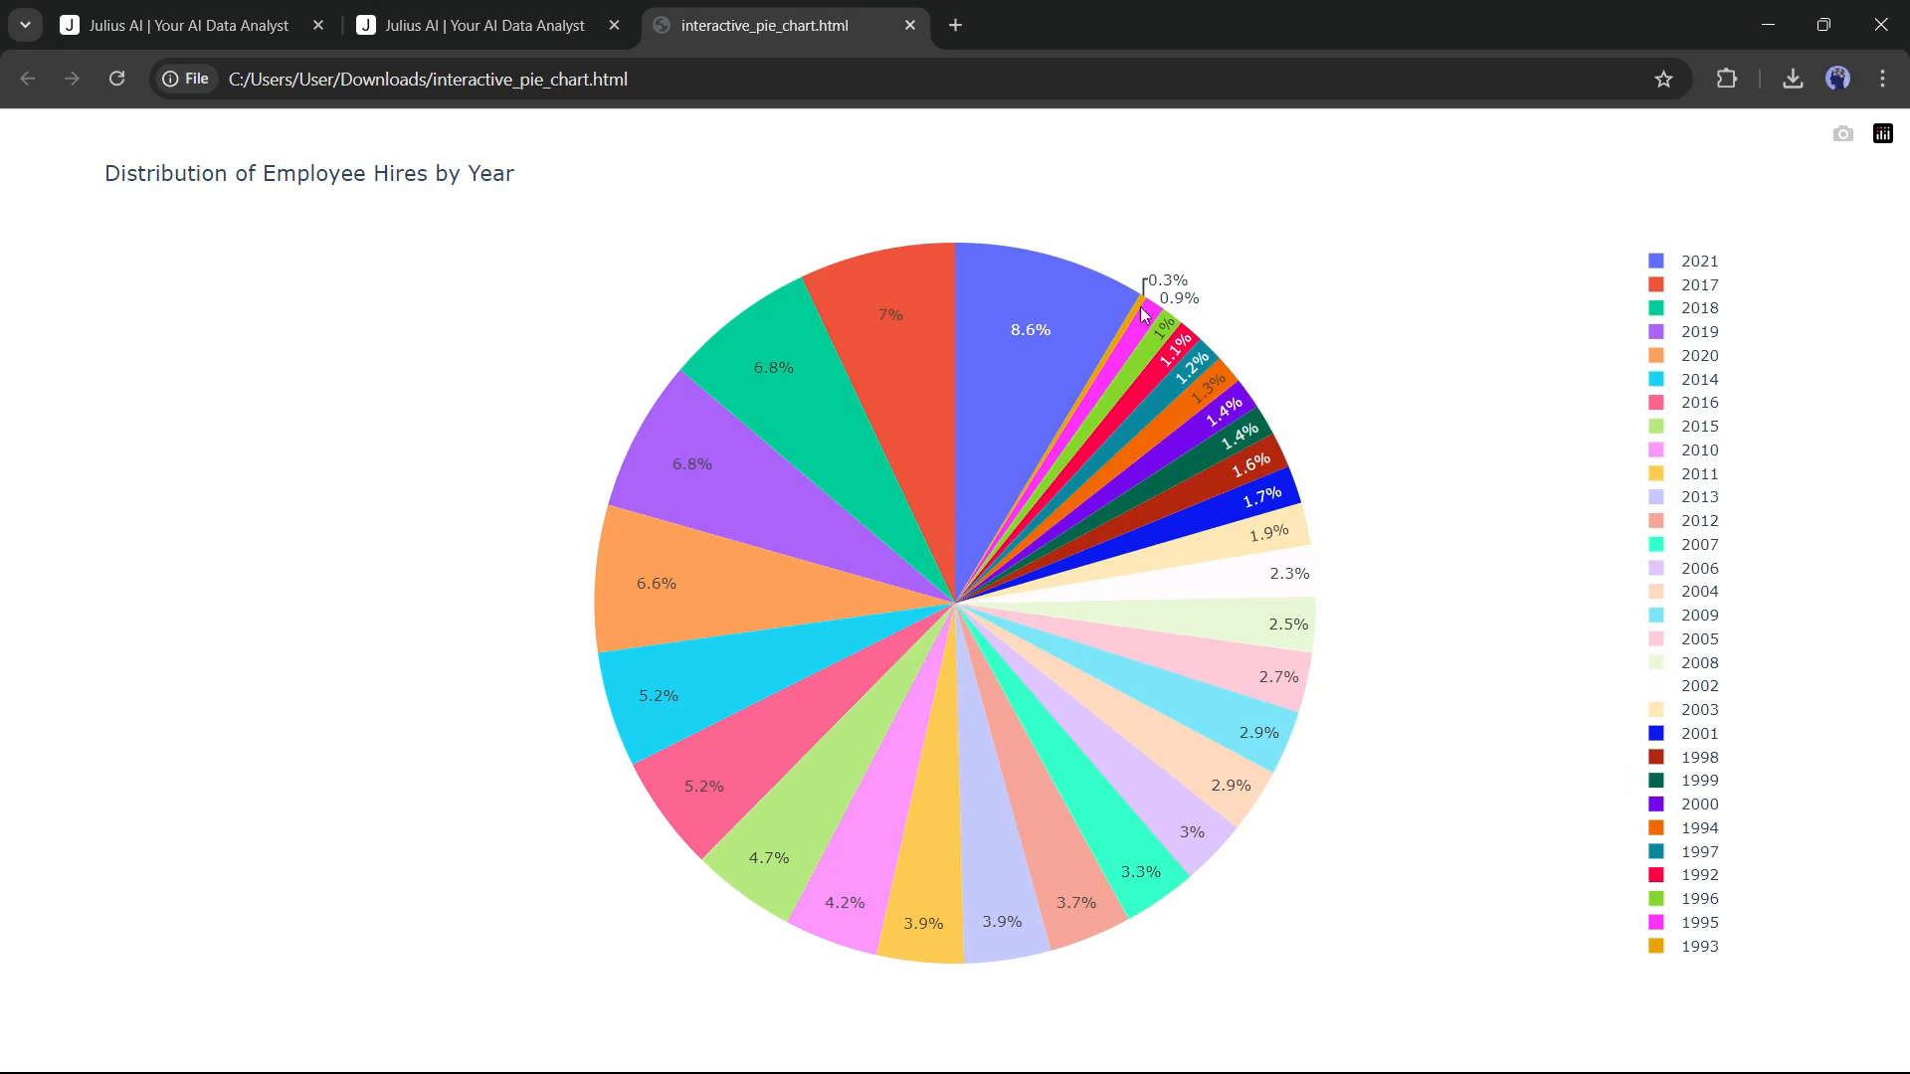
{"action": "mouse_move", "coordinate": [1145, 256]}
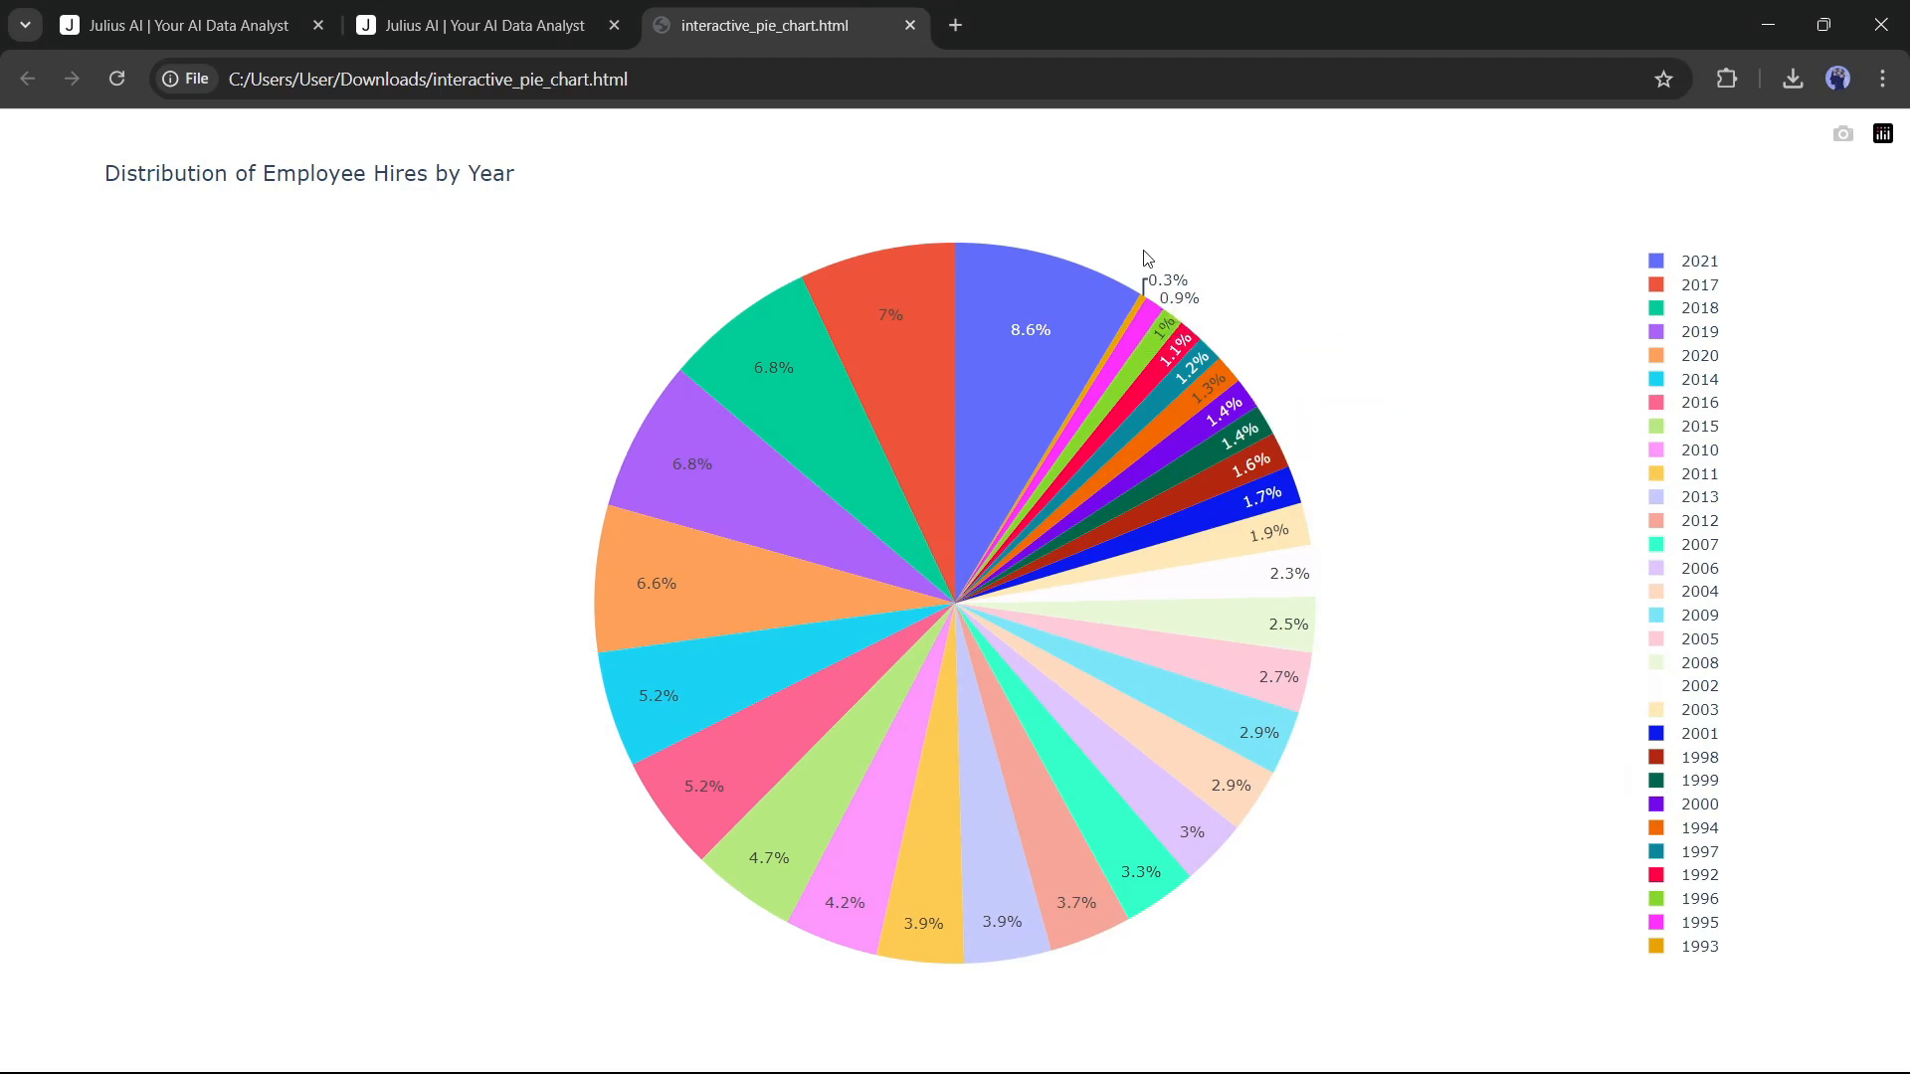
{"action": "mouse_move", "coordinate": [884, 820]}
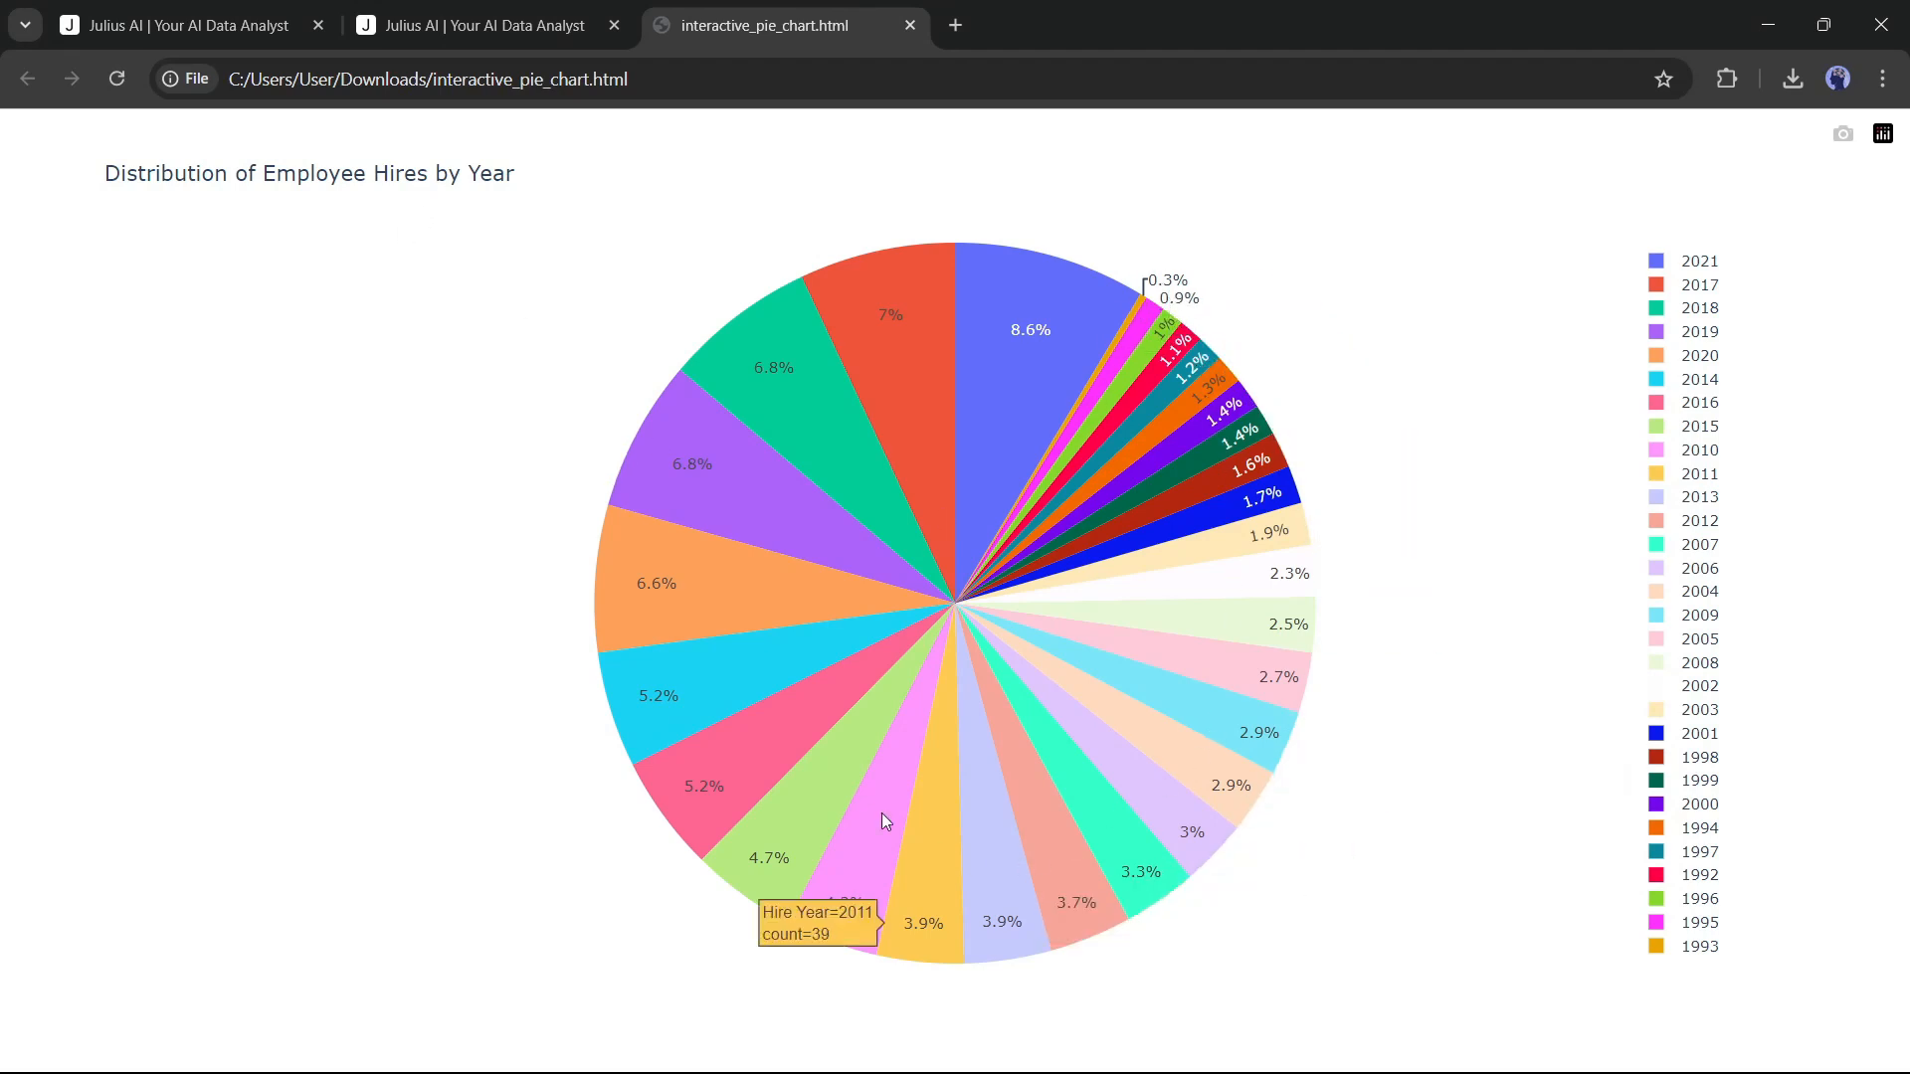
{"action": "mouse_move", "coordinate": [1812, 381]}
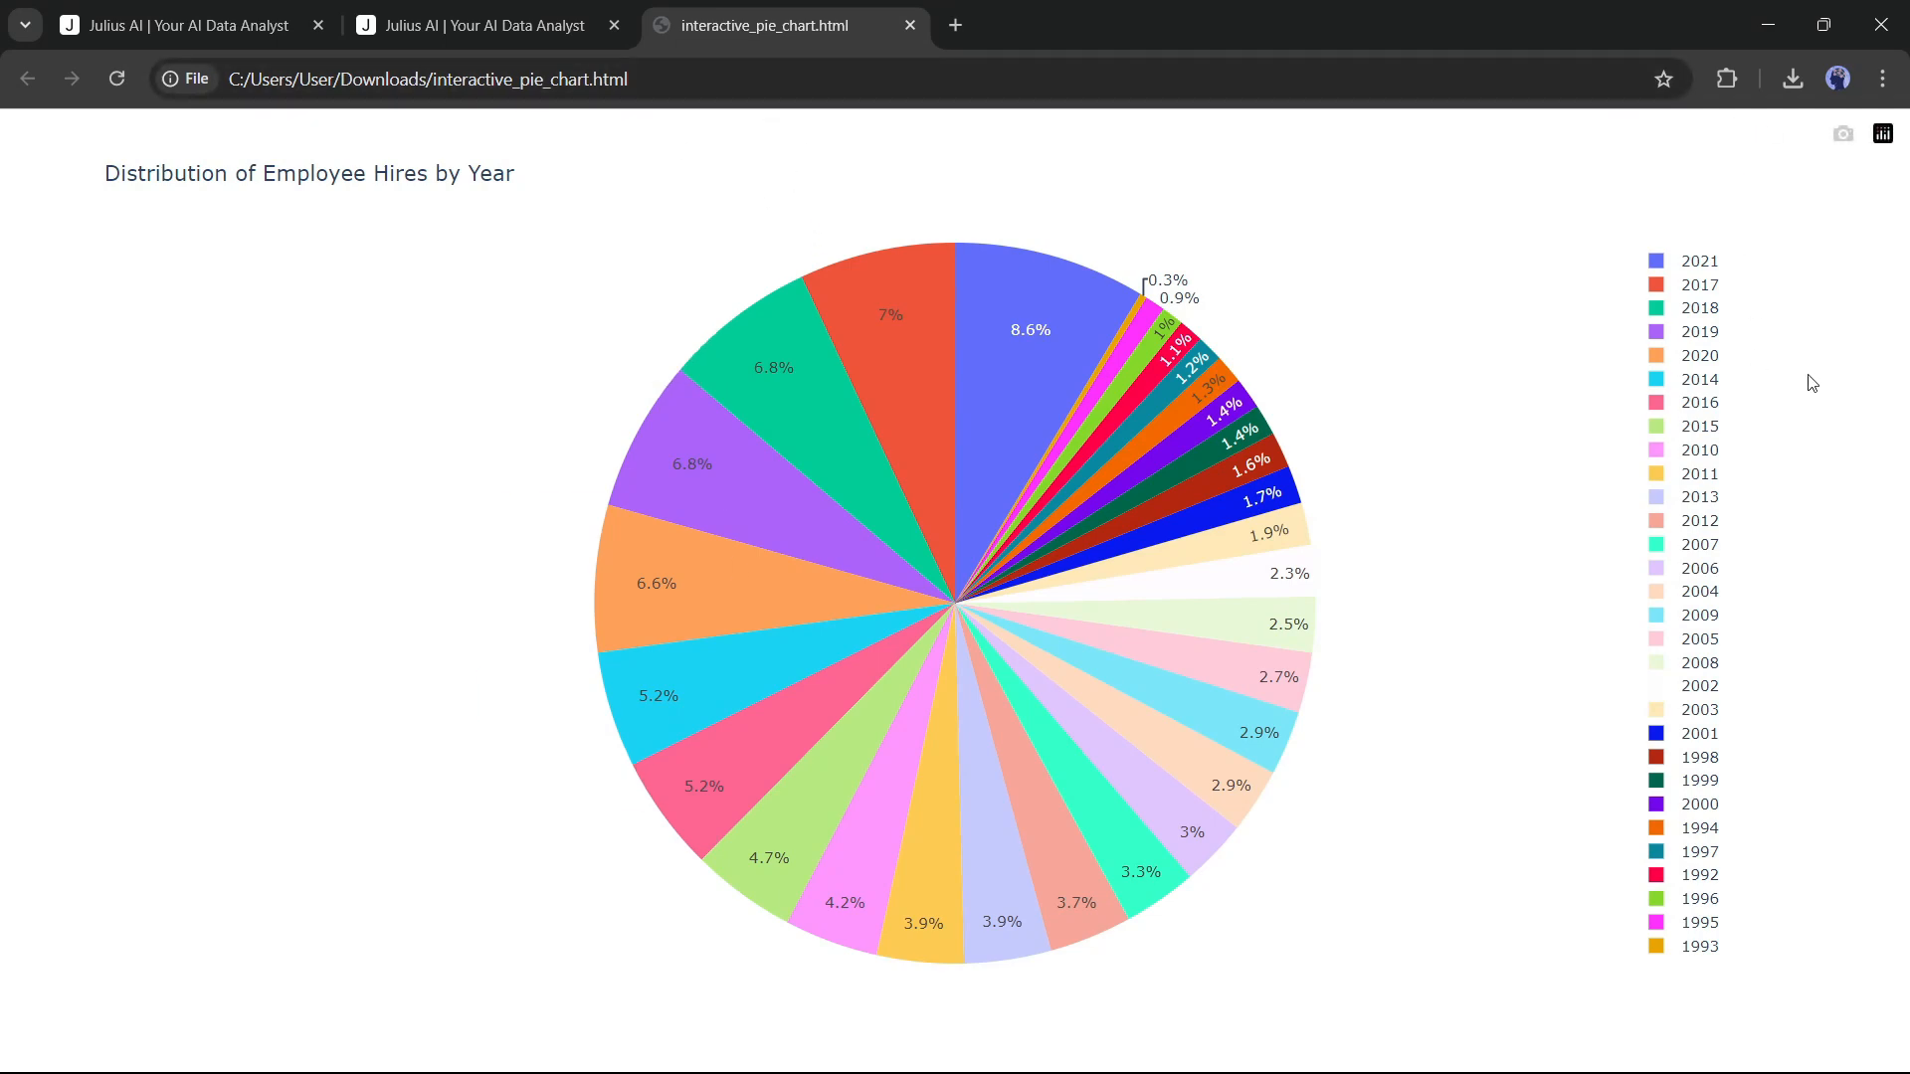
Request PDF conversion of the pie chart file, then view the PDF enlarged
{"action": "left_click", "coordinate": [484, 24]}
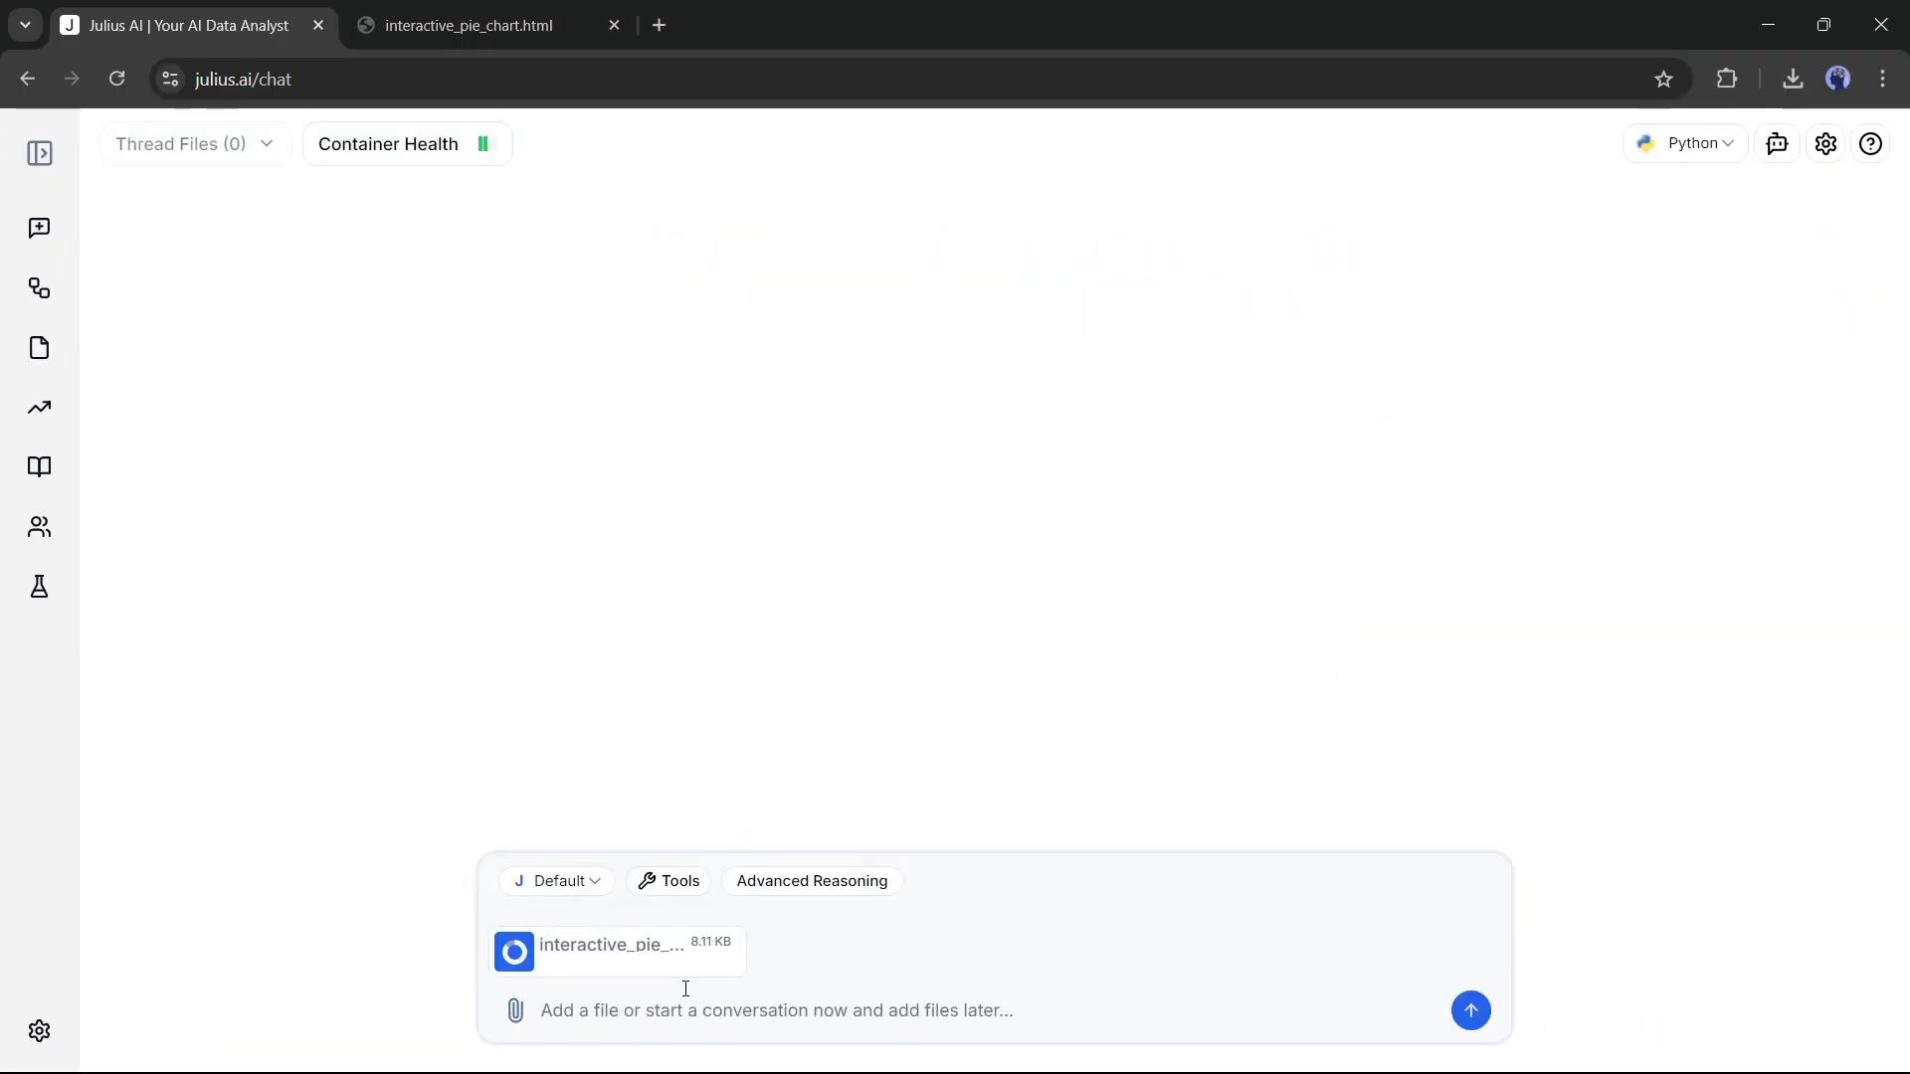
{"action": "type", "text": "Convert this file into"}
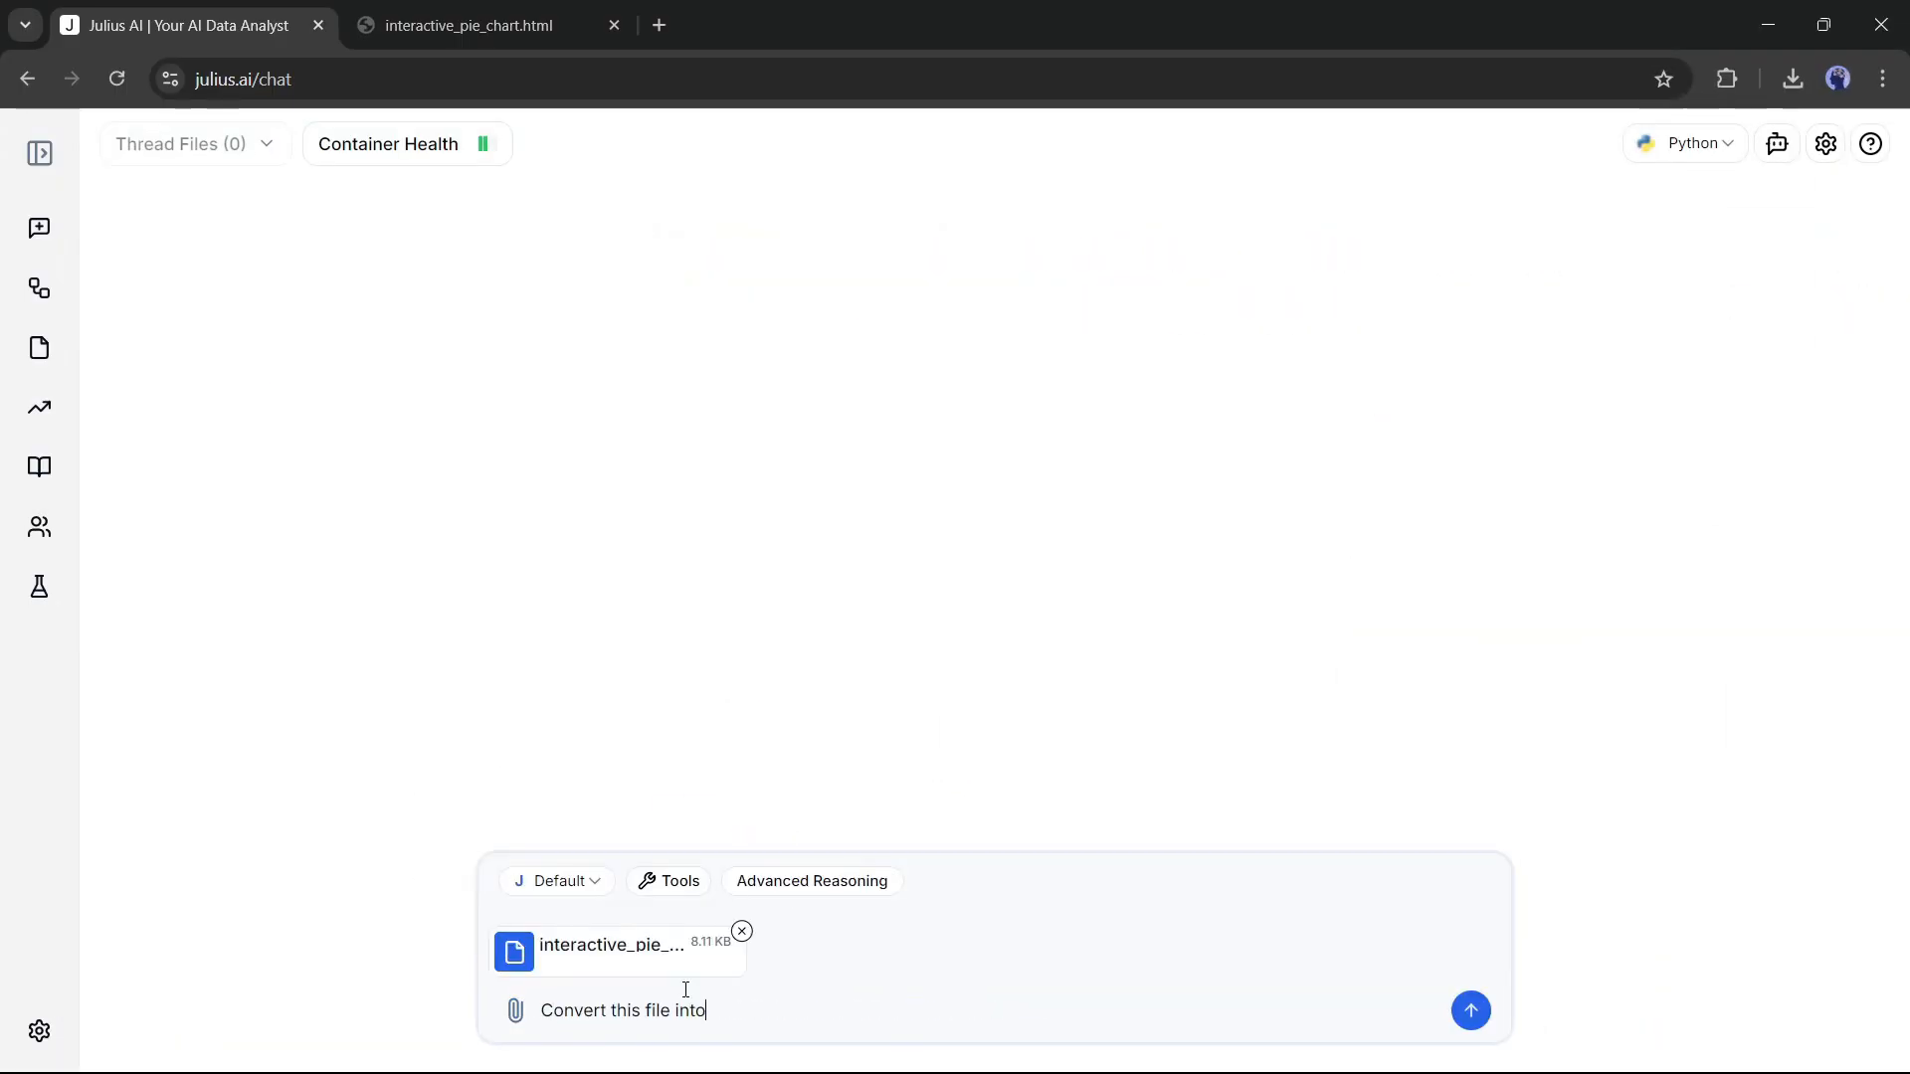
{"action": "left_click", "coordinate": [1470, 1009]}
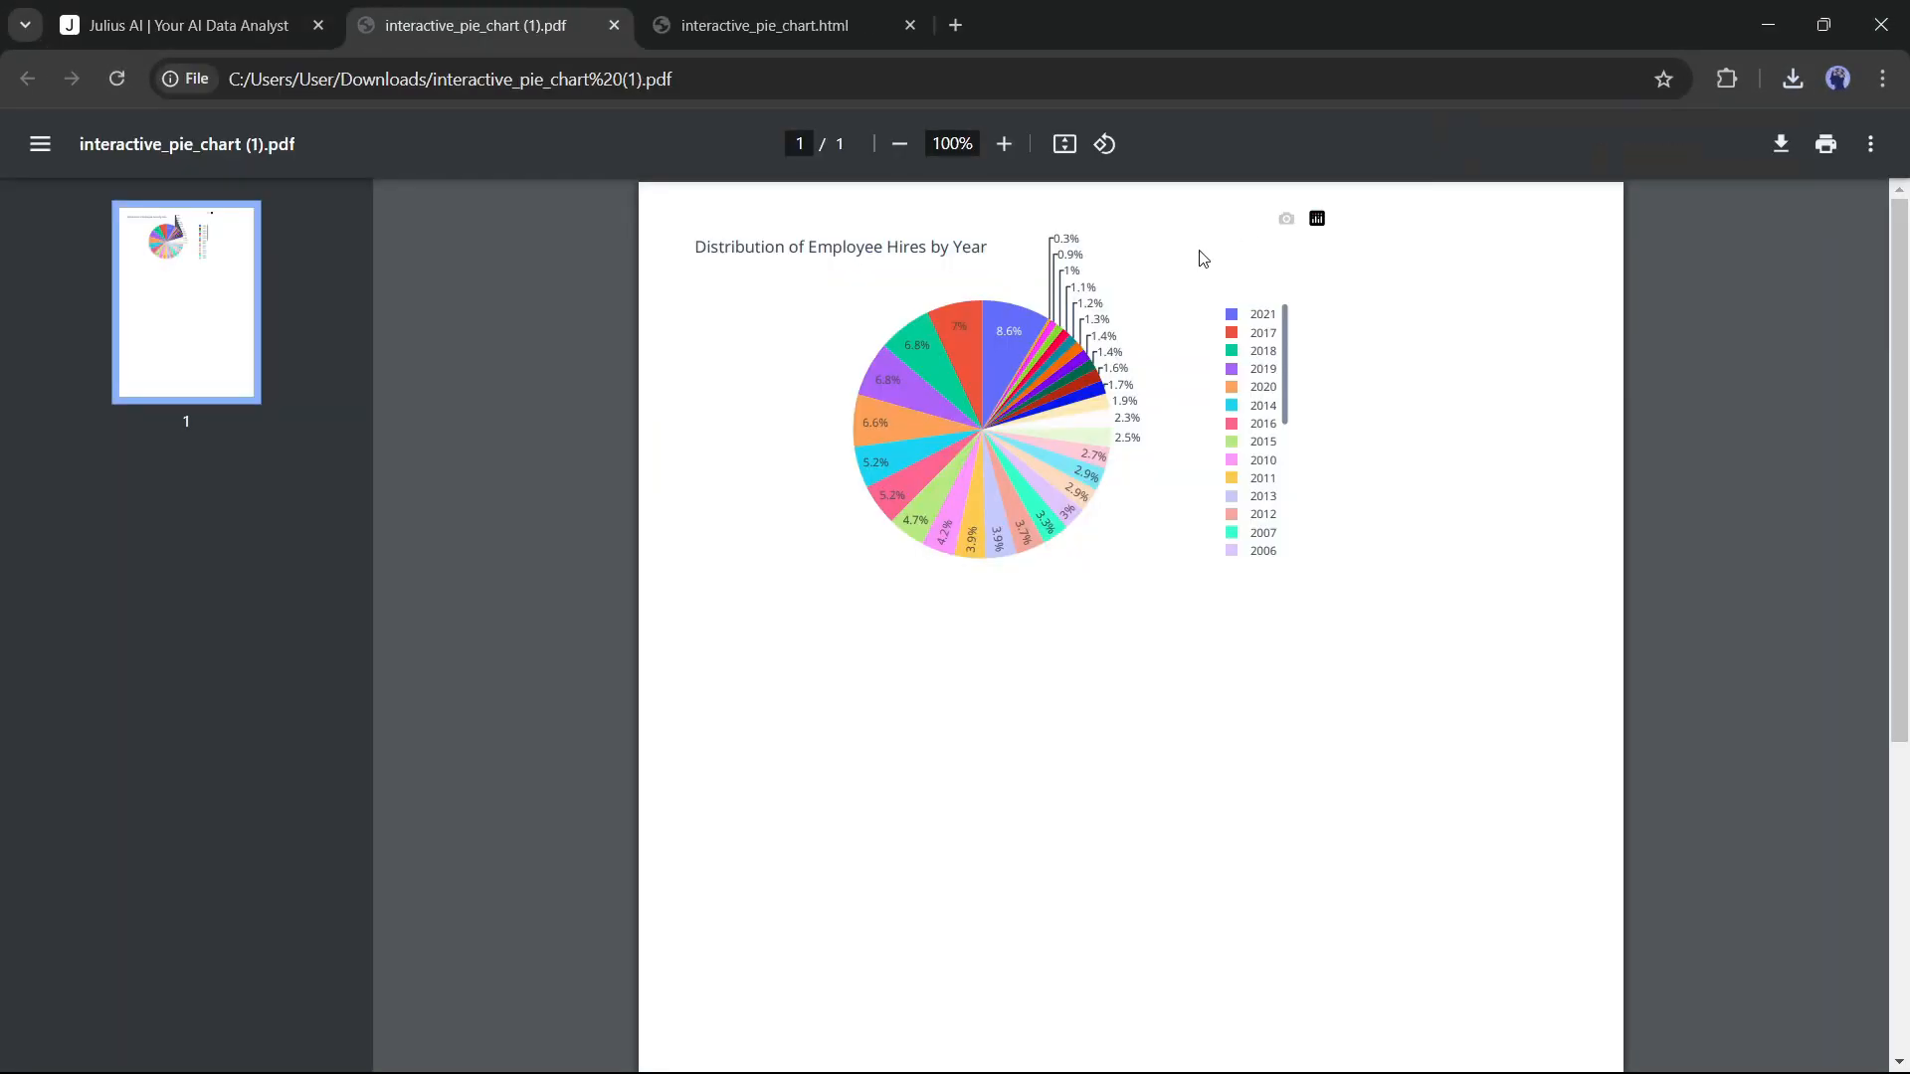
{"action": "left_click", "coordinate": [1002, 143]}
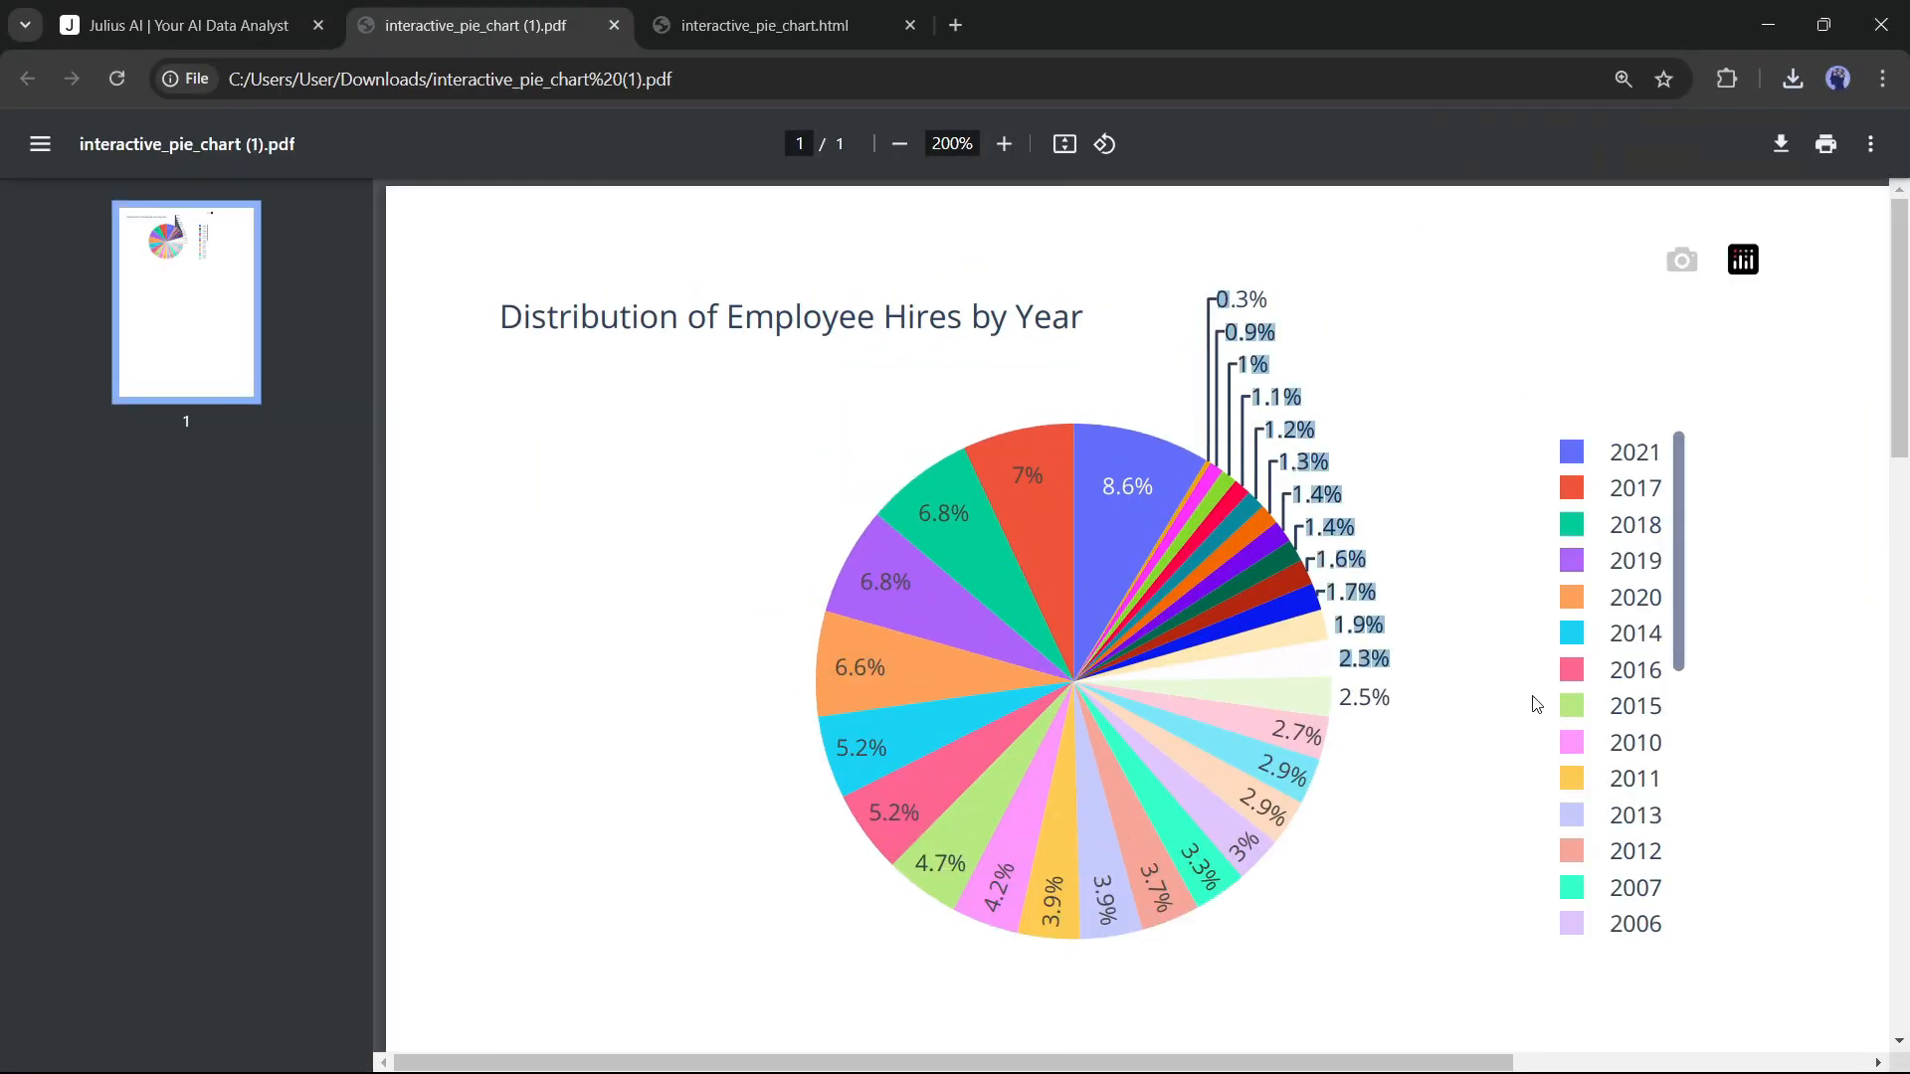
{"action": "left_click", "coordinate": [177, 23]}
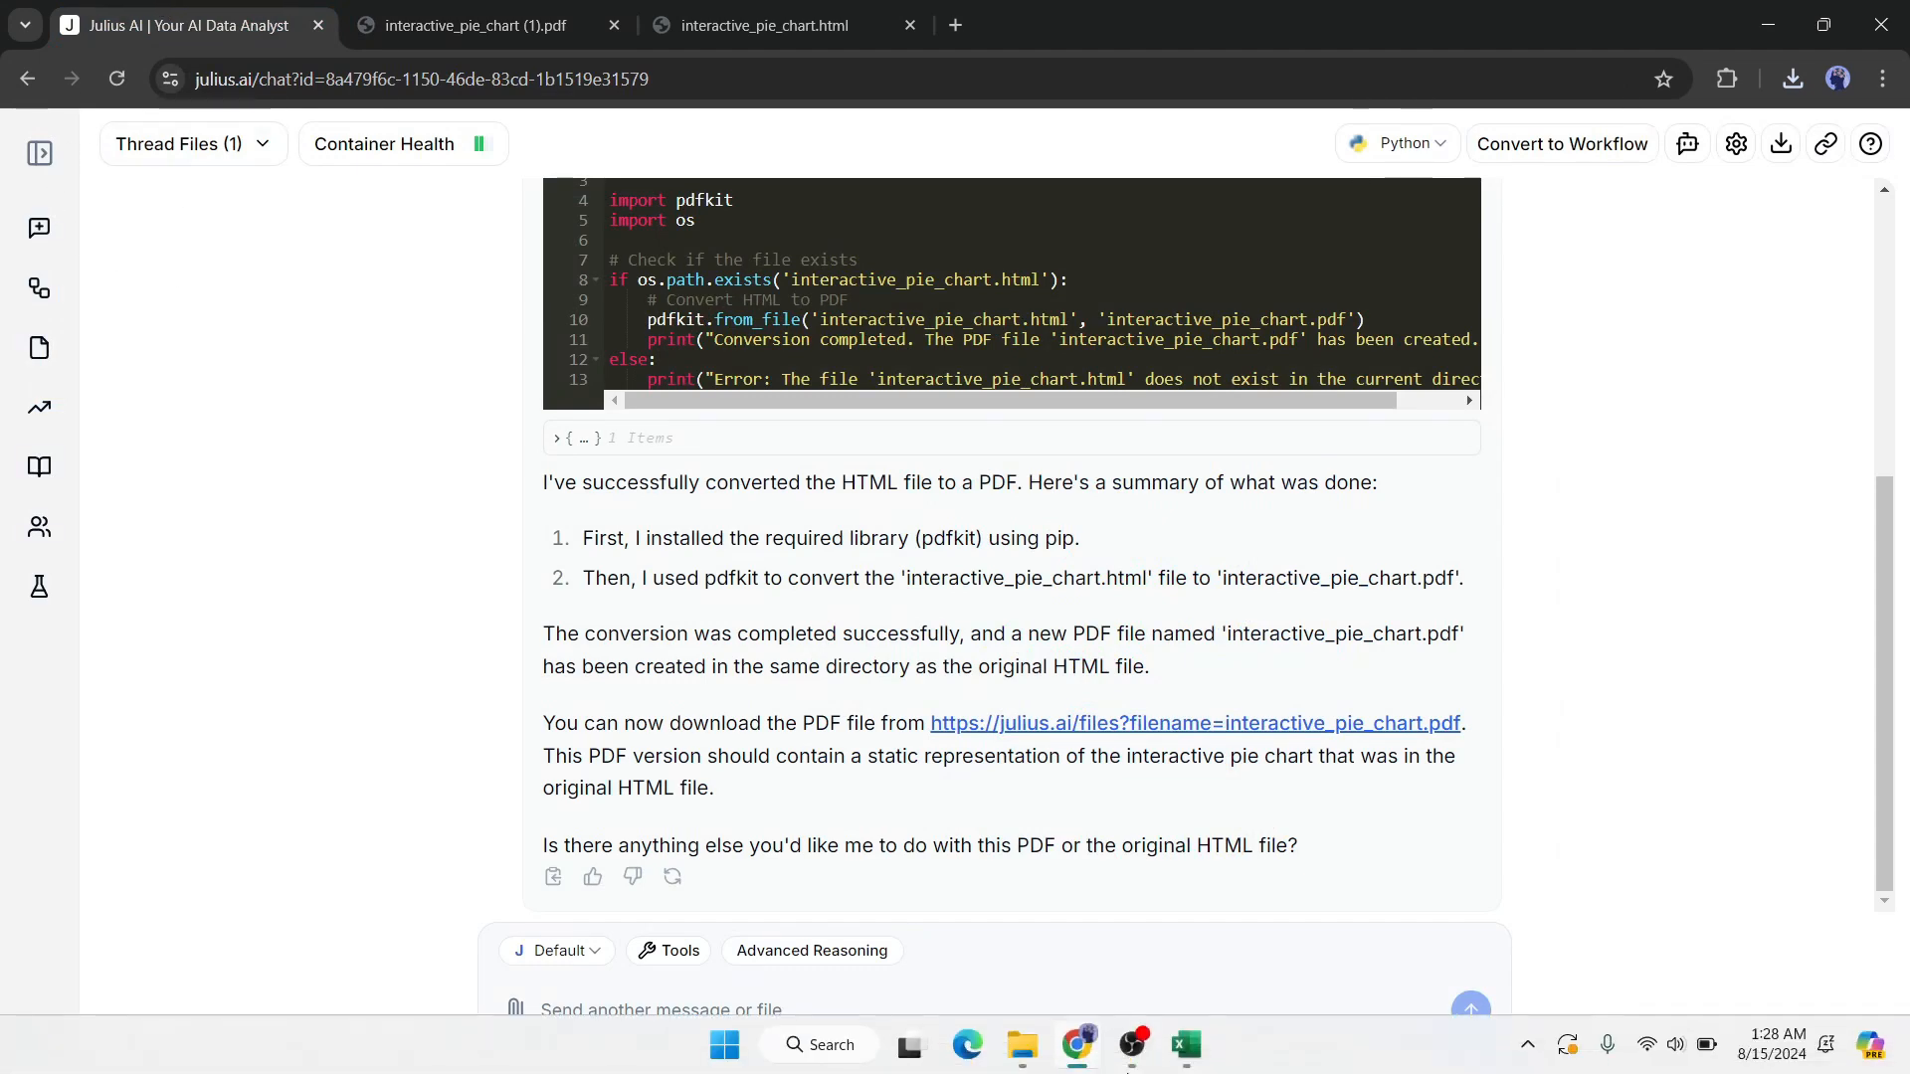
{"action": "mouse_move", "coordinate": [39, 152]}
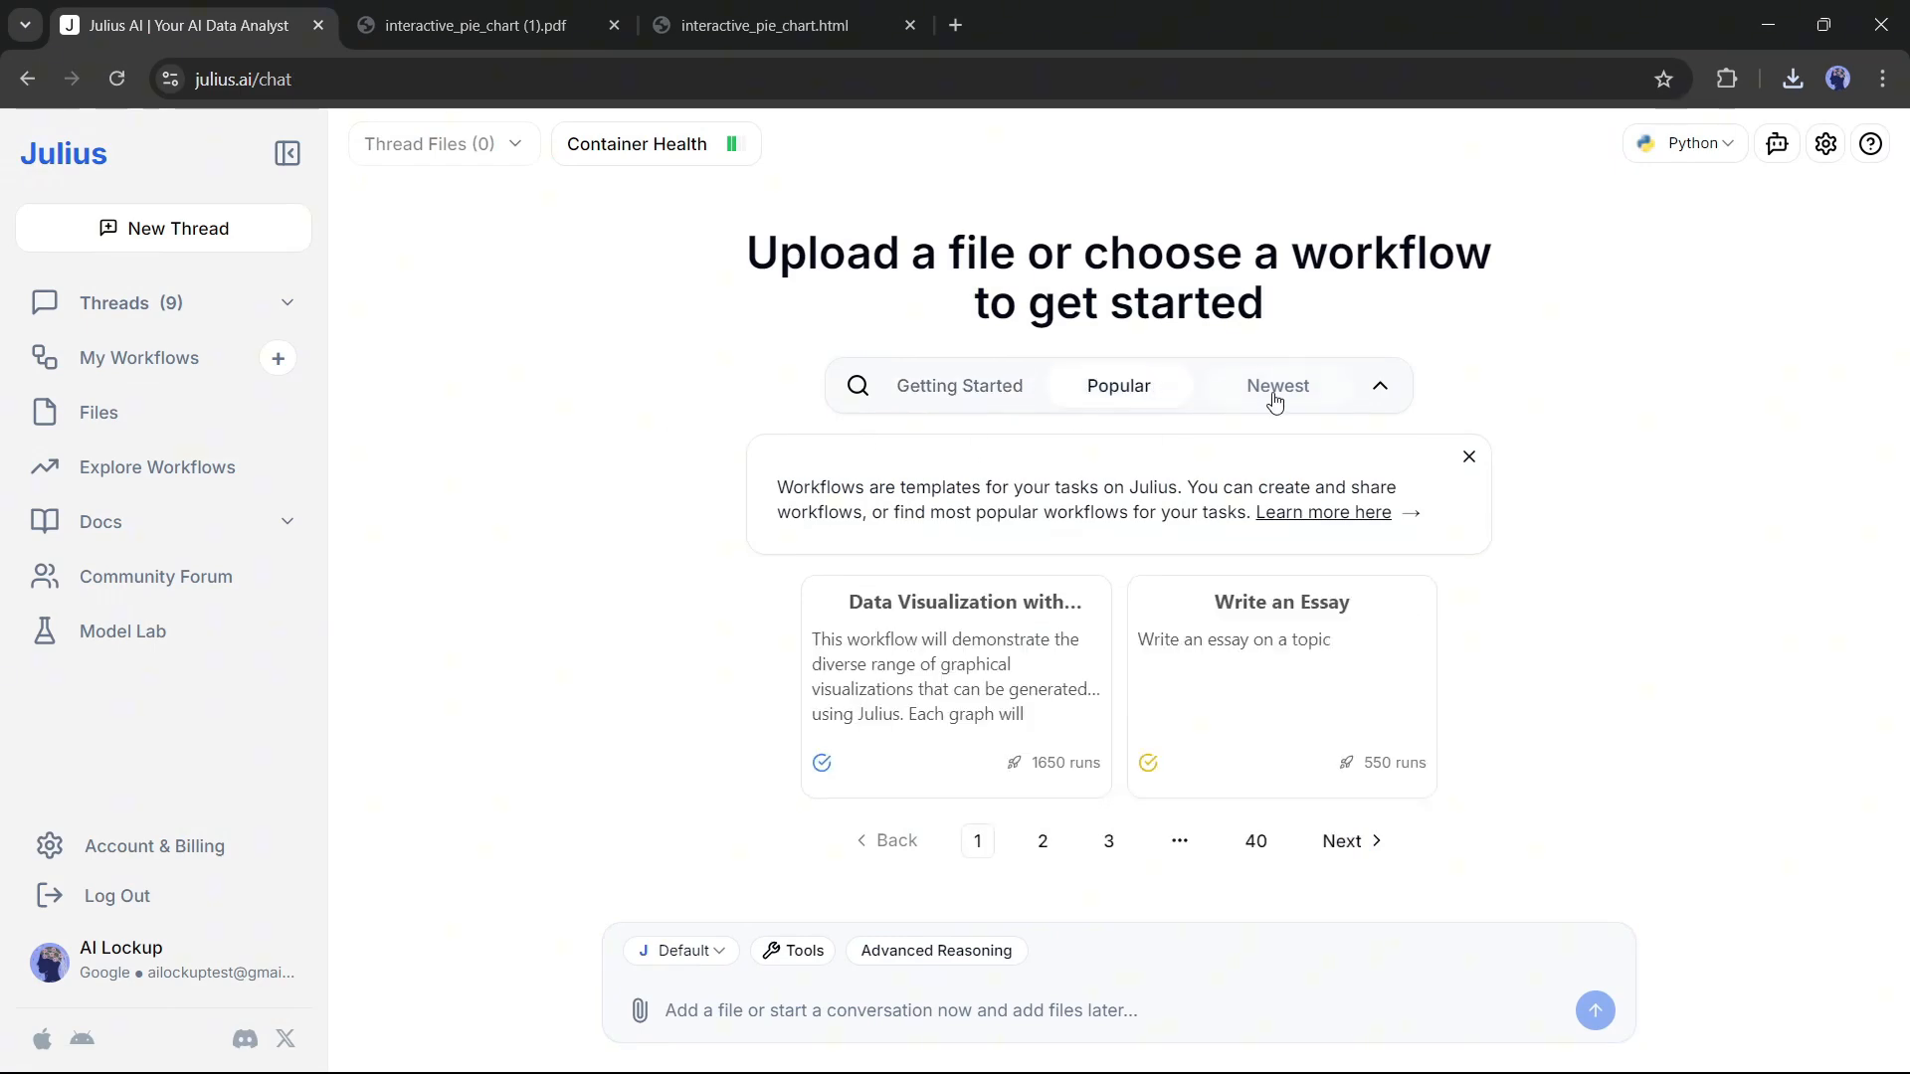
Show the Newest workflows tab and open the Python runtime dropdown
{"action": "left_click", "coordinate": [634, 143]}
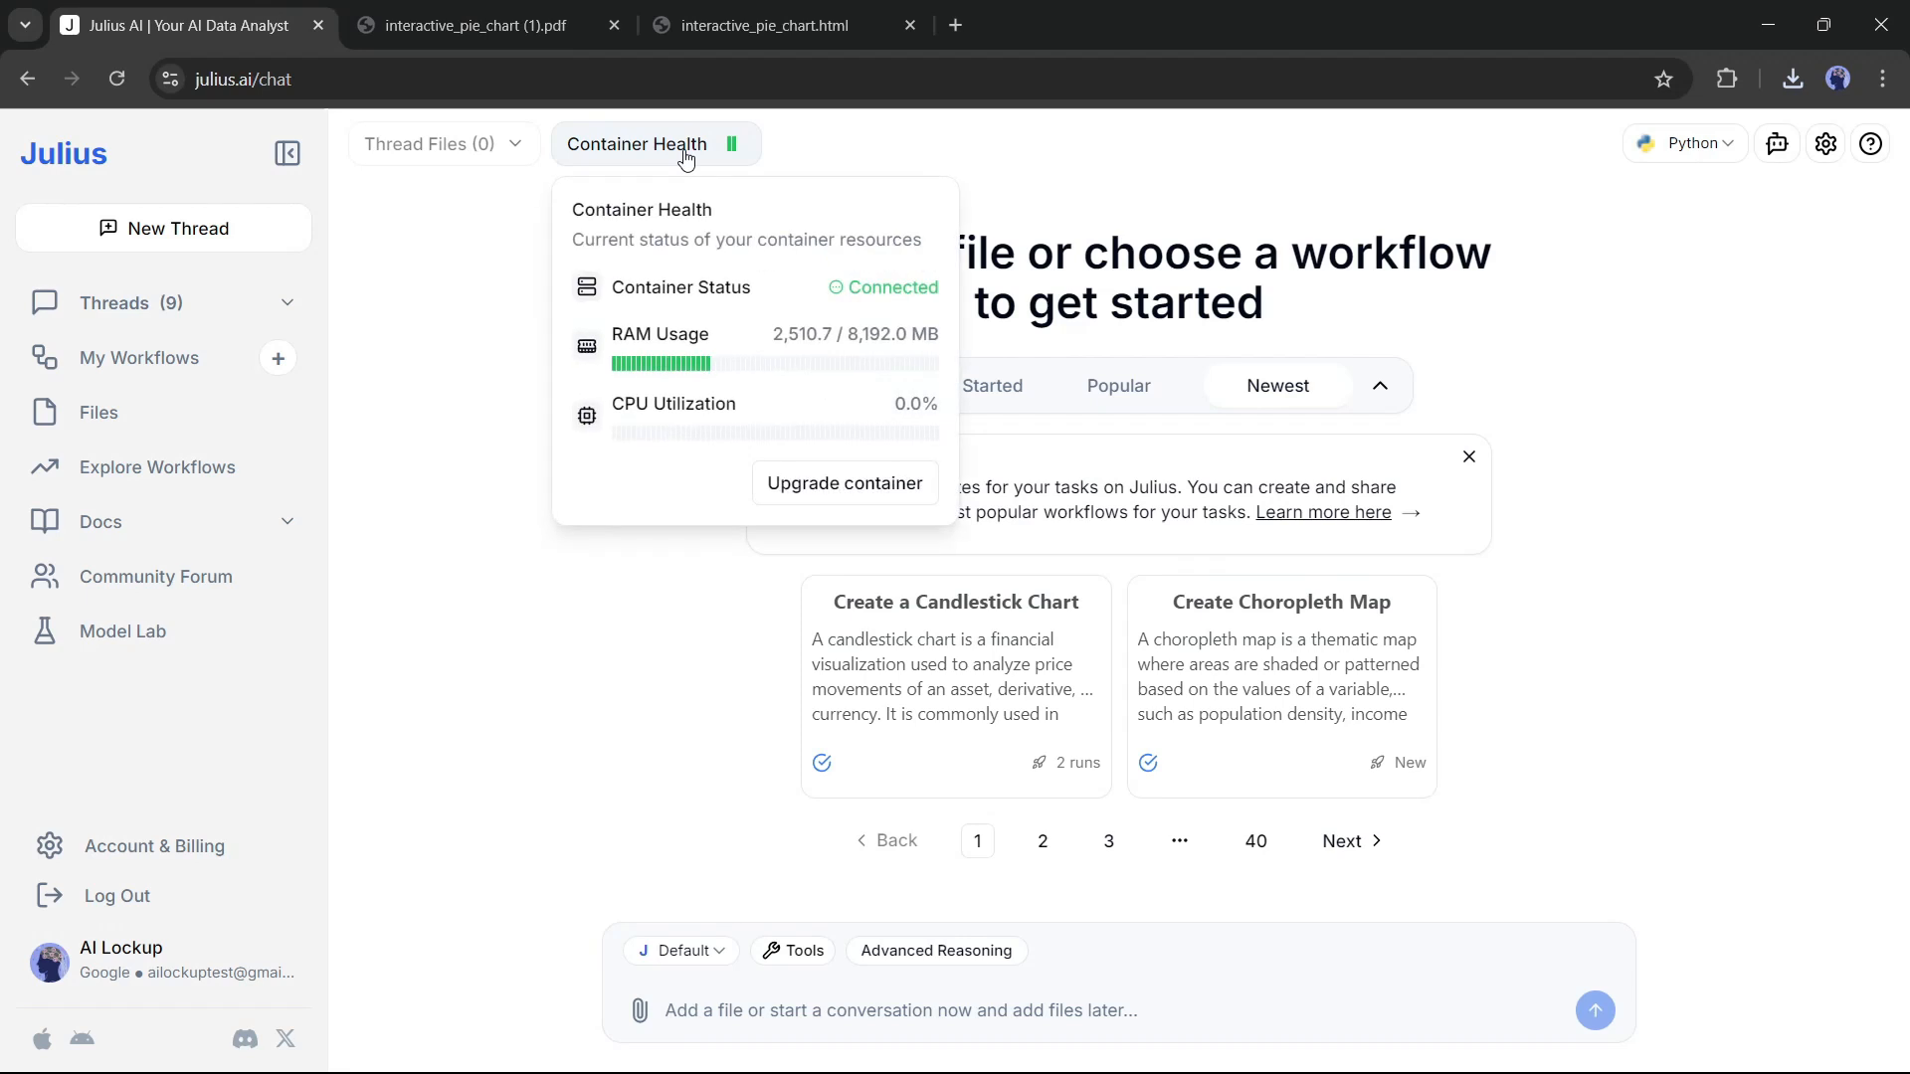
{"action": "mouse_move", "coordinate": [1187, 512]}
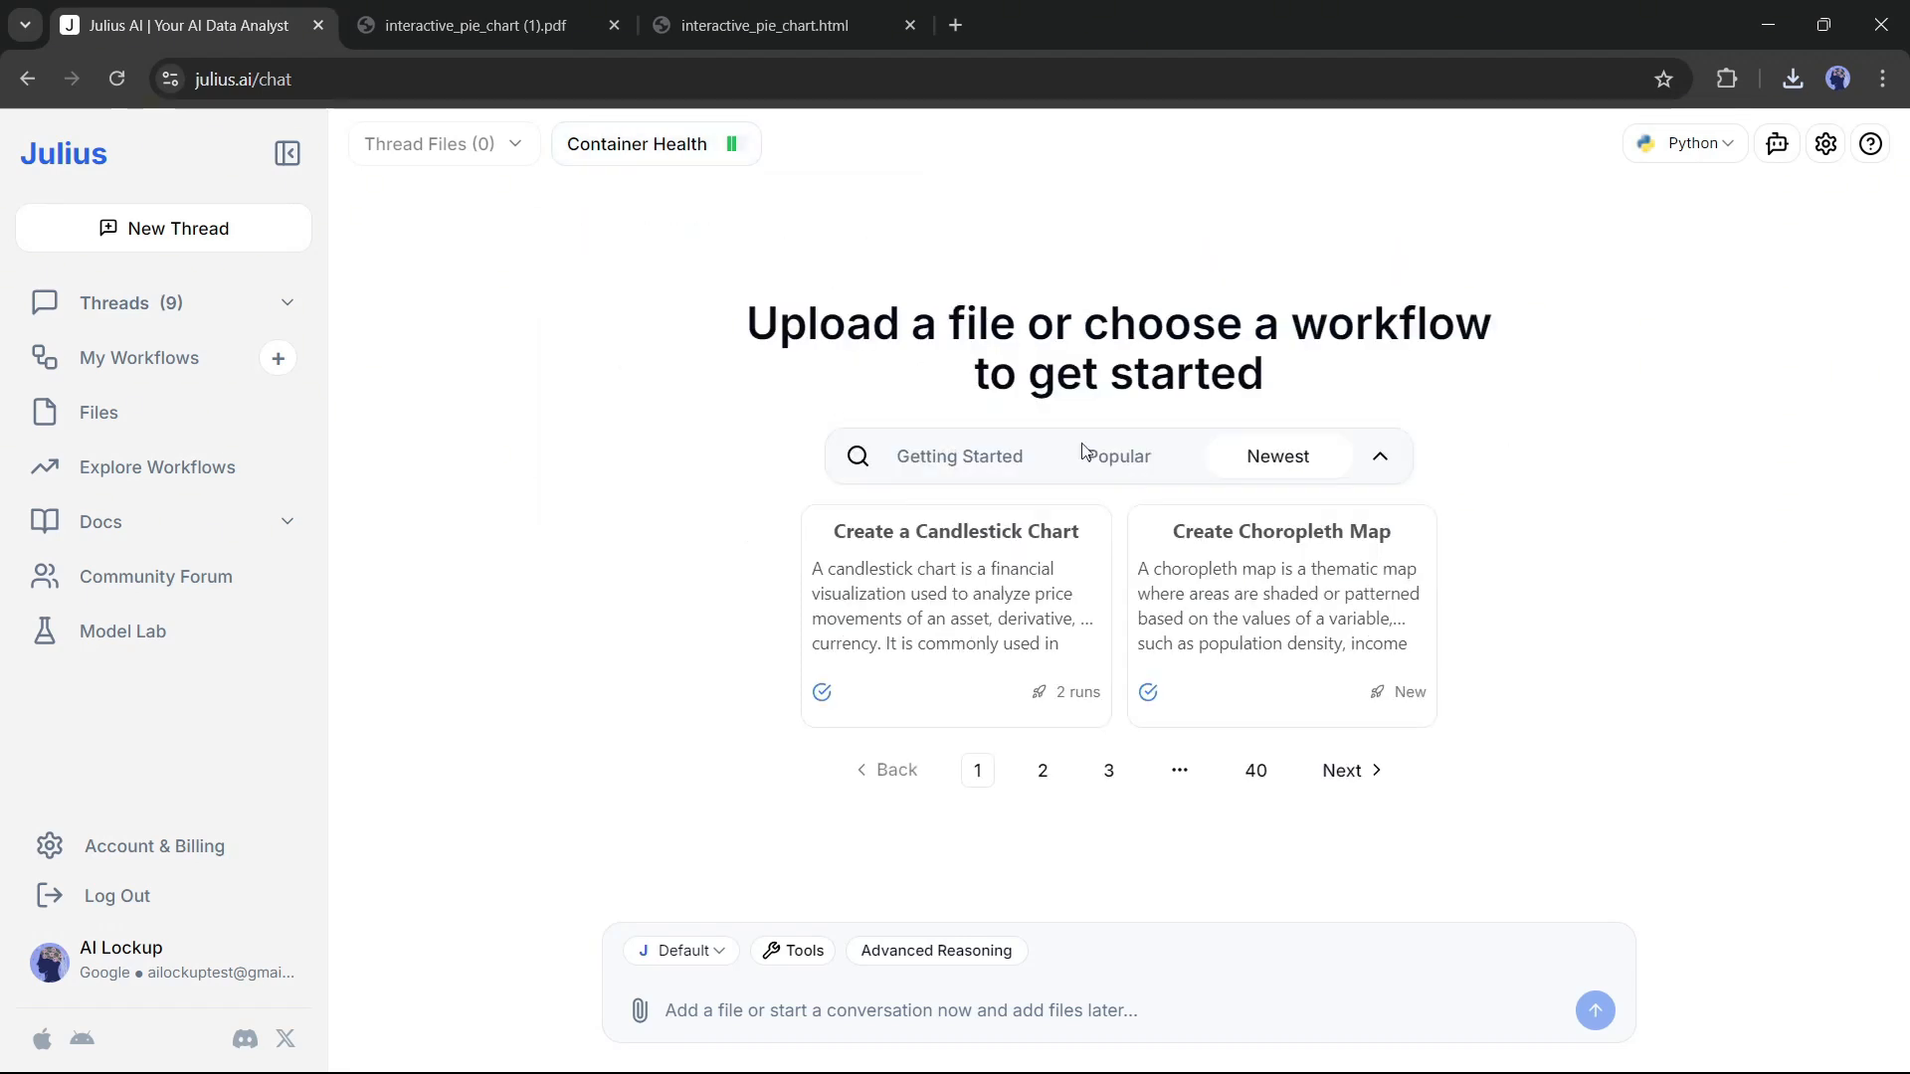
{"action": "mouse_move", "coordinate": [1641, 384]}
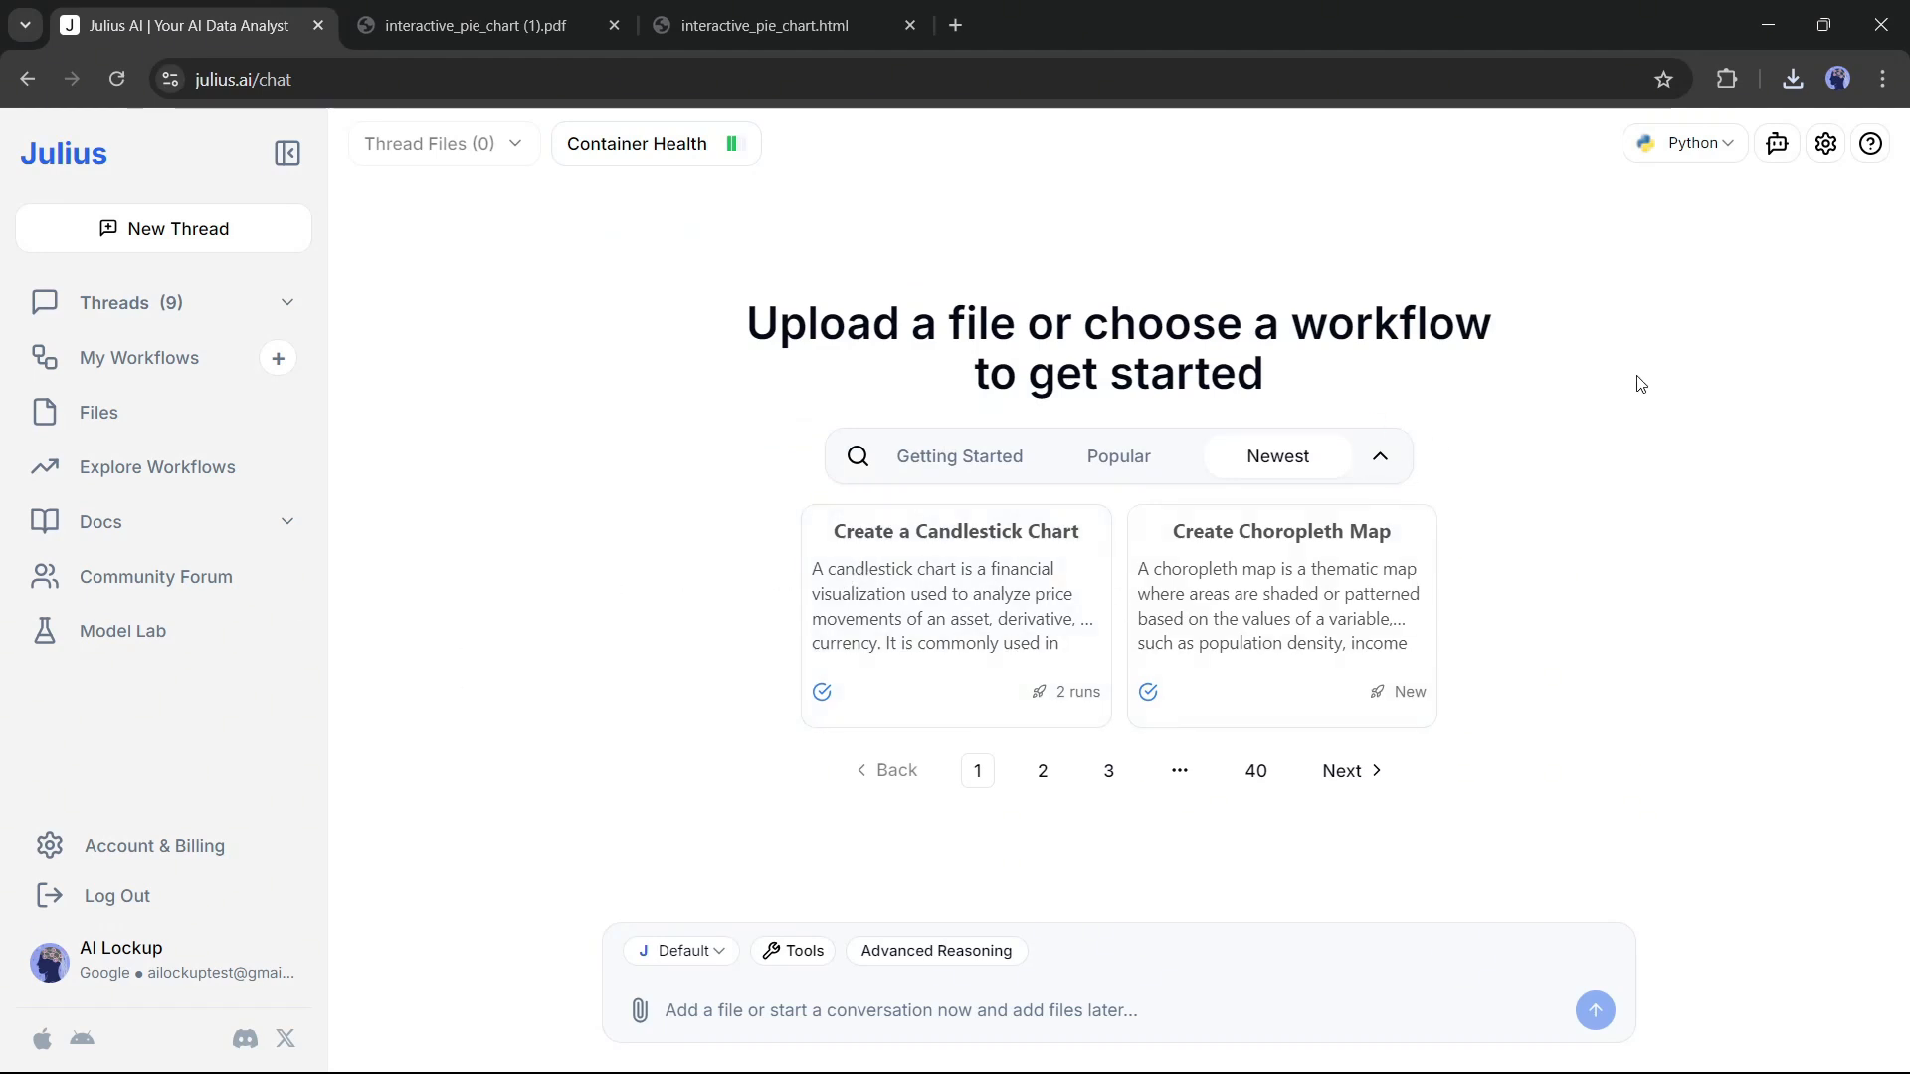
{"action": "left_click", "coordinate": [1686, 143]}
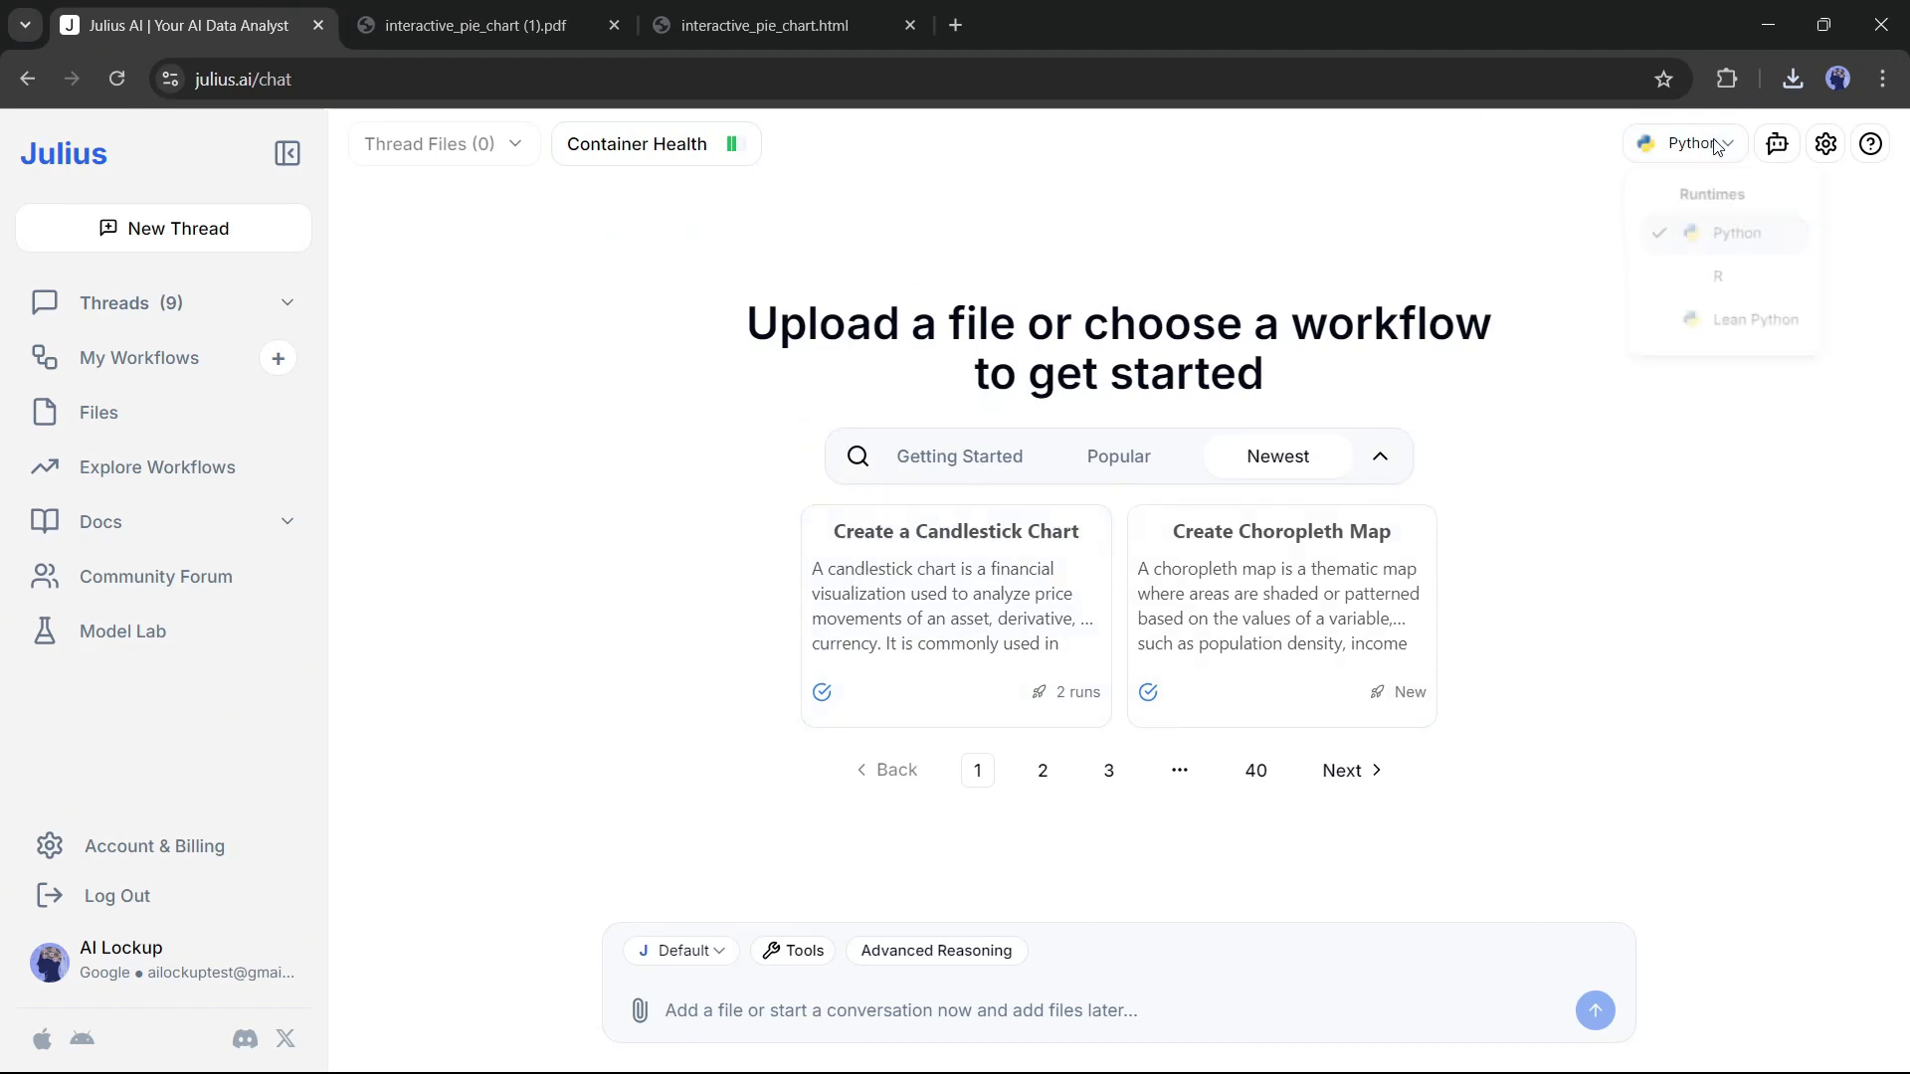